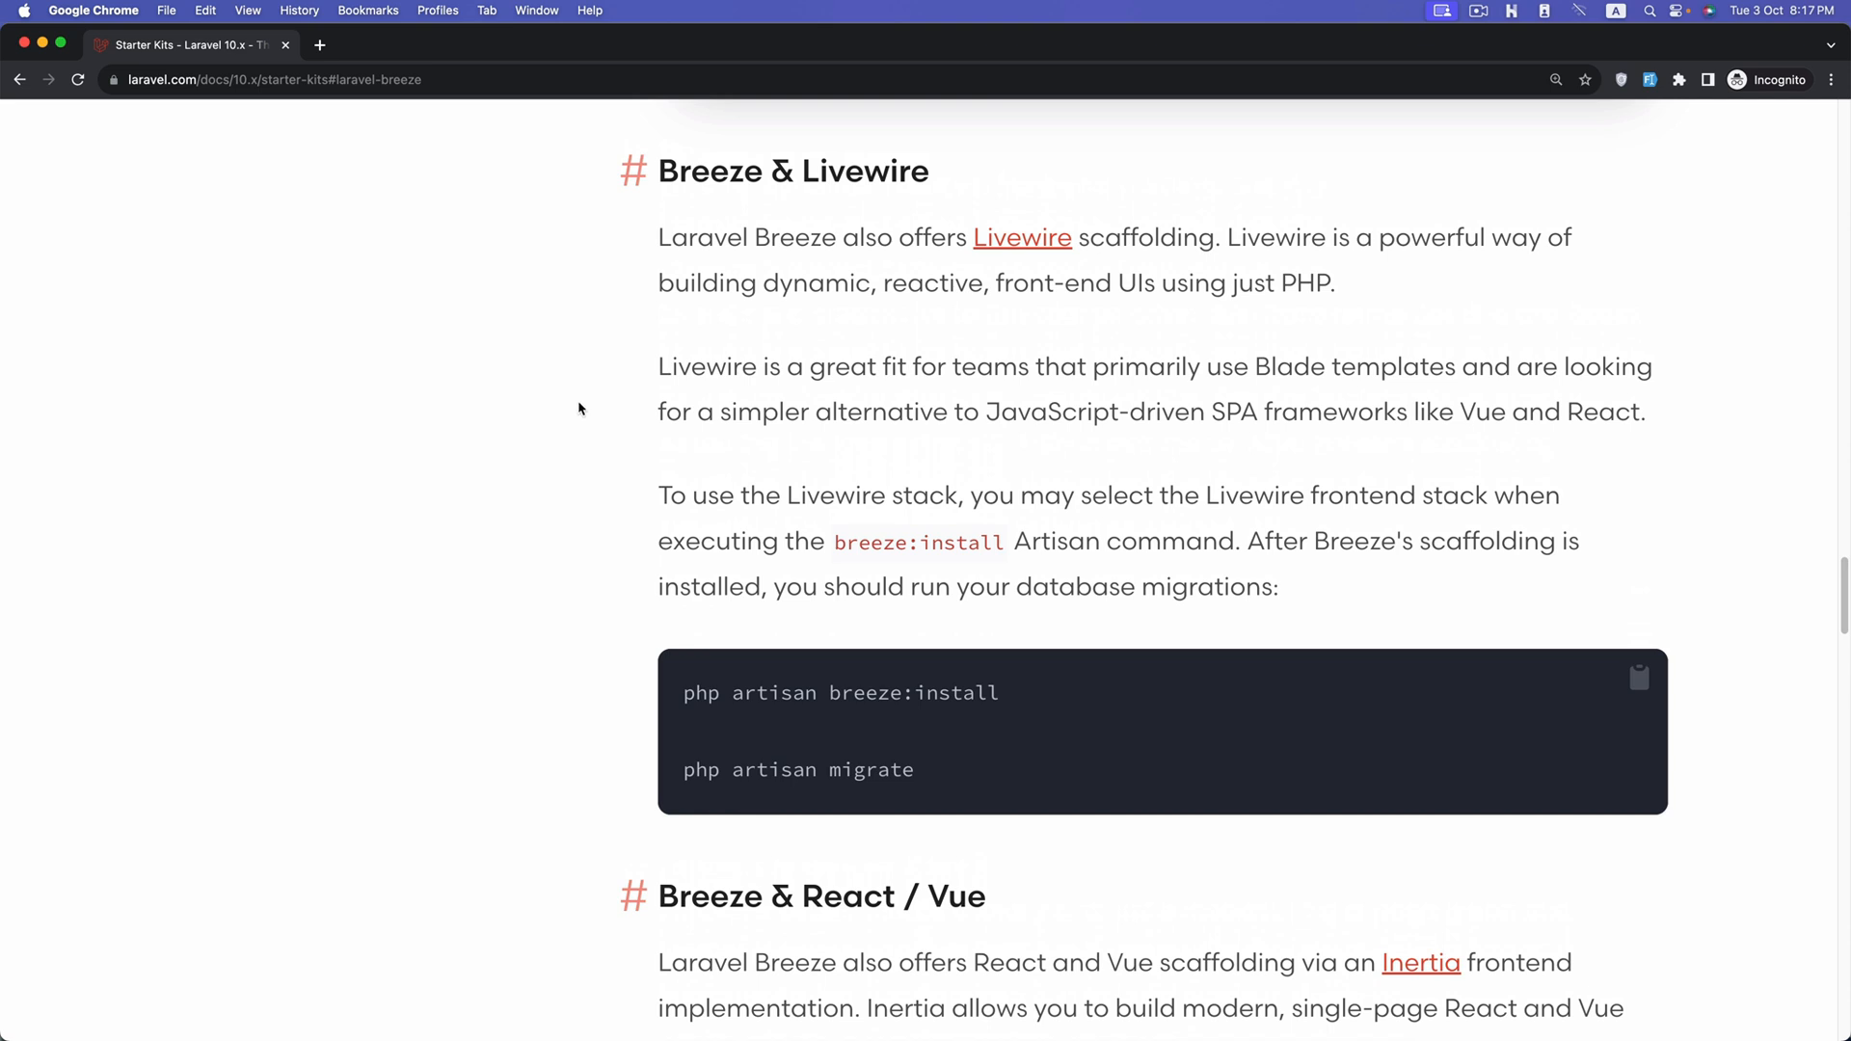
pyautogui.moveTo(586, 399)
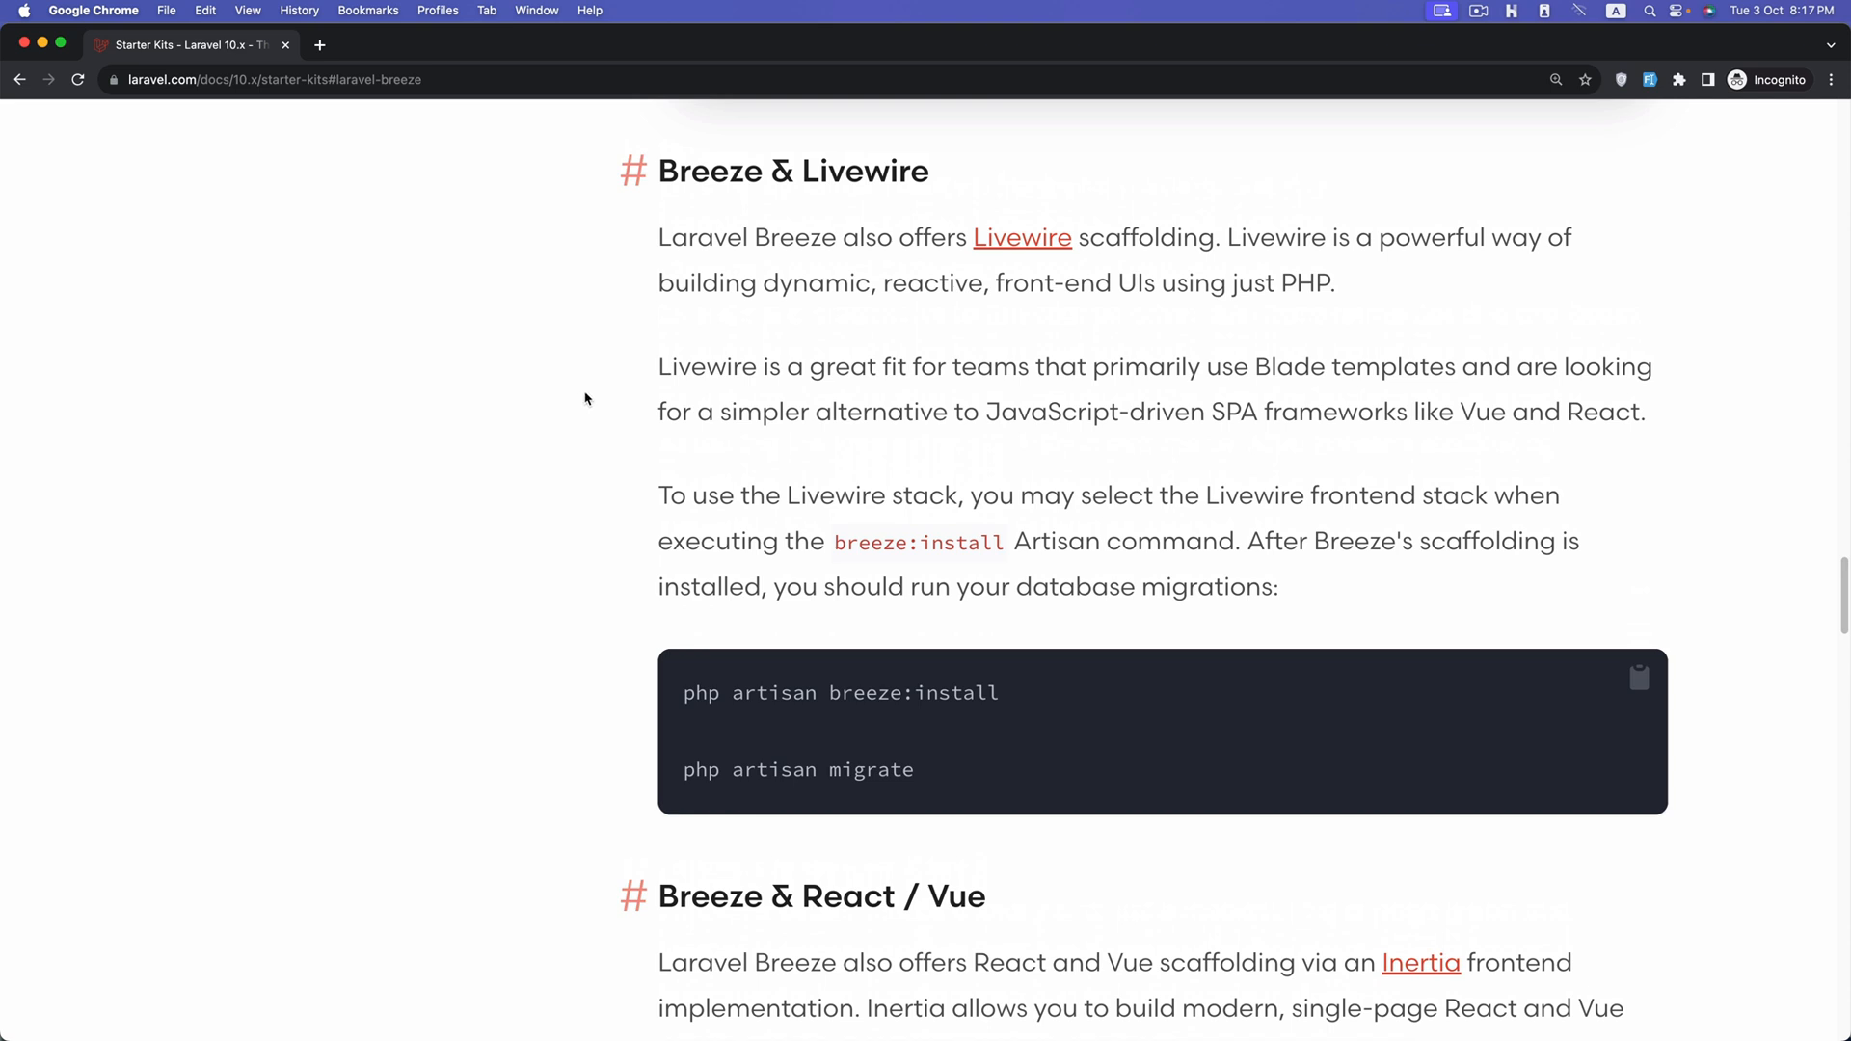
# Step: Highlight the Livewire starter-kit description in the laravel new prompt
pyautogui.doubleClick(694, 237)
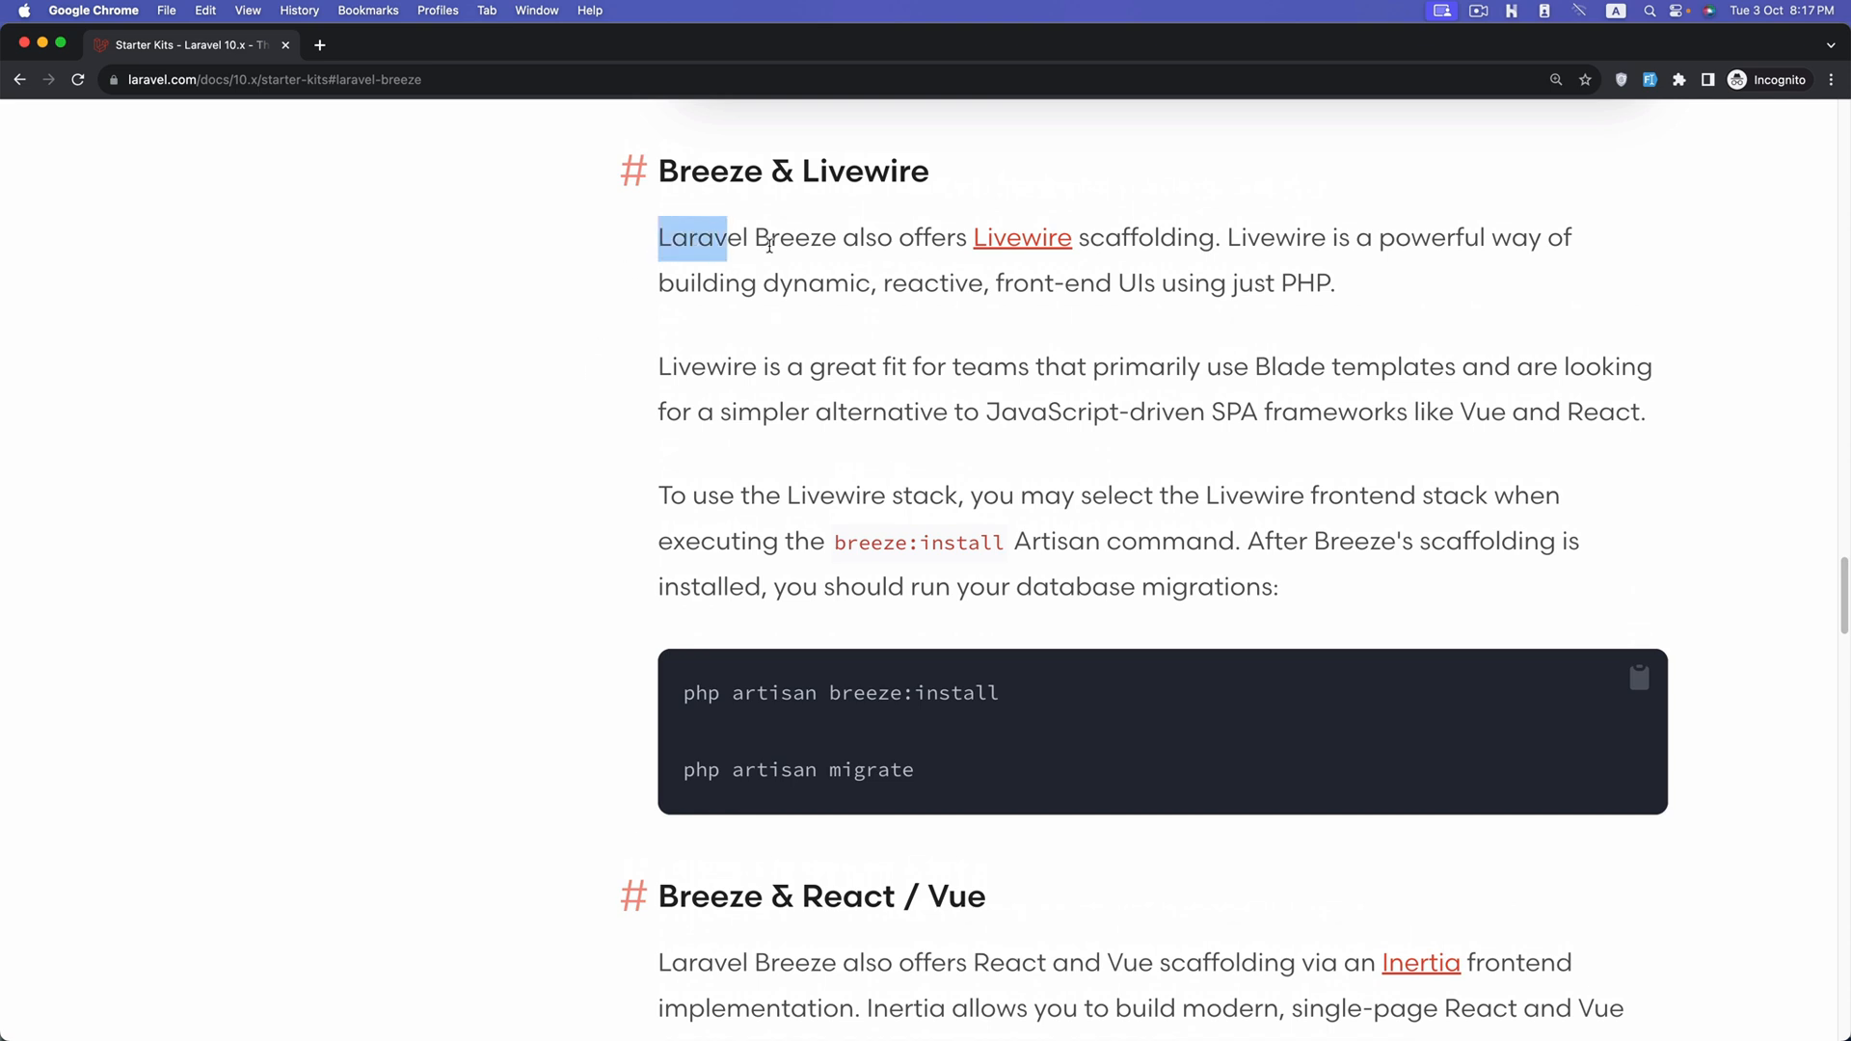
pyautogui.moveTo(659, 235); pyautogui.dragTo(1012, 249)
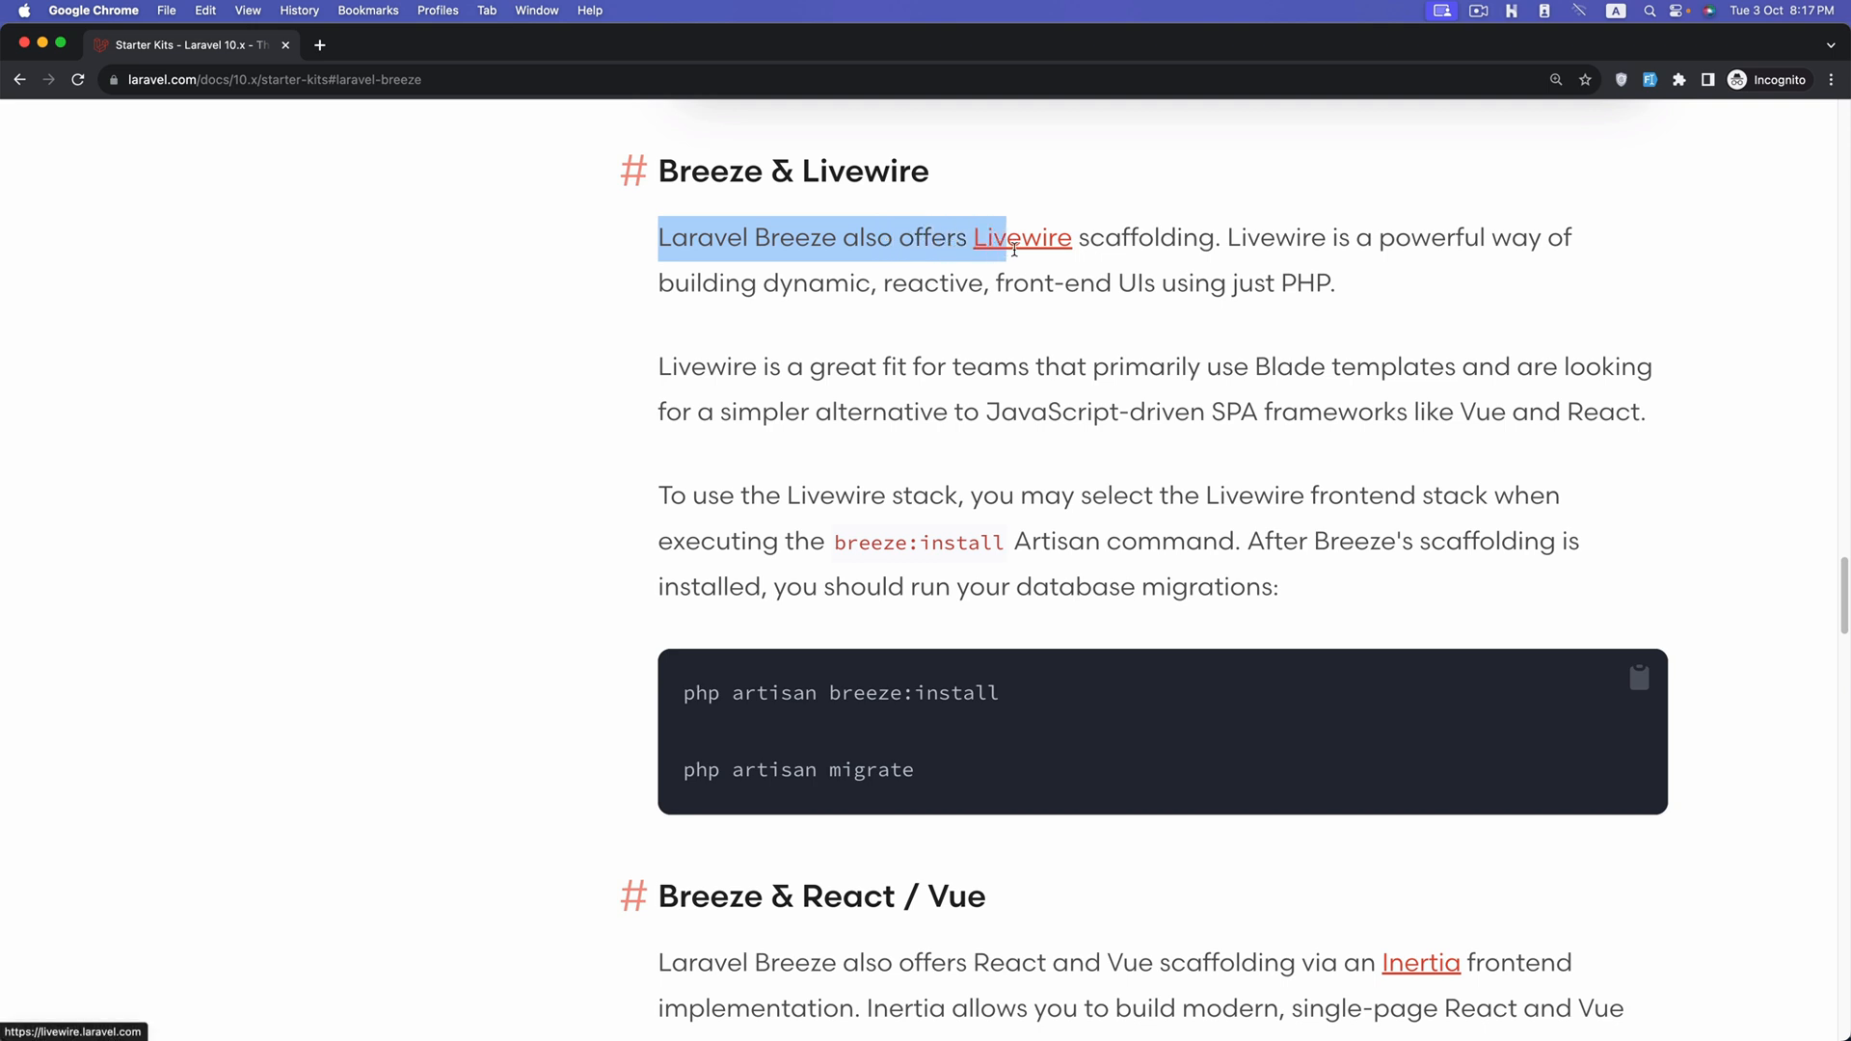
pyautogui.moveTo(1002, 237); pyautogui.dragTo(1234, 237)
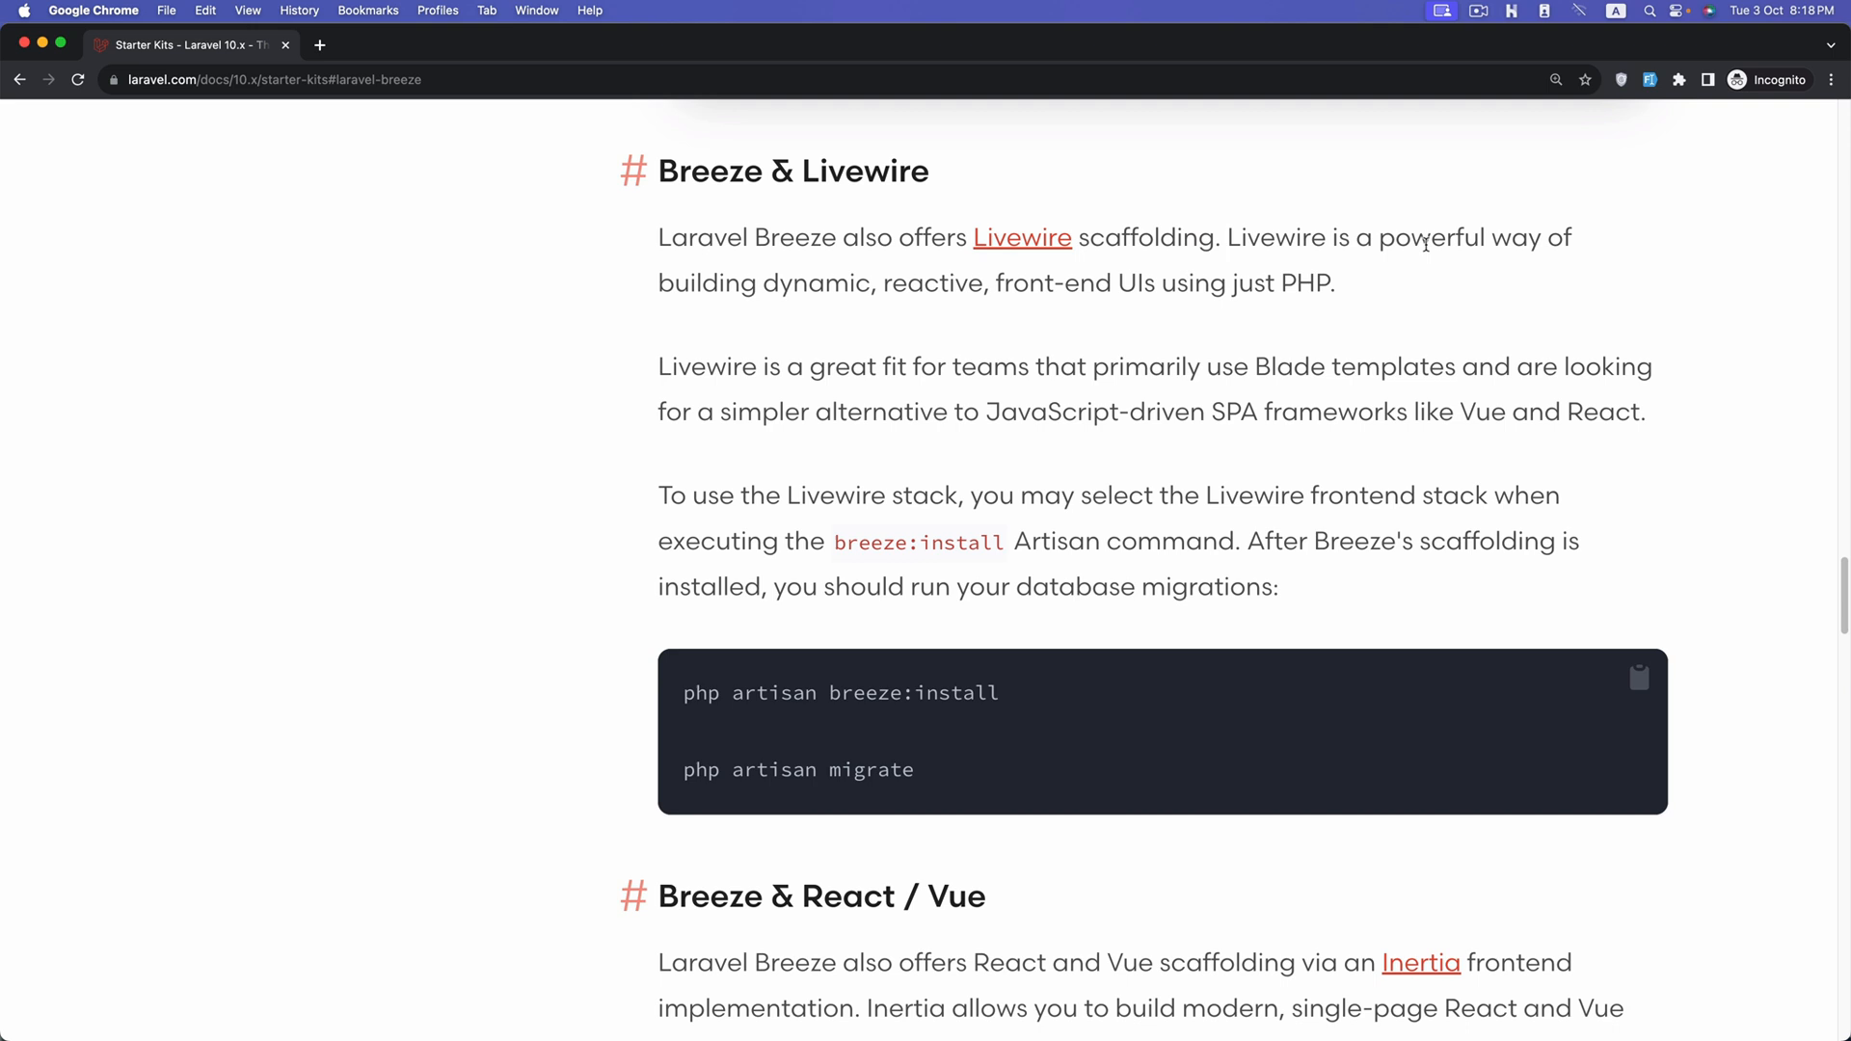
pyautogui.moveTo(887, 307)
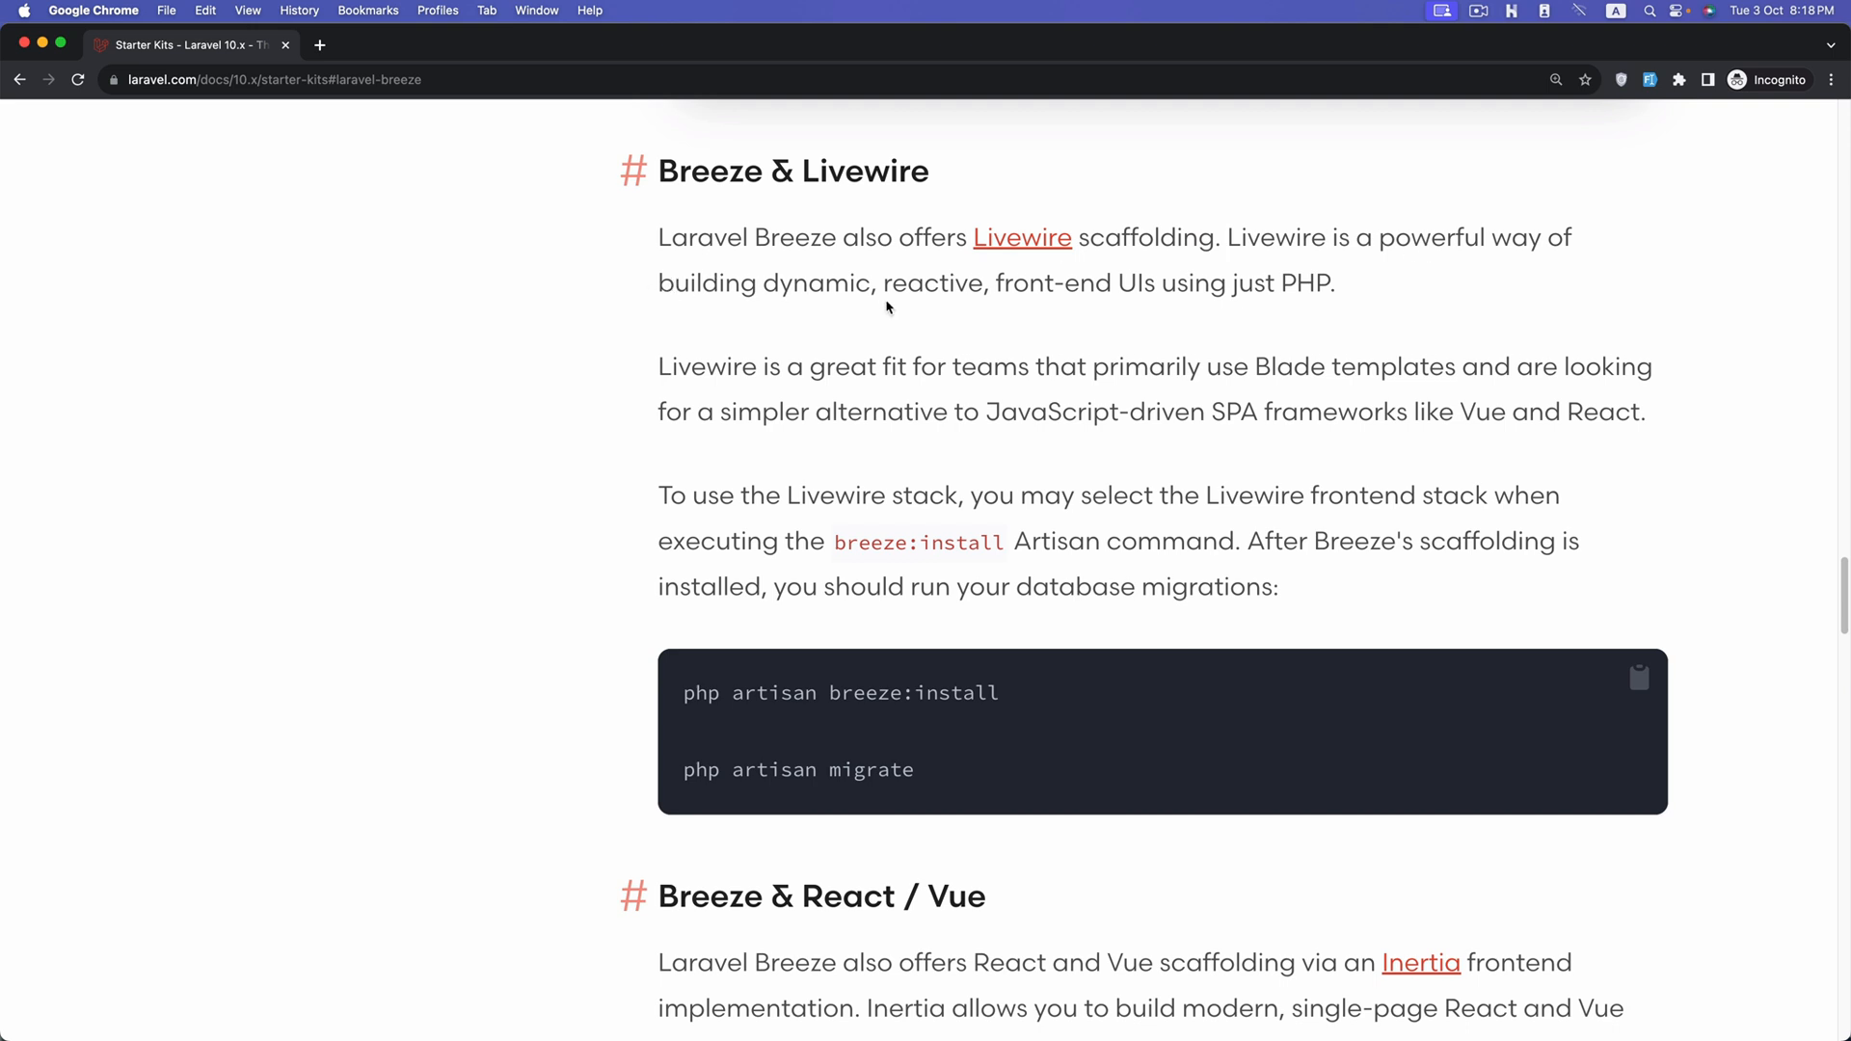
pyautogui.moveTo(1230, 343)
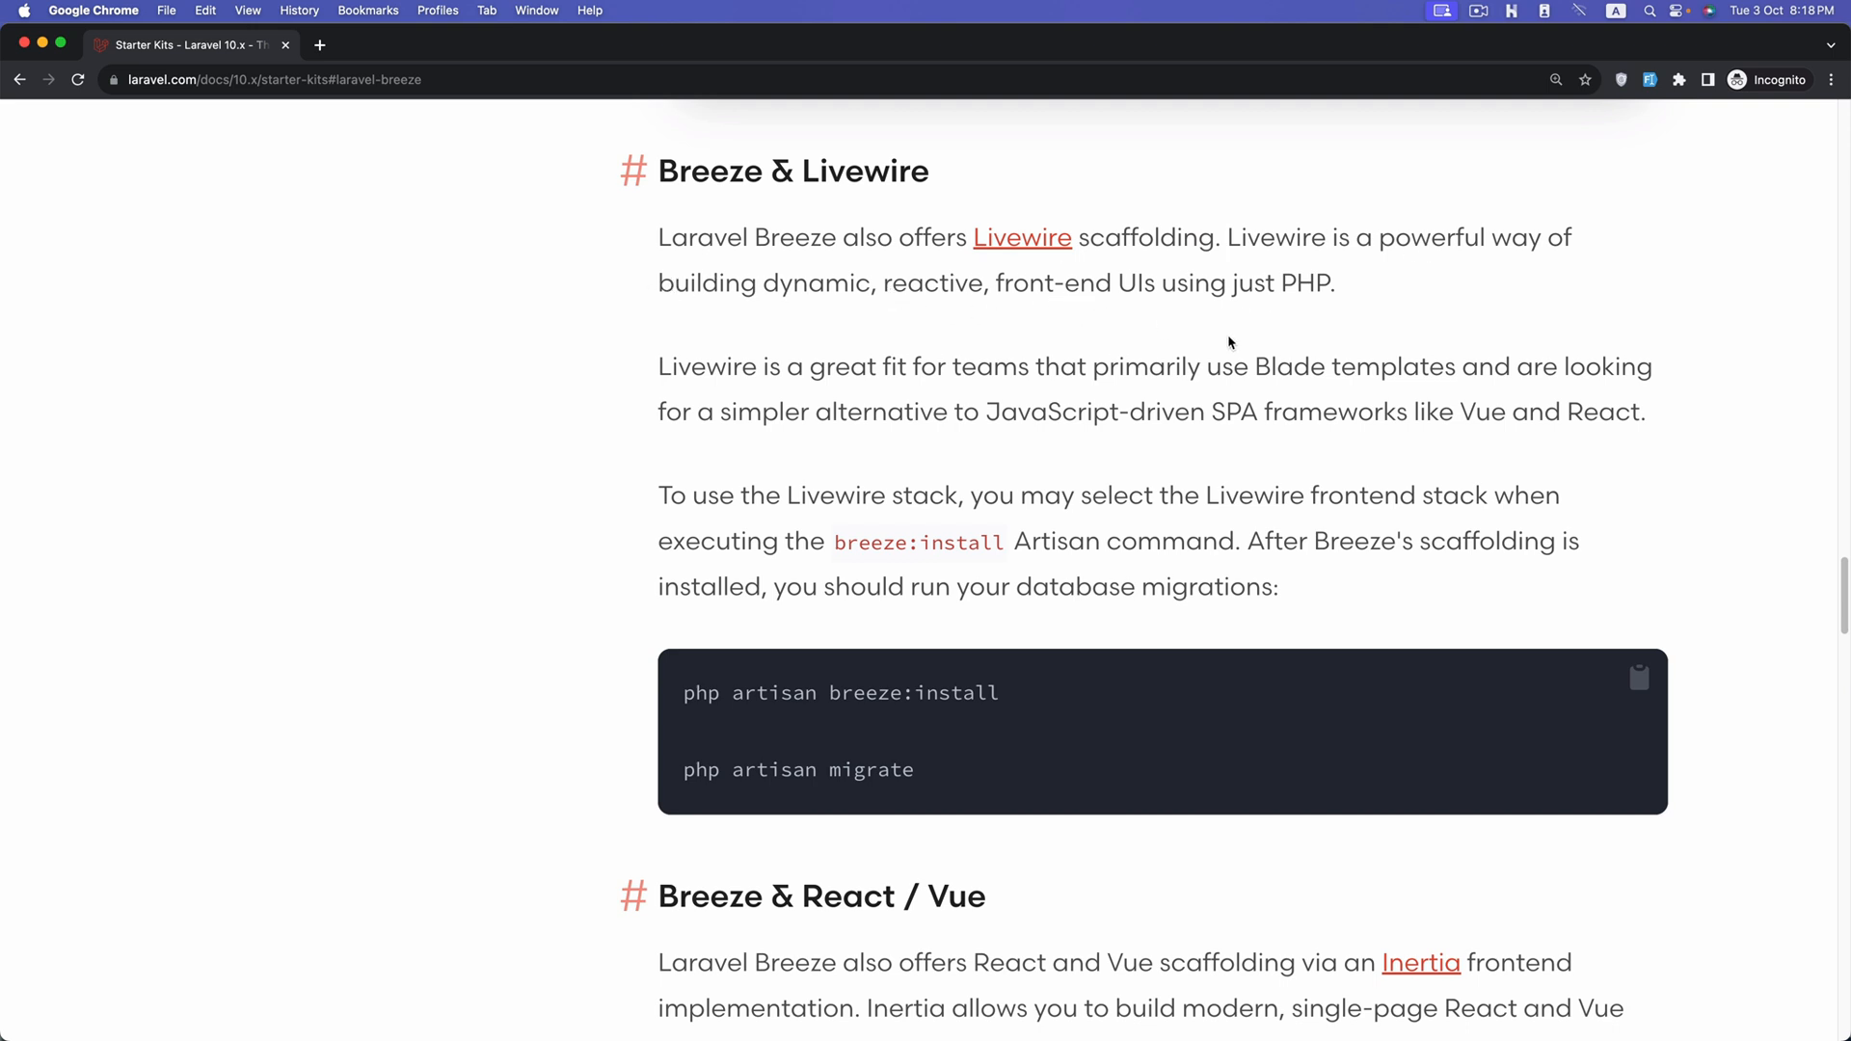
pyautogui.moveTo(1241, 335)
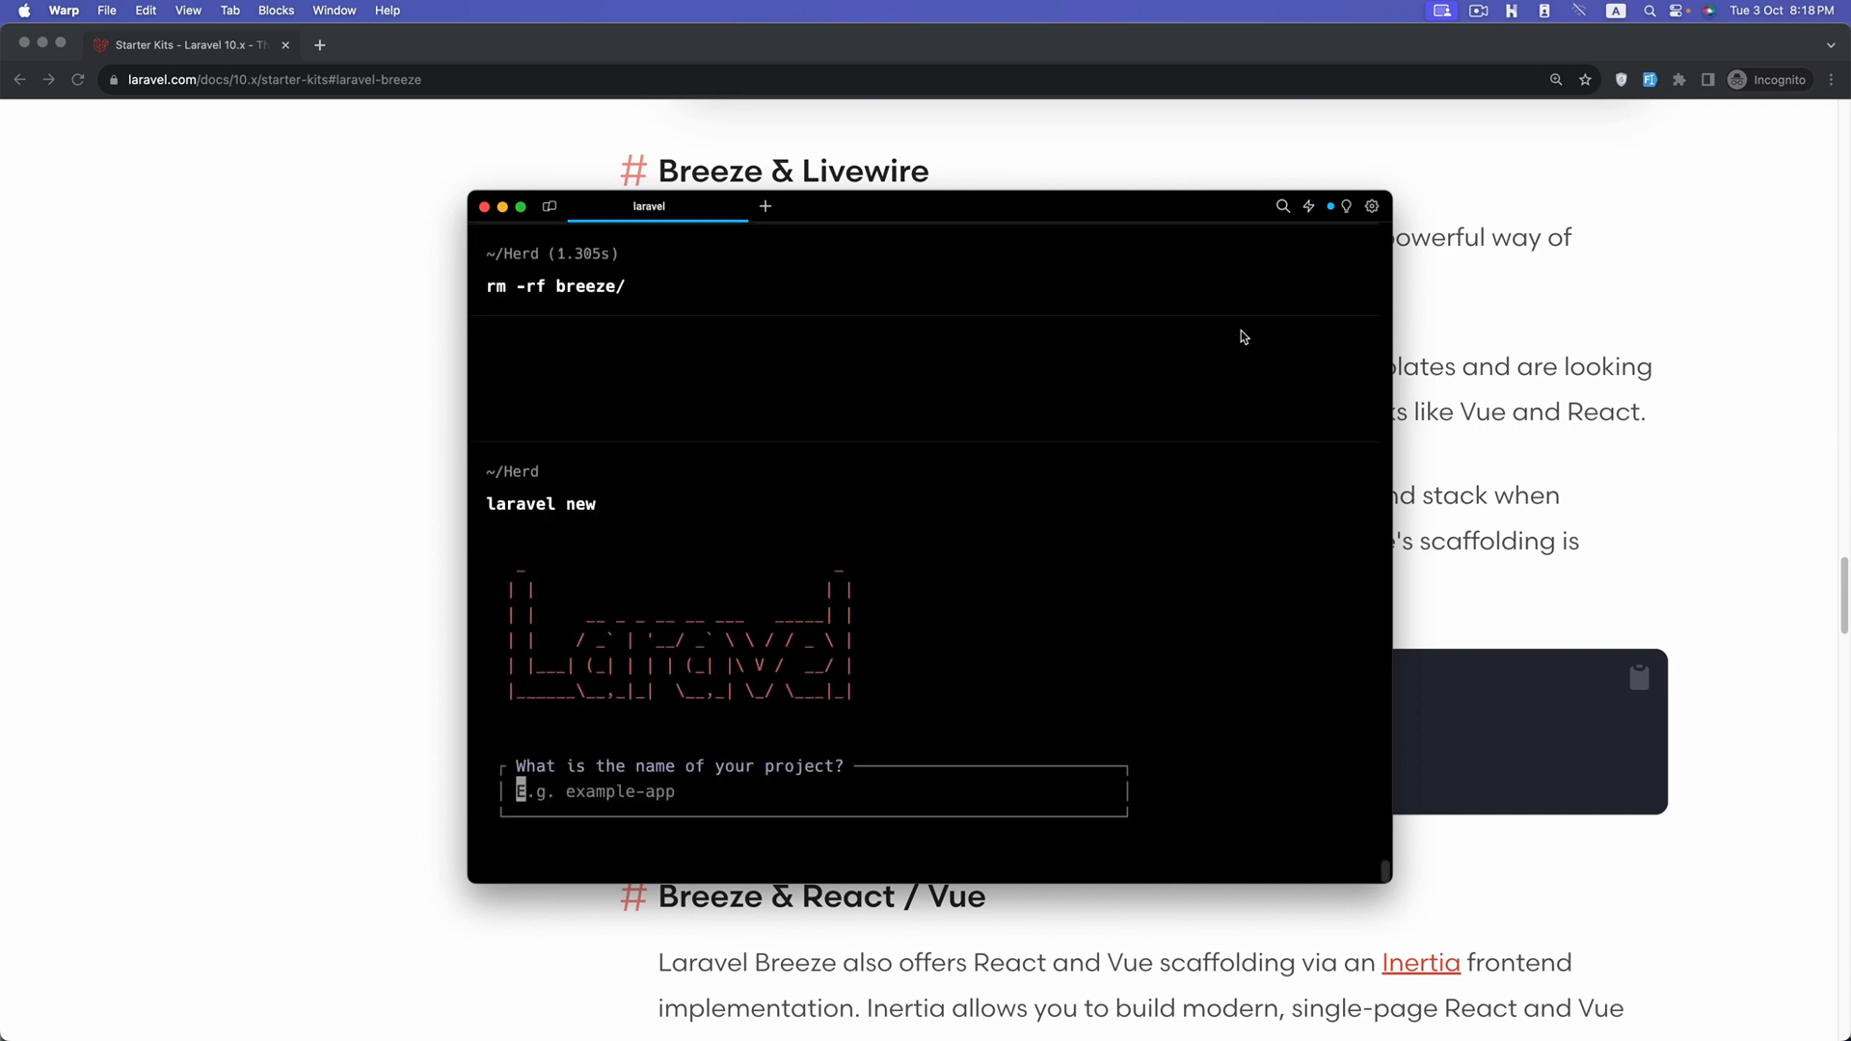
# Step: Name the project 'breeze' and move through the Breeze frontend stack options
pyautogui.write('bre')
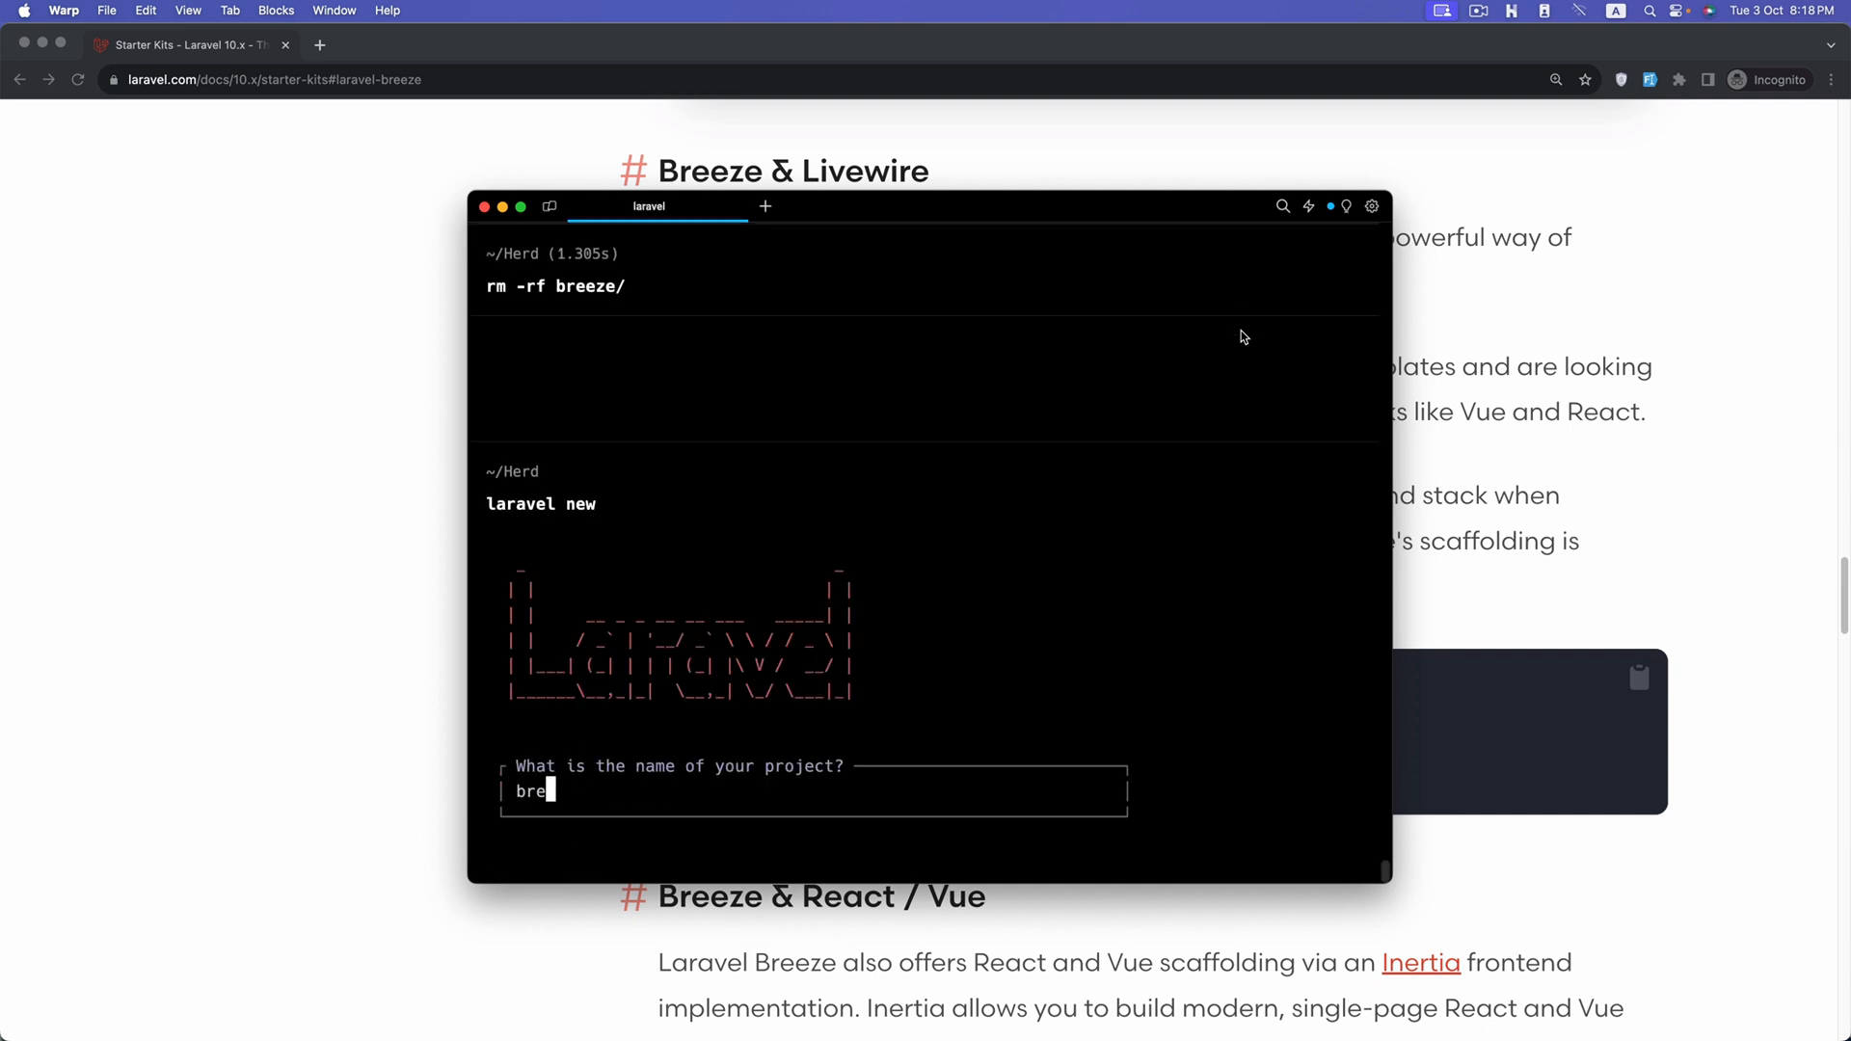
pyautogui.write('eze')
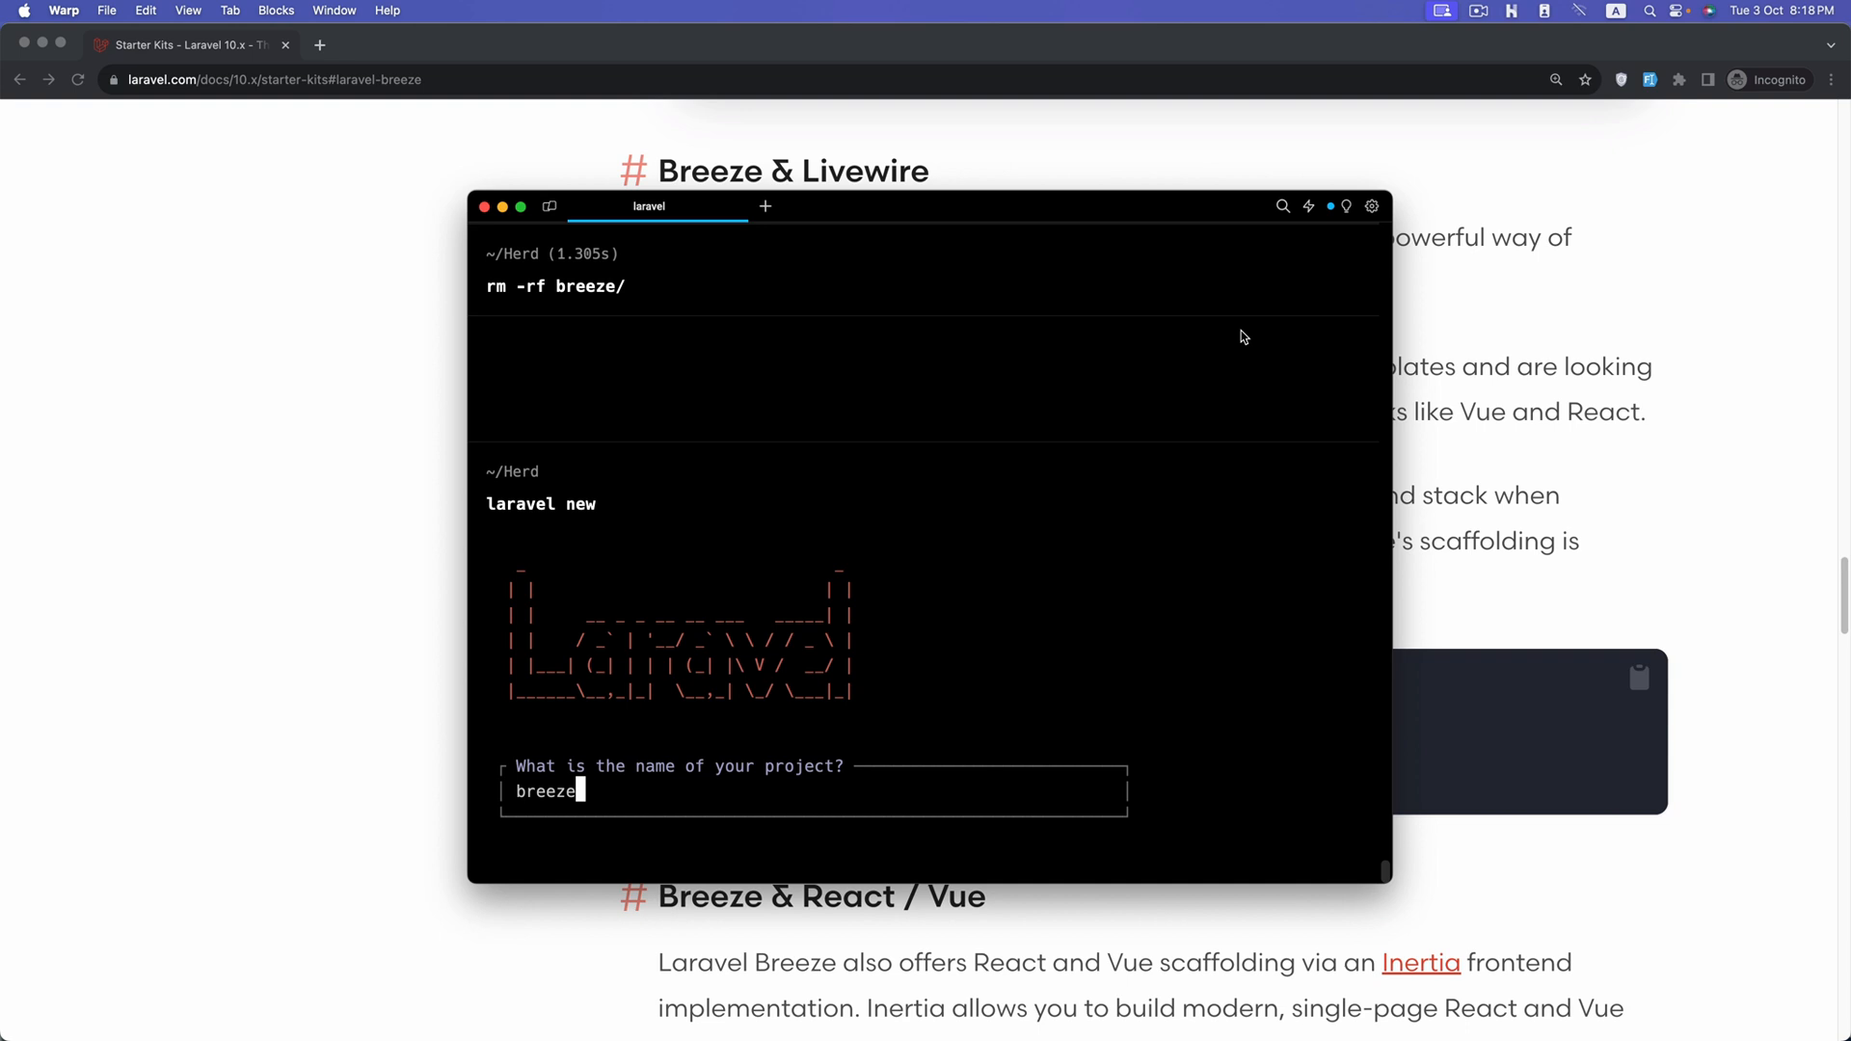
pyautogui.press('Enter')
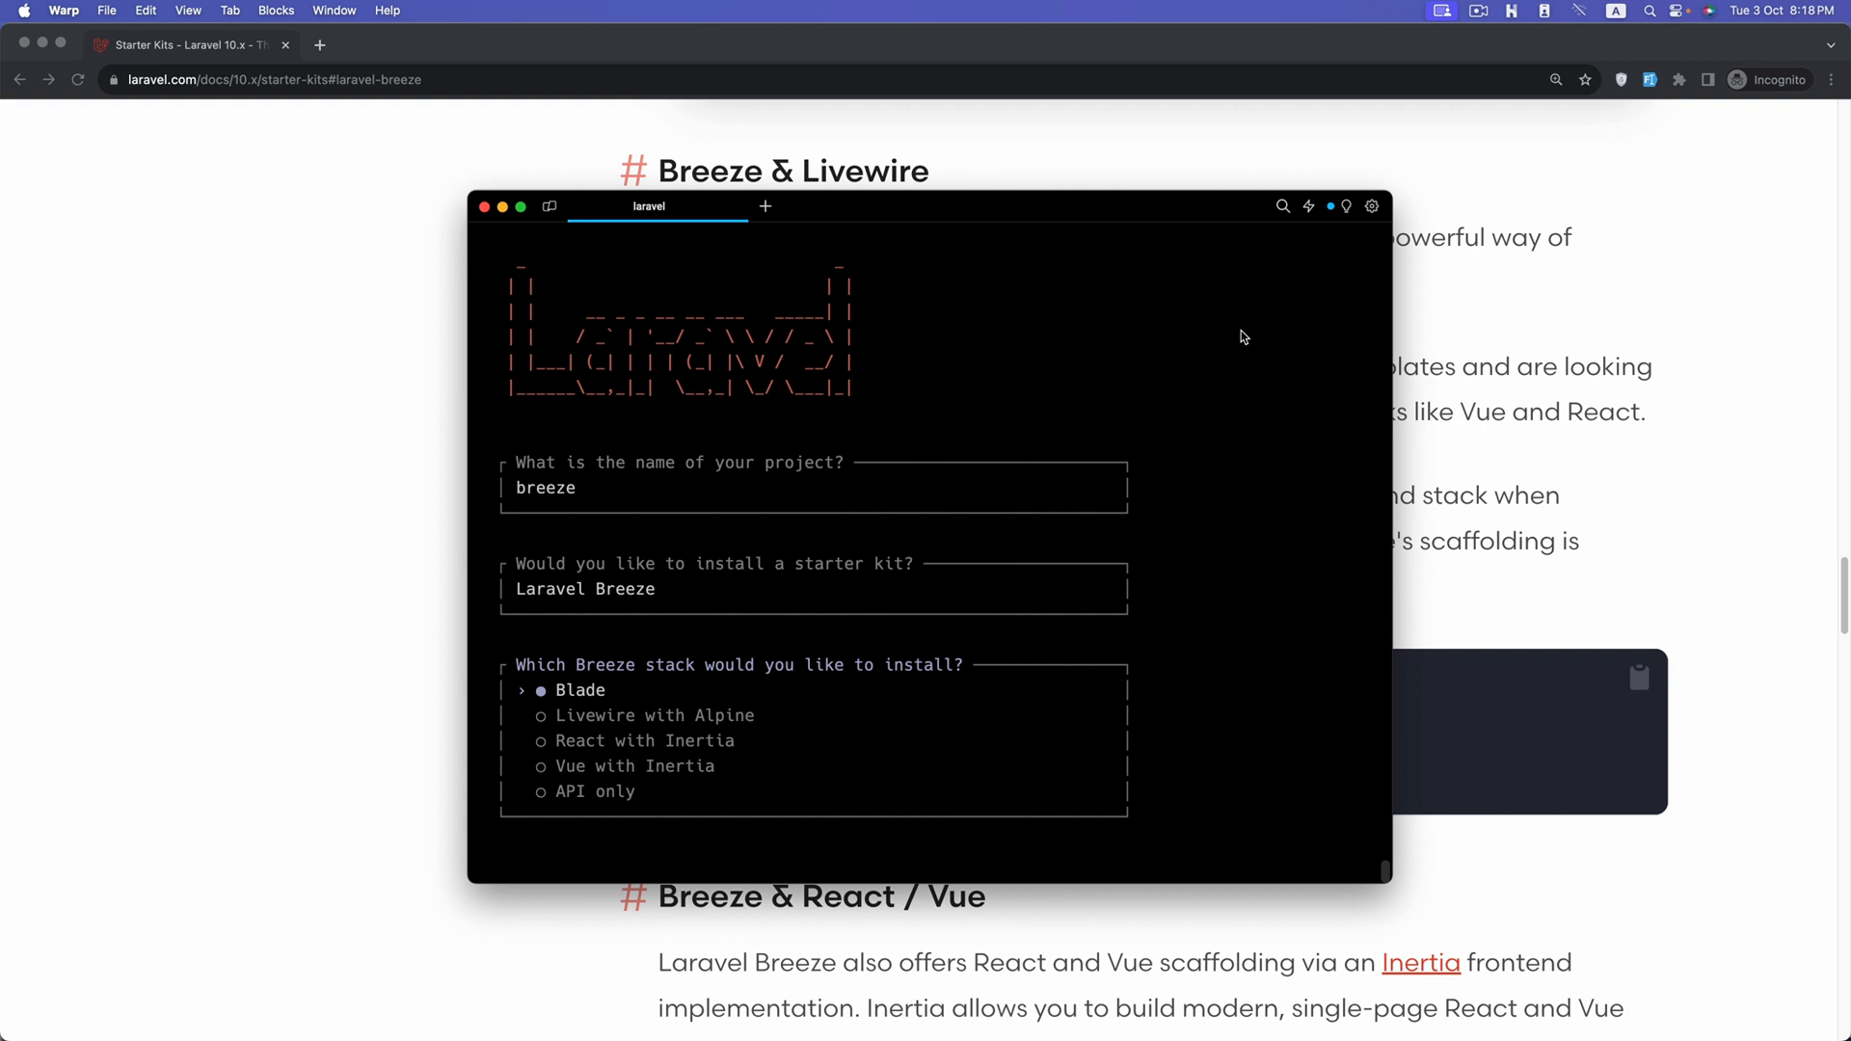
pyautogui.press('Down')
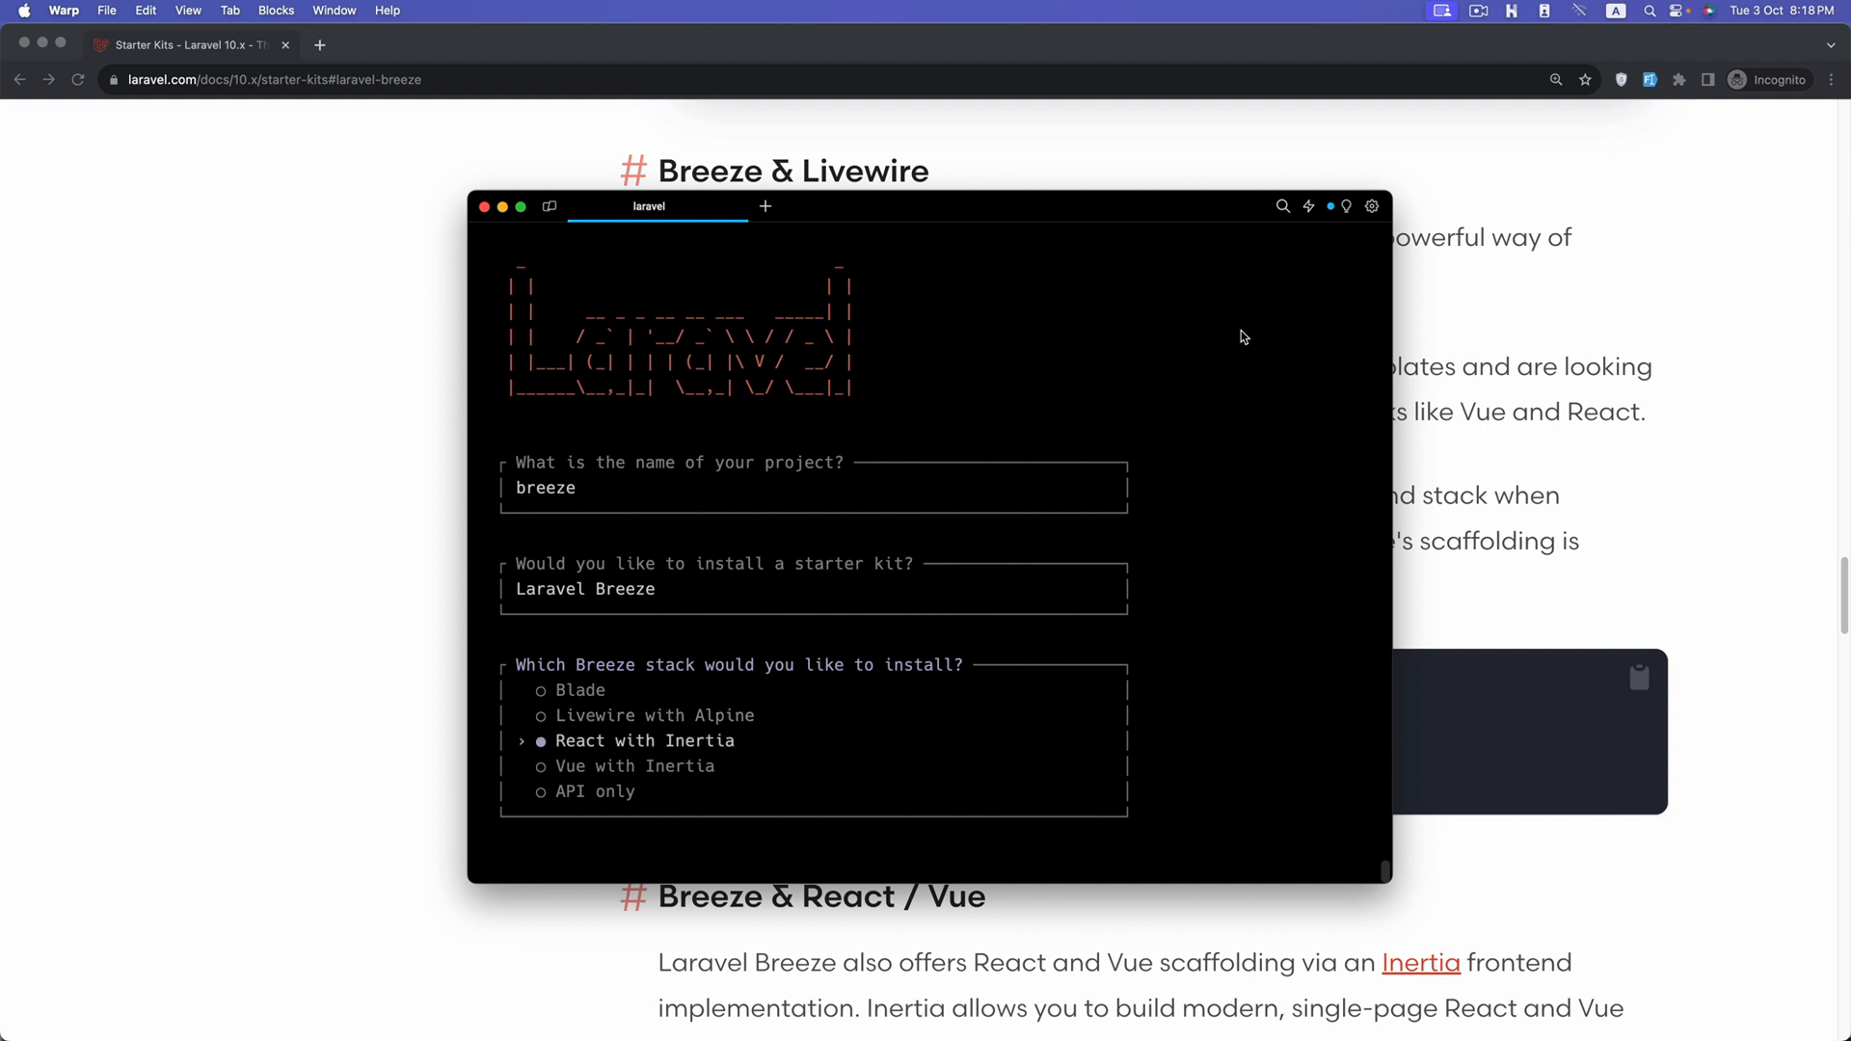
pyautogui.press('Down')
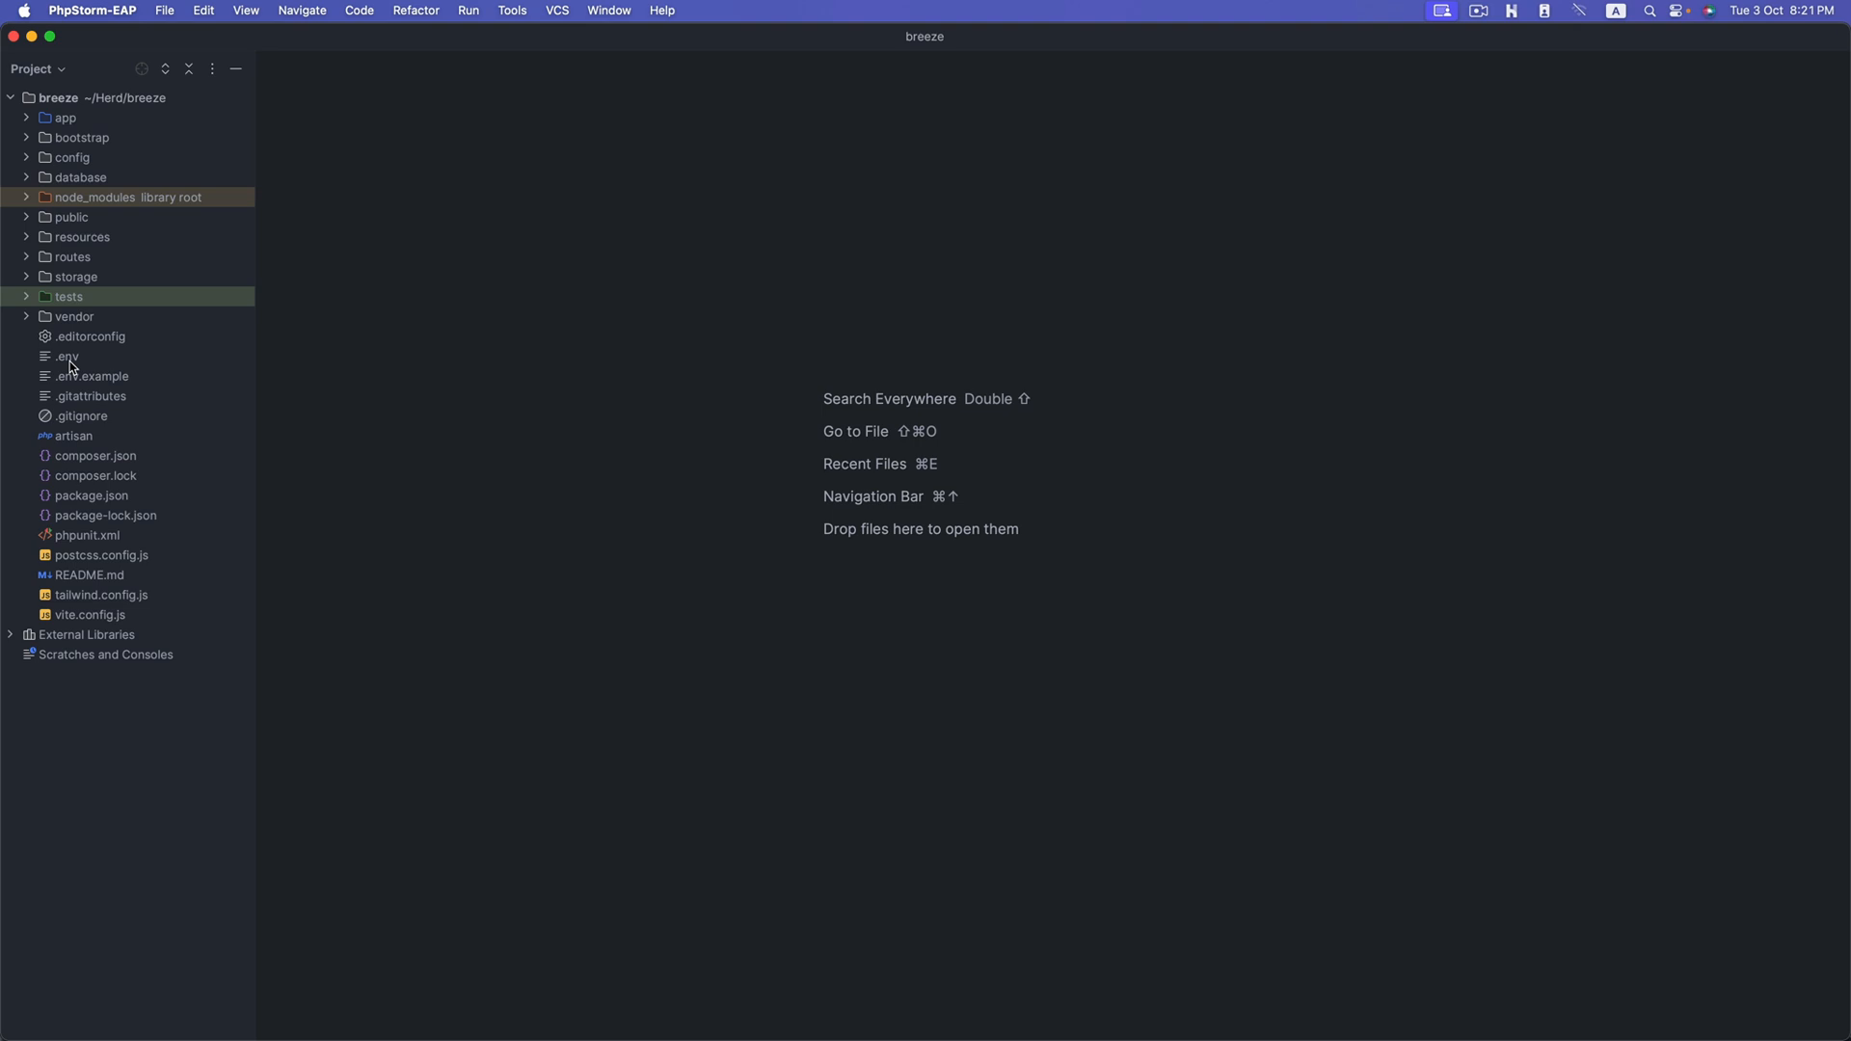
# Step: Review the .env database settings, then run the migrations from the terminal with the amf alias
pyautogui.doubleClick(66, 354)
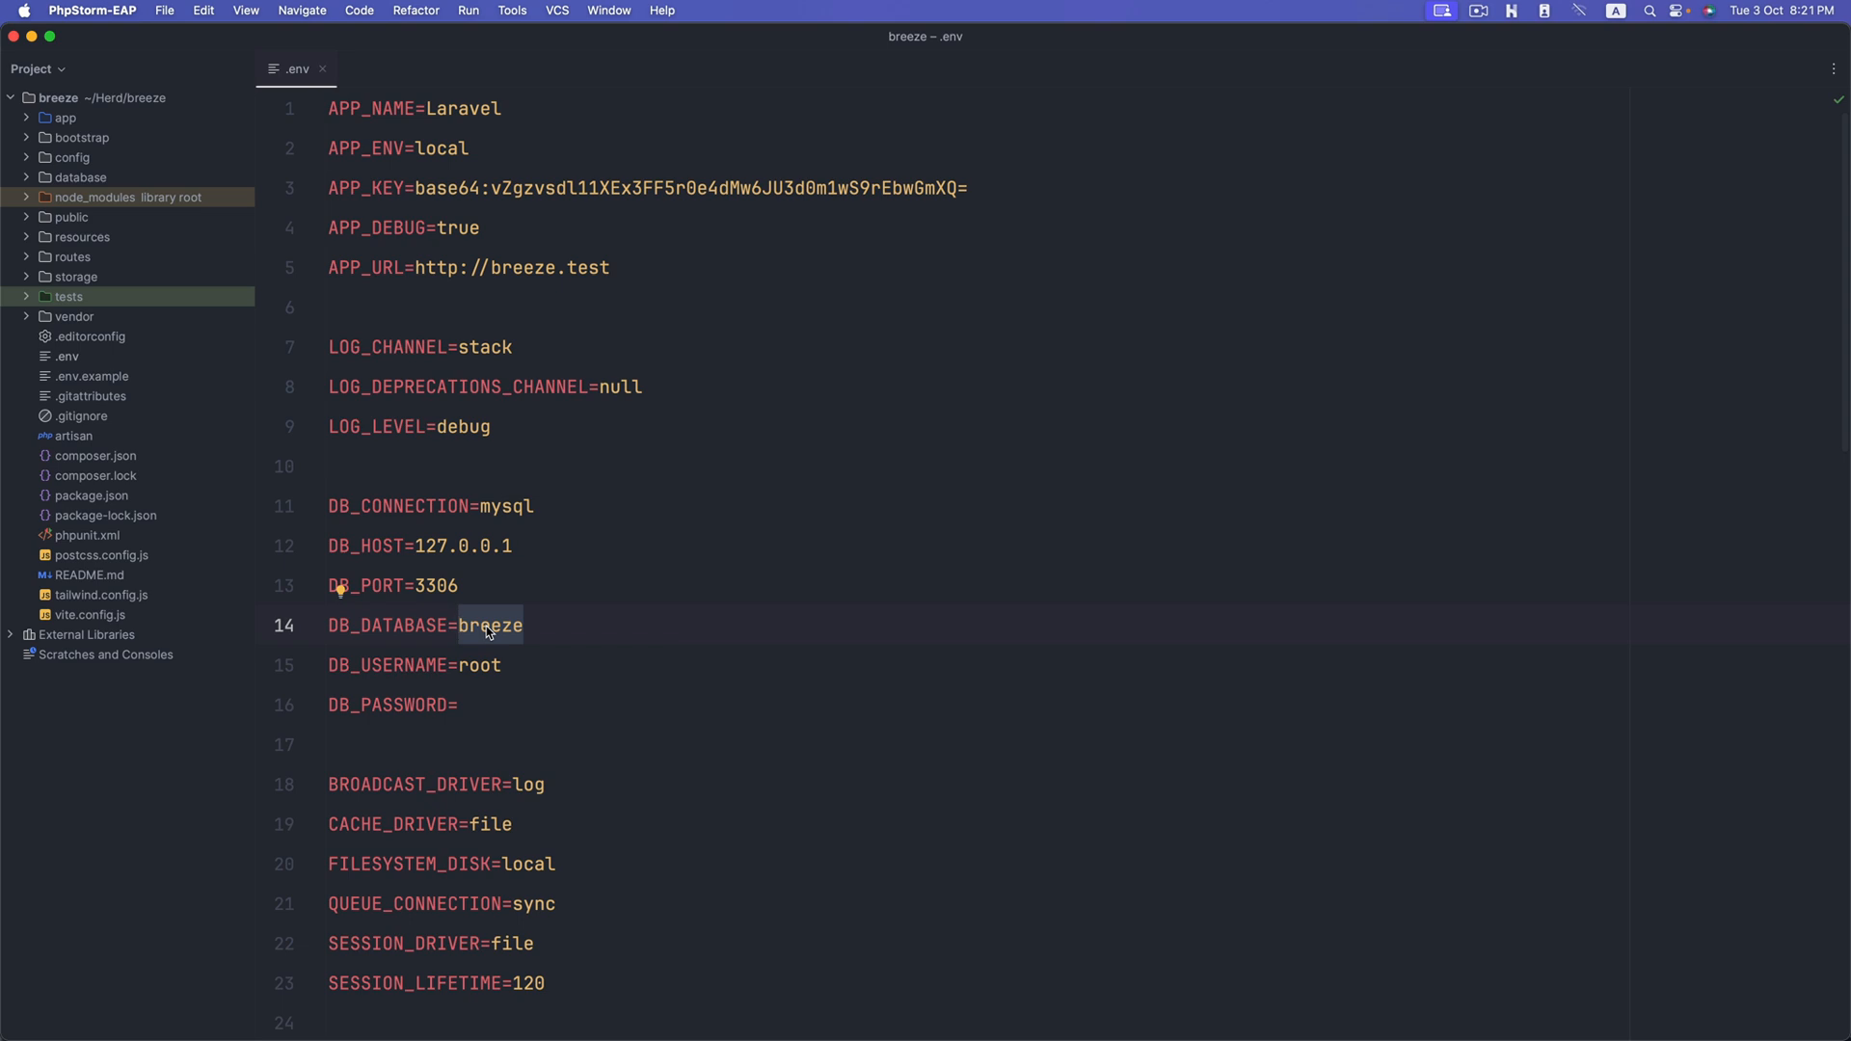
pyautogui.write('laravel')
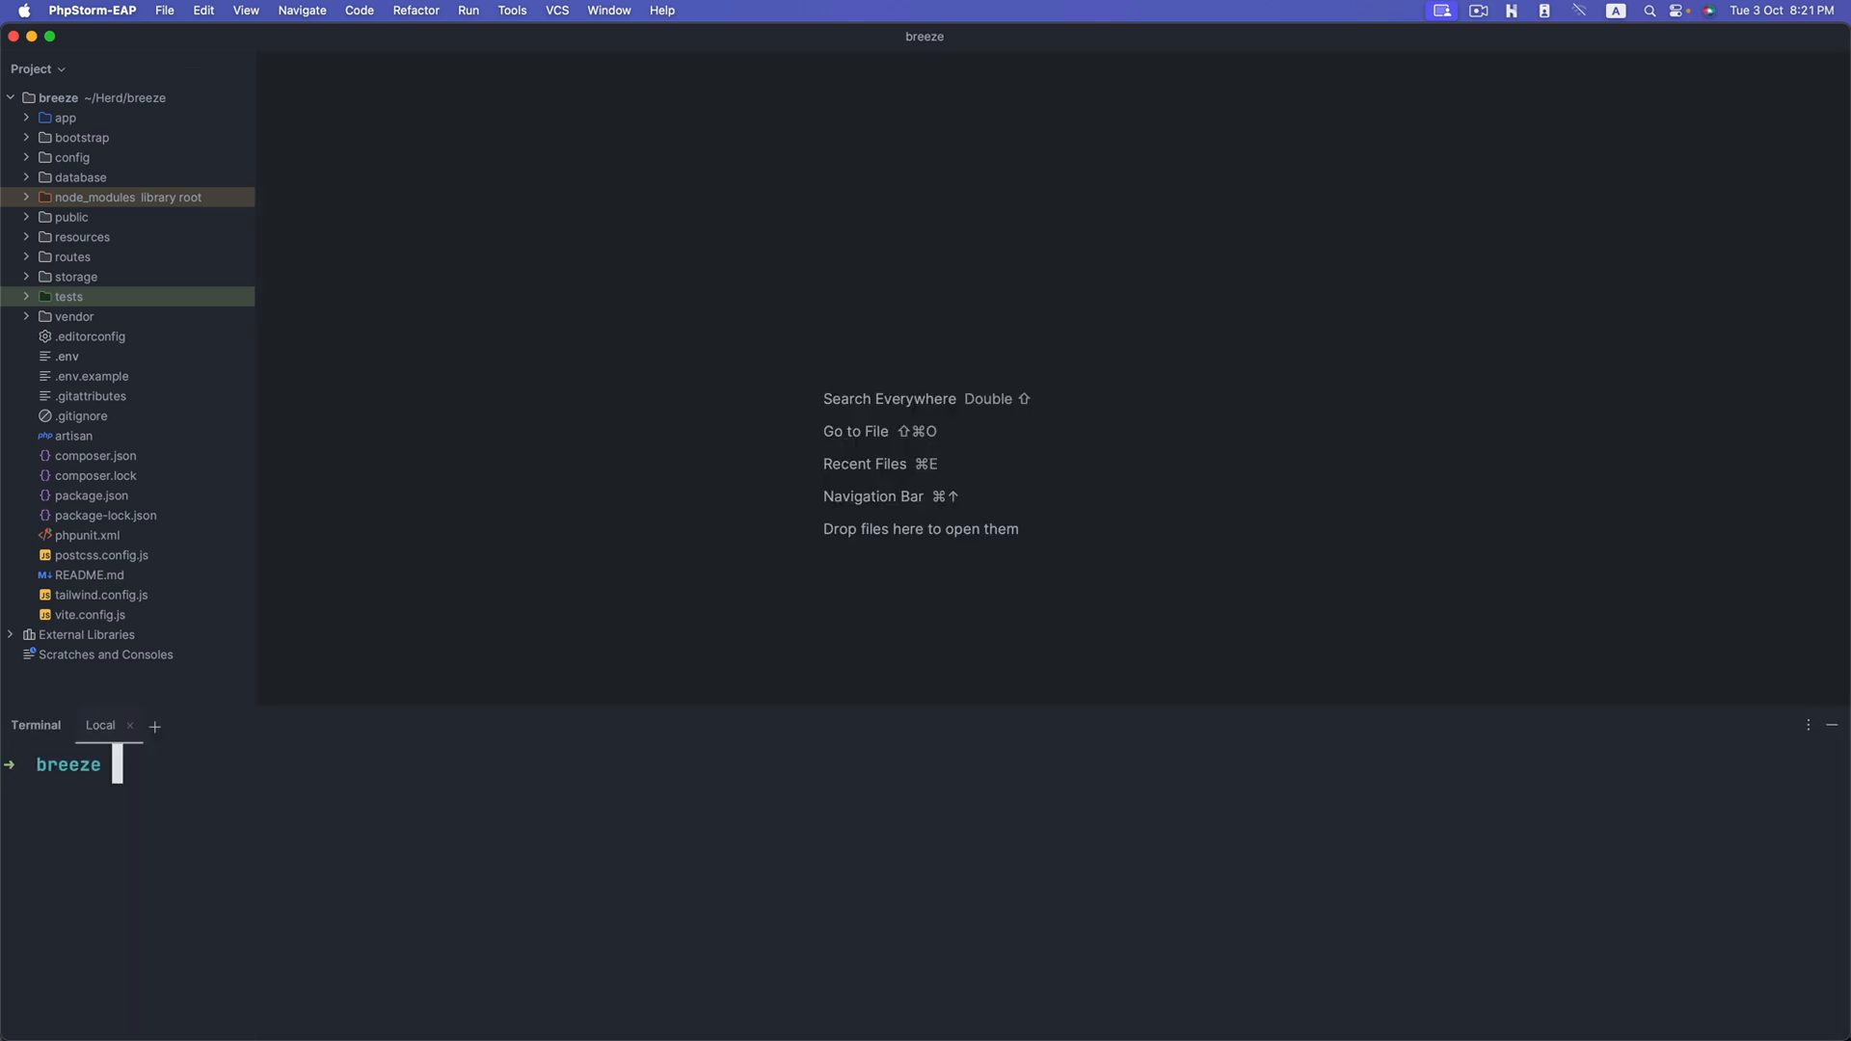
pyautogui.write('a')
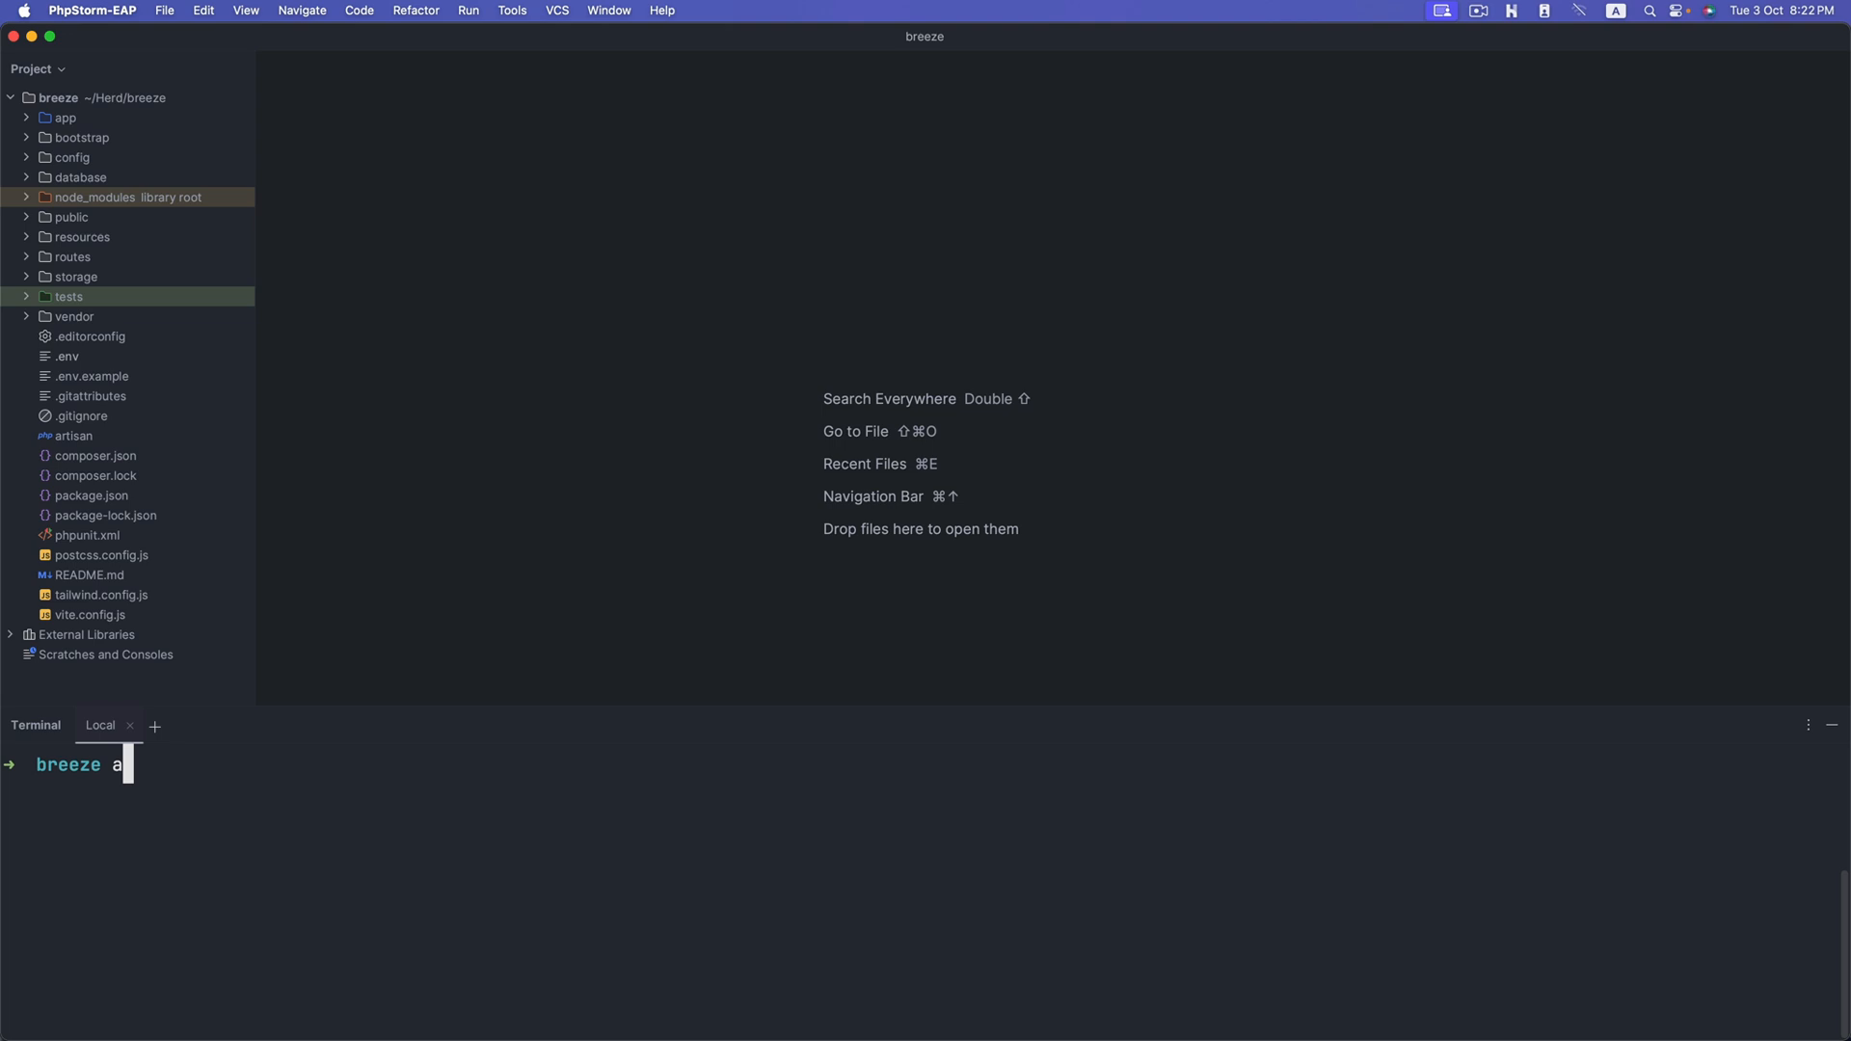
pyautogui.write('mf')
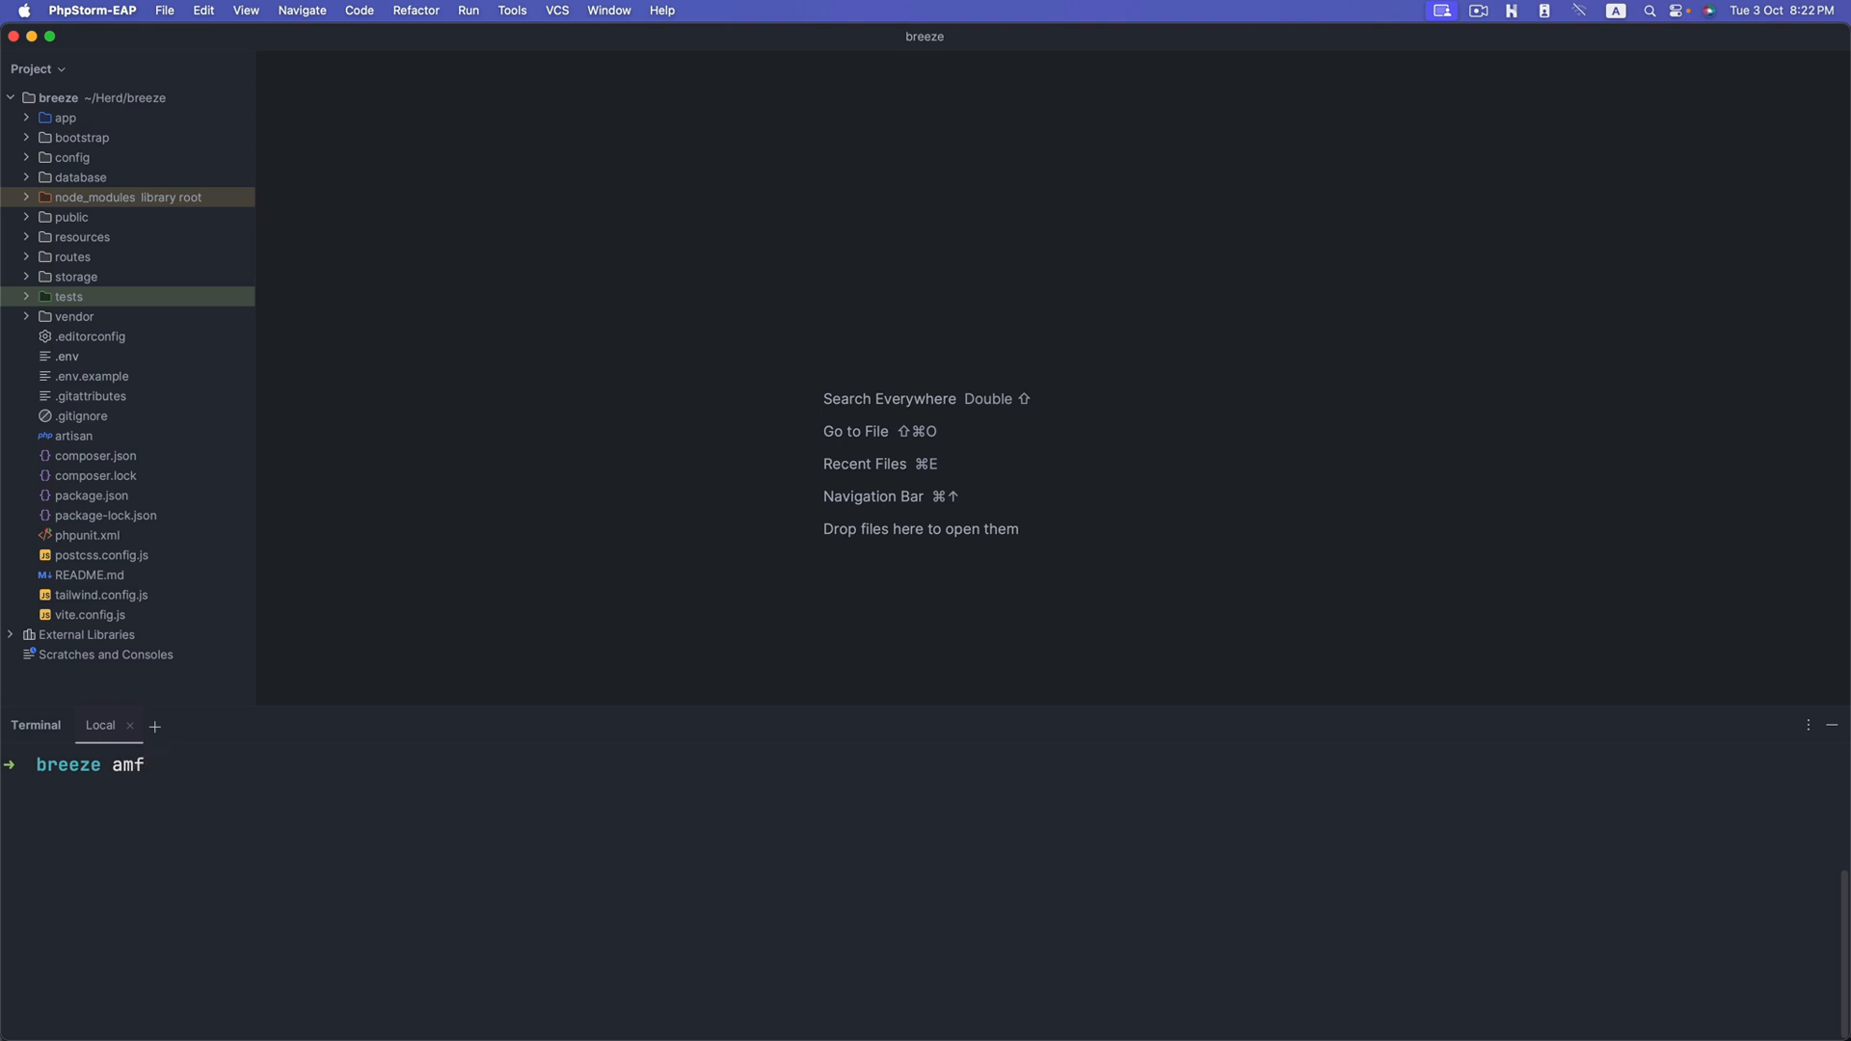
pyautogui.press('Enter')
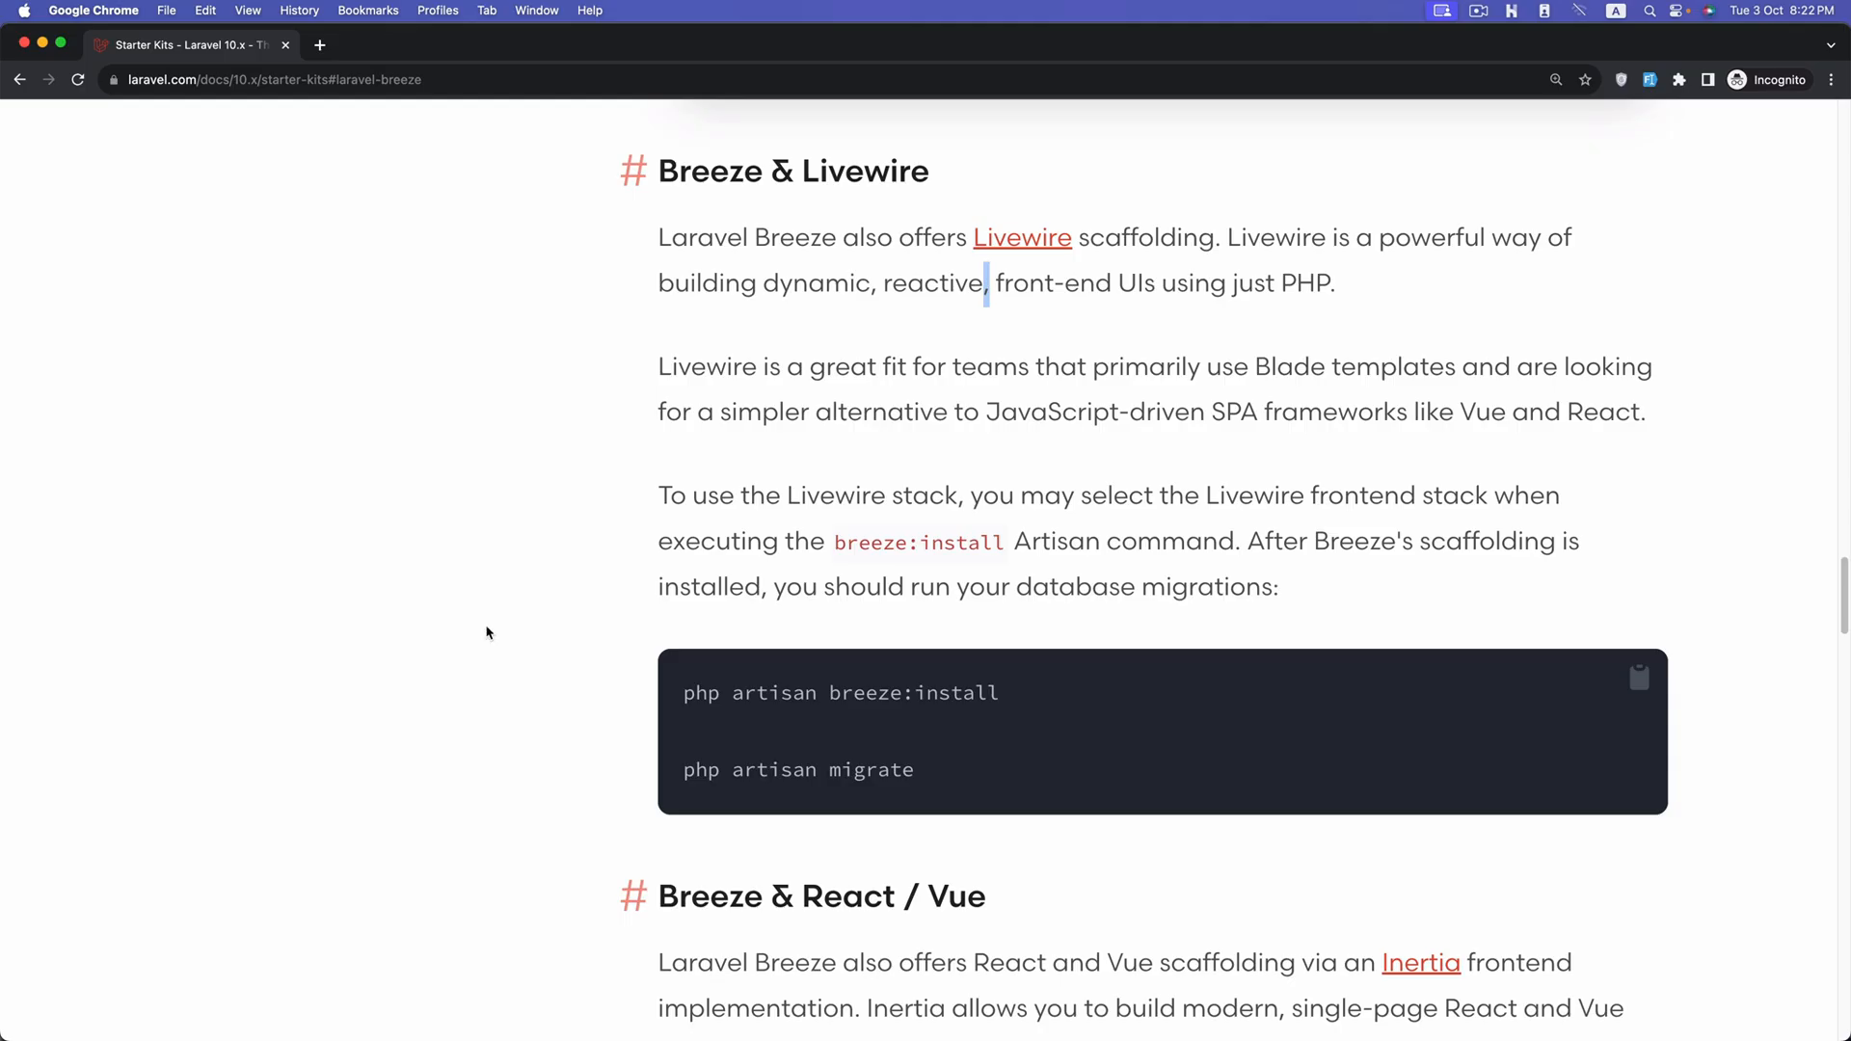
# Step: Load breeze.test in a new incognito tab and navigate to its login page
pyautogui.click(323, 44)
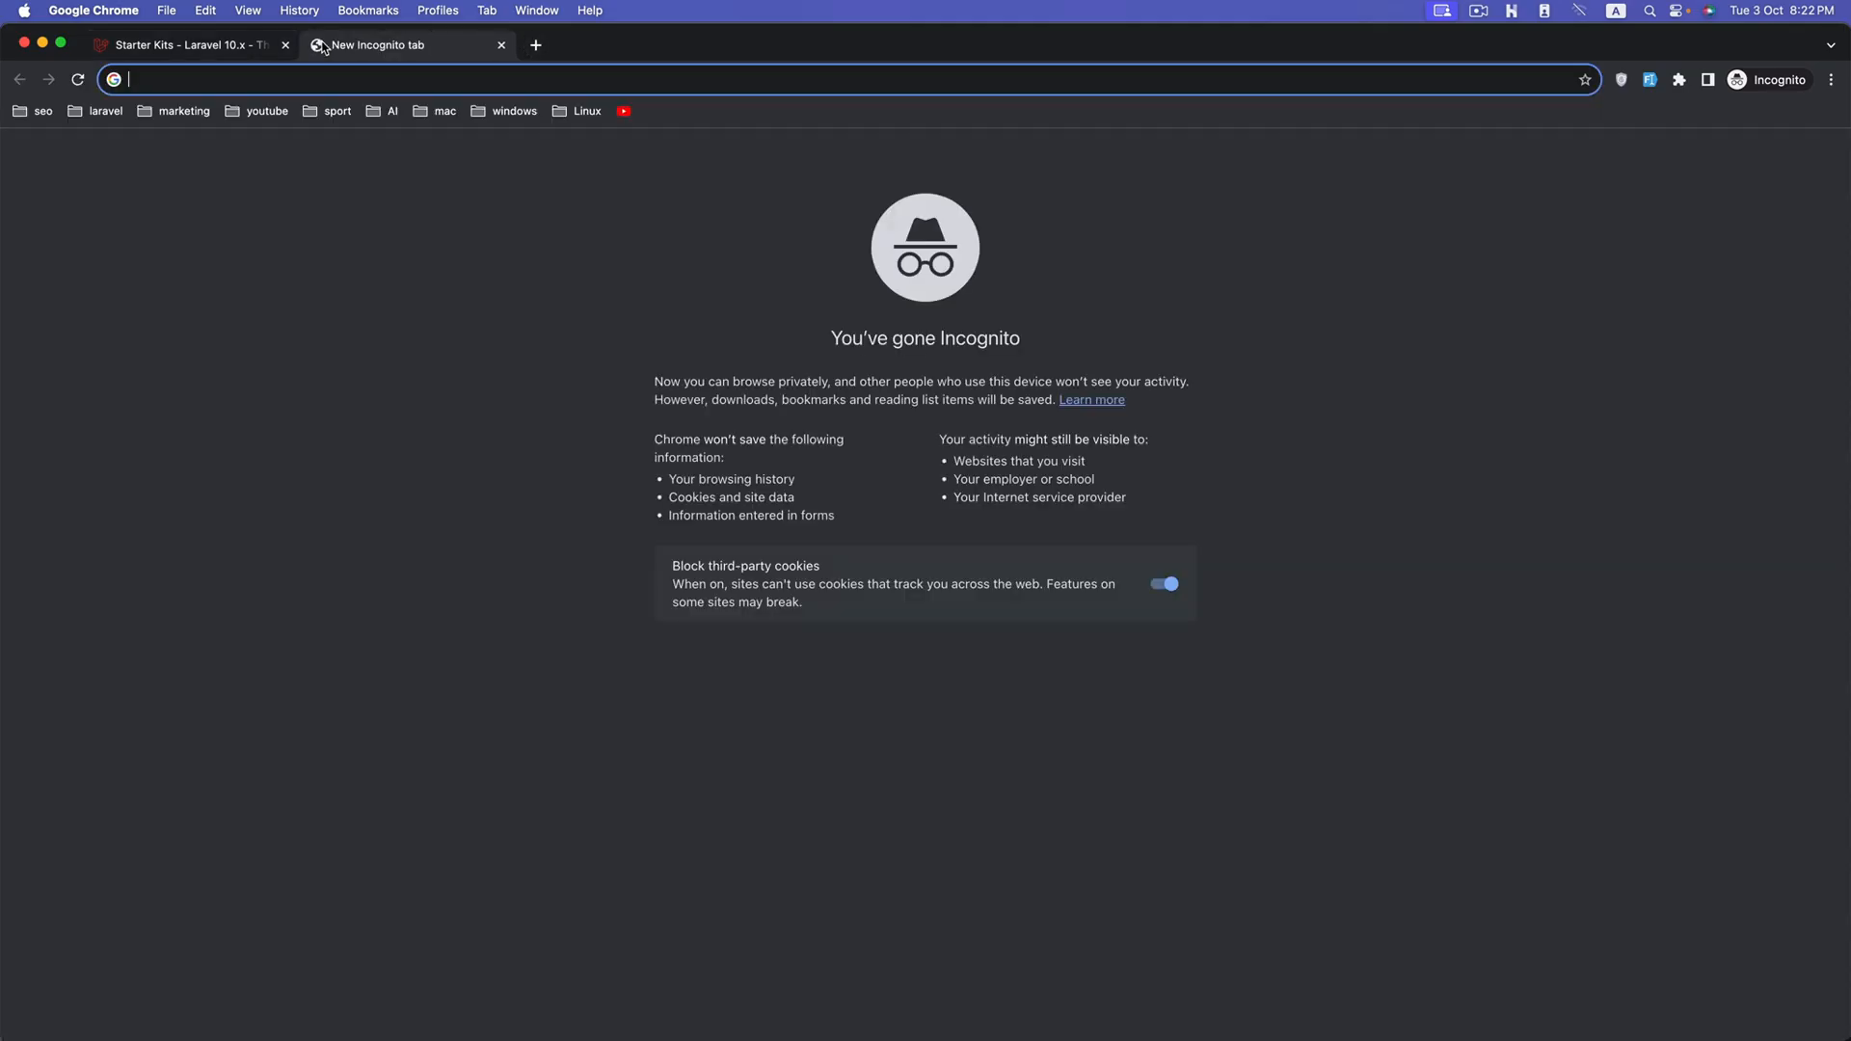
pyautogui.write('breeze.test')
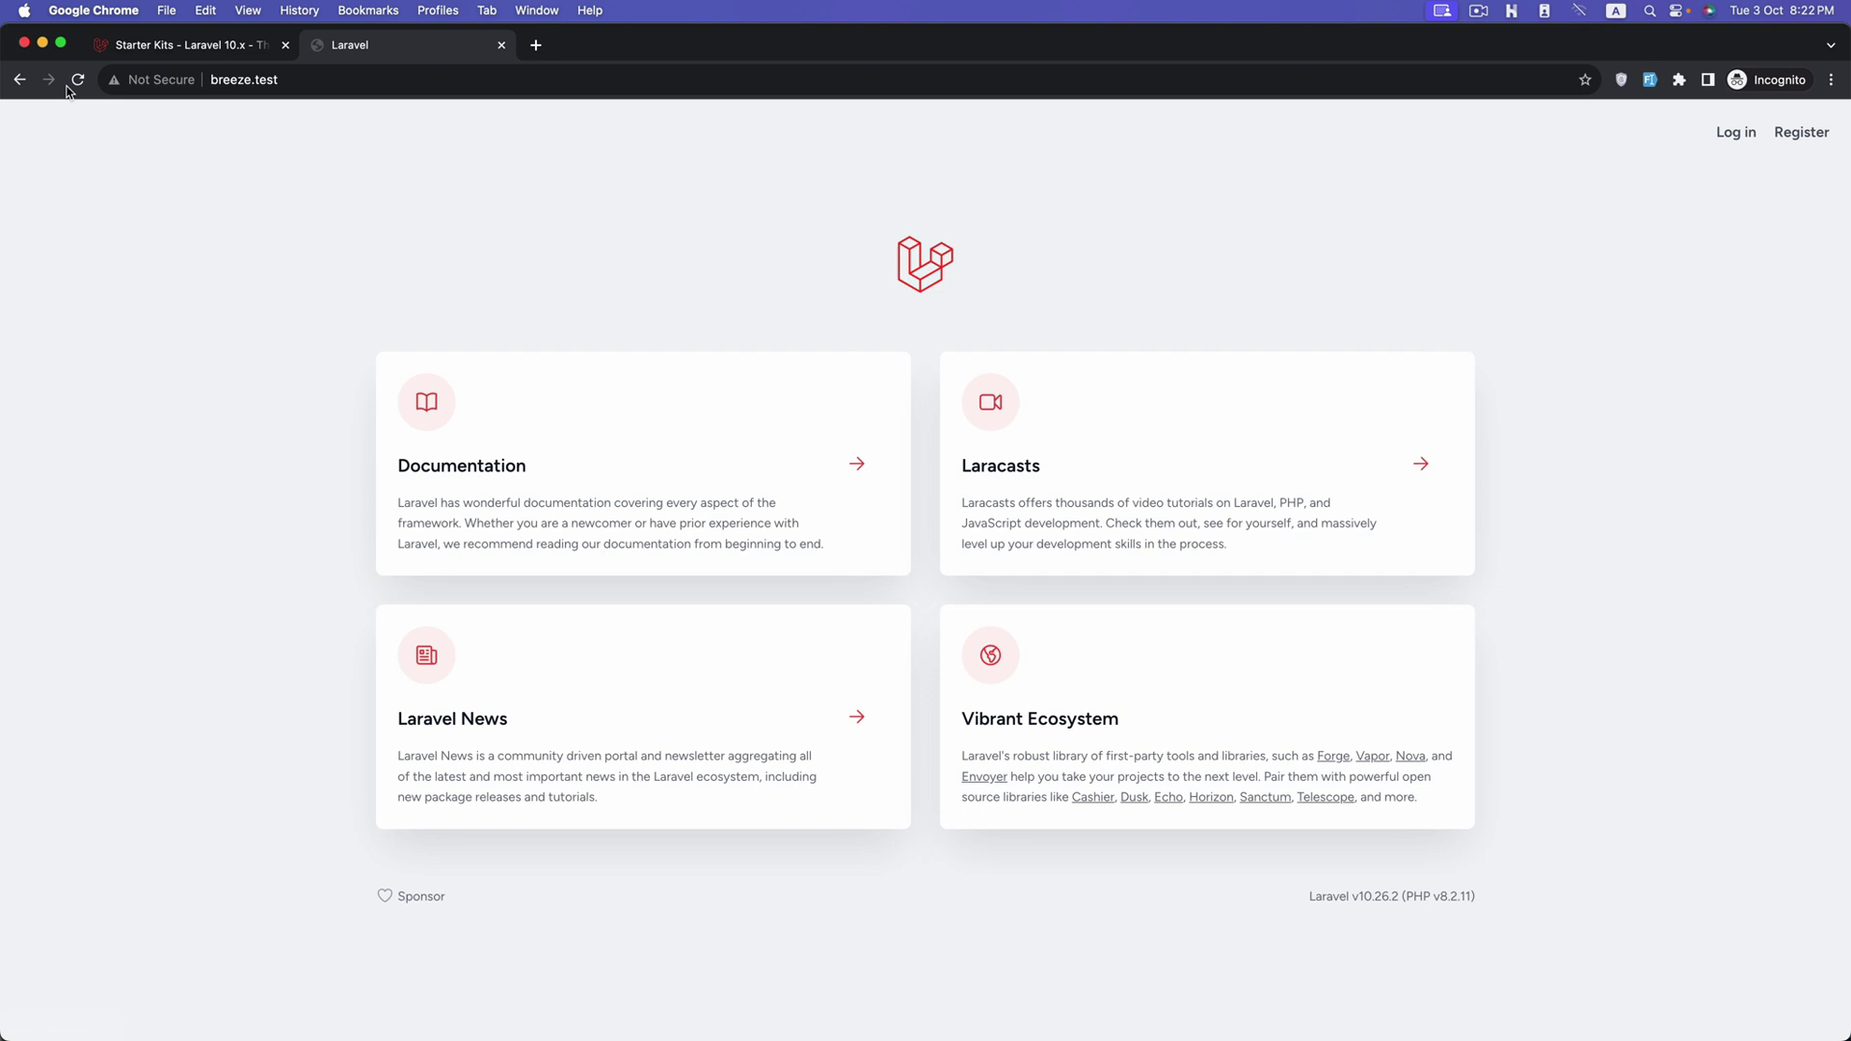
pyautogui.moveTo(77, 81)
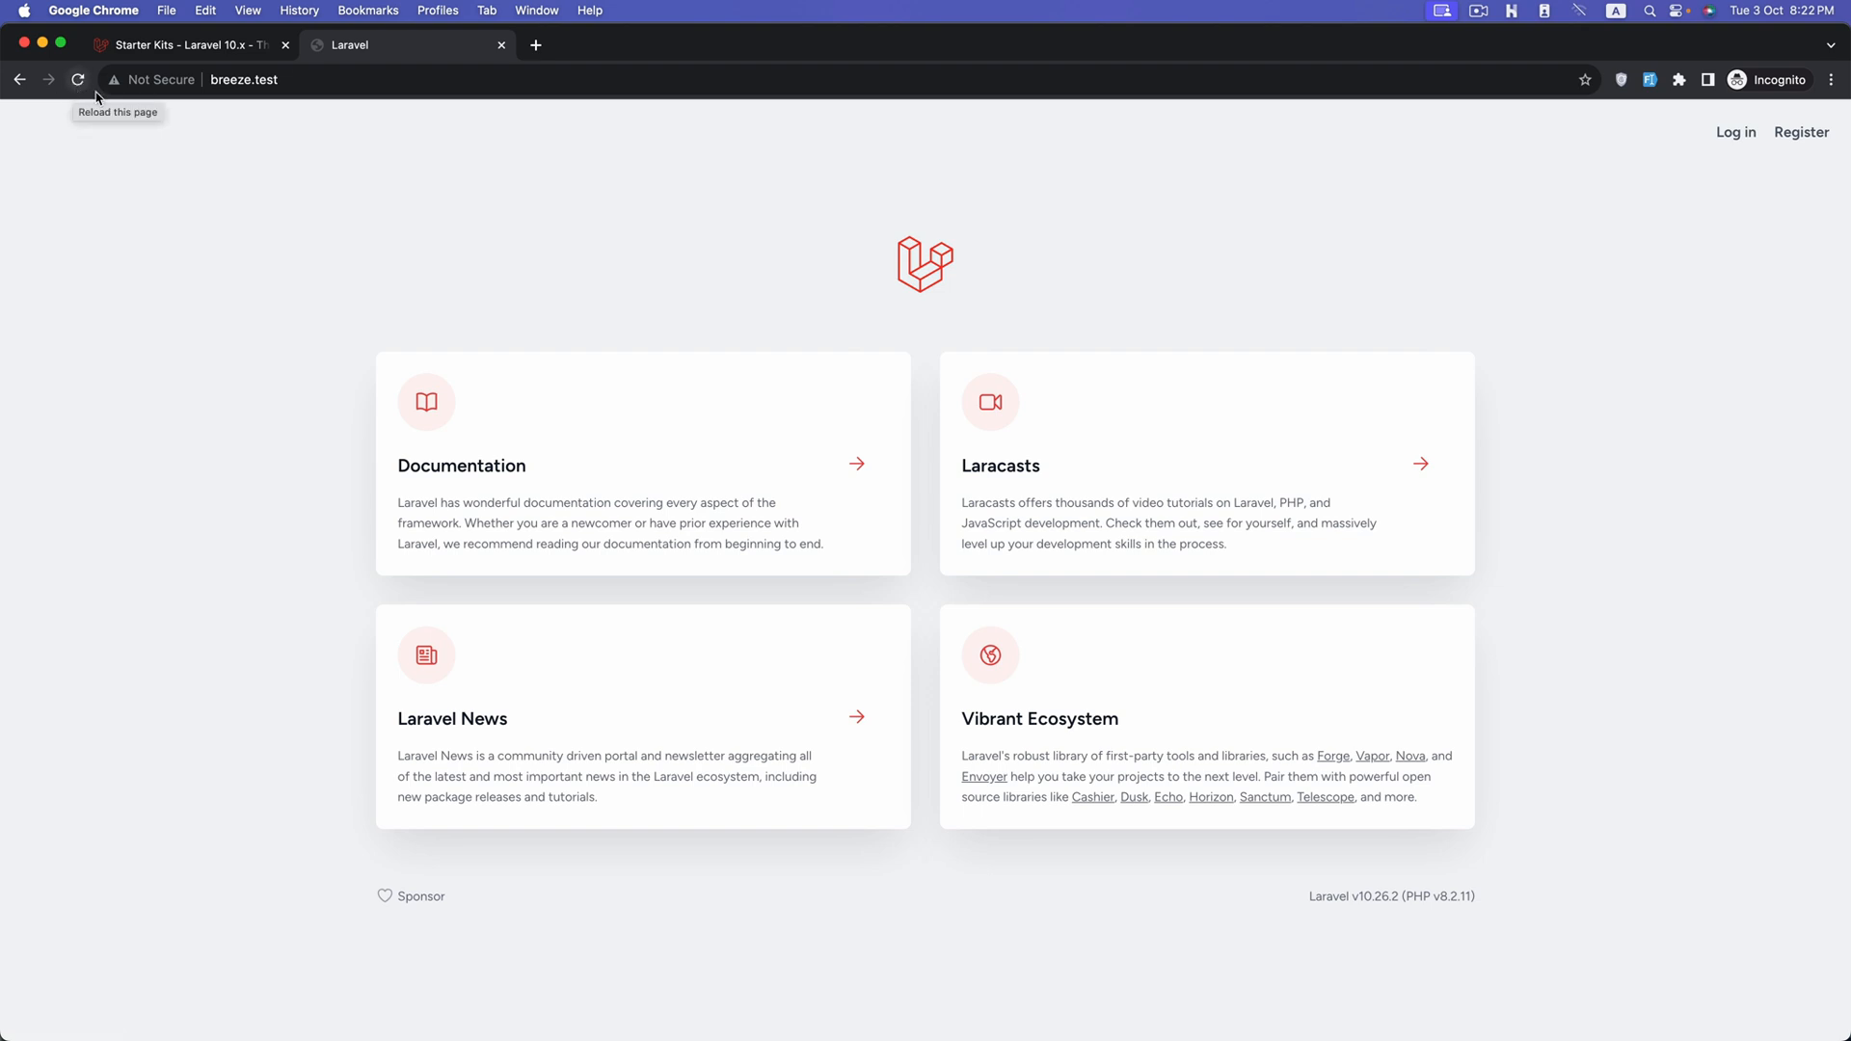
pyautogui.click(1801, 131)
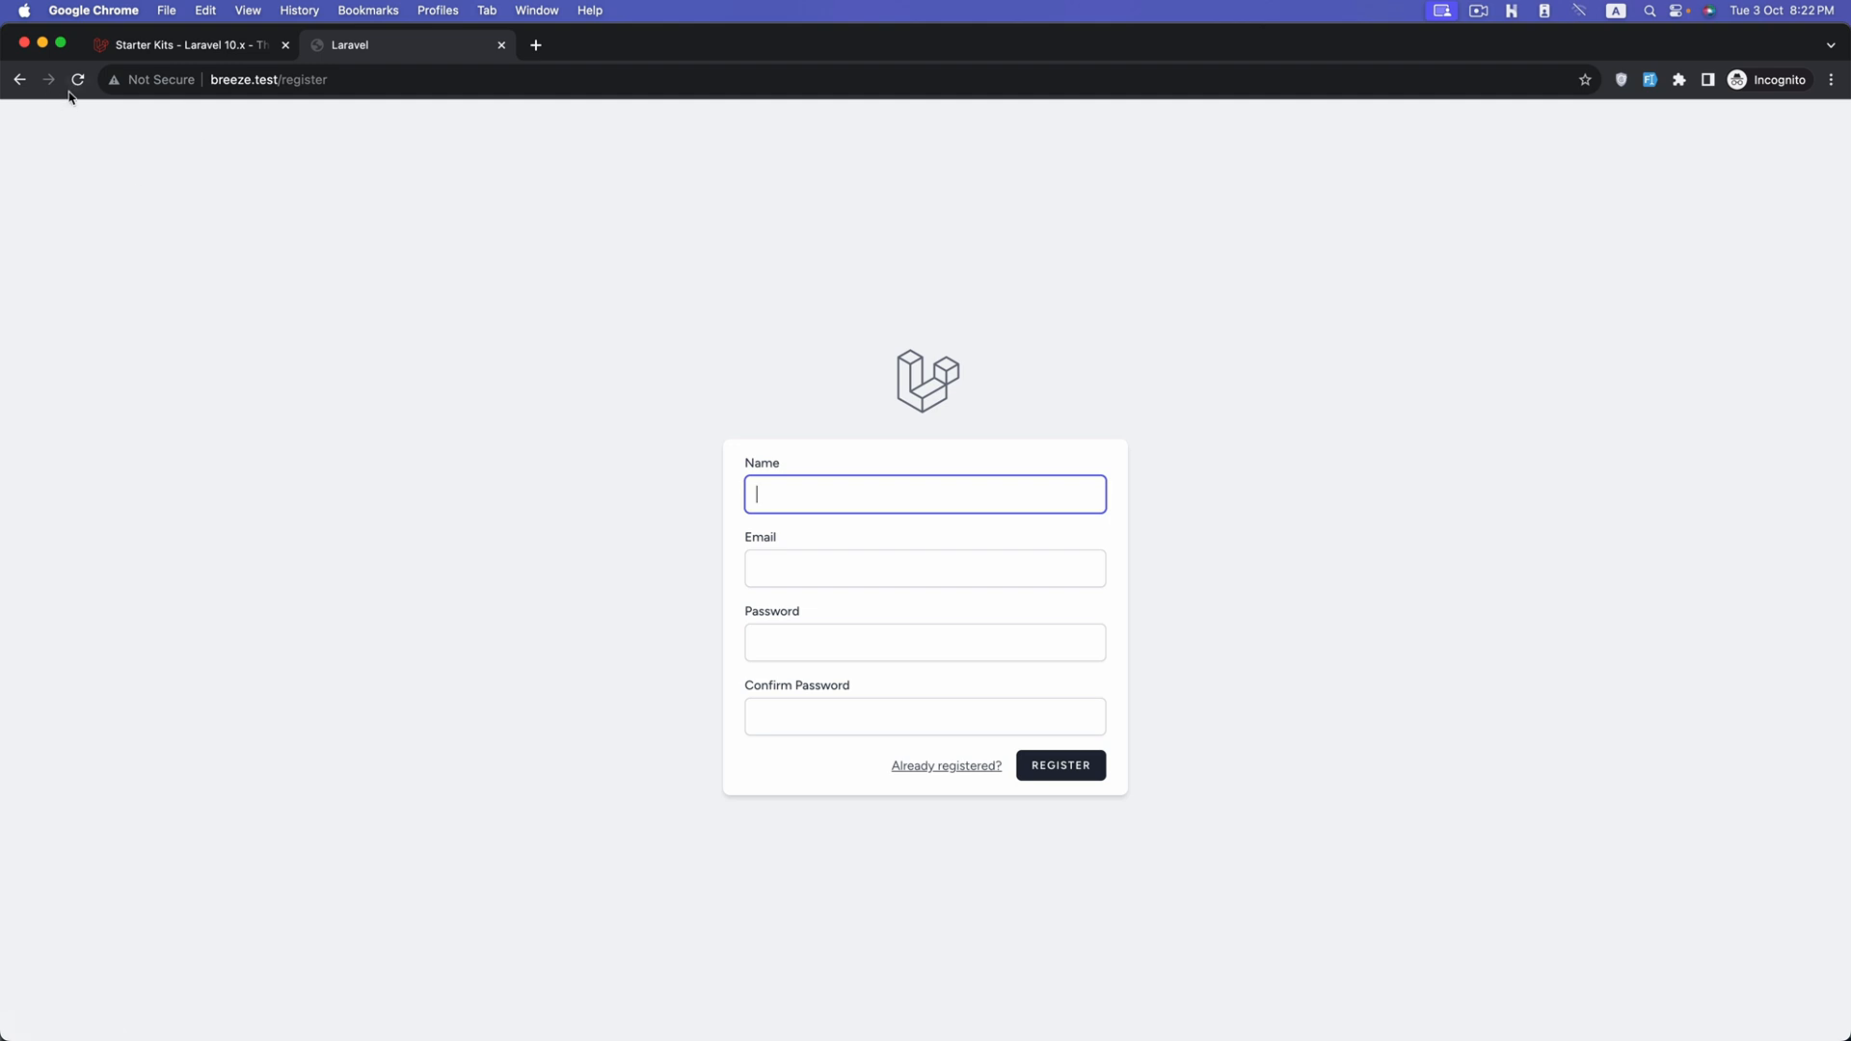
pyautogui.moveTo(945, 771)
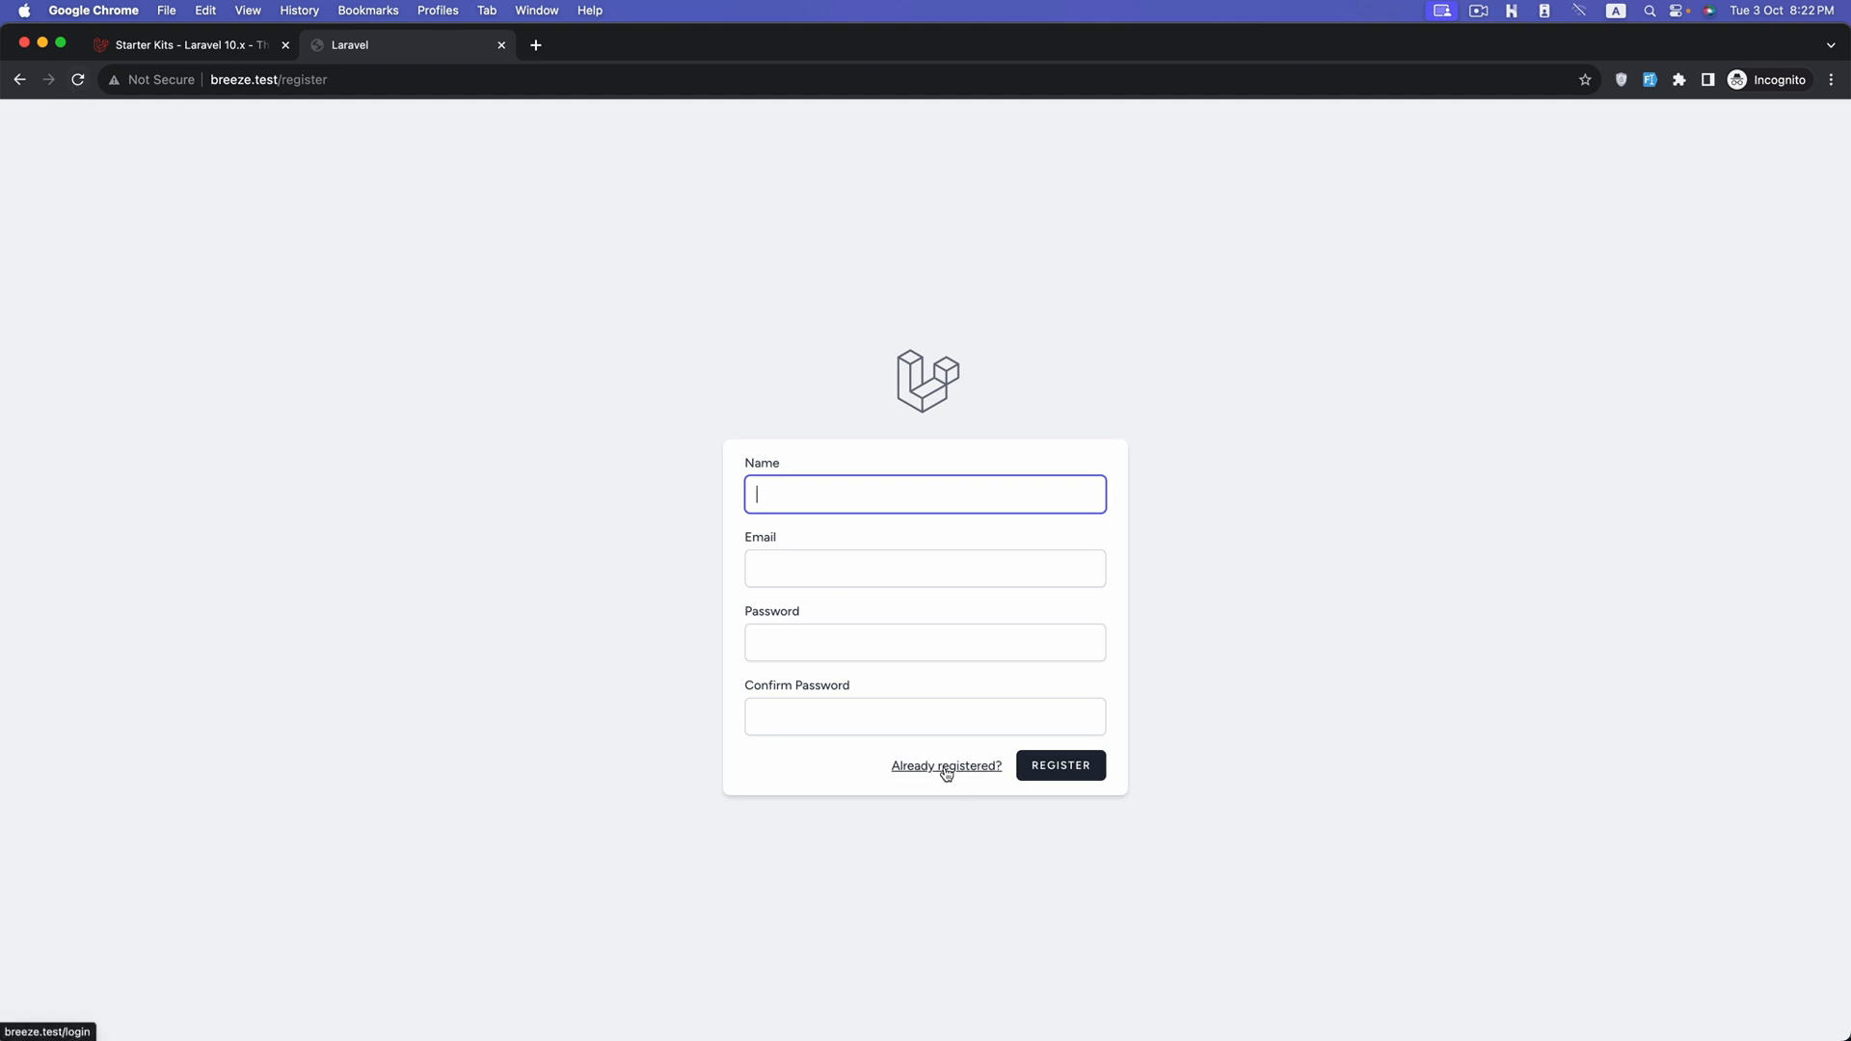
pyautogui.click(945, 765)
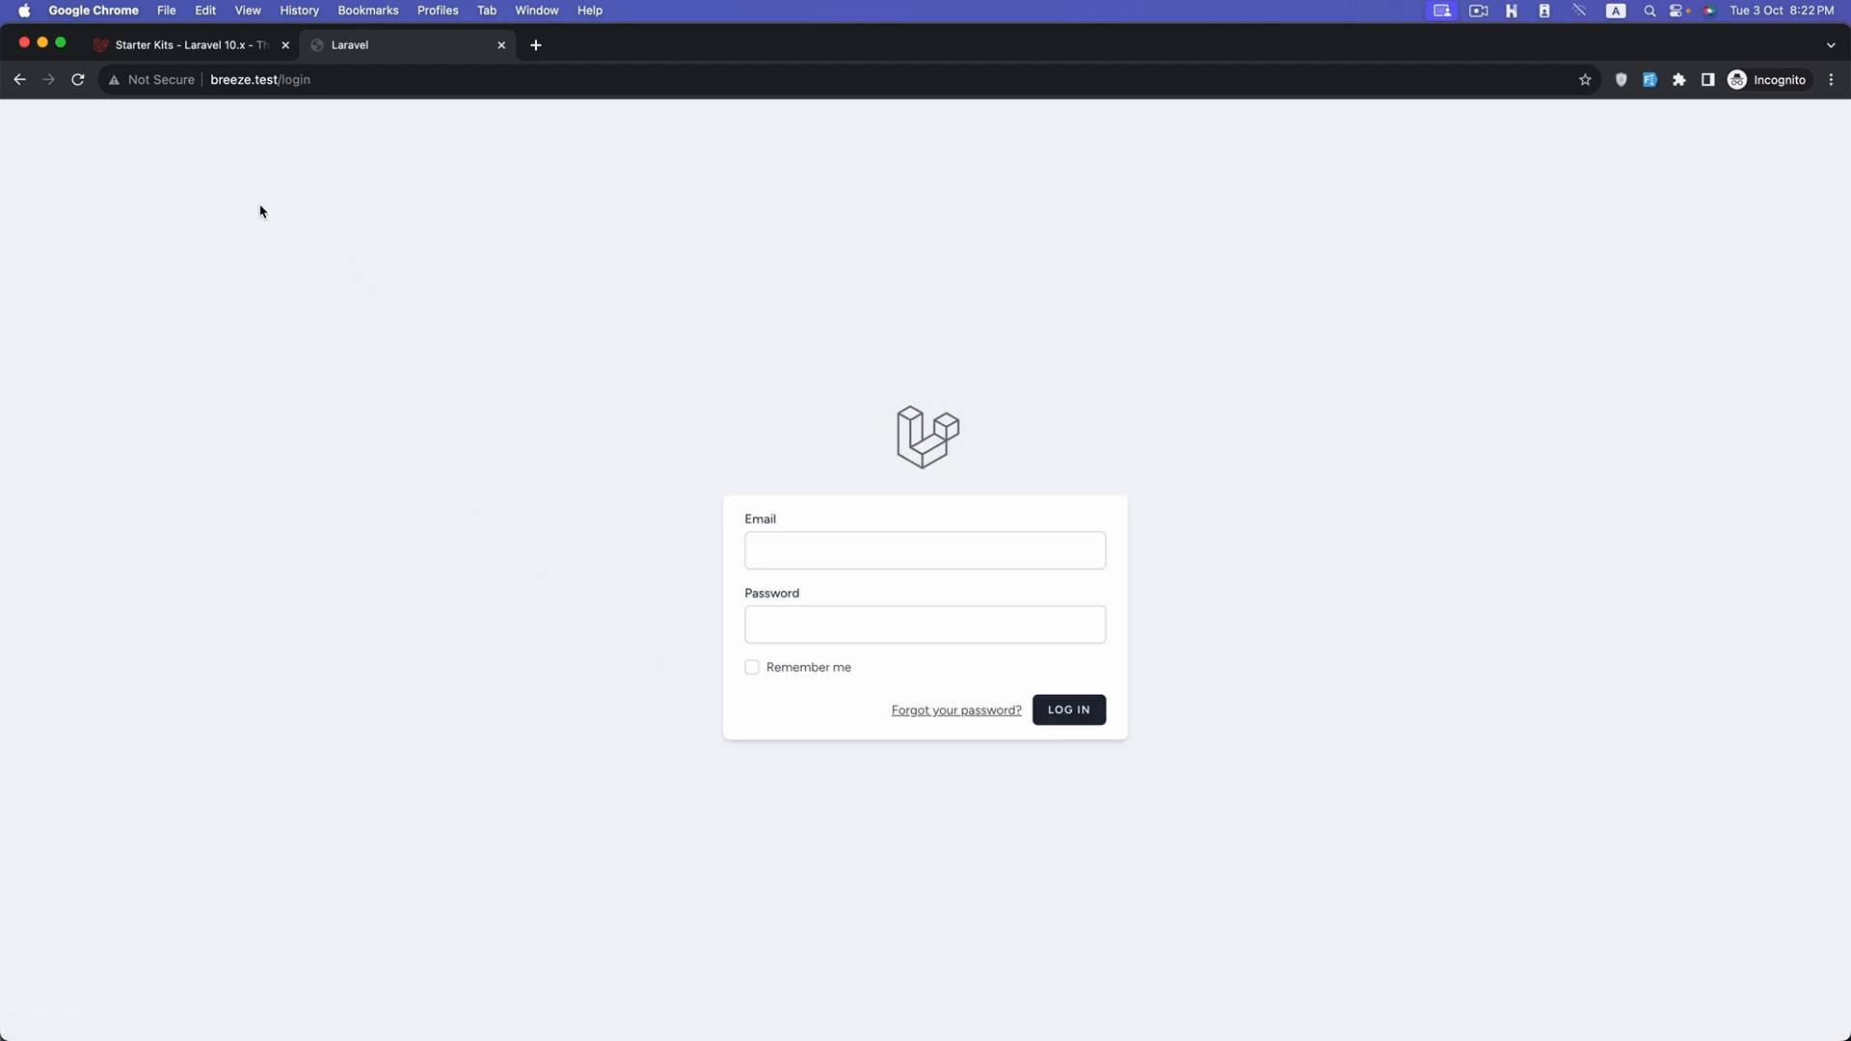
pyautogui.moveTo(540, 451)
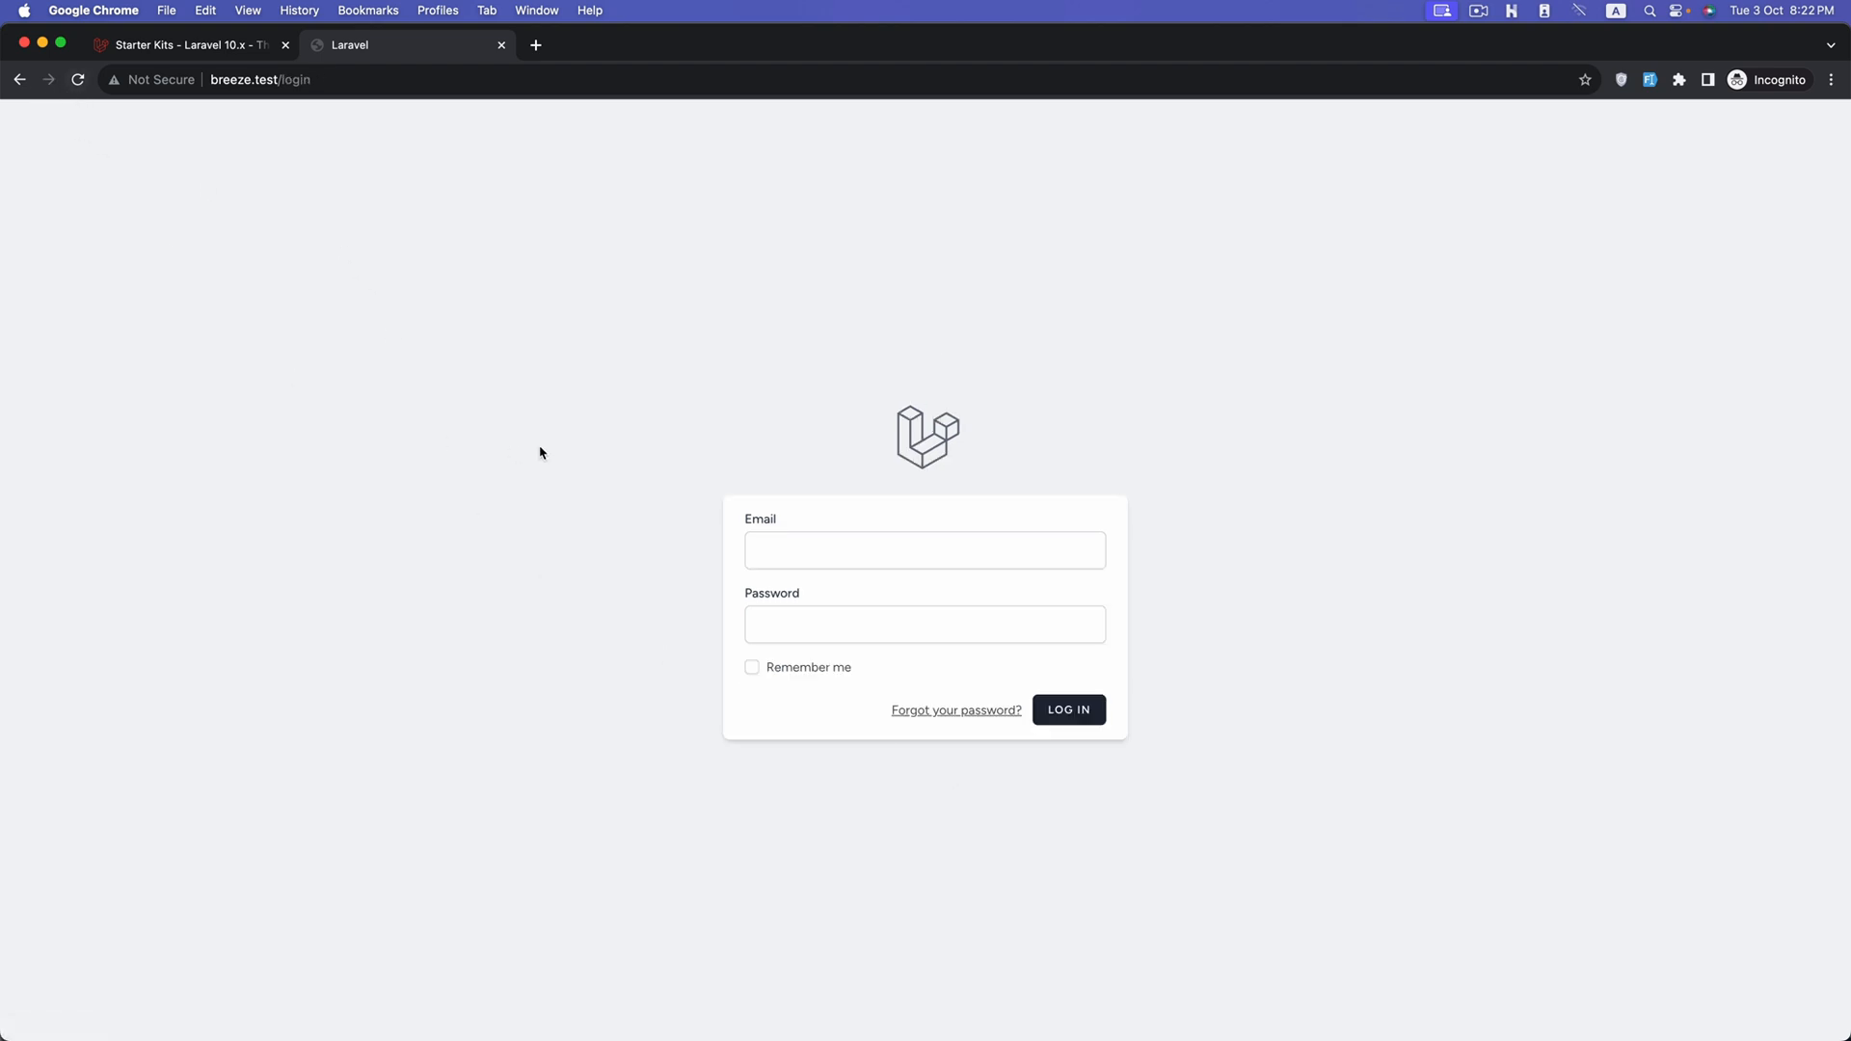
pyautogui.moveTo(650, 611)
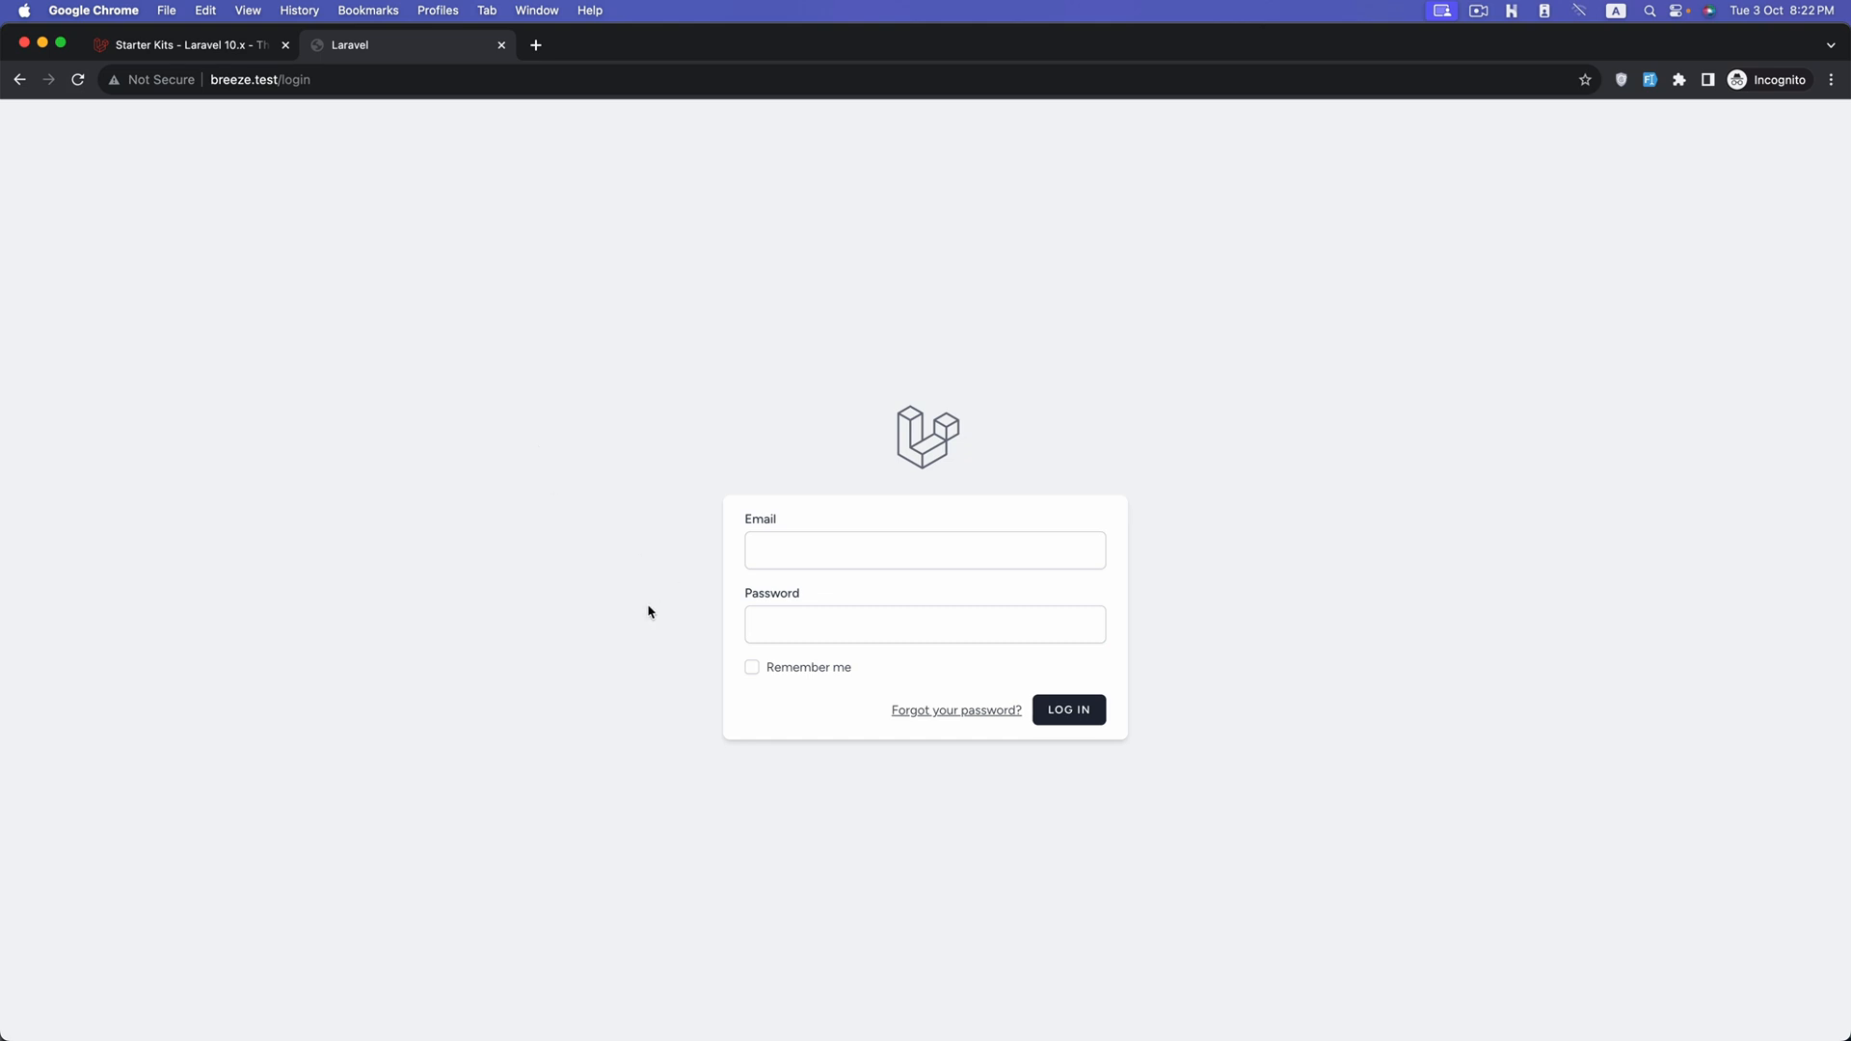
pyautogui.moveTo(446, 594)
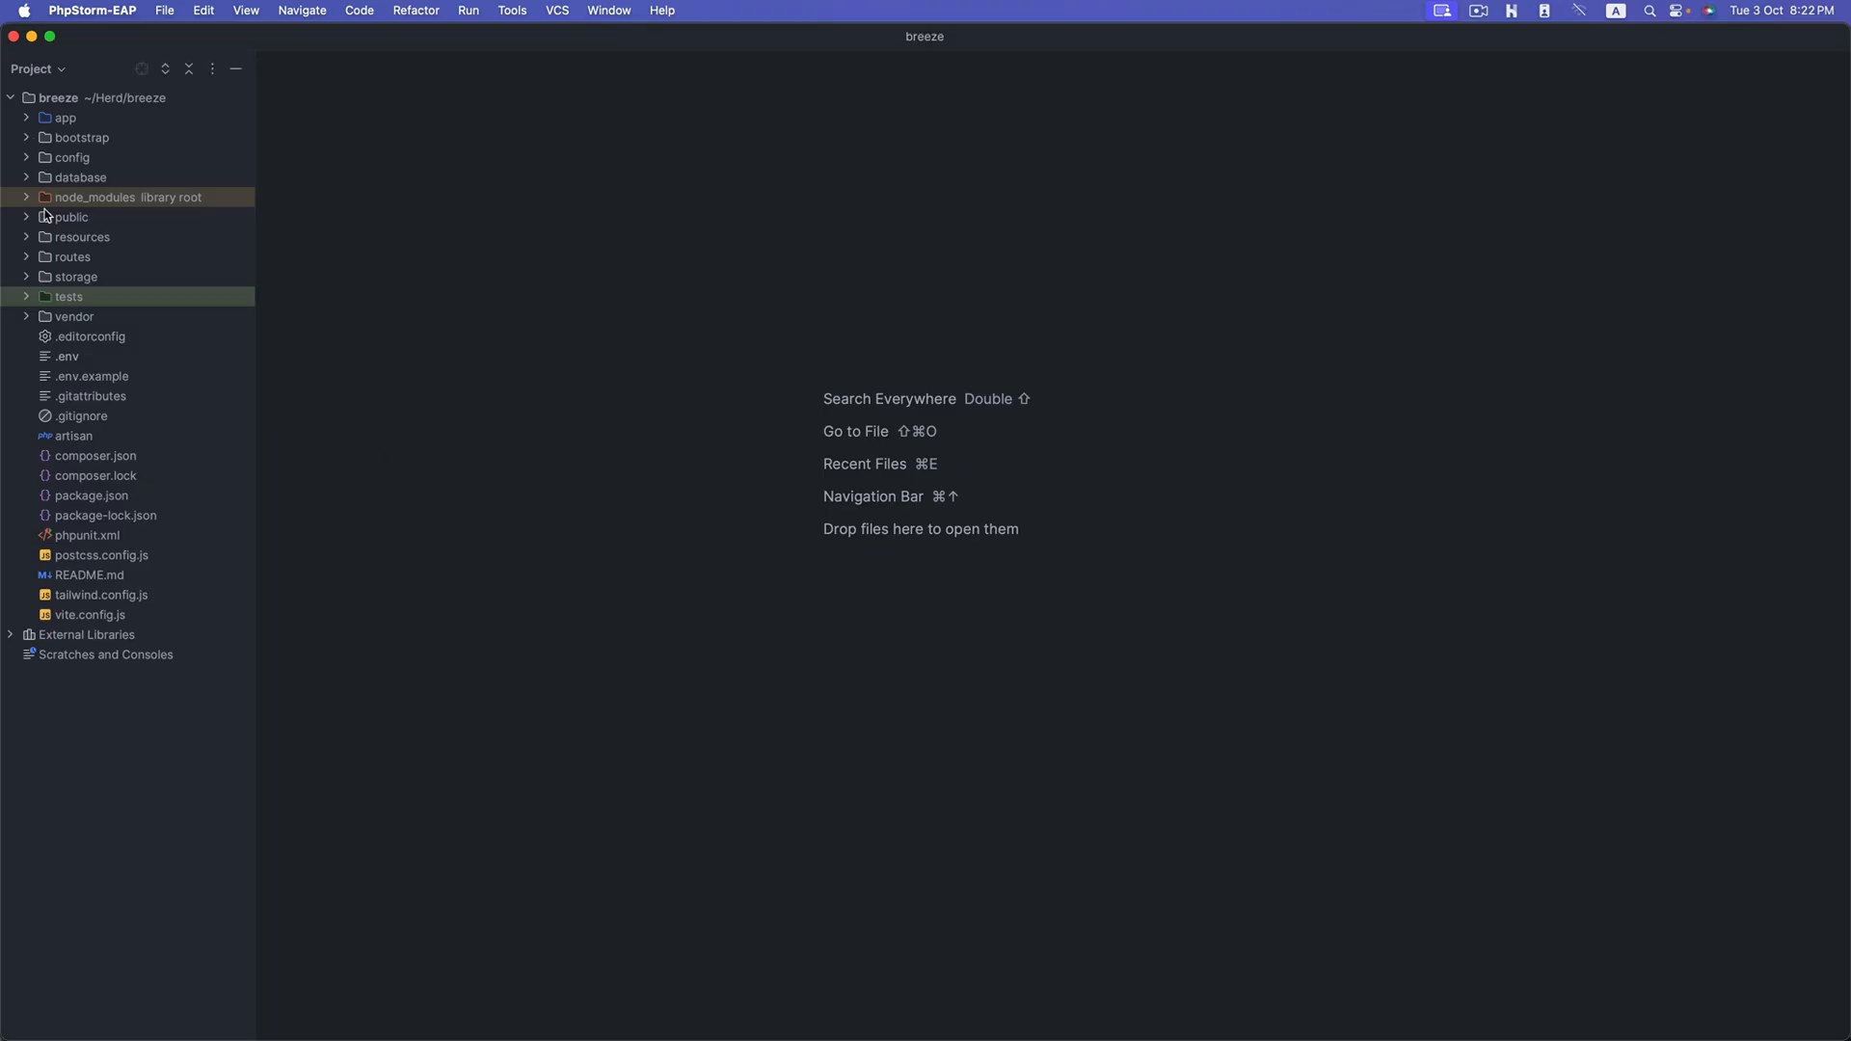
# Step: Open routes/auth.php and fold then unfold the guest middleware route group
pyautogui.click(70, 257)
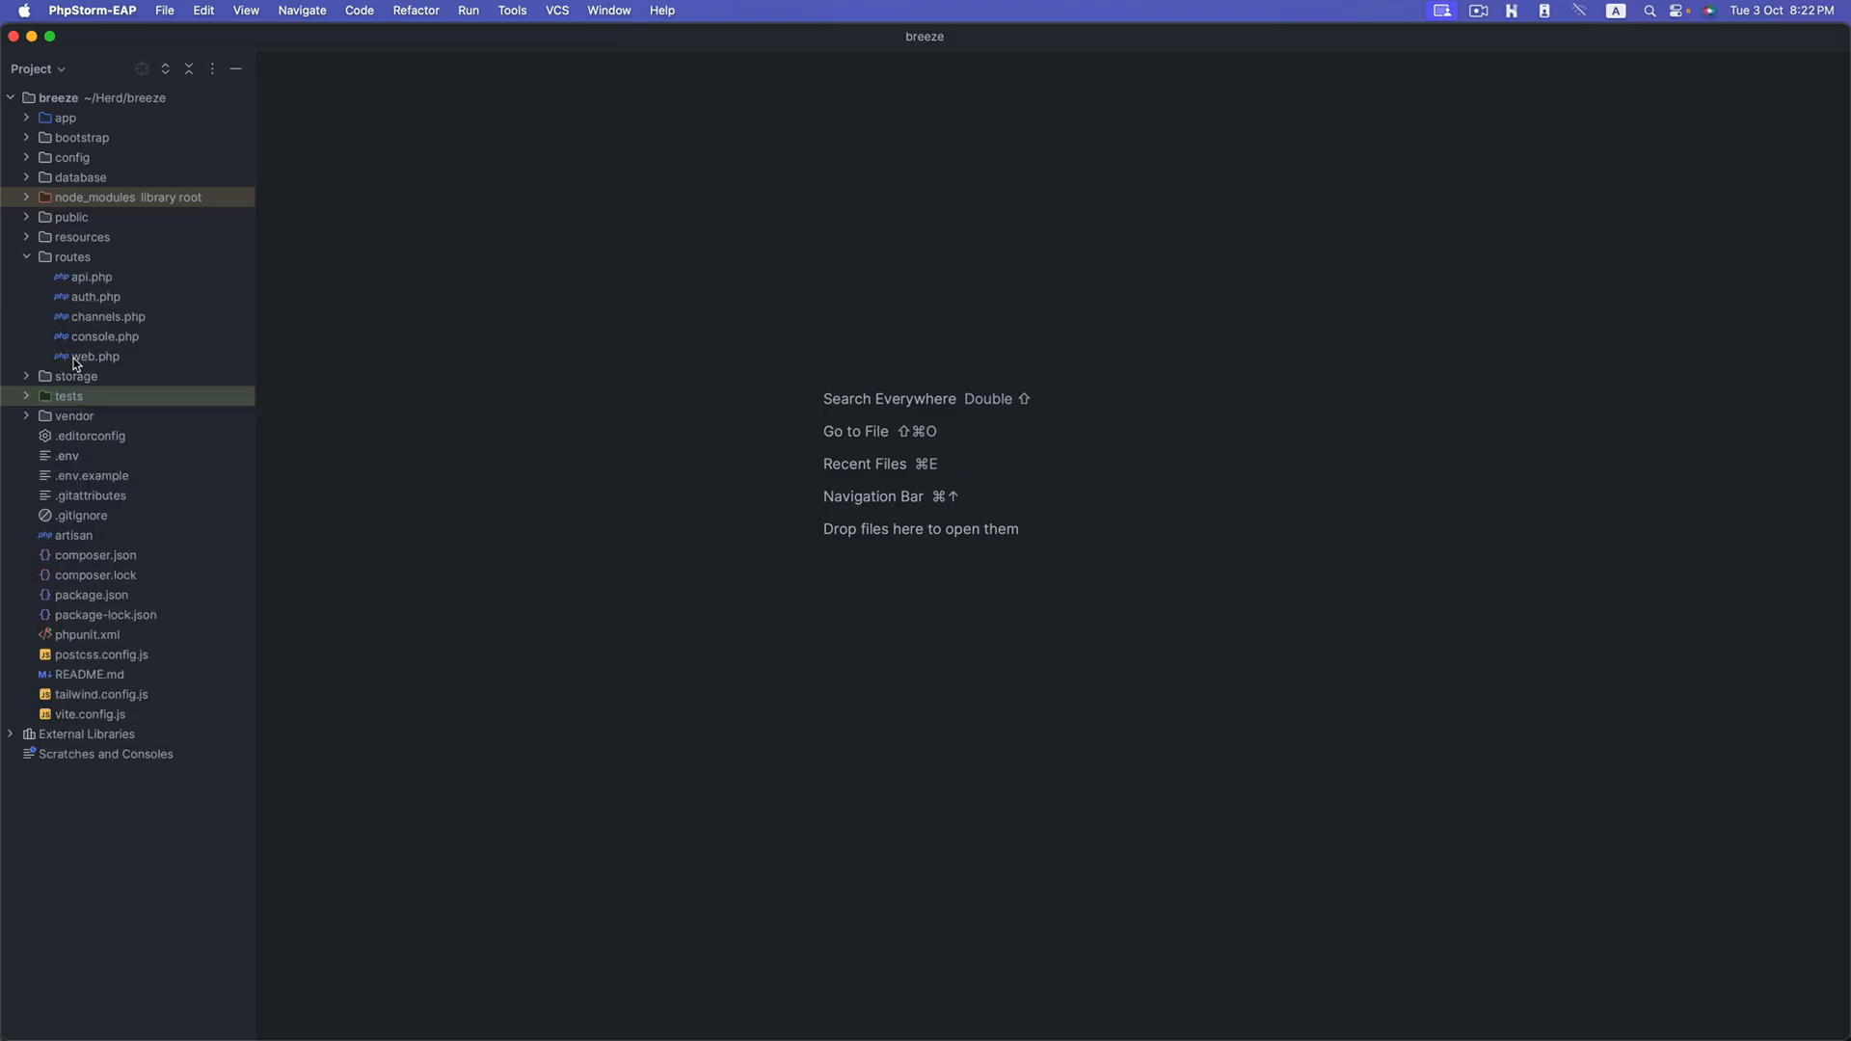
pyautogui.doubleClick(95, 355)
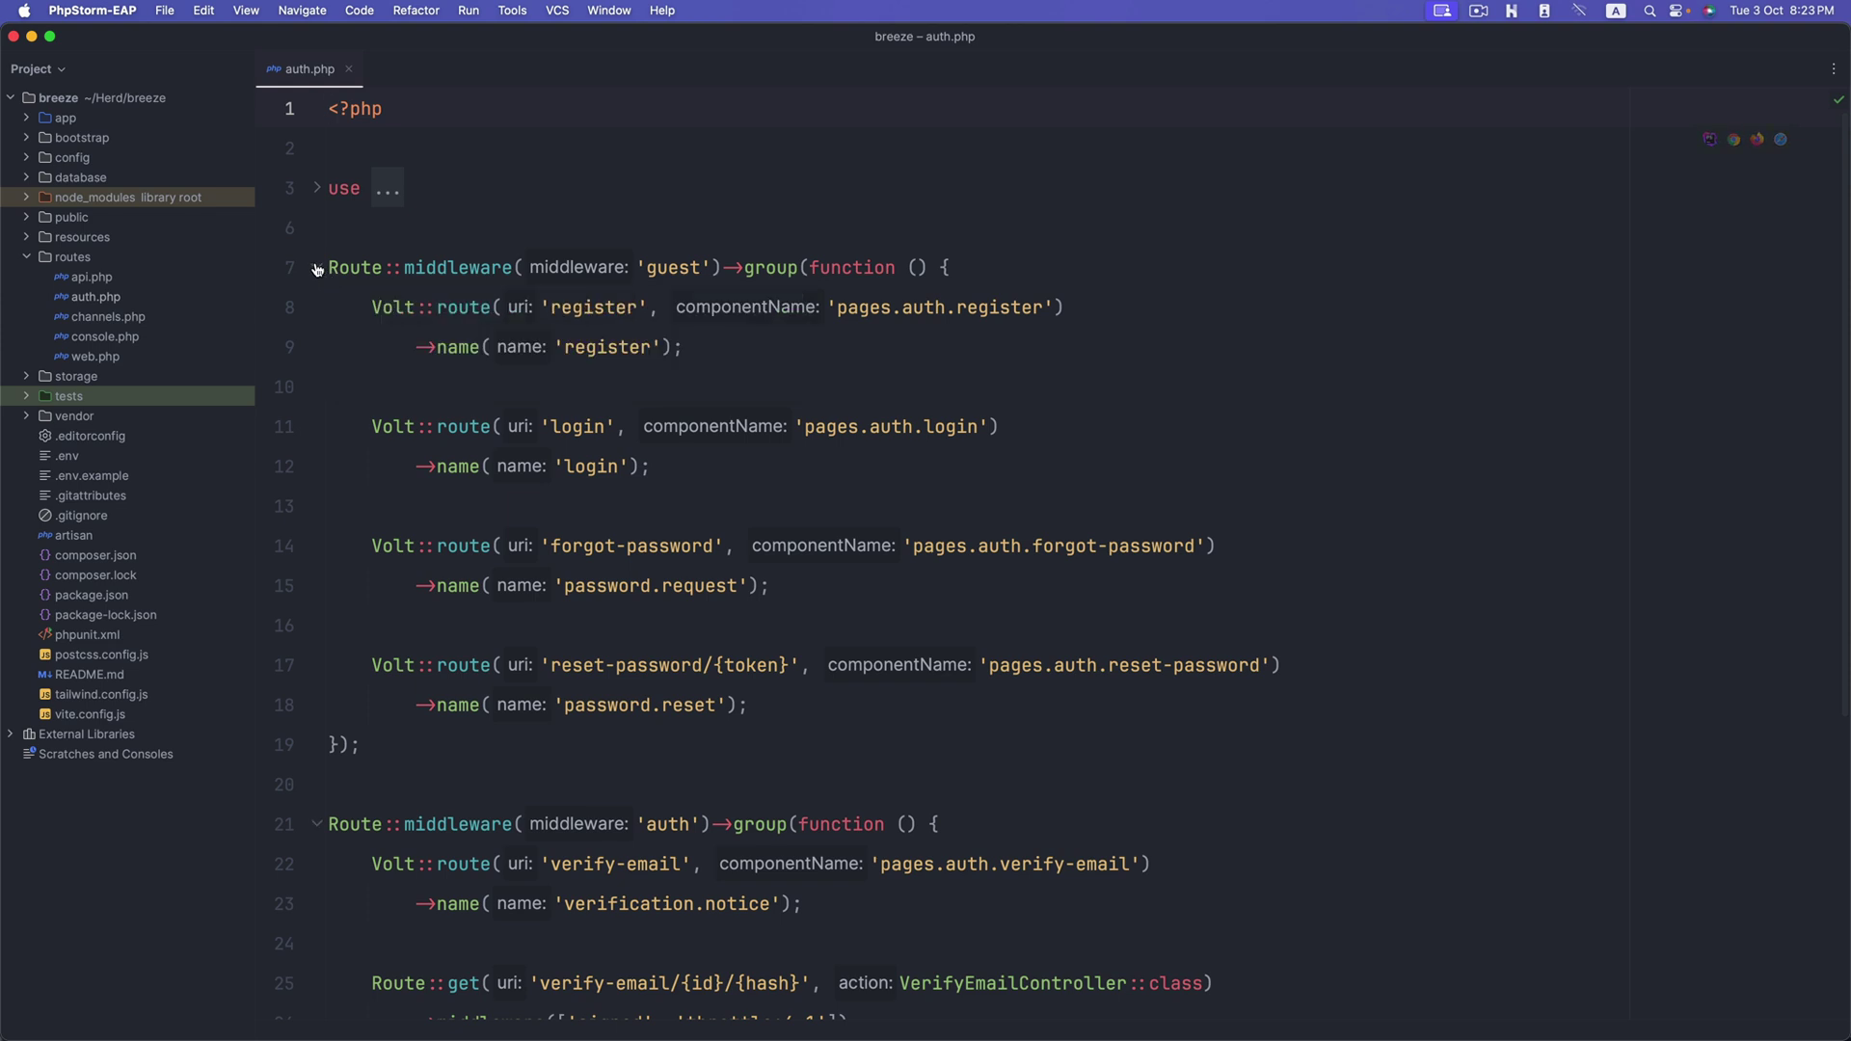
pyautogui.click(316, 268)
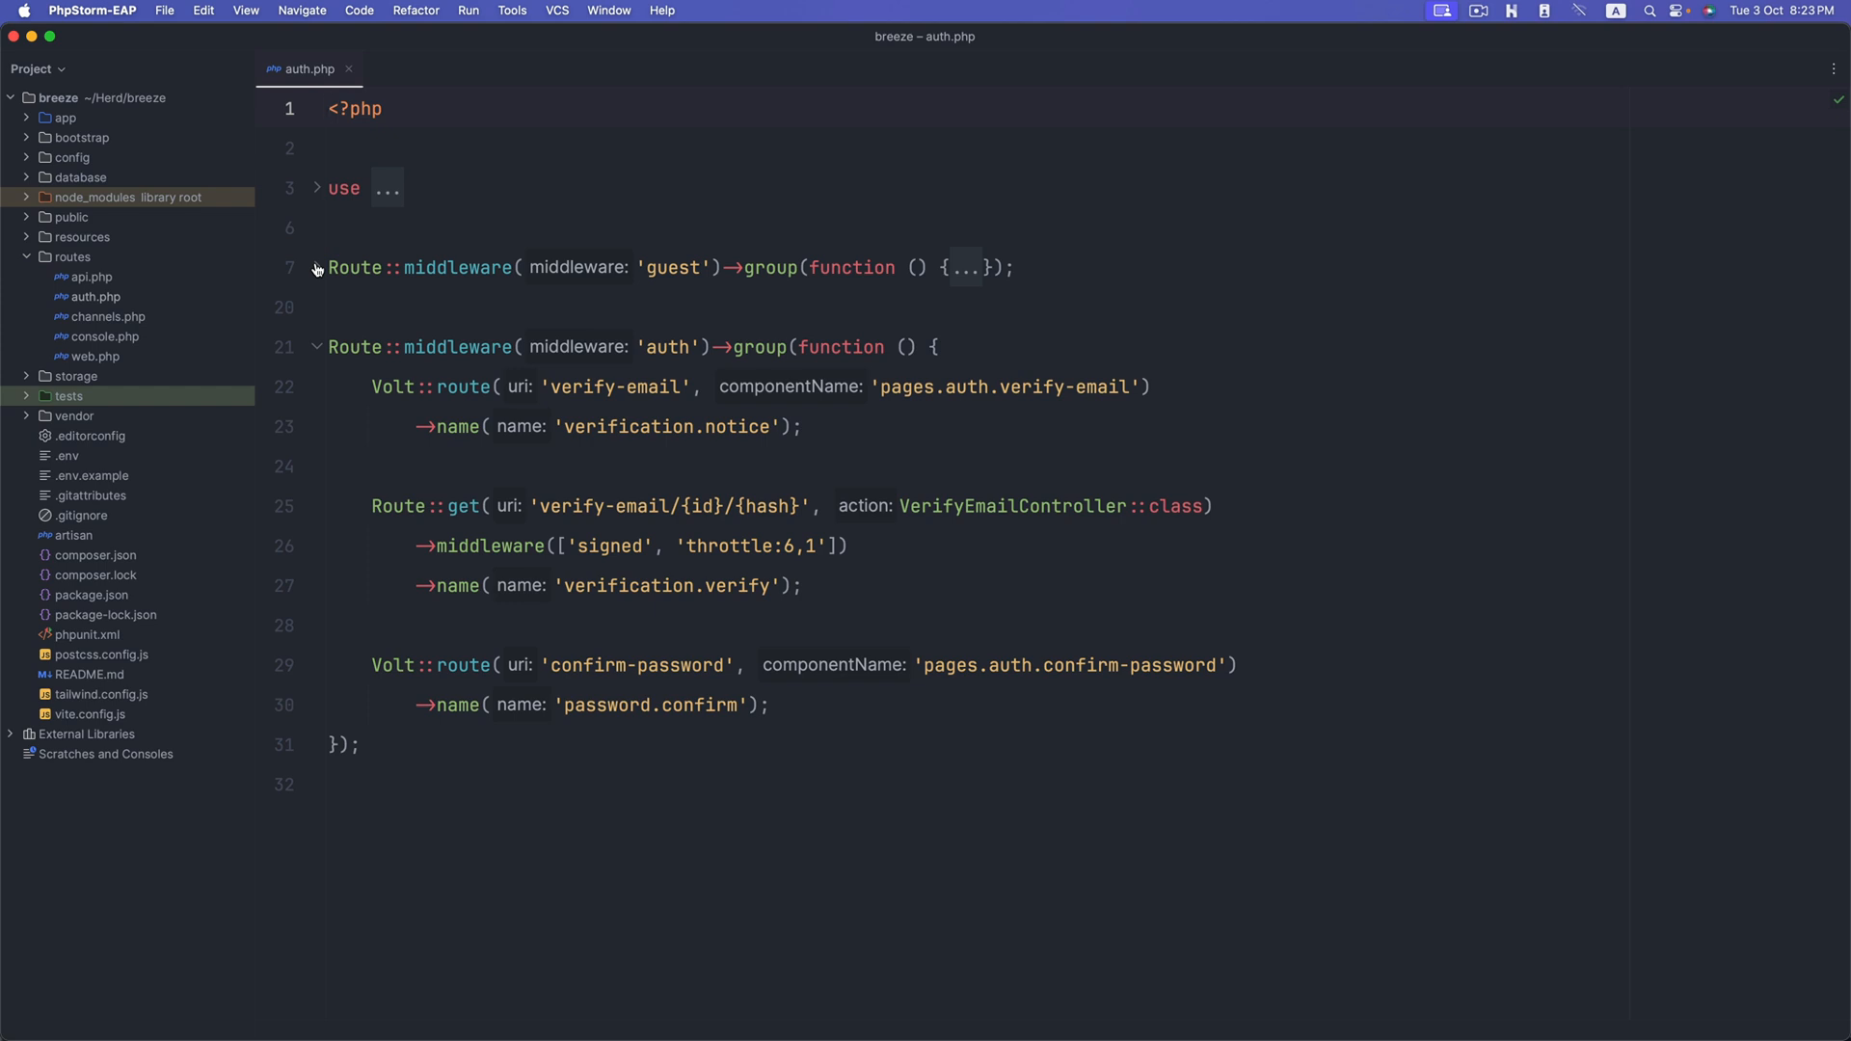
pyautogui.click(316, 268)
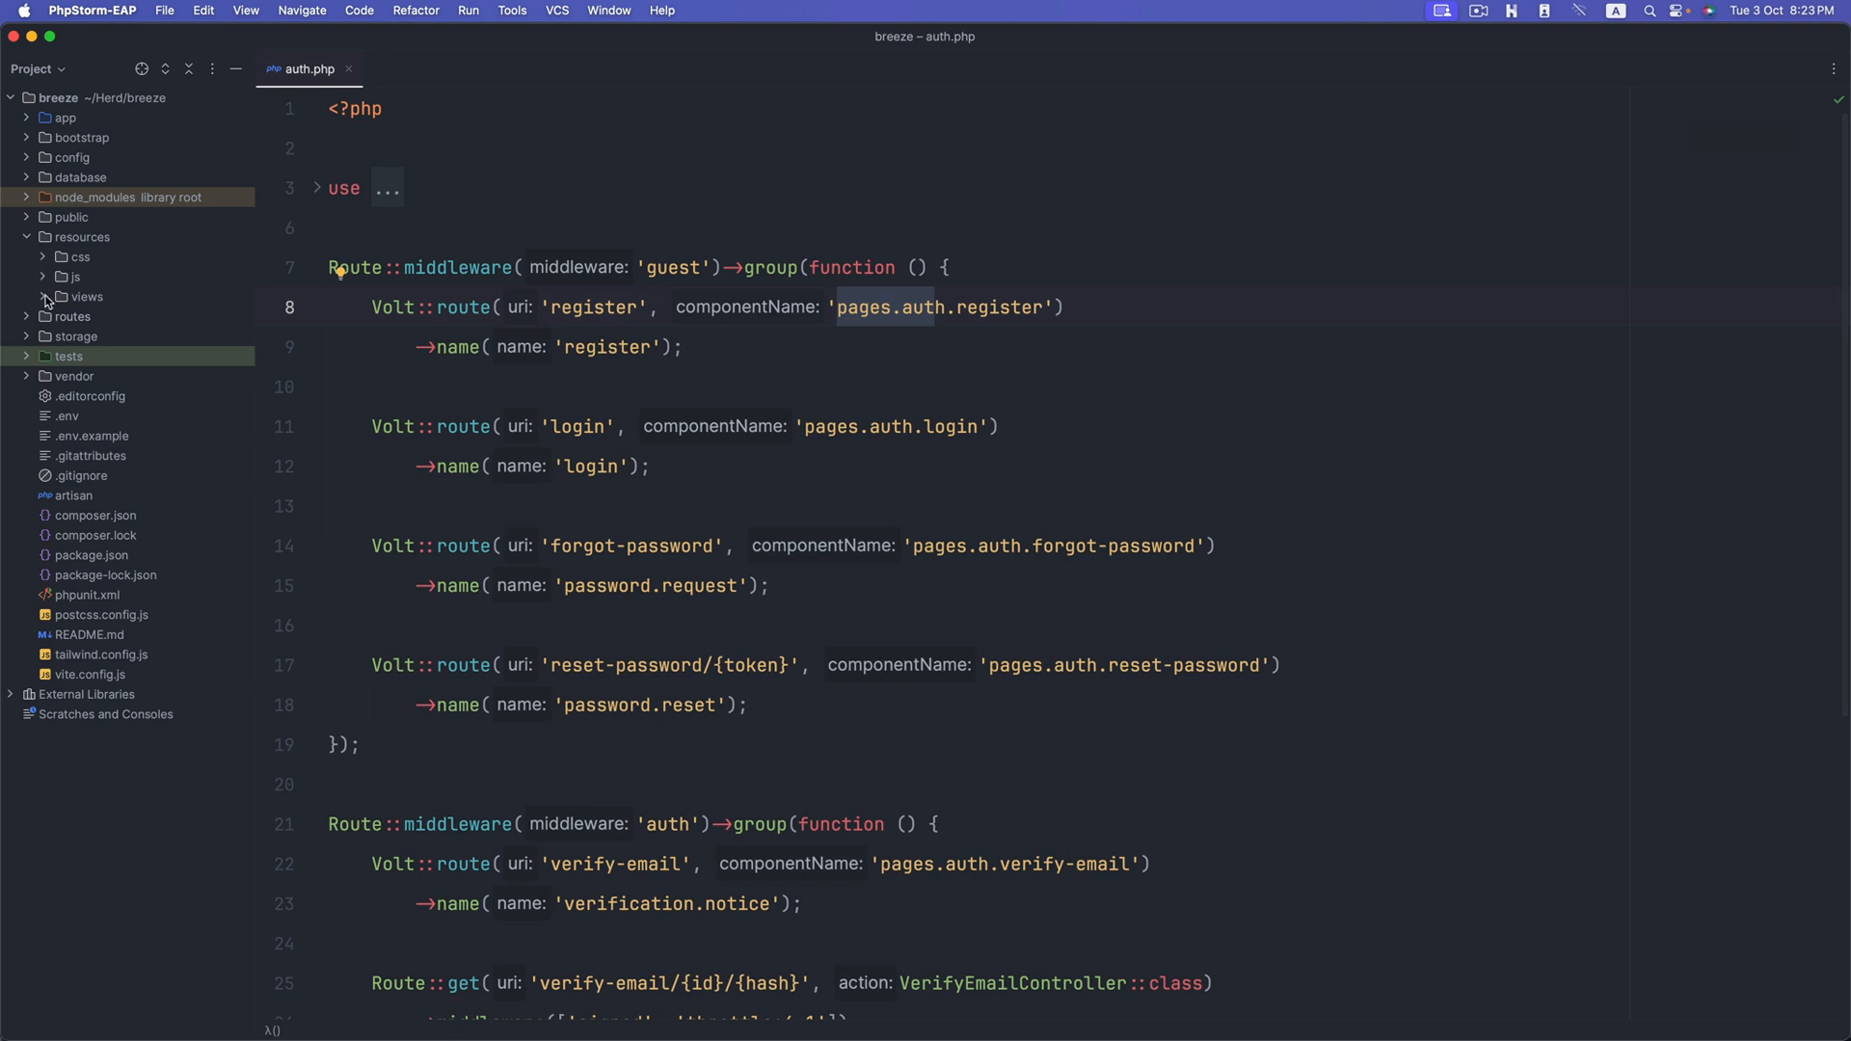
# Step: Expand resources/views/livewire/pages/auth and open login.blade.php
pyautogui.click(46, 297)
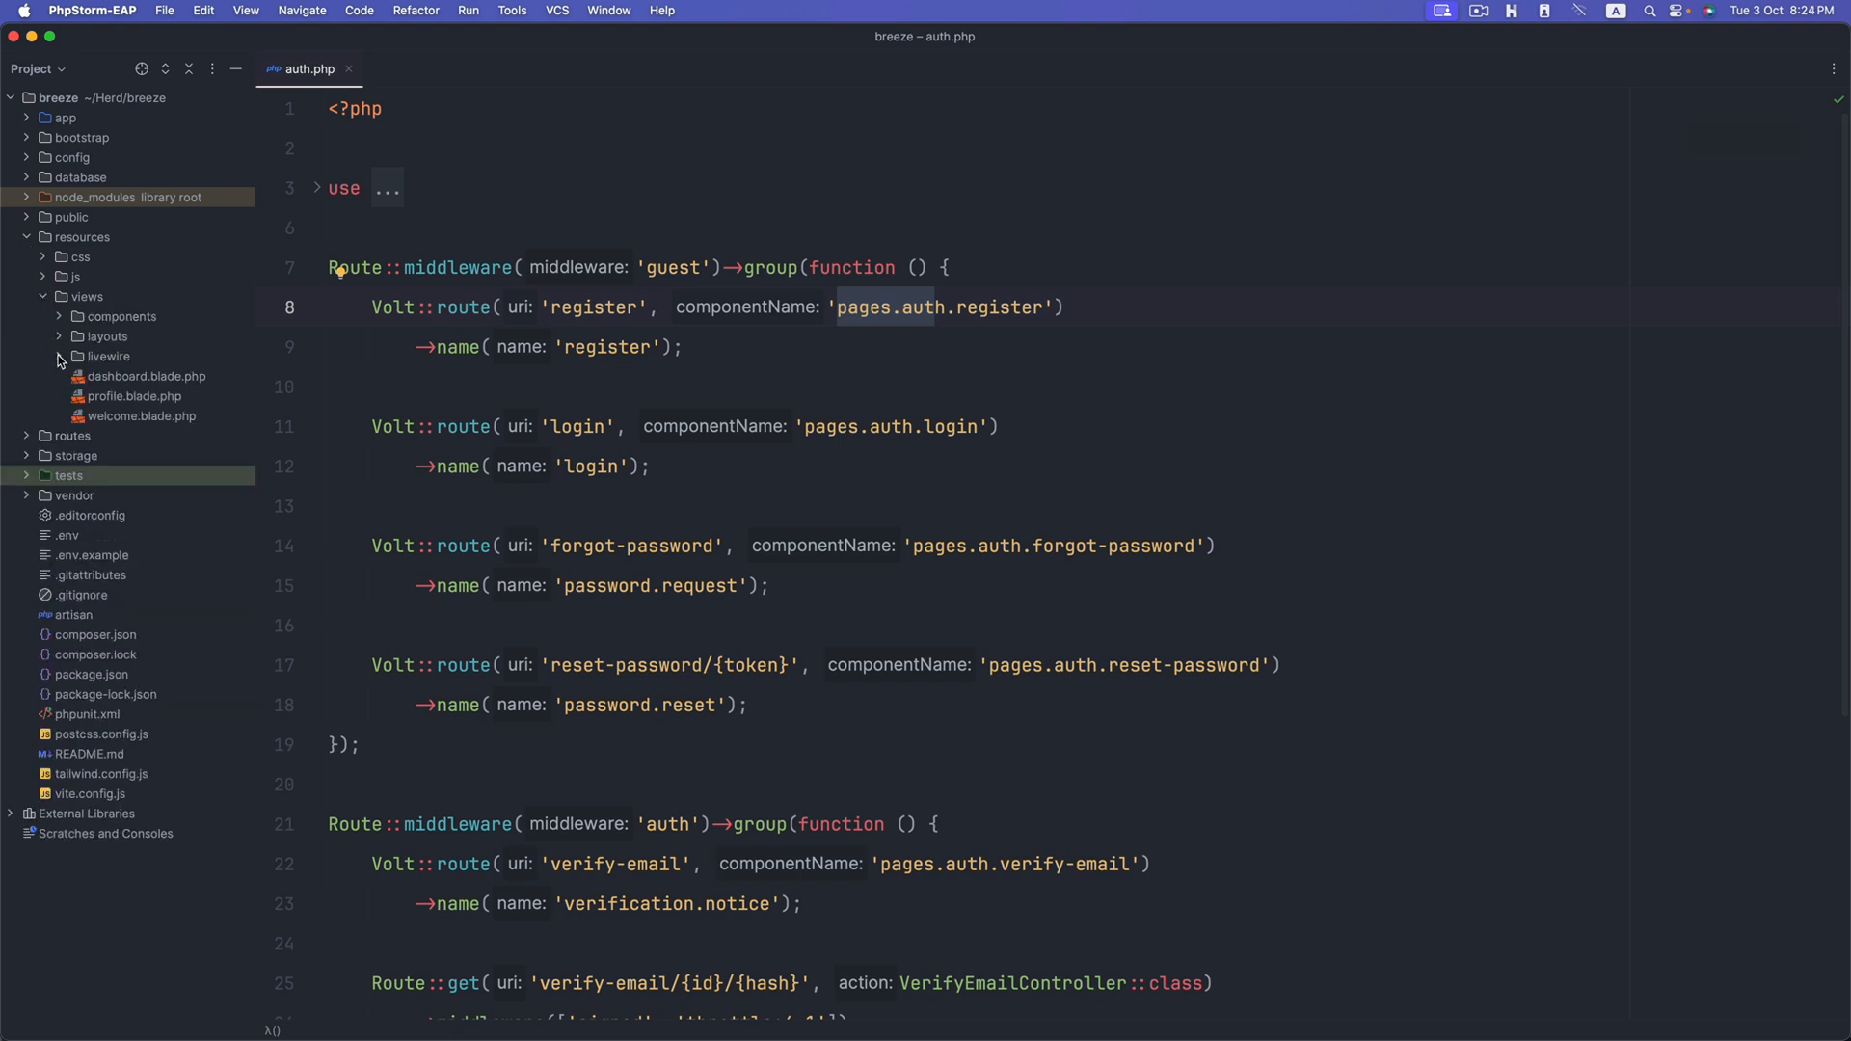
pyautogui.click(58, 355)
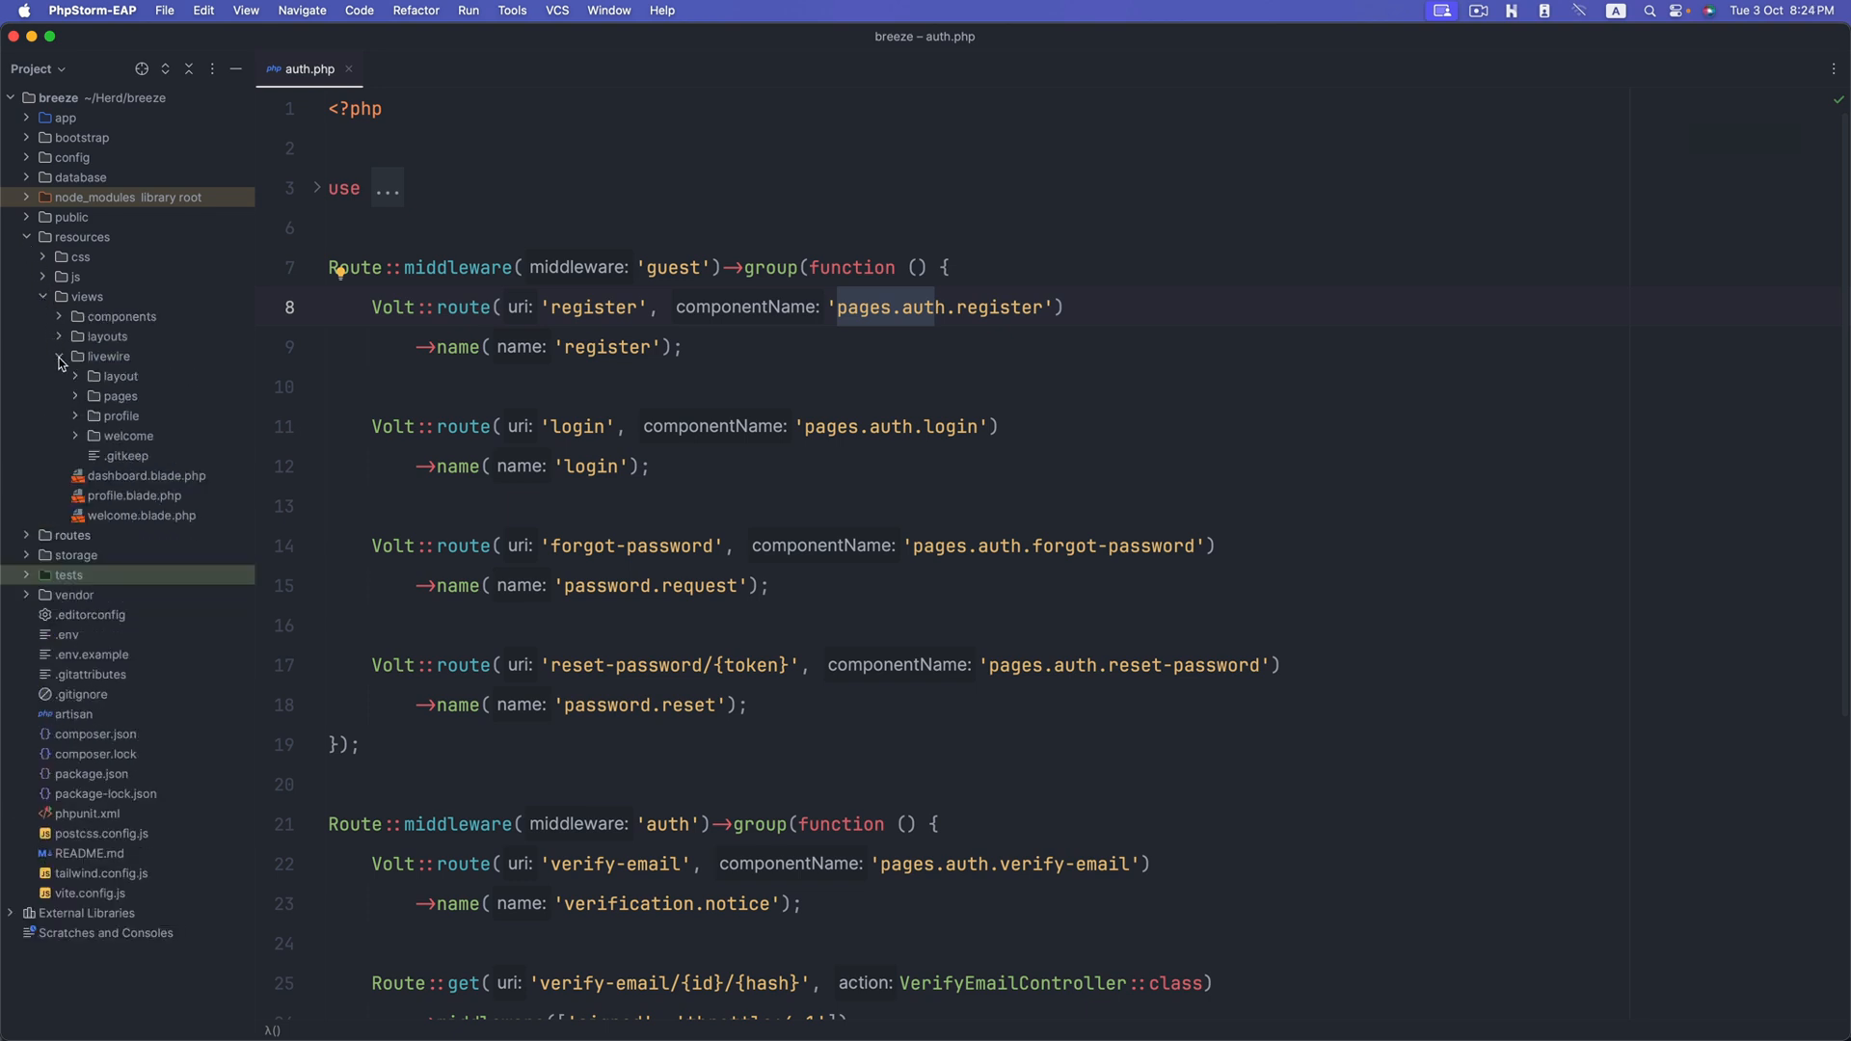
pyautogui.moveTo(77, 401)
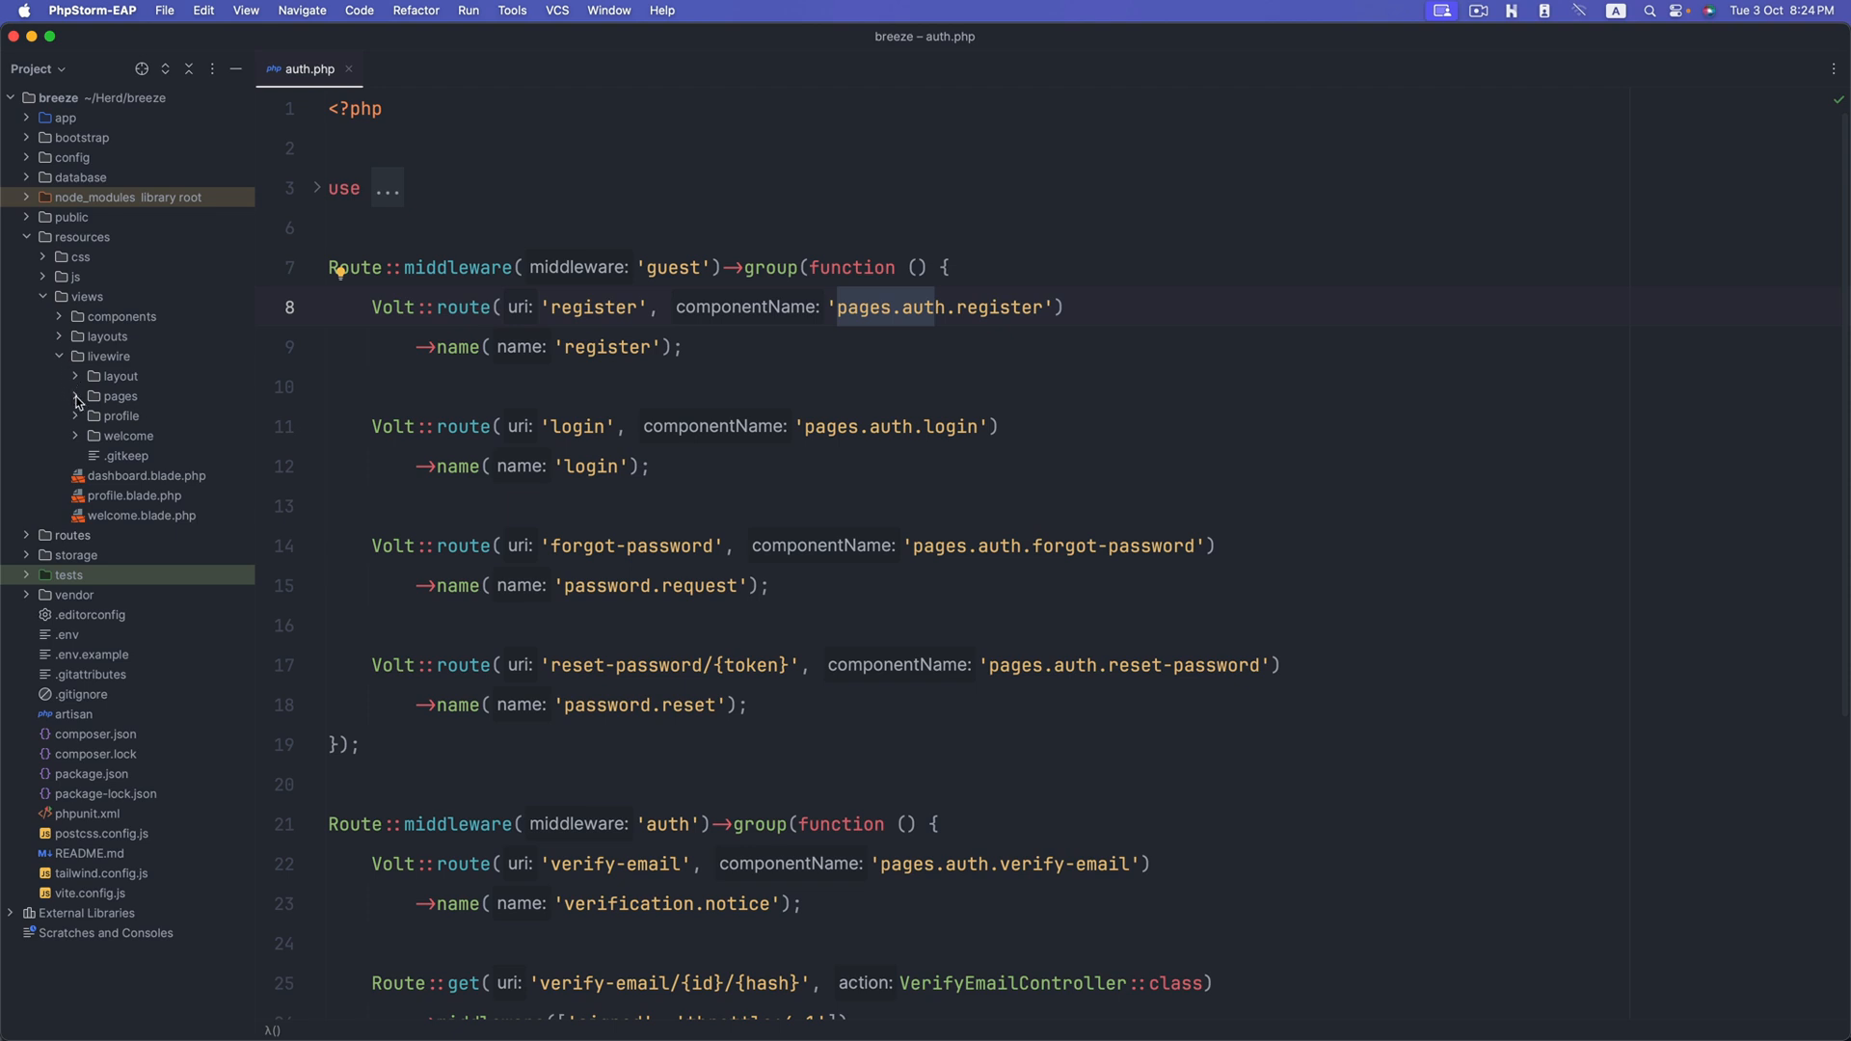
pyautogui.click(75, 397)
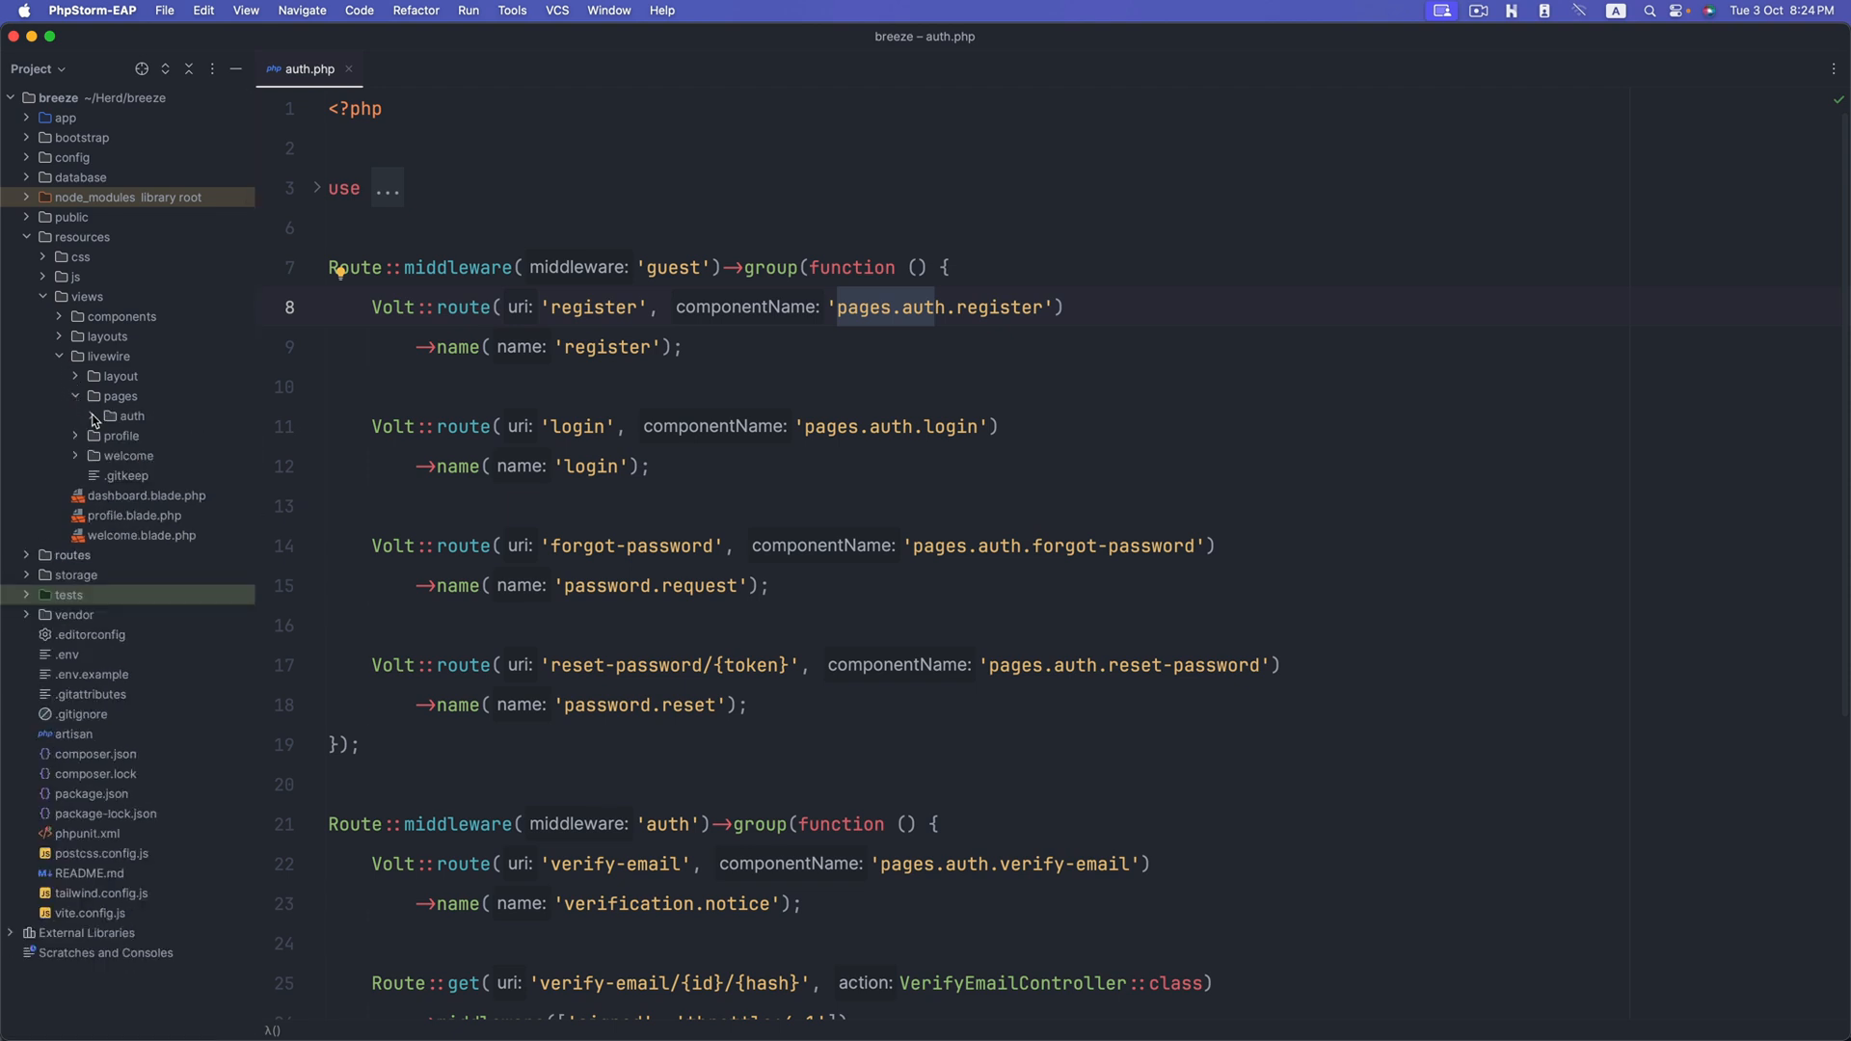
pyautogui.click(131, 416)
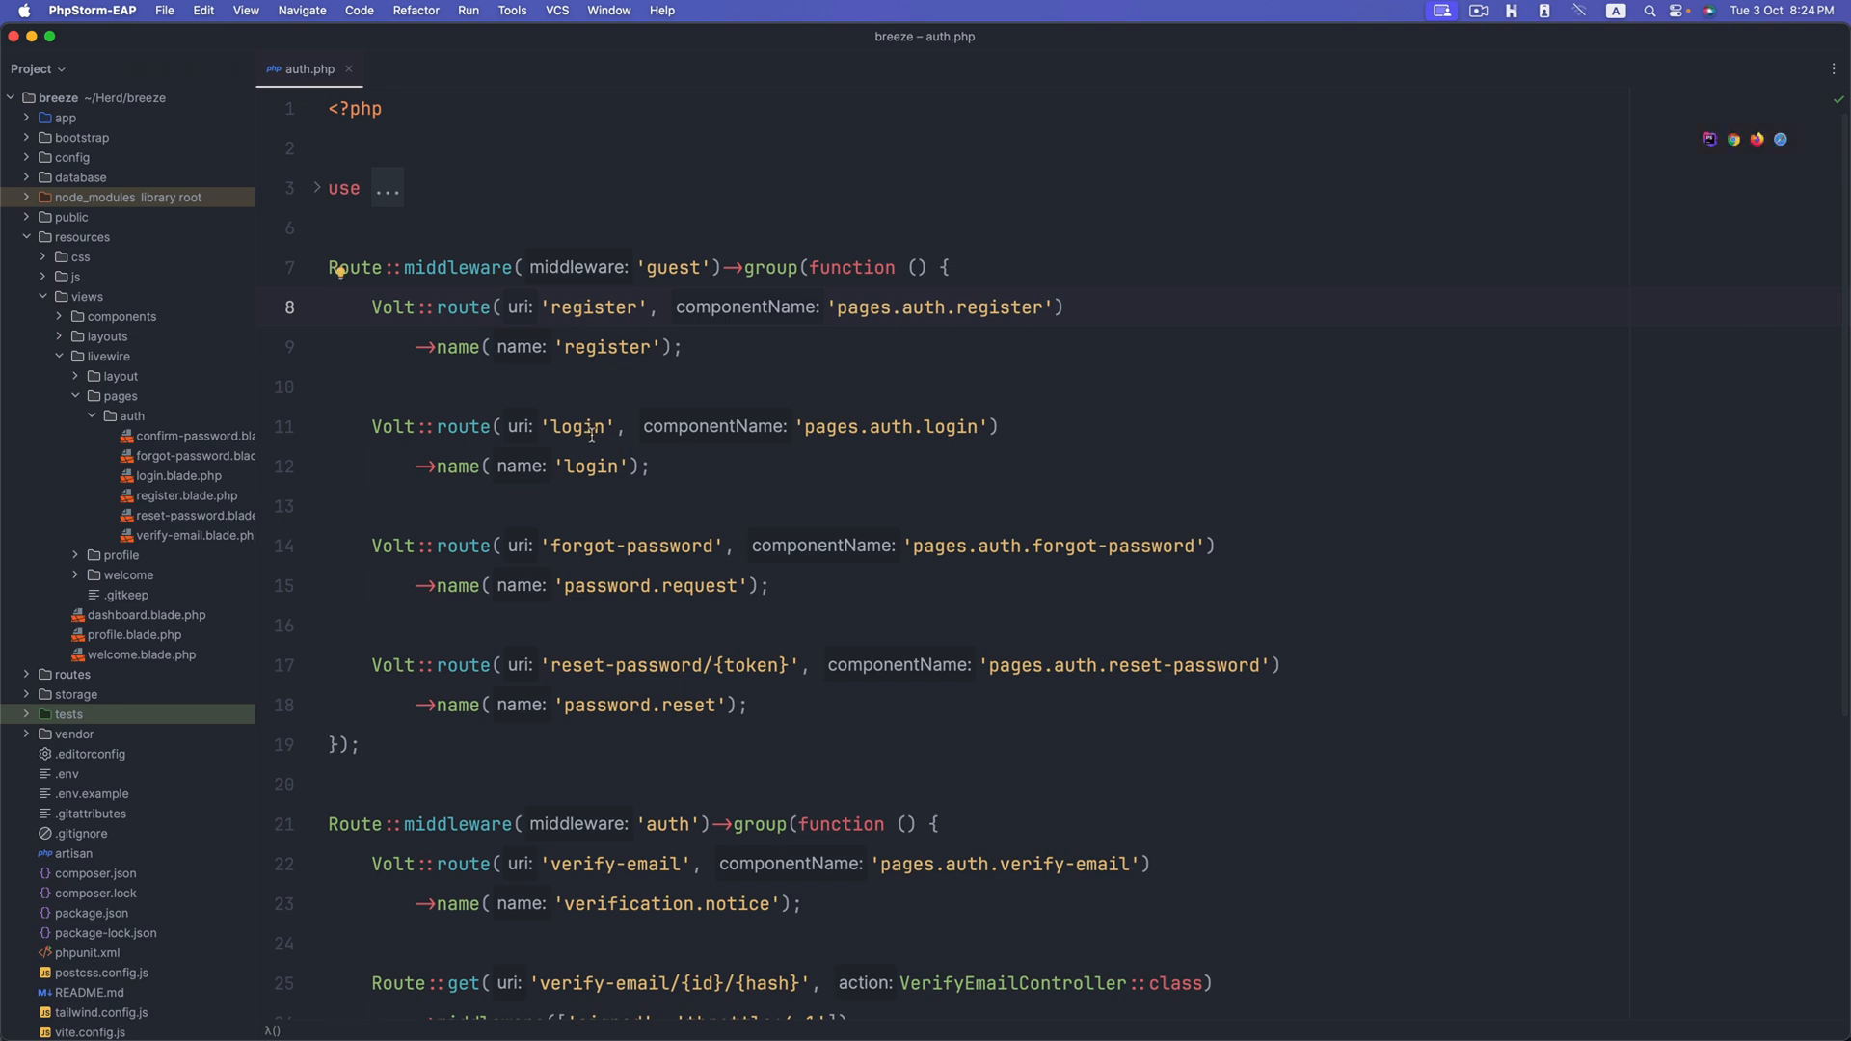
pyautogui.click(579, 426)
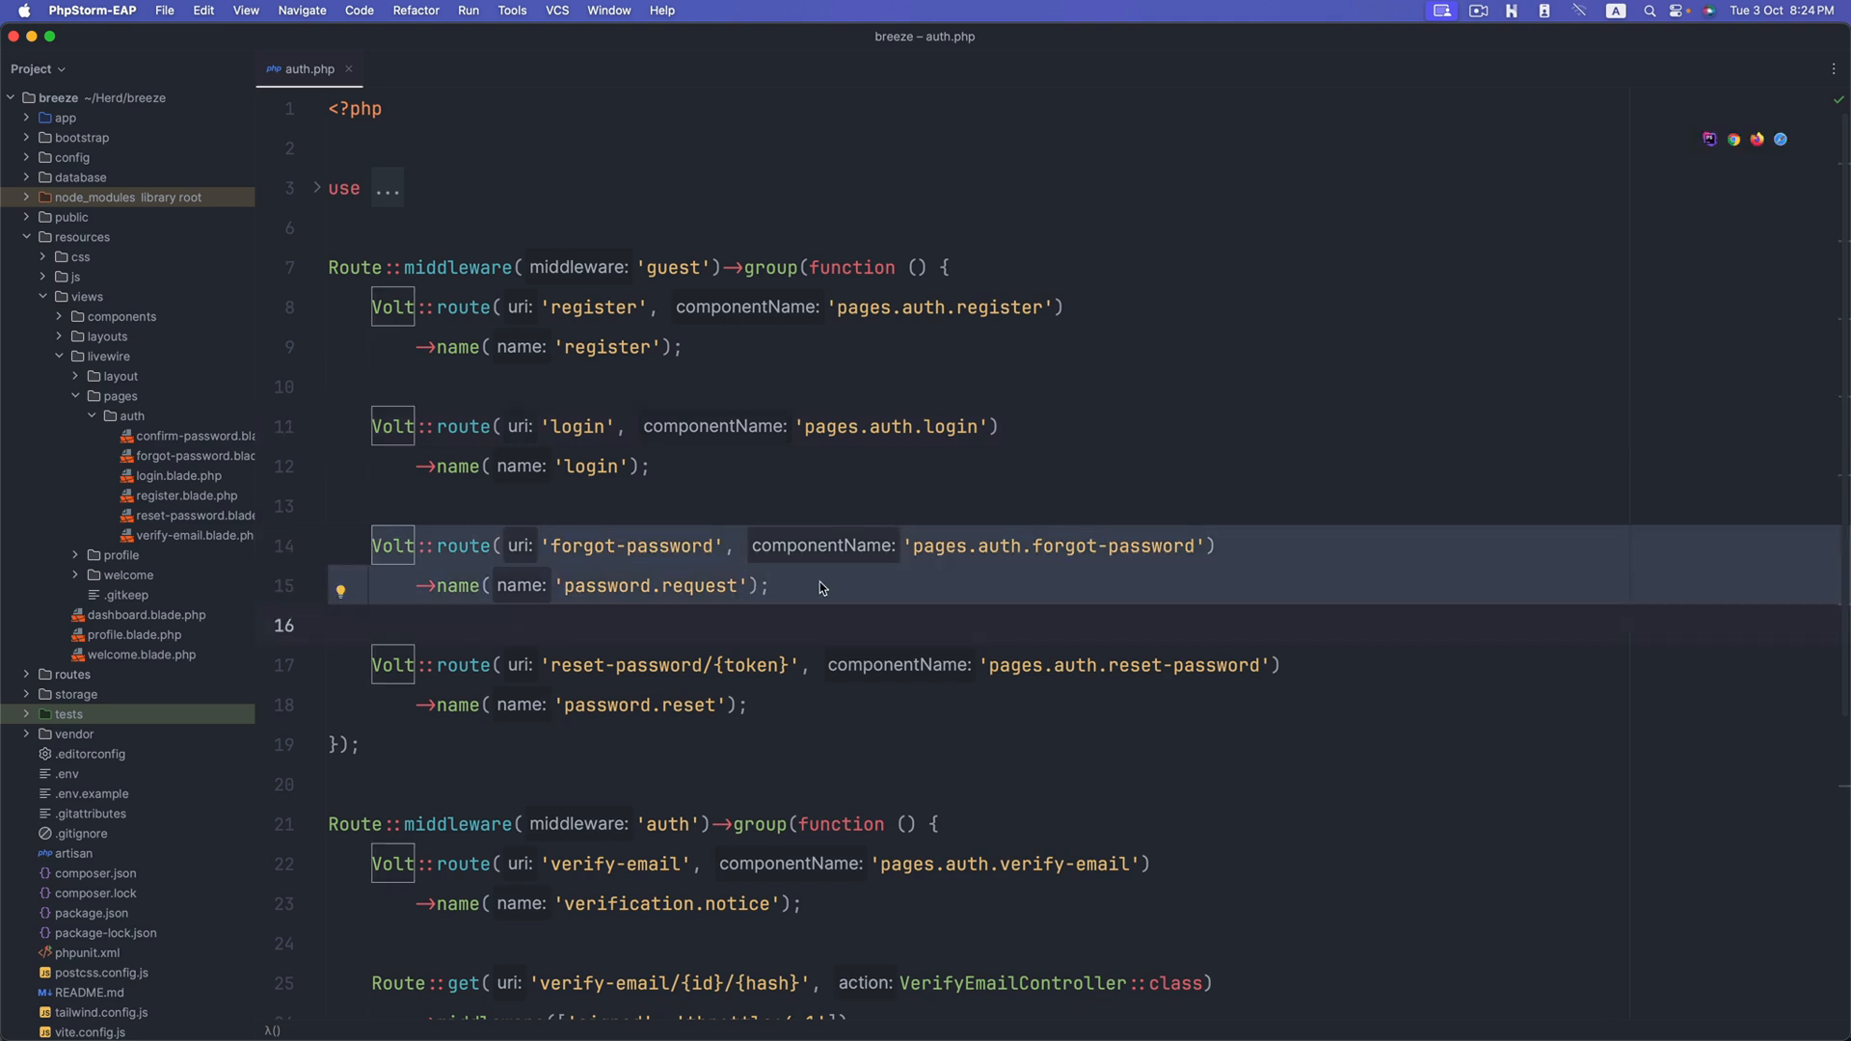
pyautogui.moveTo(569, 489)
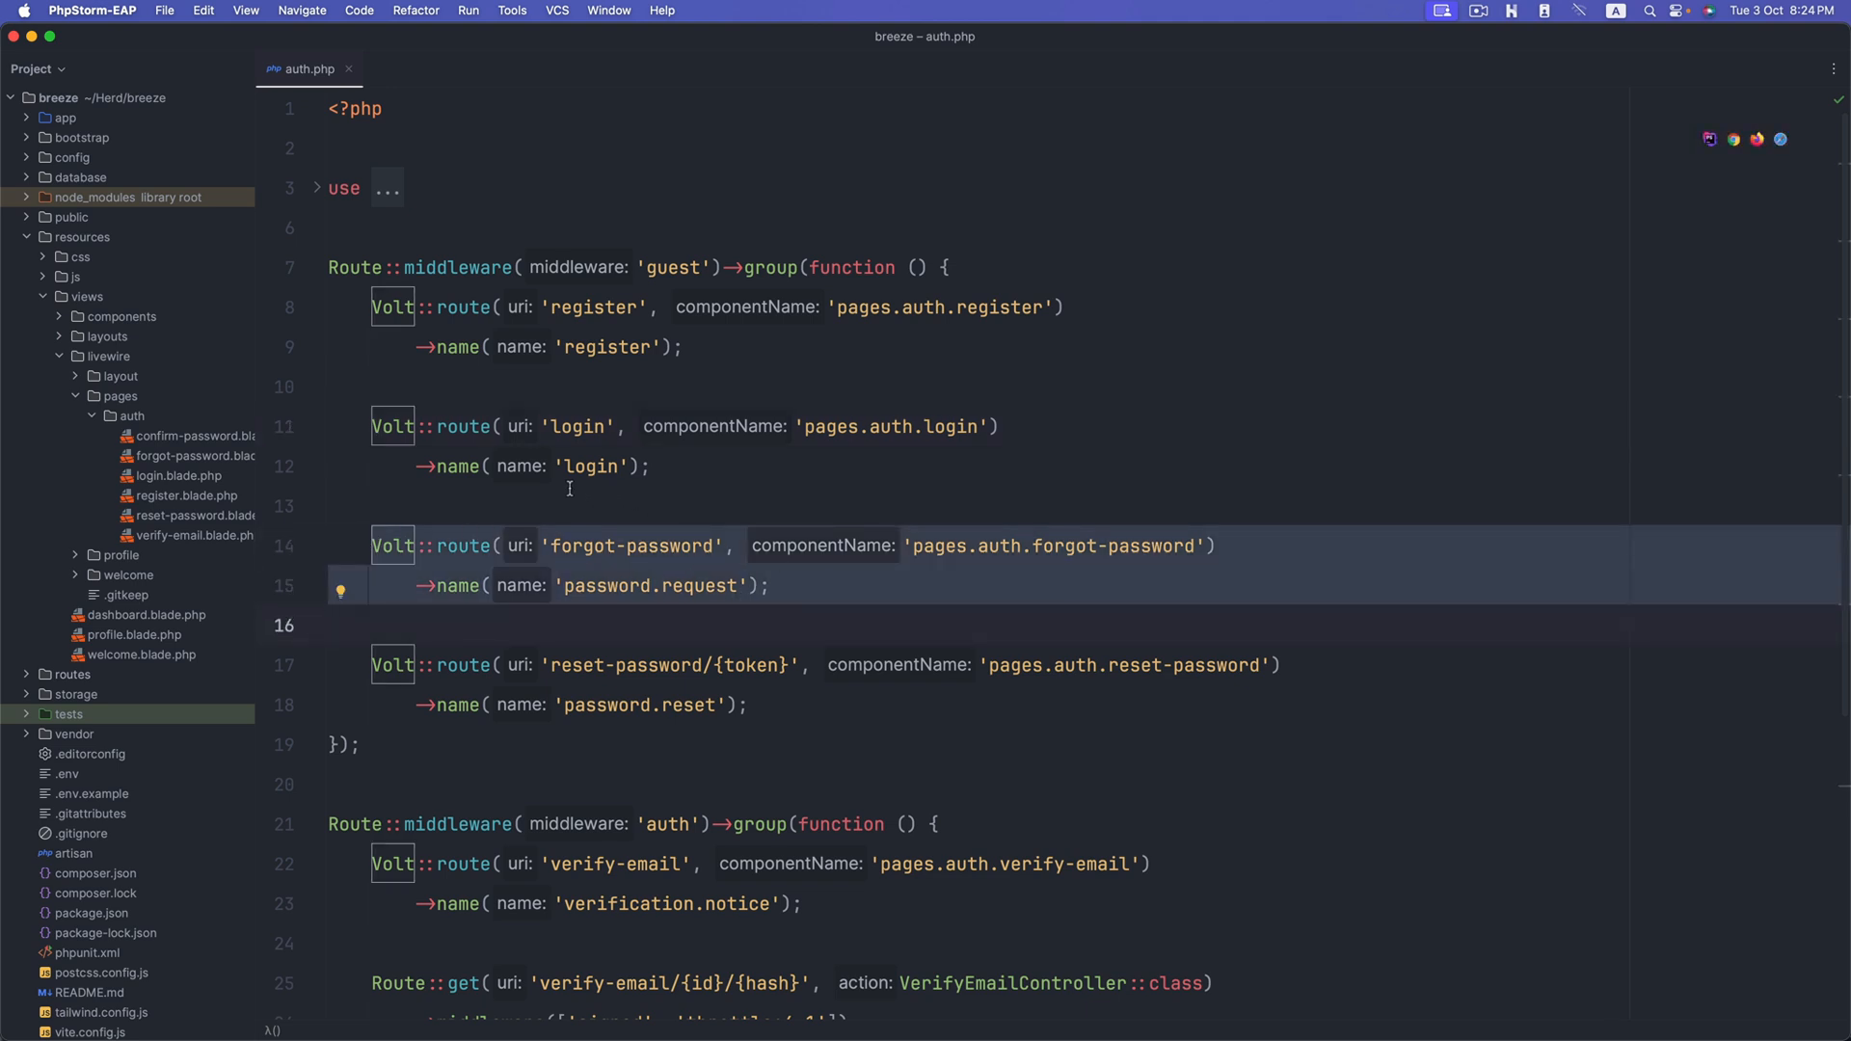
pyautogui.moveTo(654, 493)
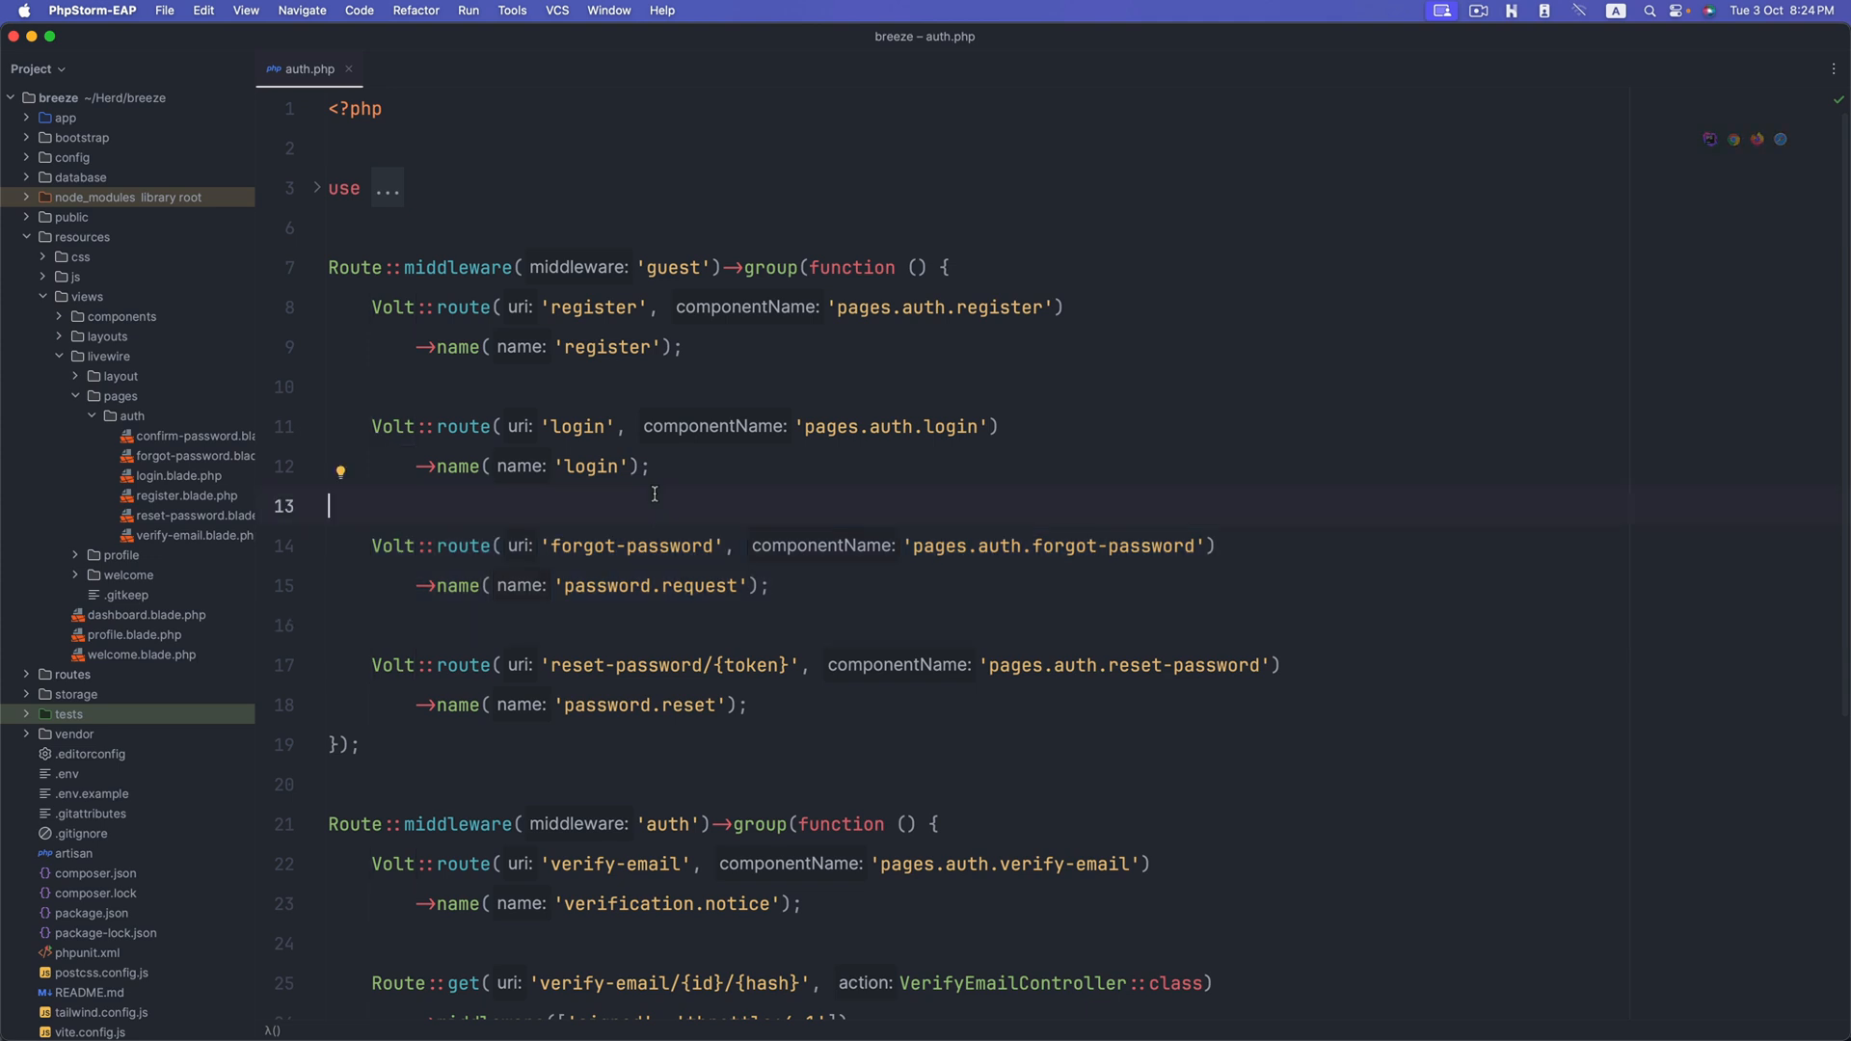
pyautogui.doubleClick(177, 475)
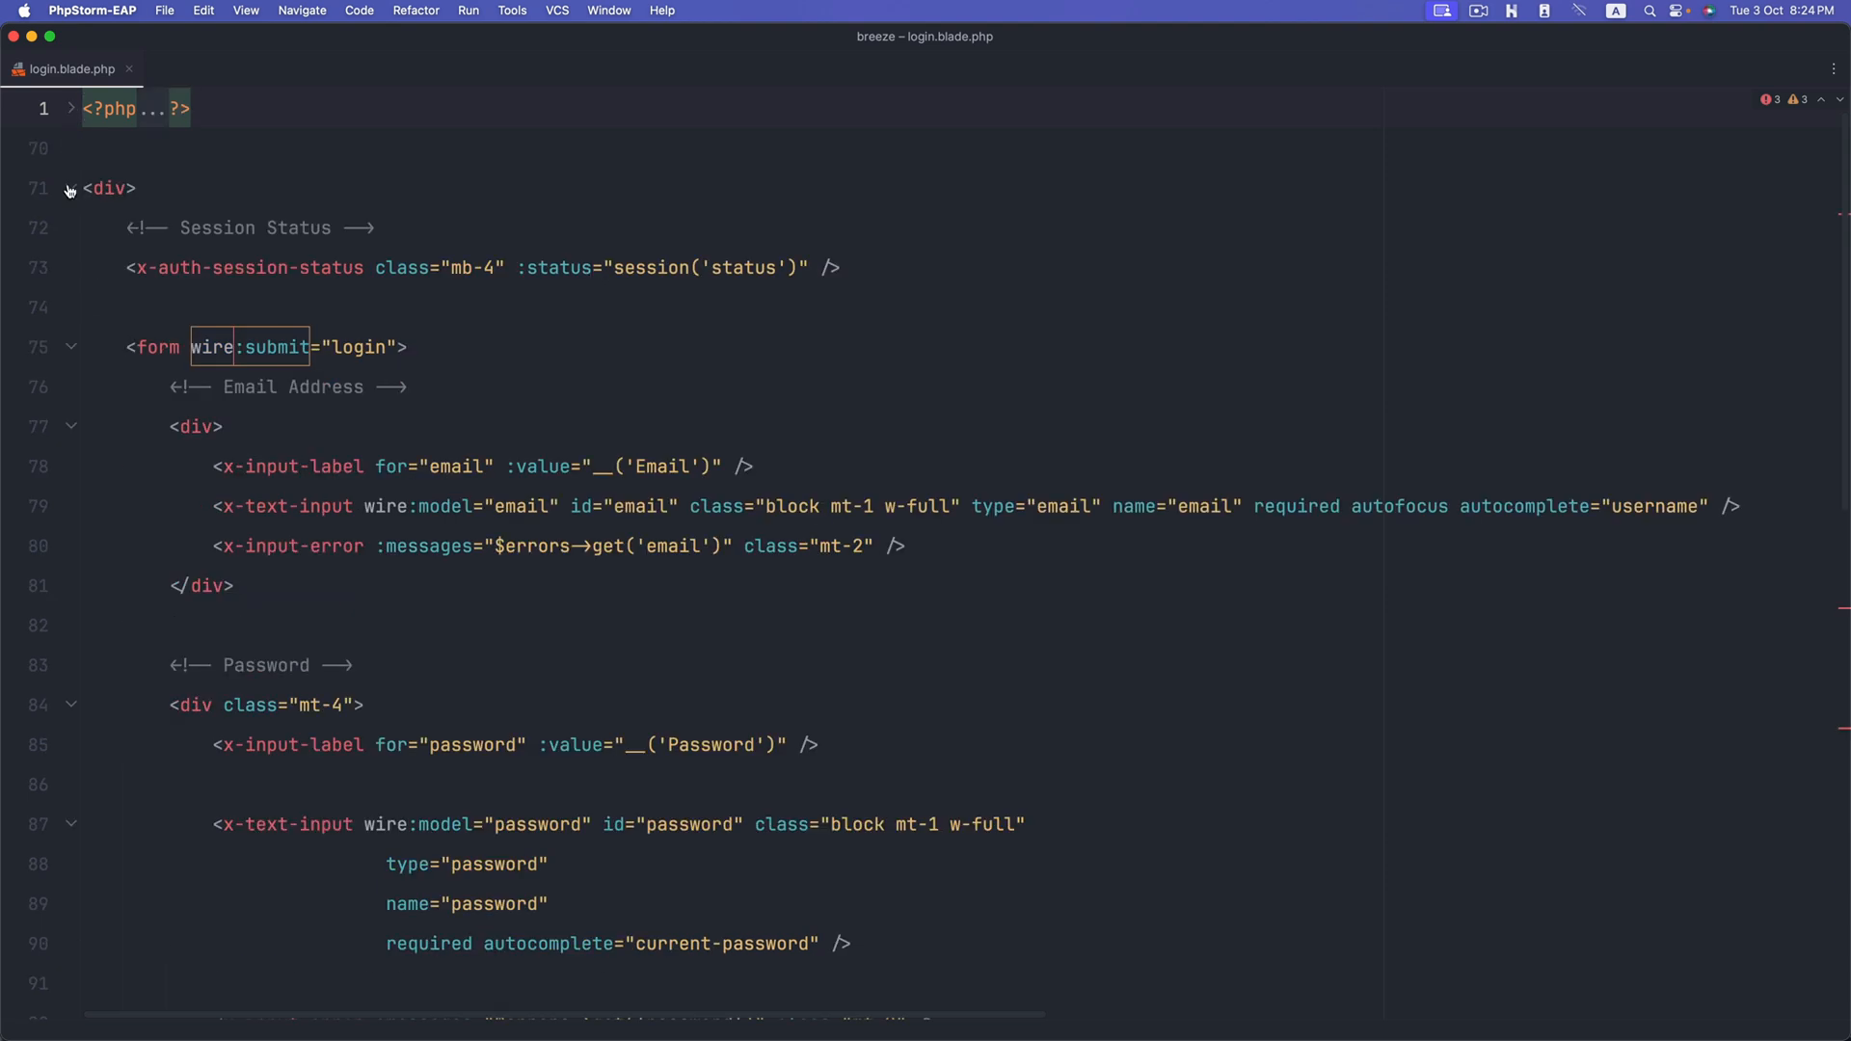
# Step: Fold the template markup and expand the PHP component block with its imports
pyautogui.click(69, 189)
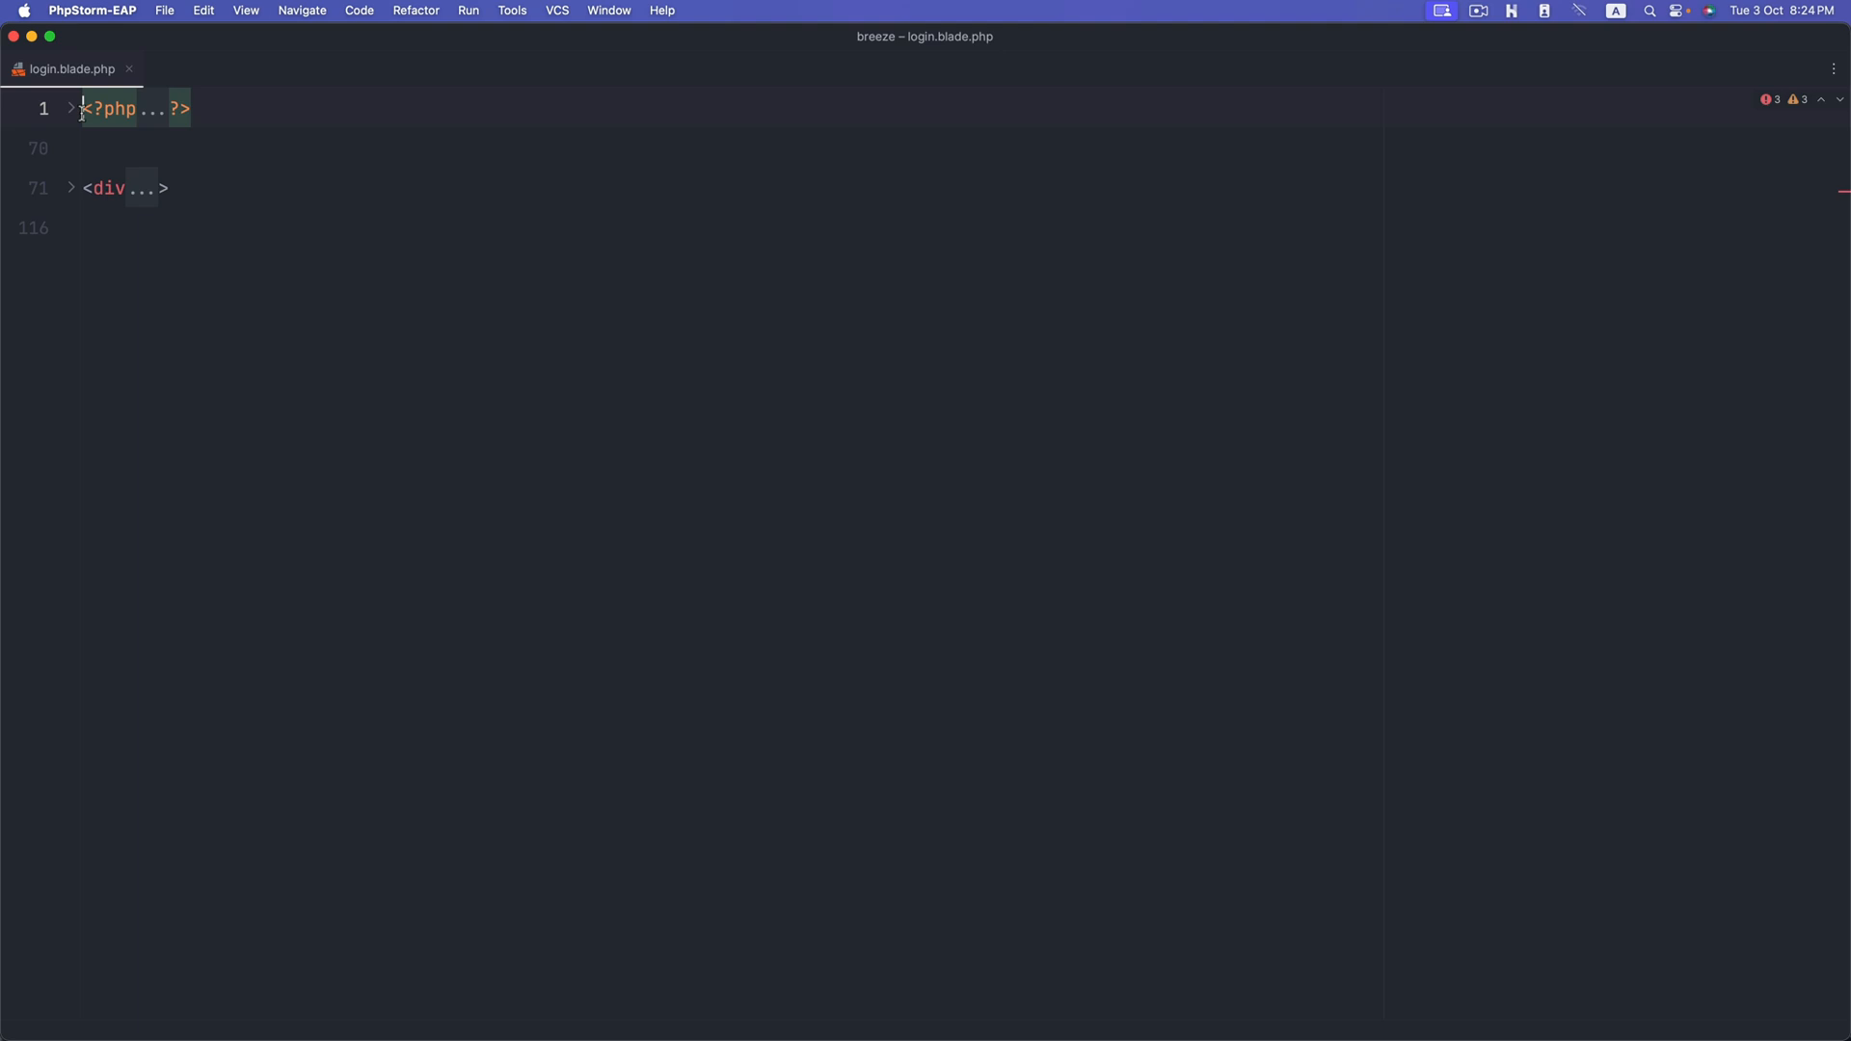
pyautogui.click(69, 108)
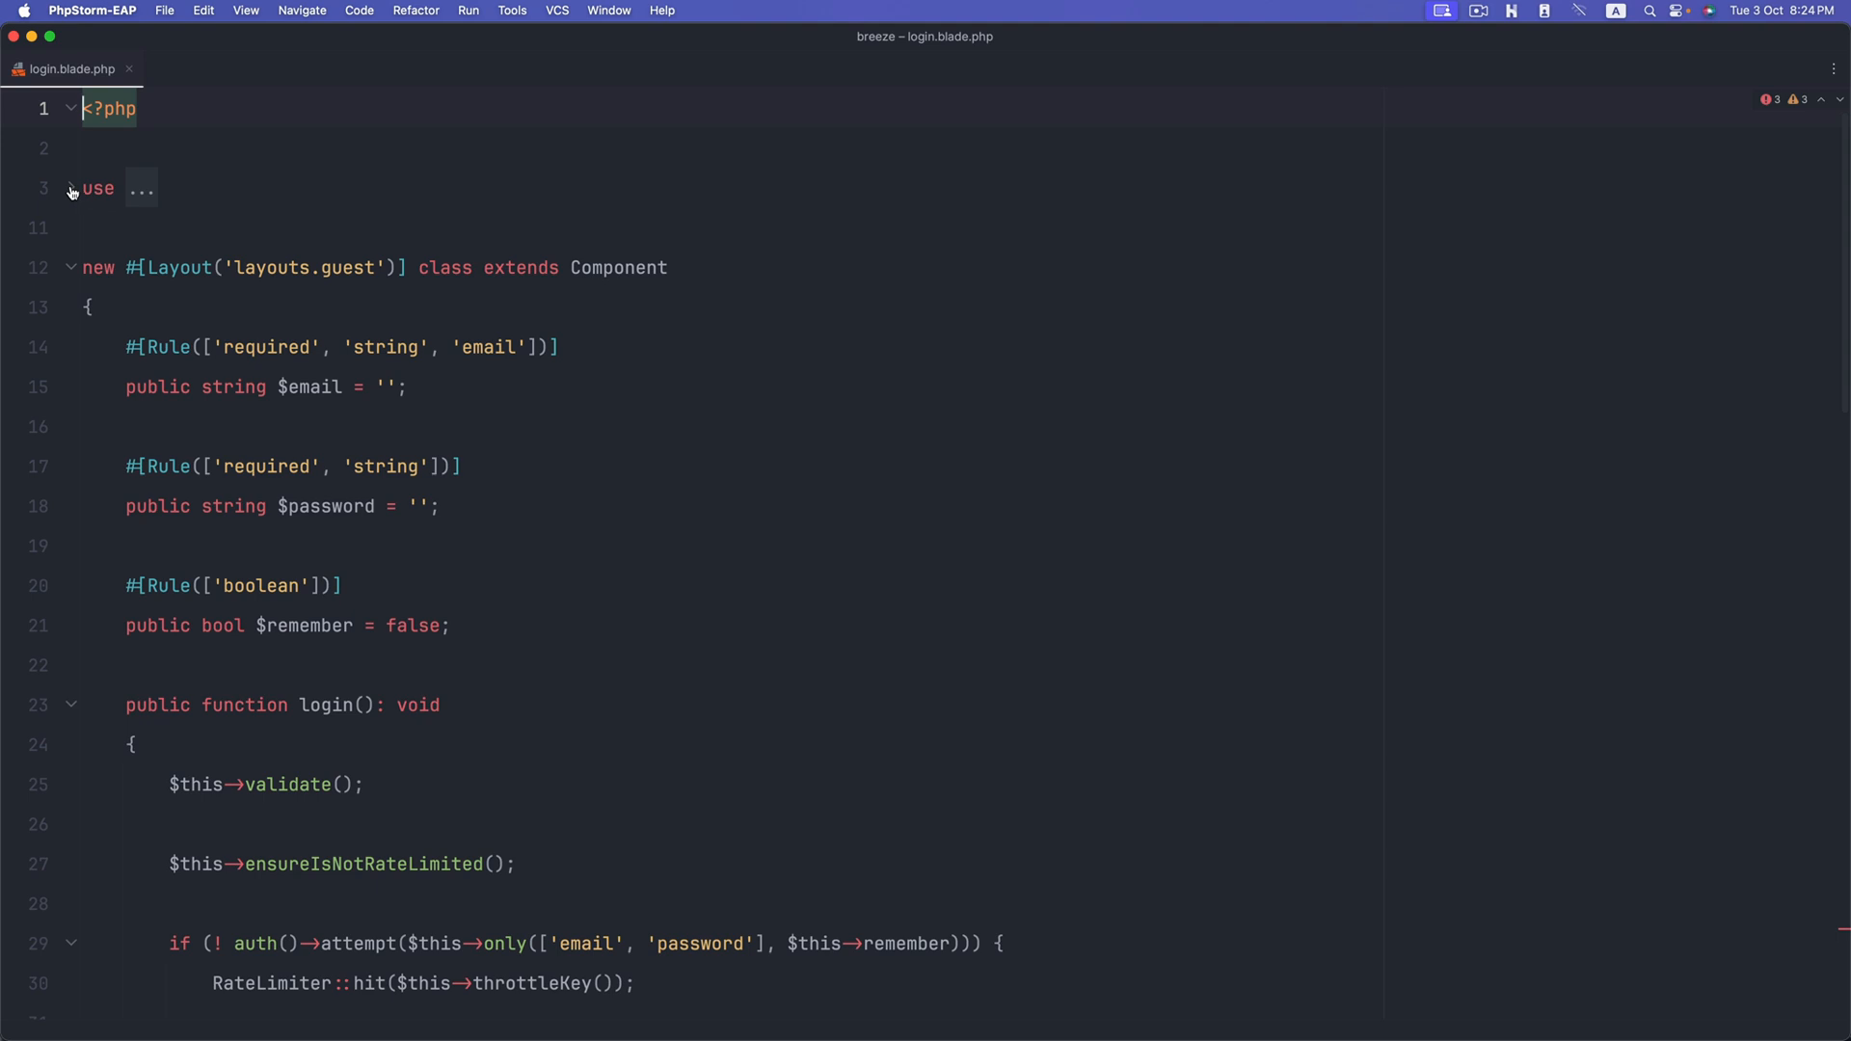
pyautogui.click(69, 189)
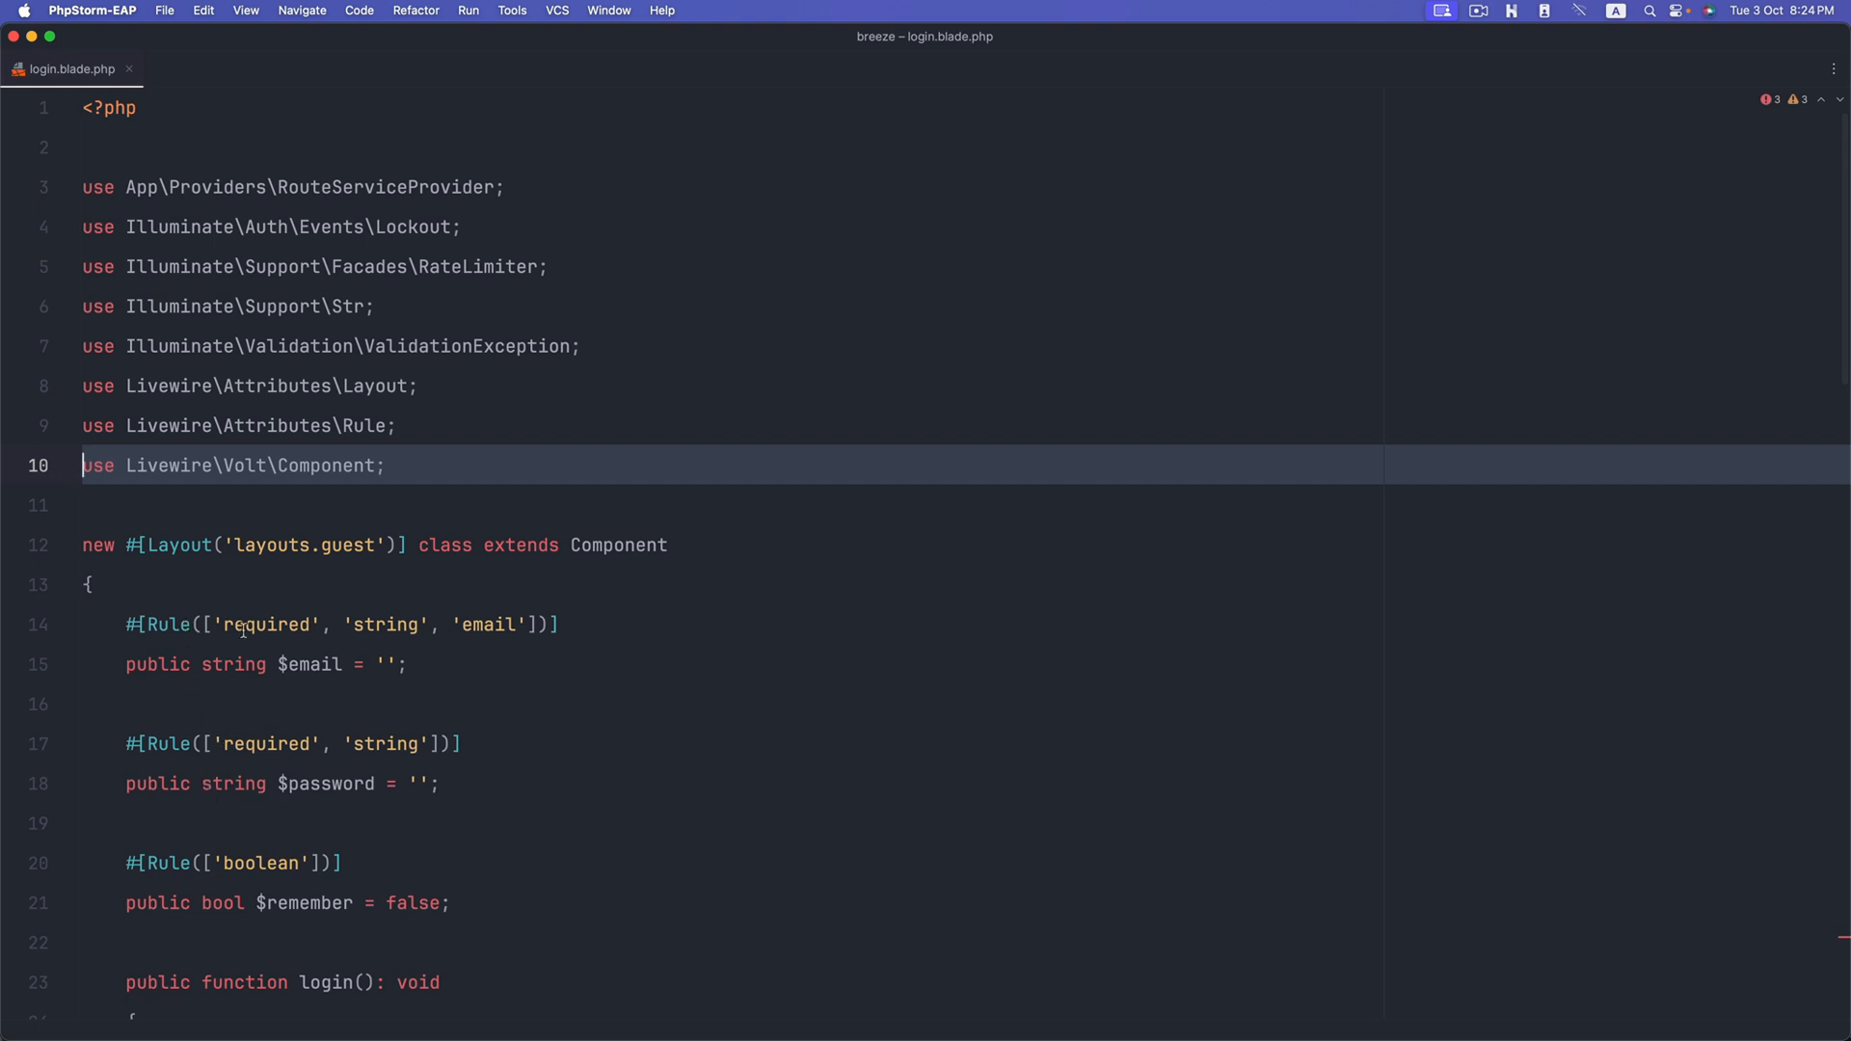
pyautogui.click(410, 663)
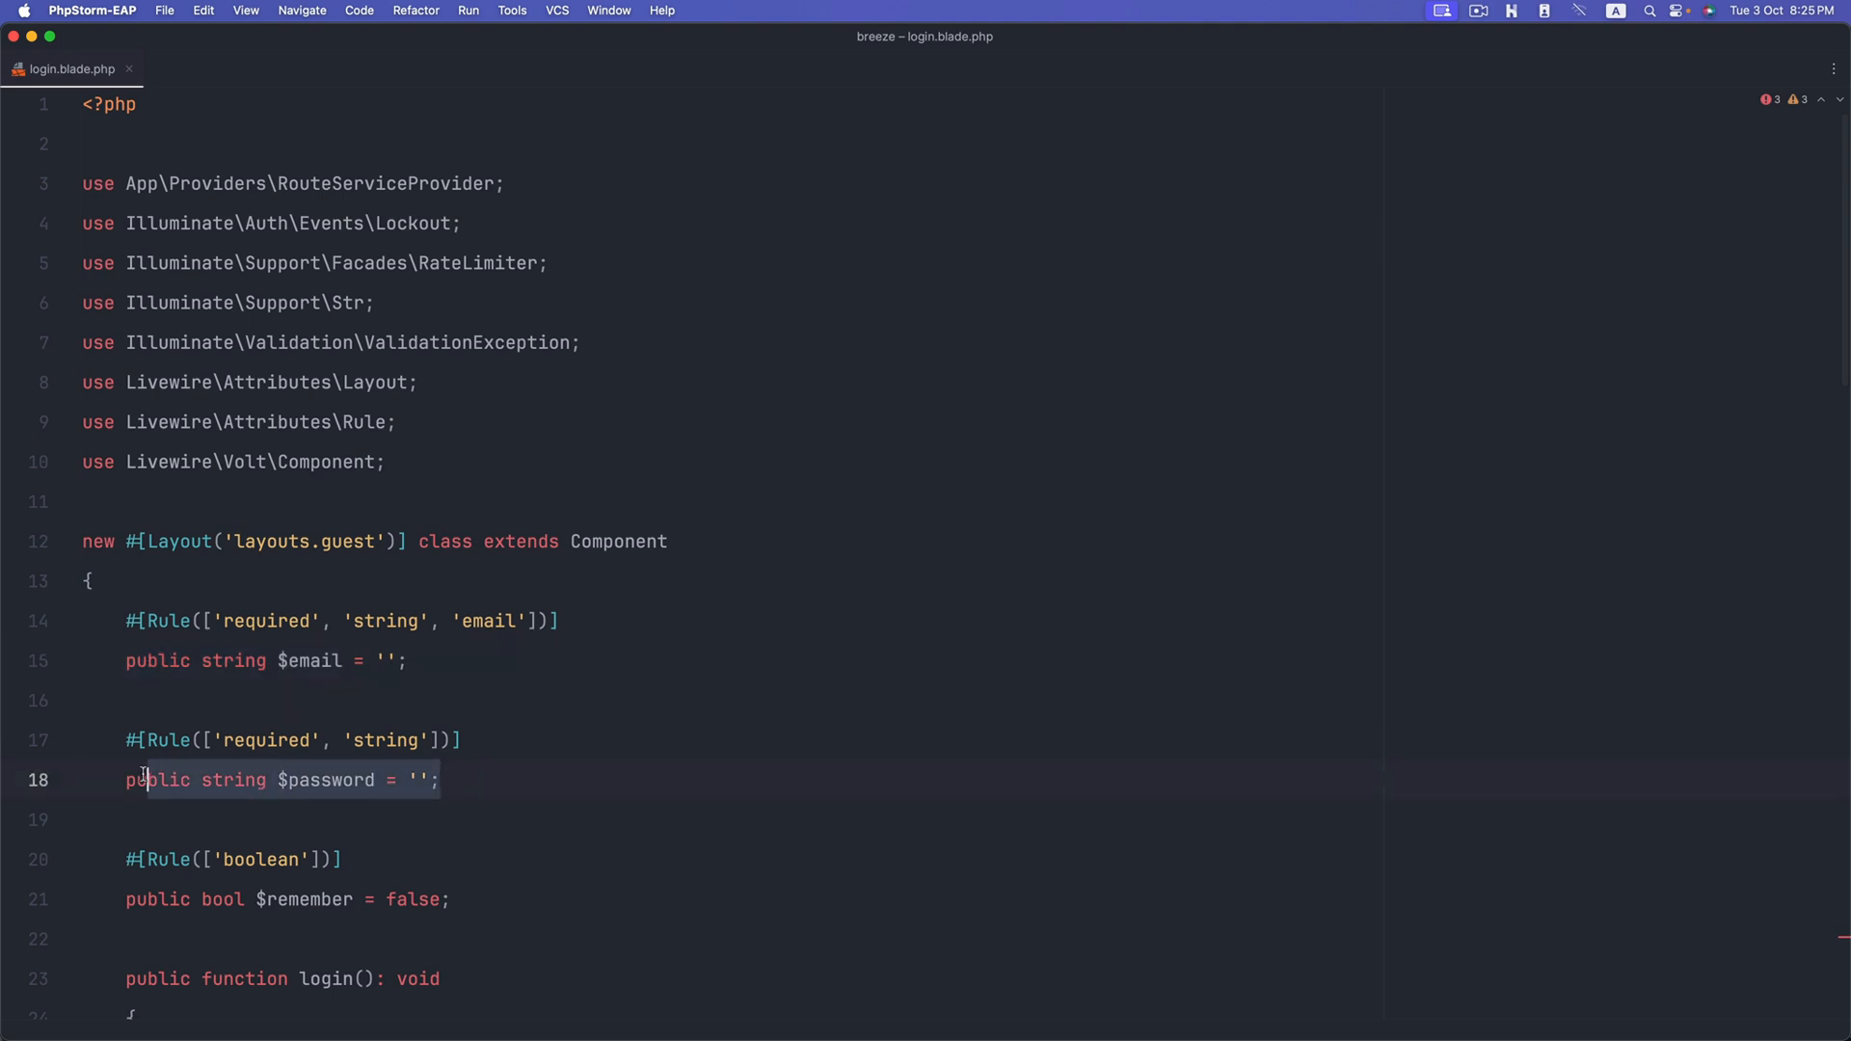
pyautogui.scroll(-3)
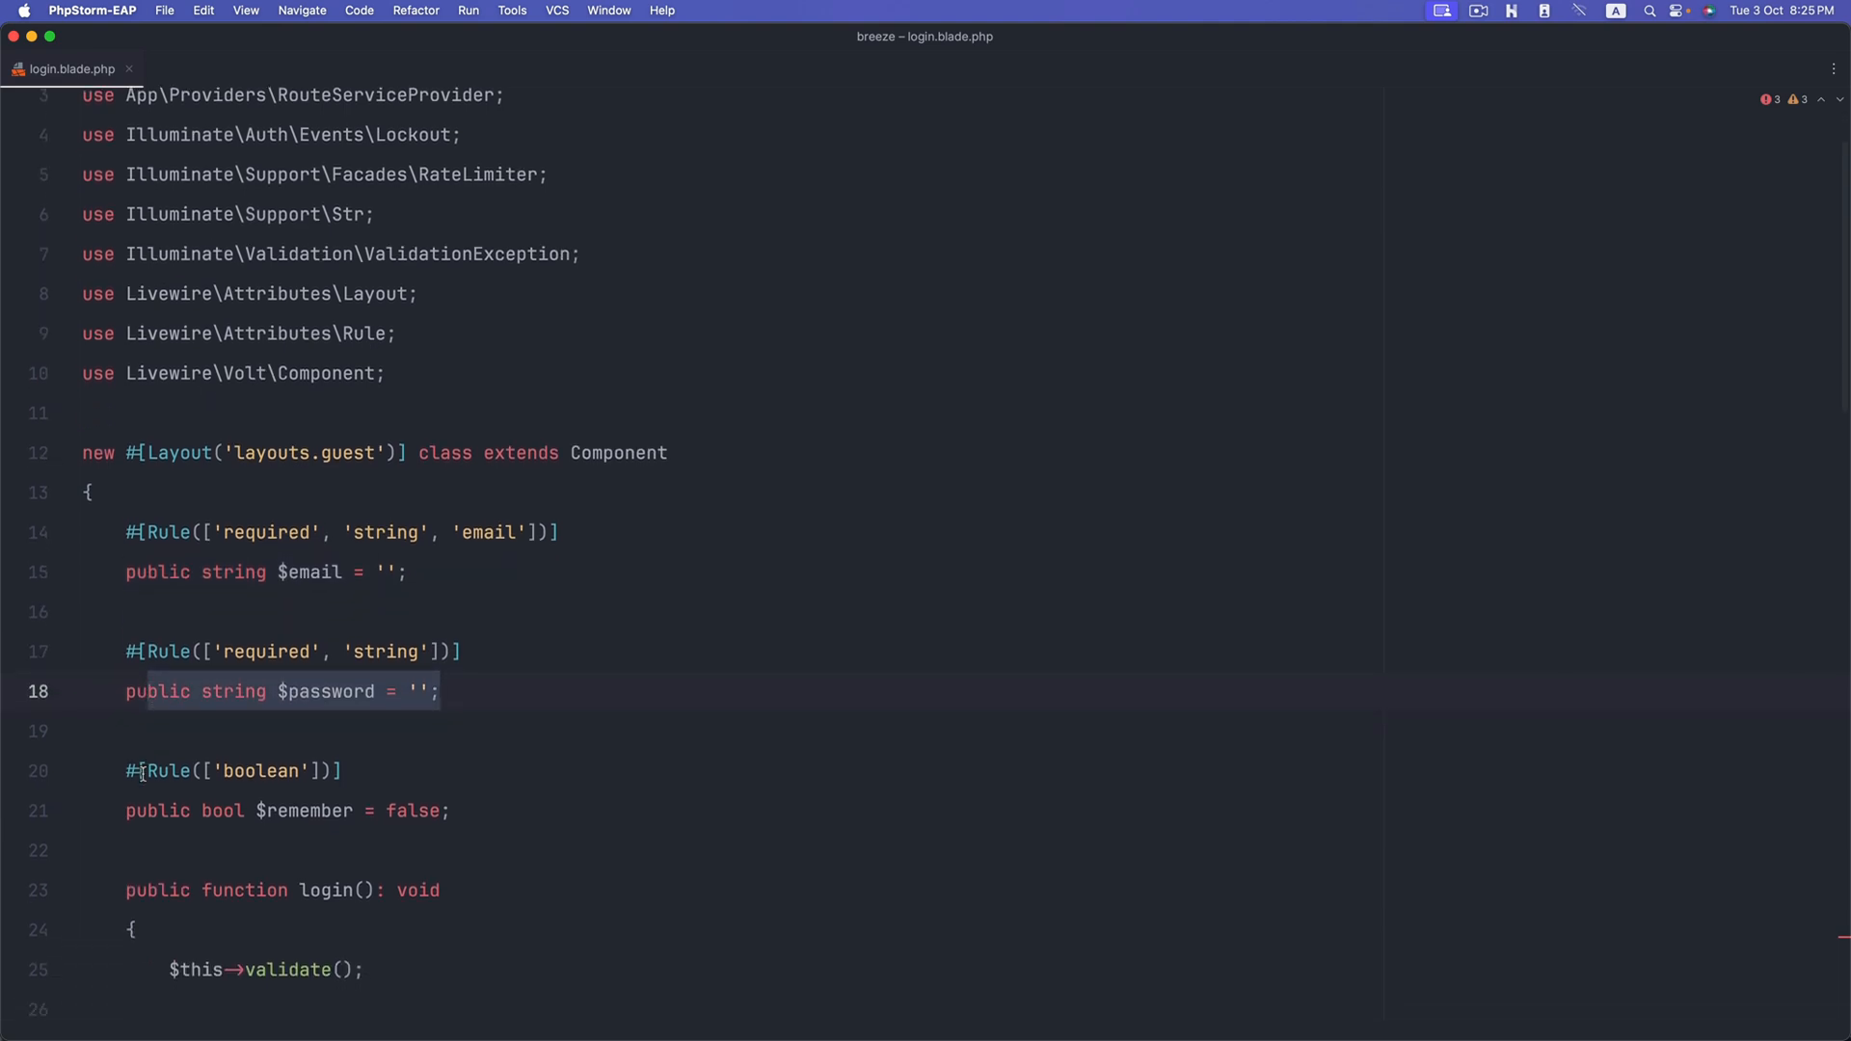
pyautogui.scroll(-3)
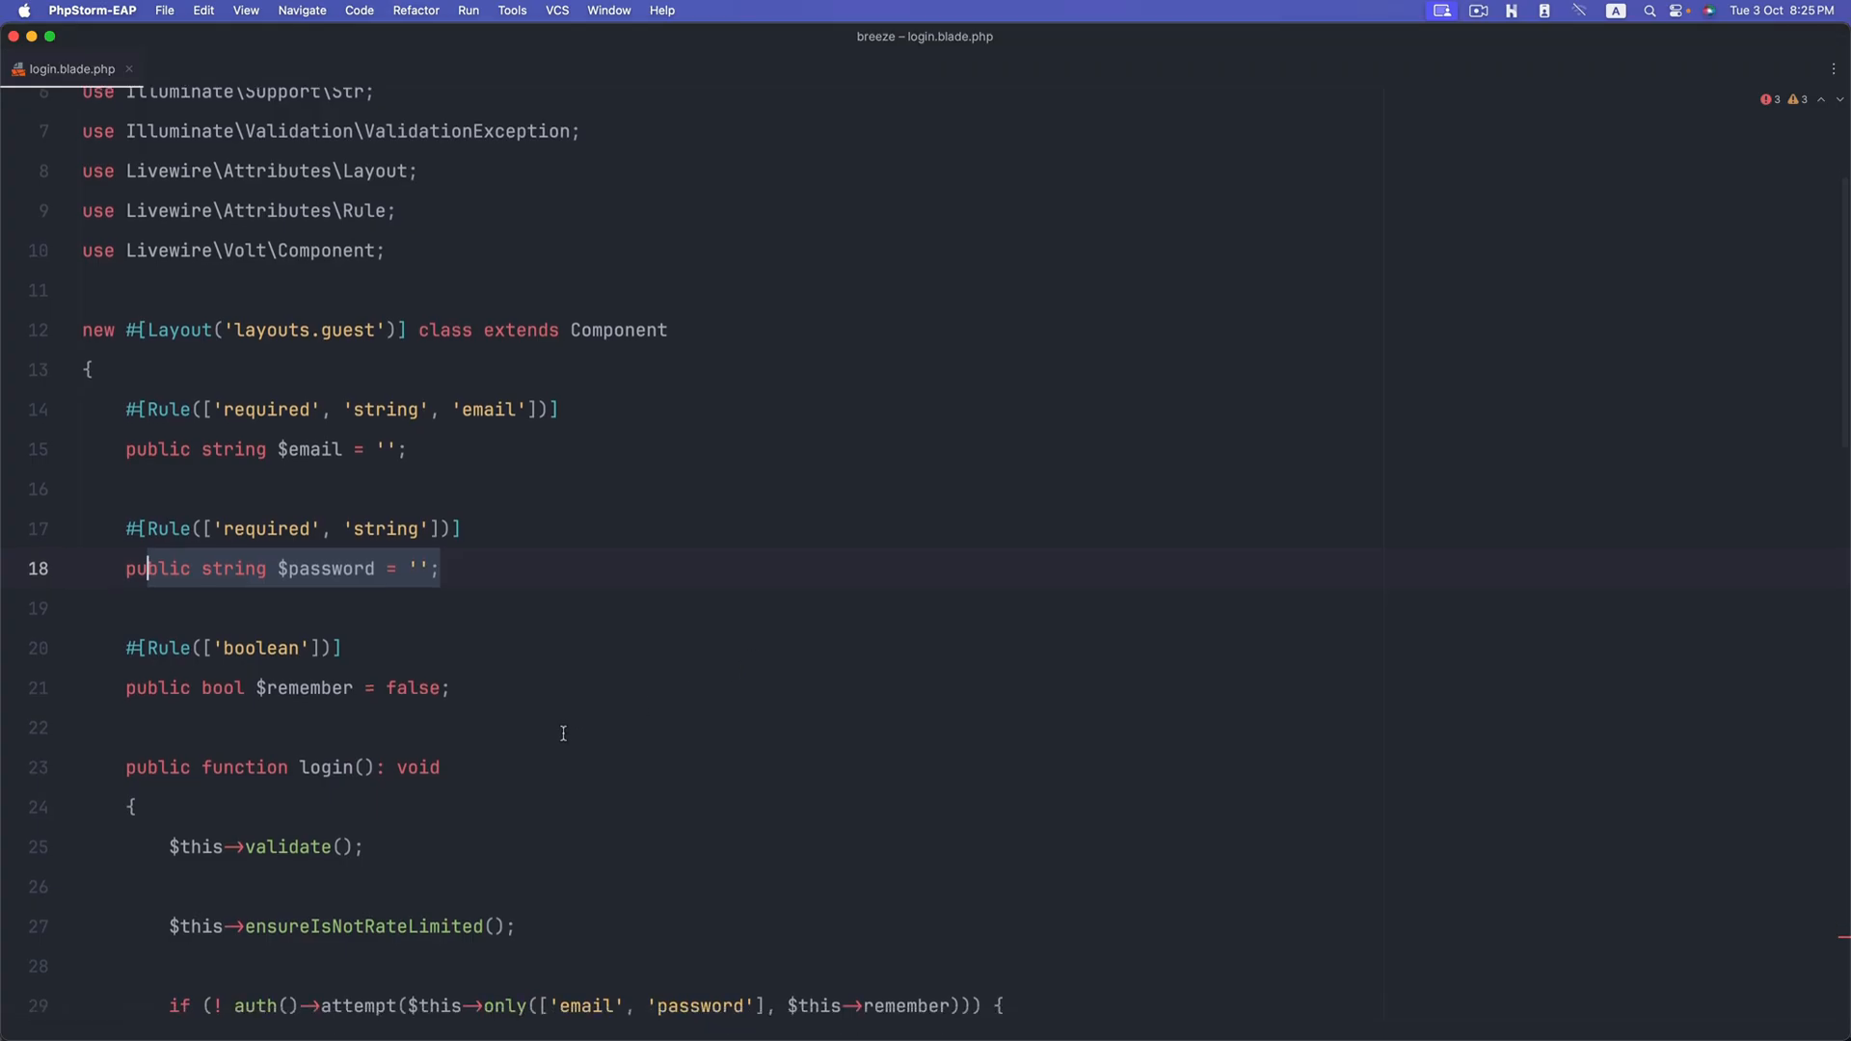
pyautogui.scroll(-3)
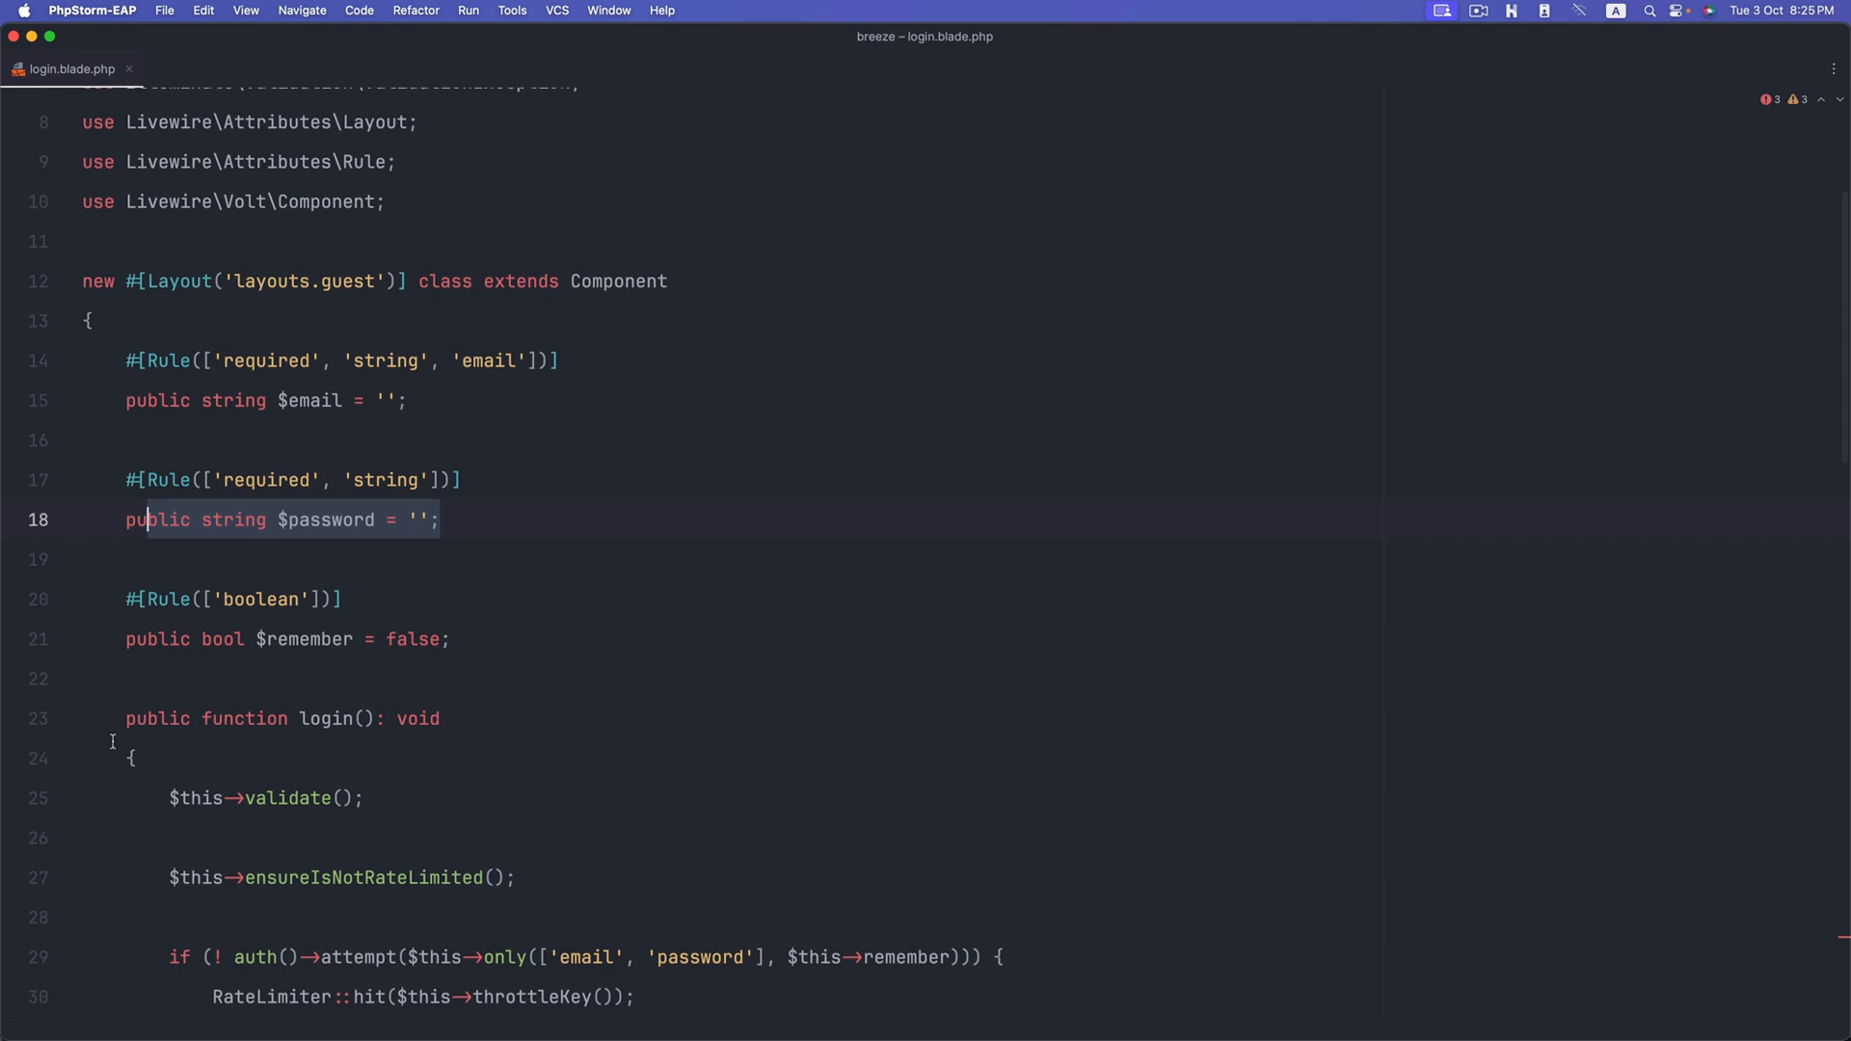
# Step: Collapse the login, ensureIsNotRateLimited and throttleKey method bodies into an outline
pyautogui.click(73, 717)
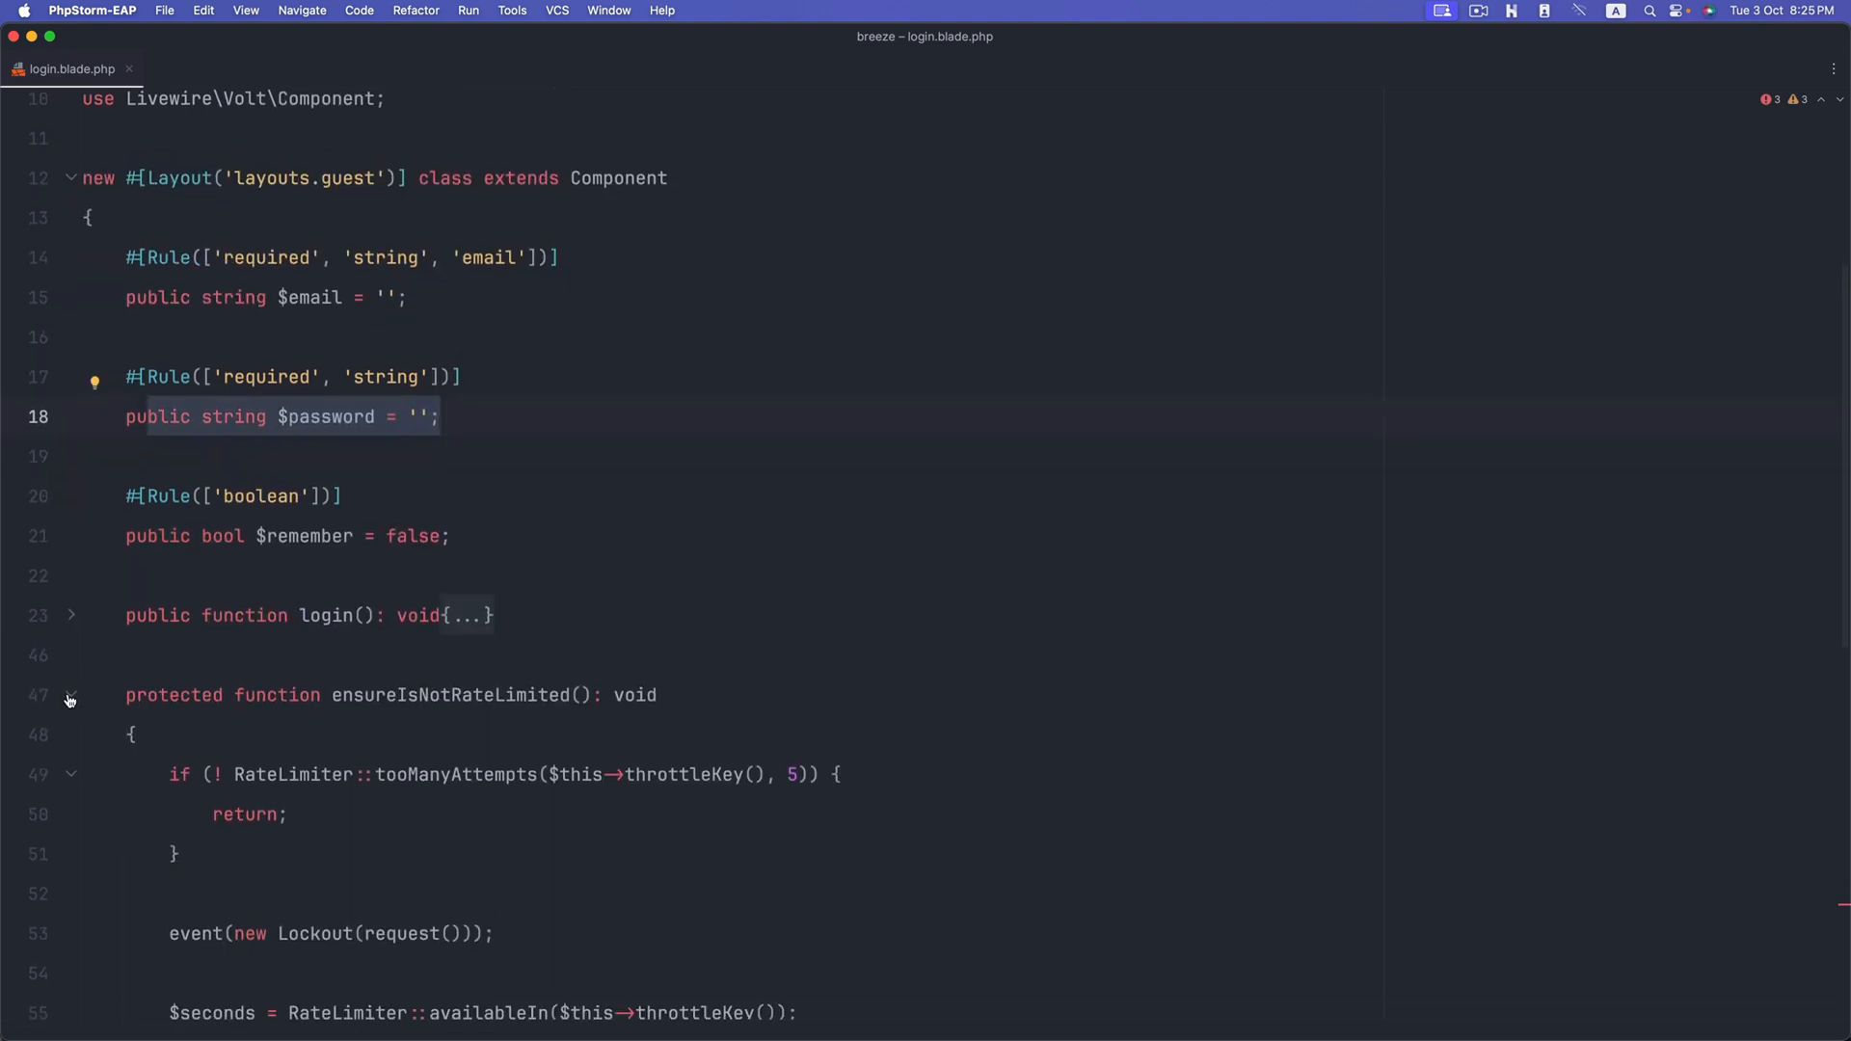
pyautogui.click(72, 694)
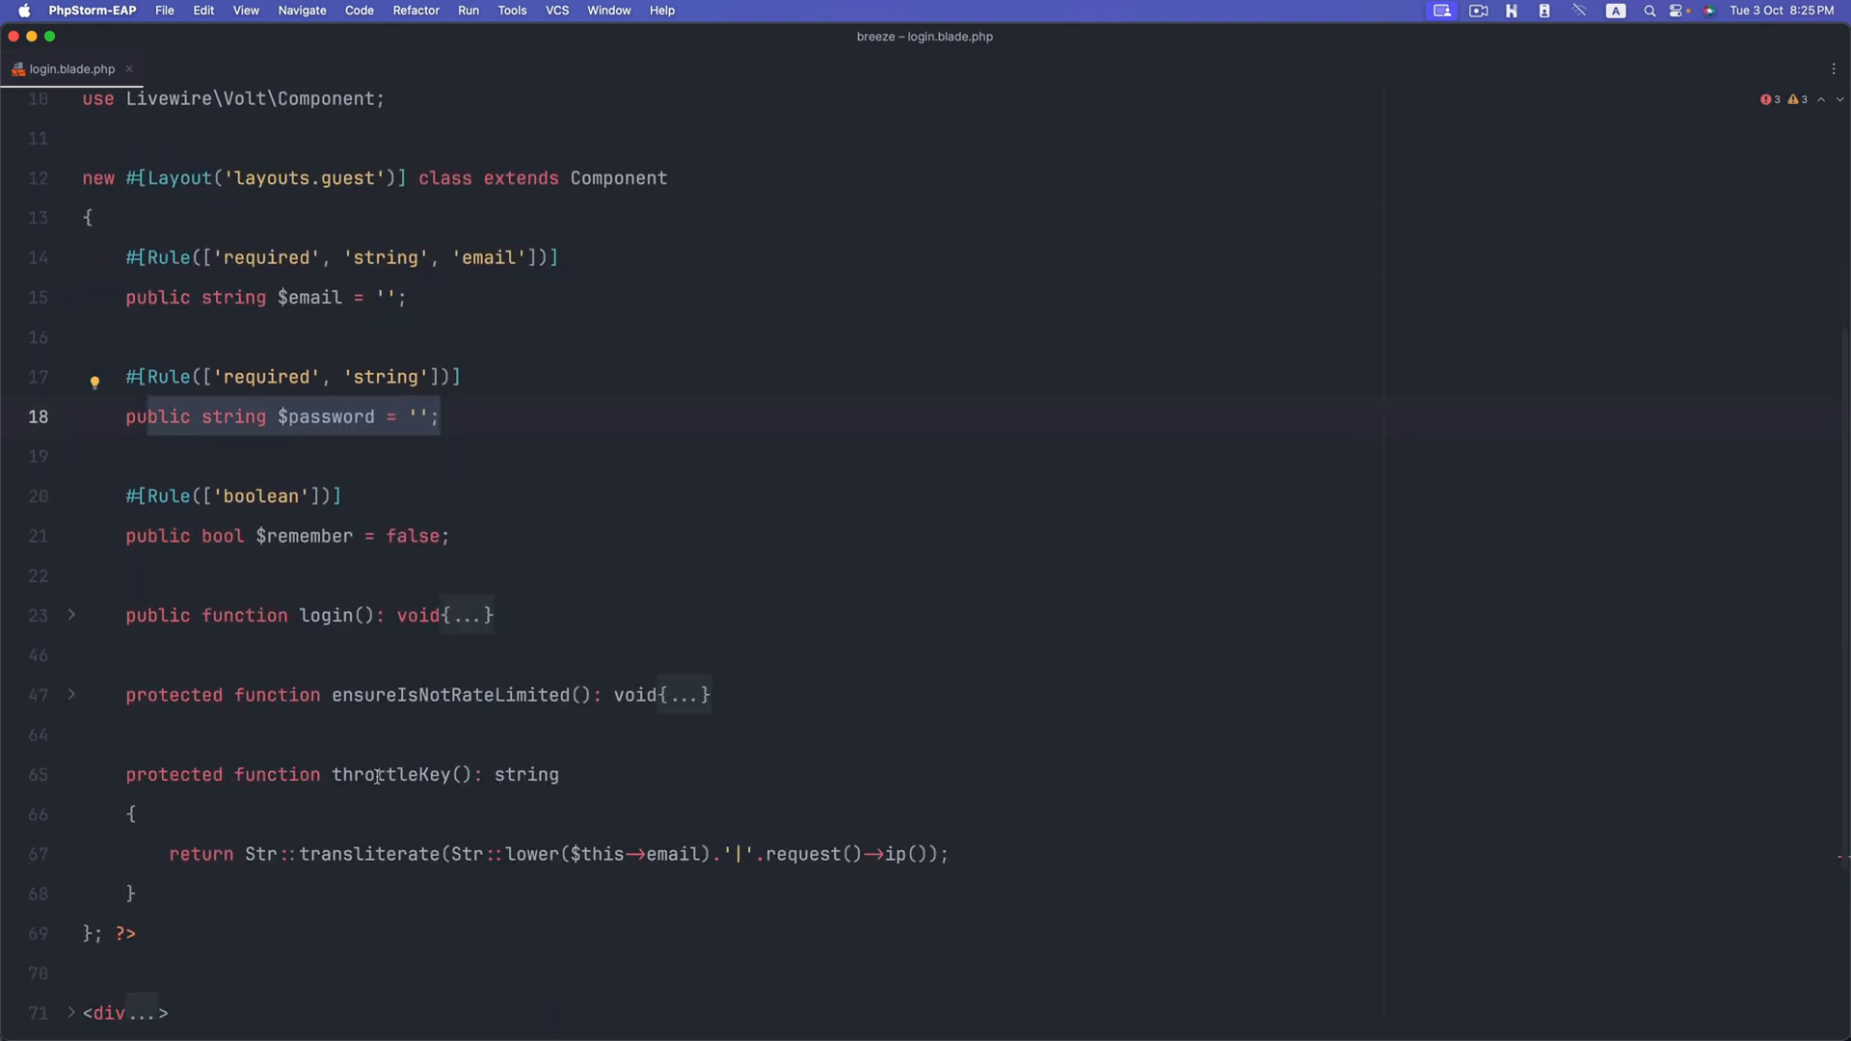
pyautogui.click(70, 775)
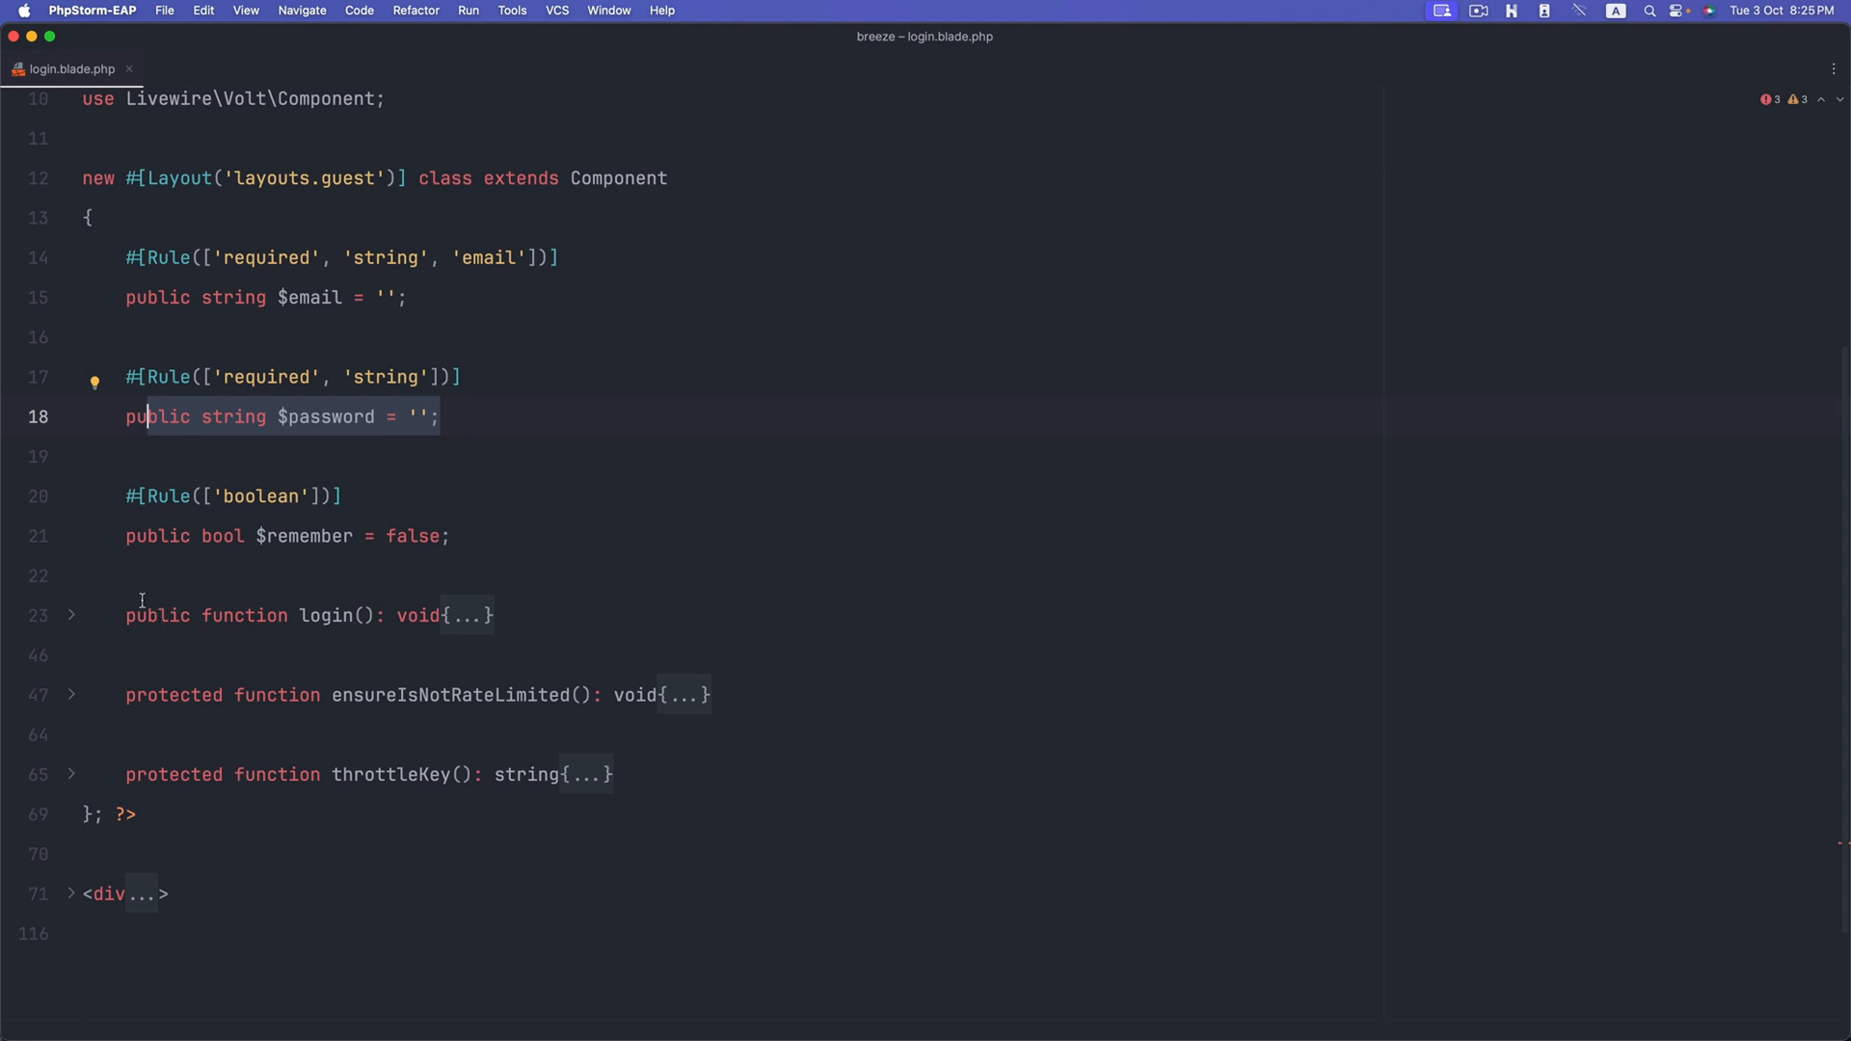
# Step: Expand the methods again and inspect the trans('auth.throttle') lockout message call
pyautogui.click(72, 615)
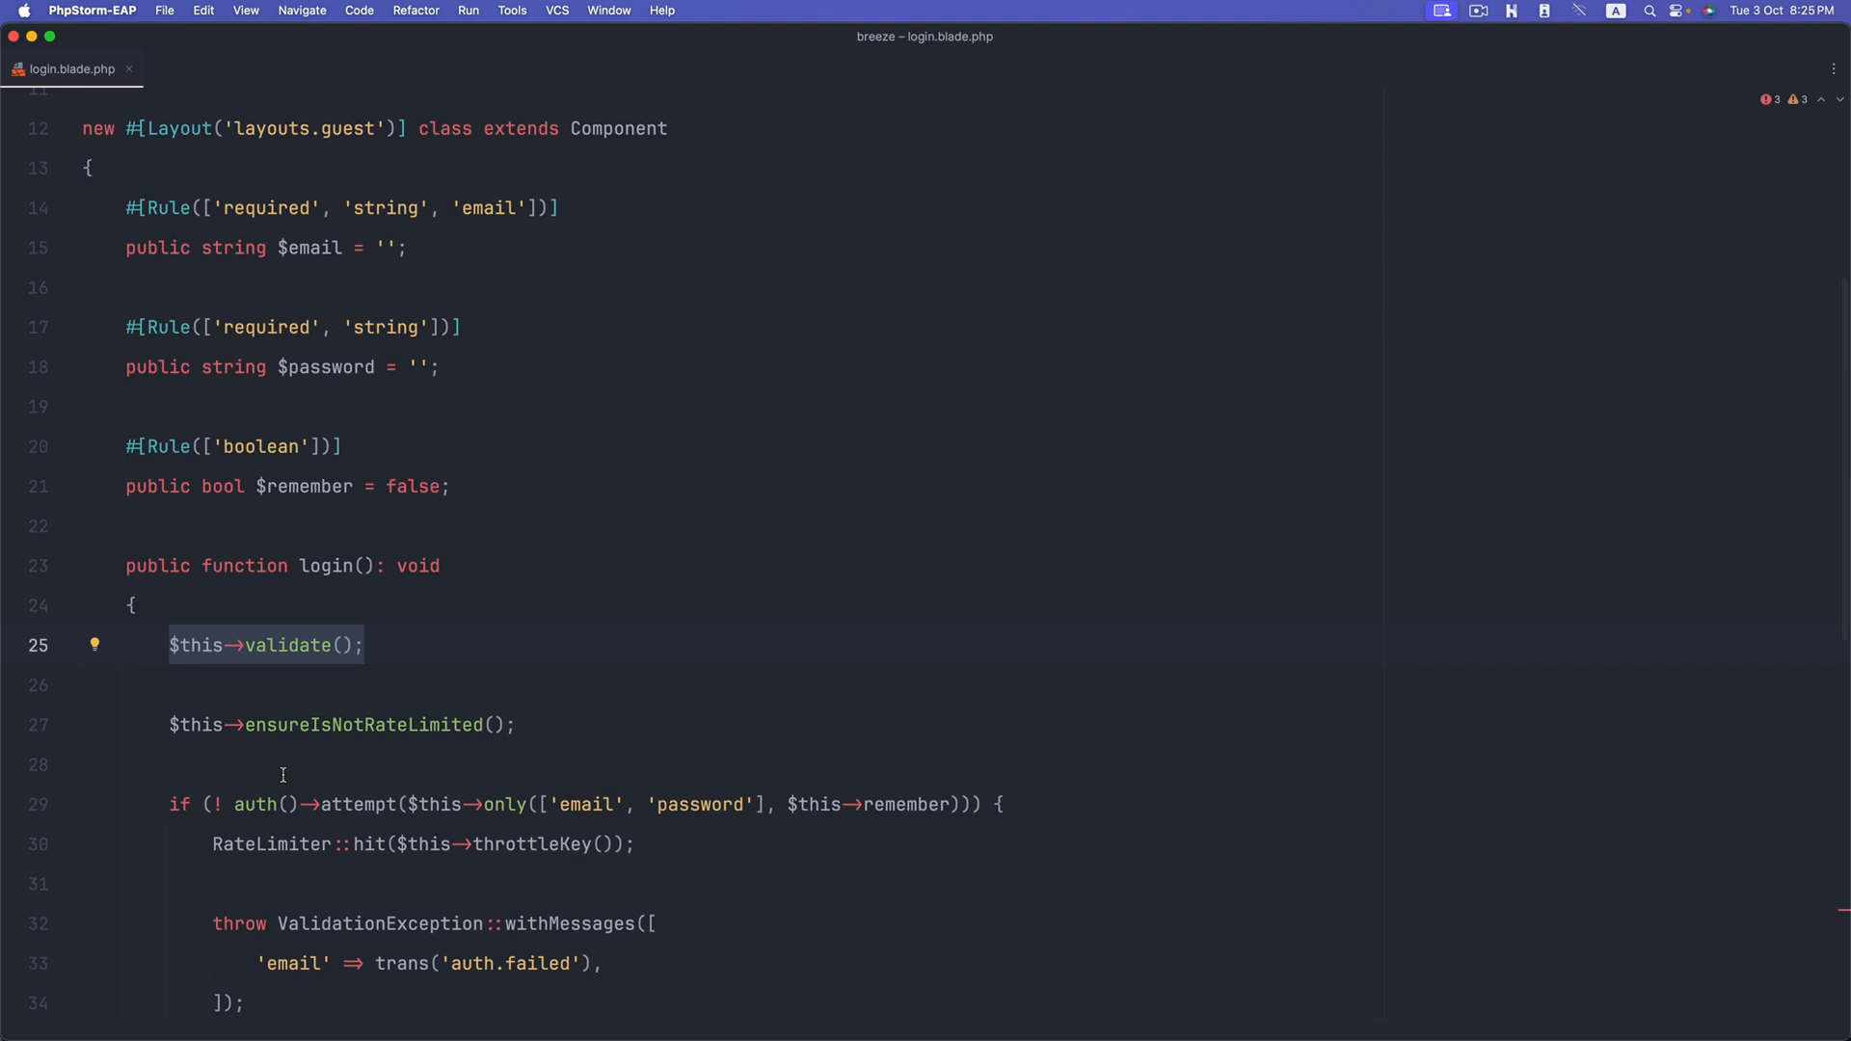
pyautogui.scroll(-3)
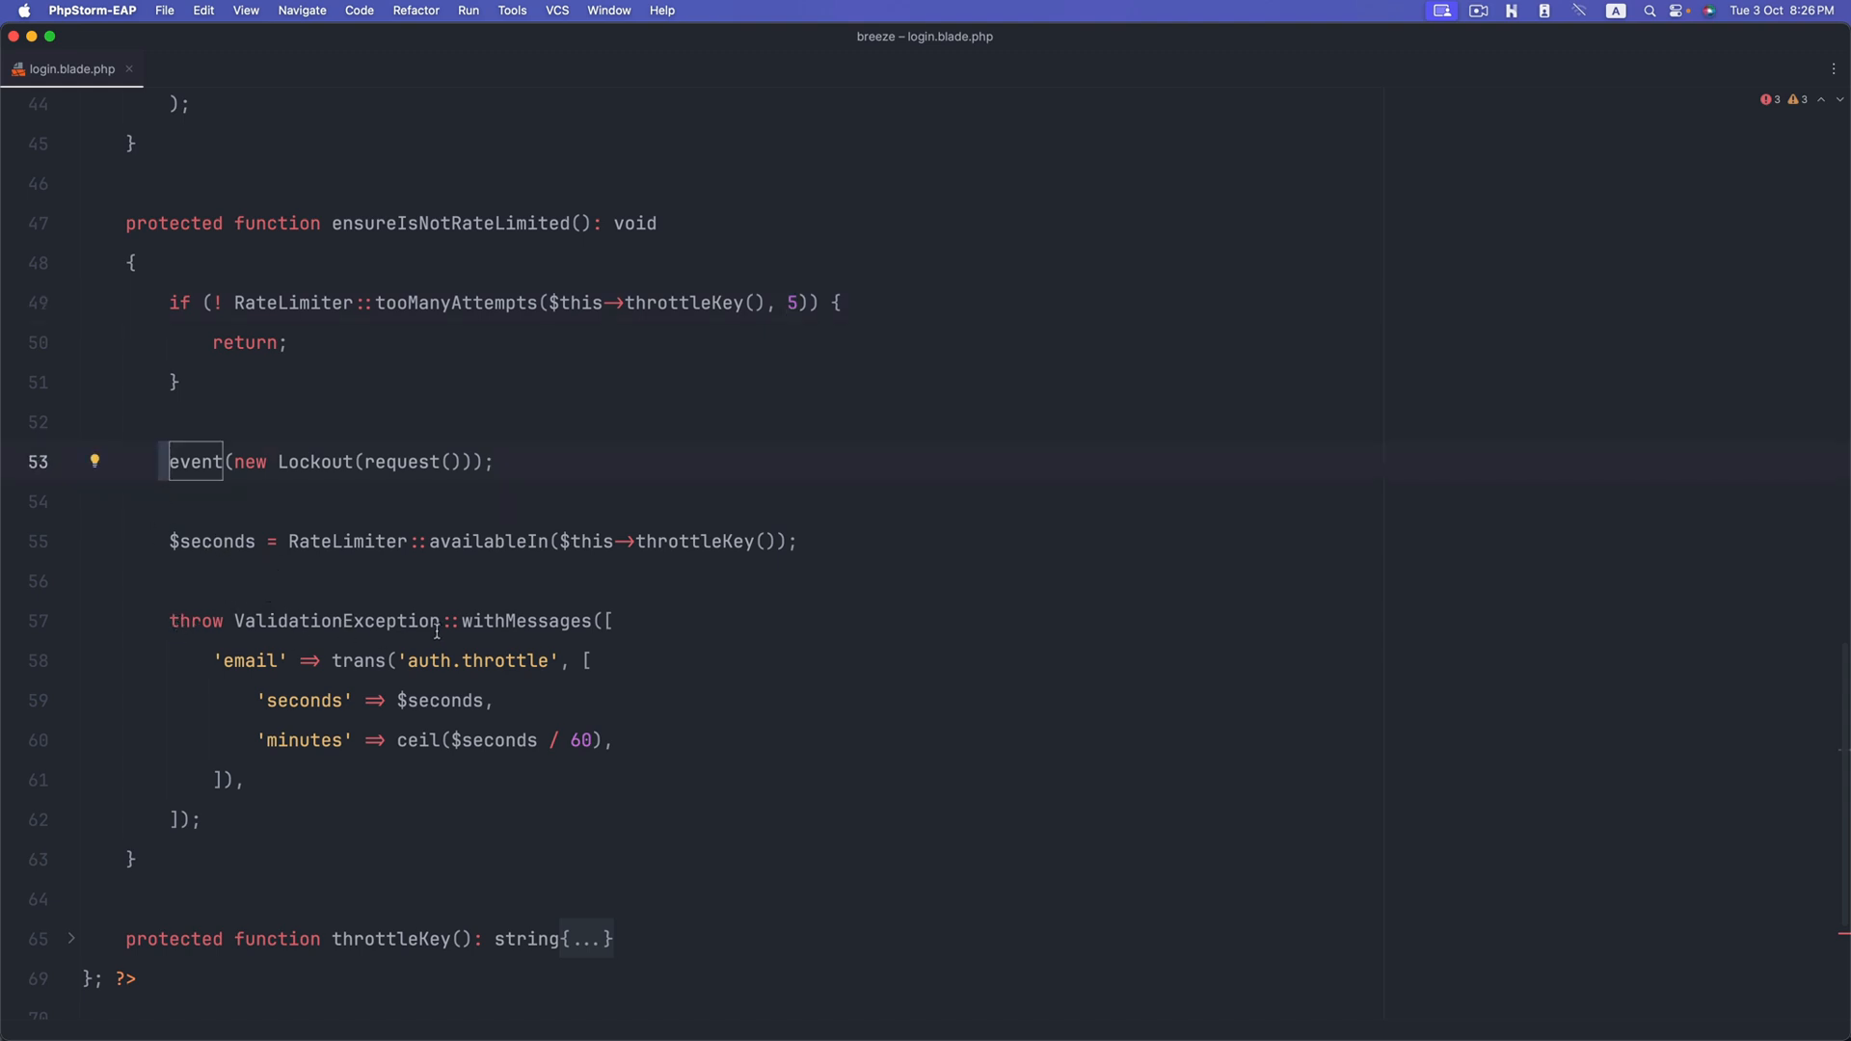
pyautogui.moveTo(628, 679)
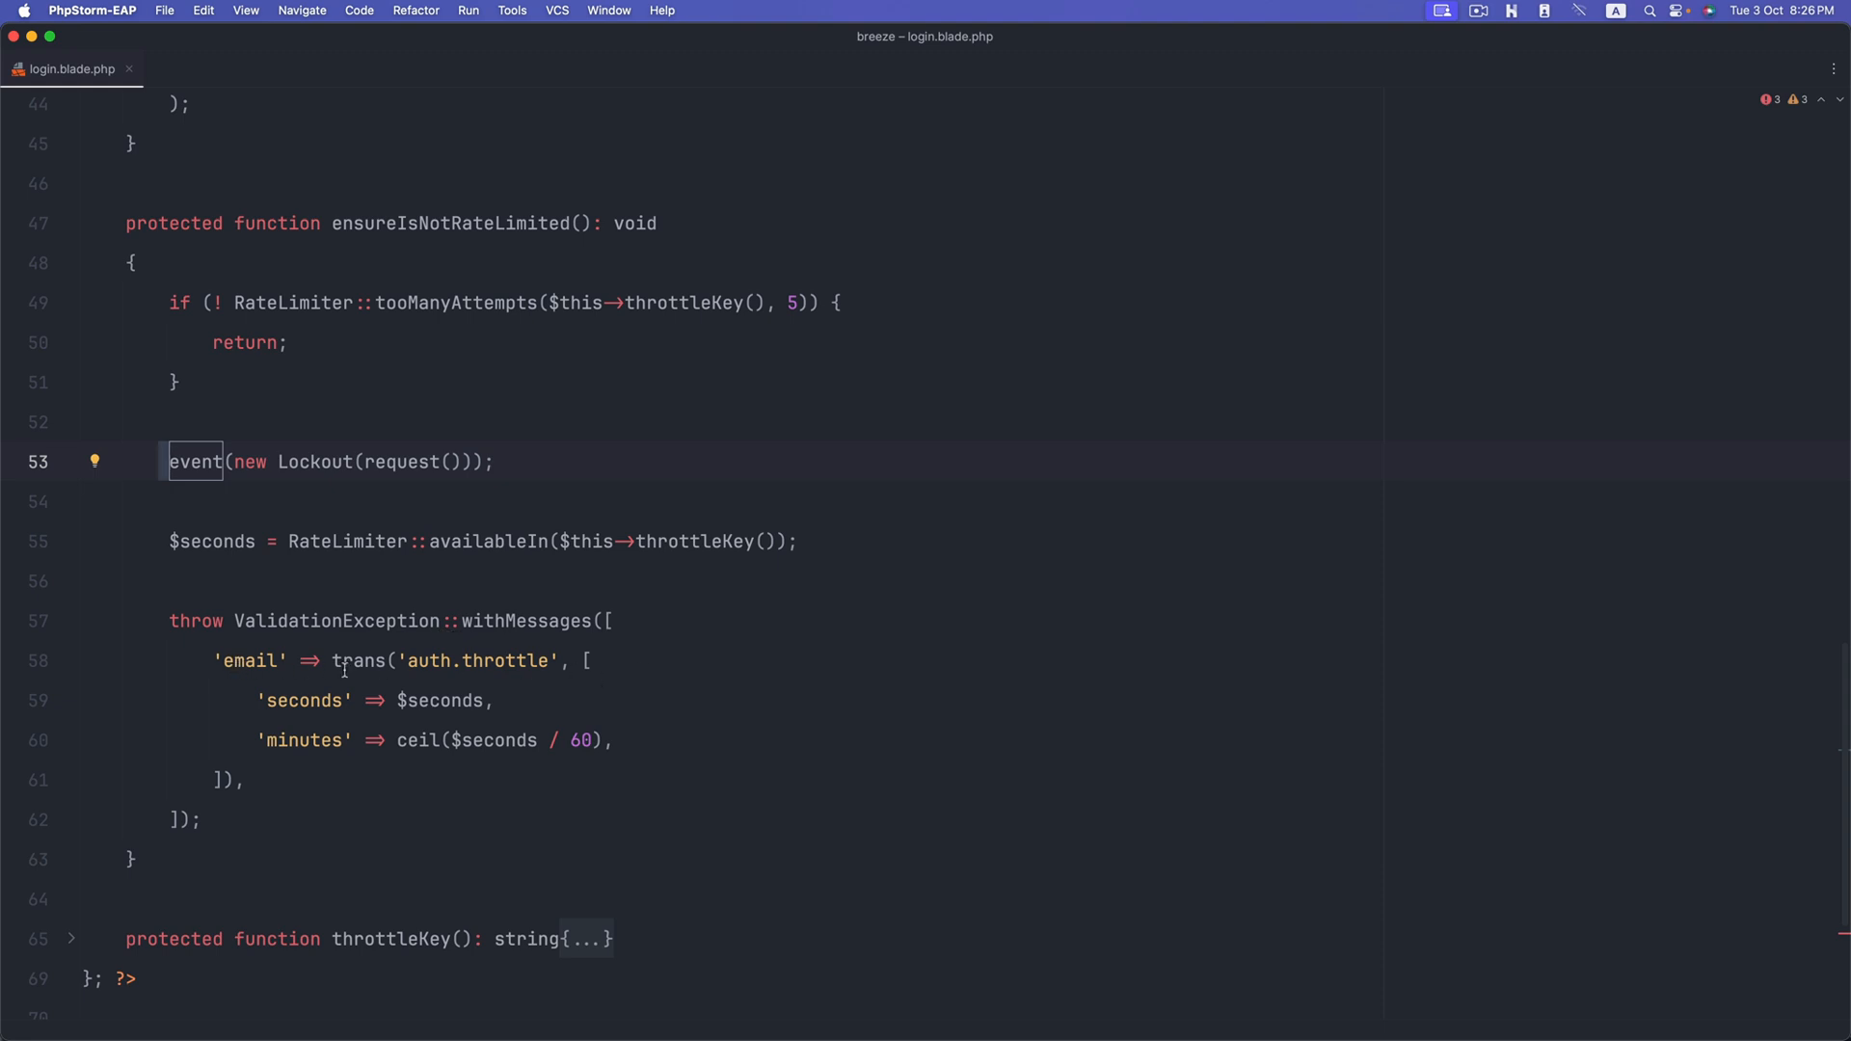
pyautogui.click(359, 659)
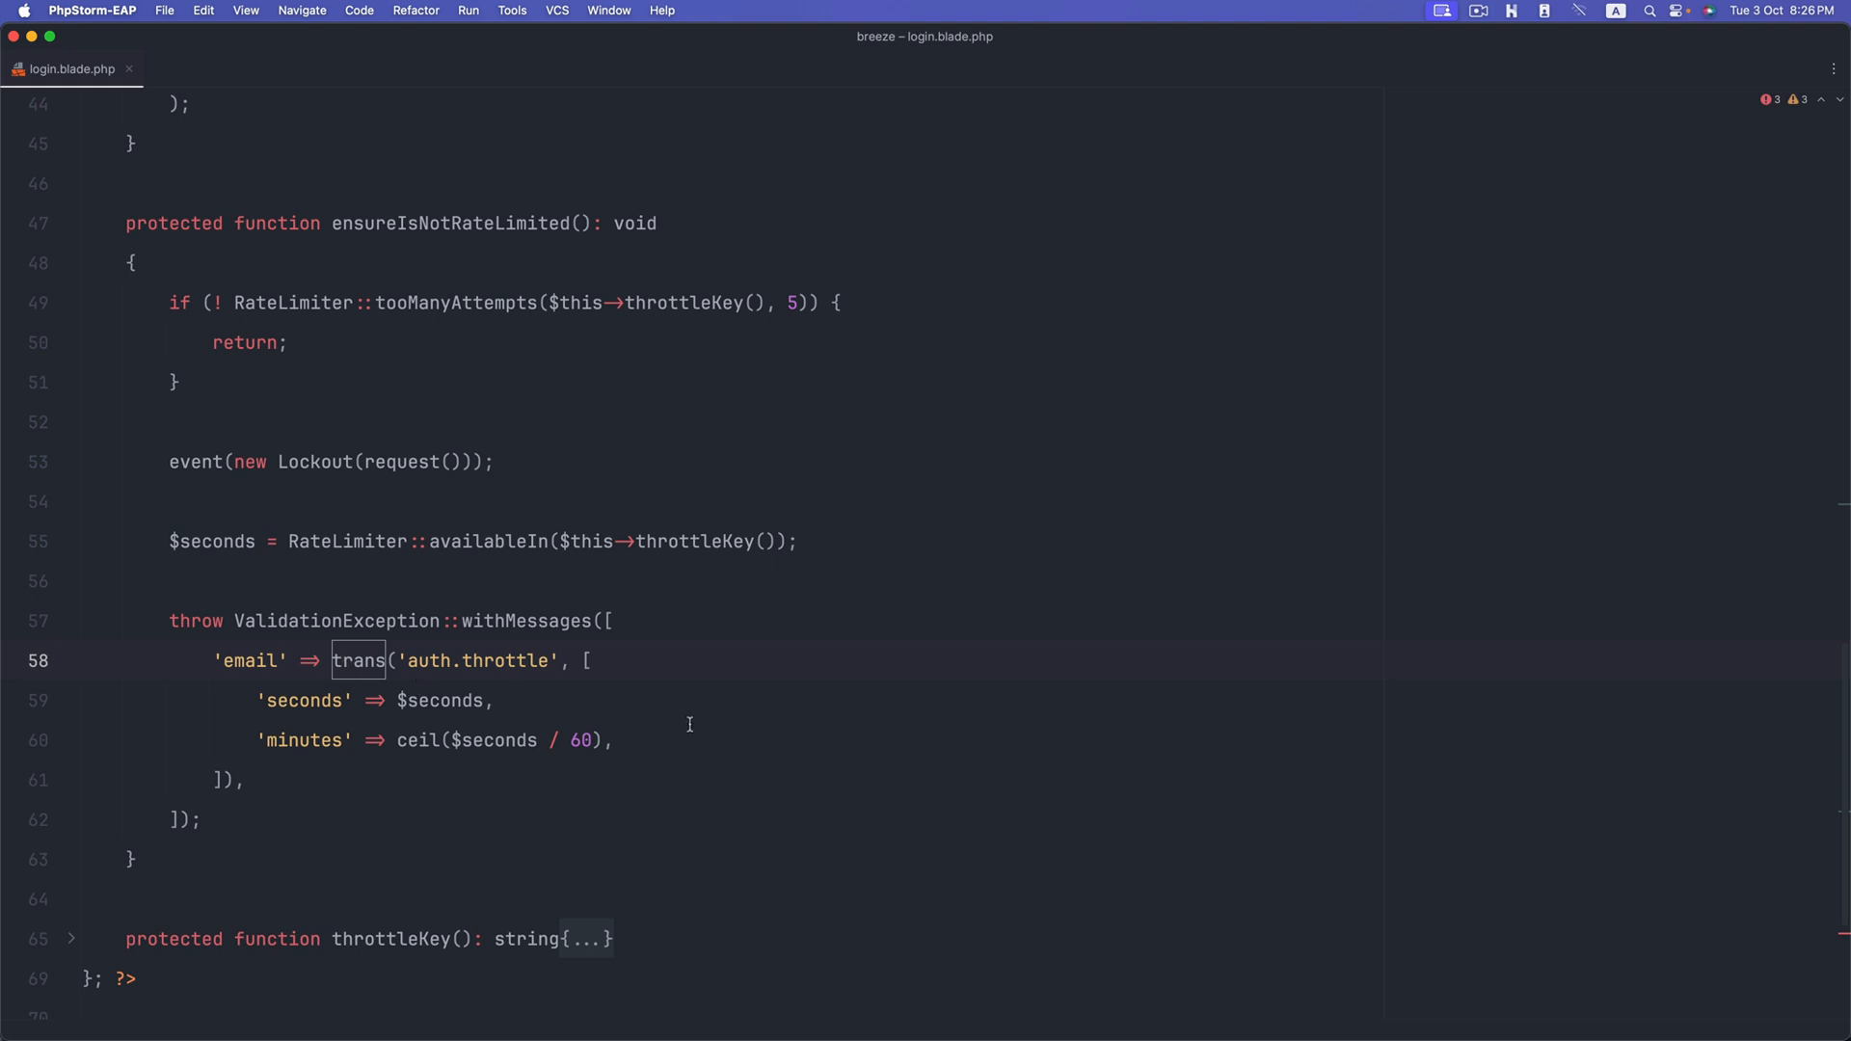
pyautogui.moveTo(614, 644)
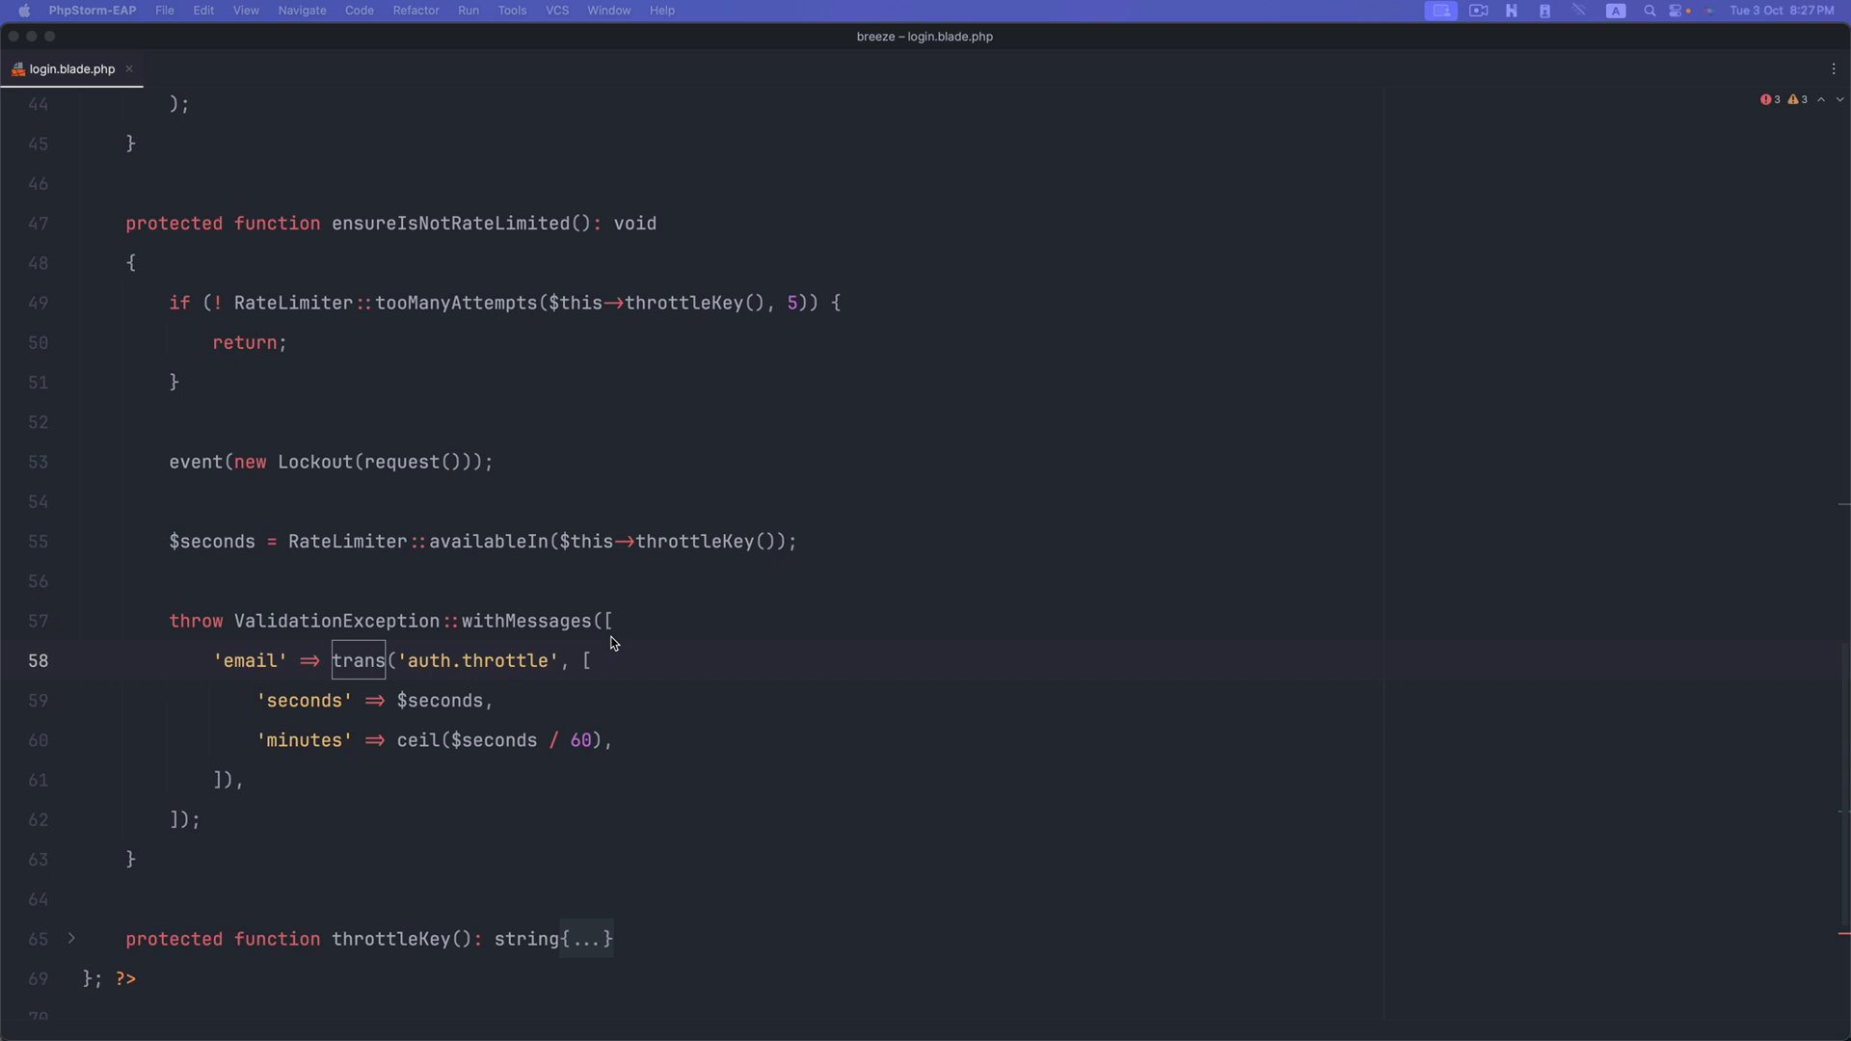
pyautogui.moveTo(522, 671)
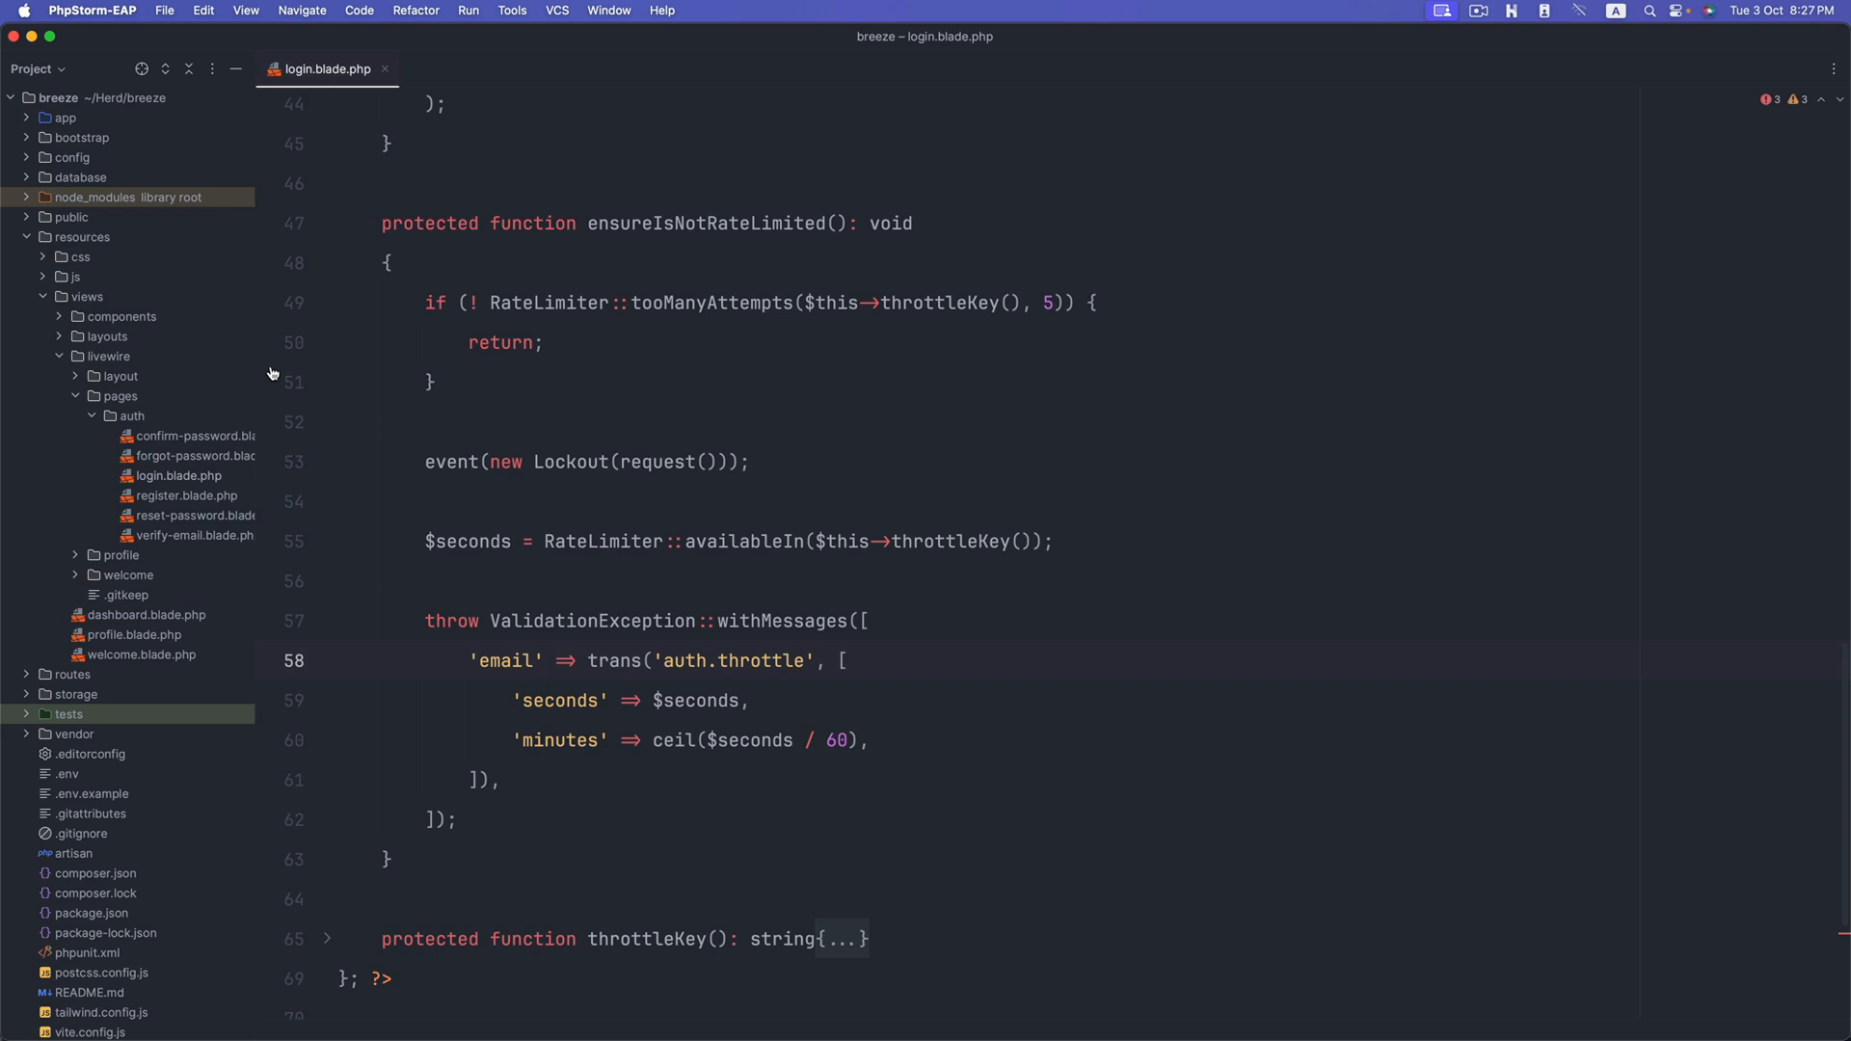
# Step: Run art lang:publish in the terminal to publish the language files
pyautogui.click(27, 237)
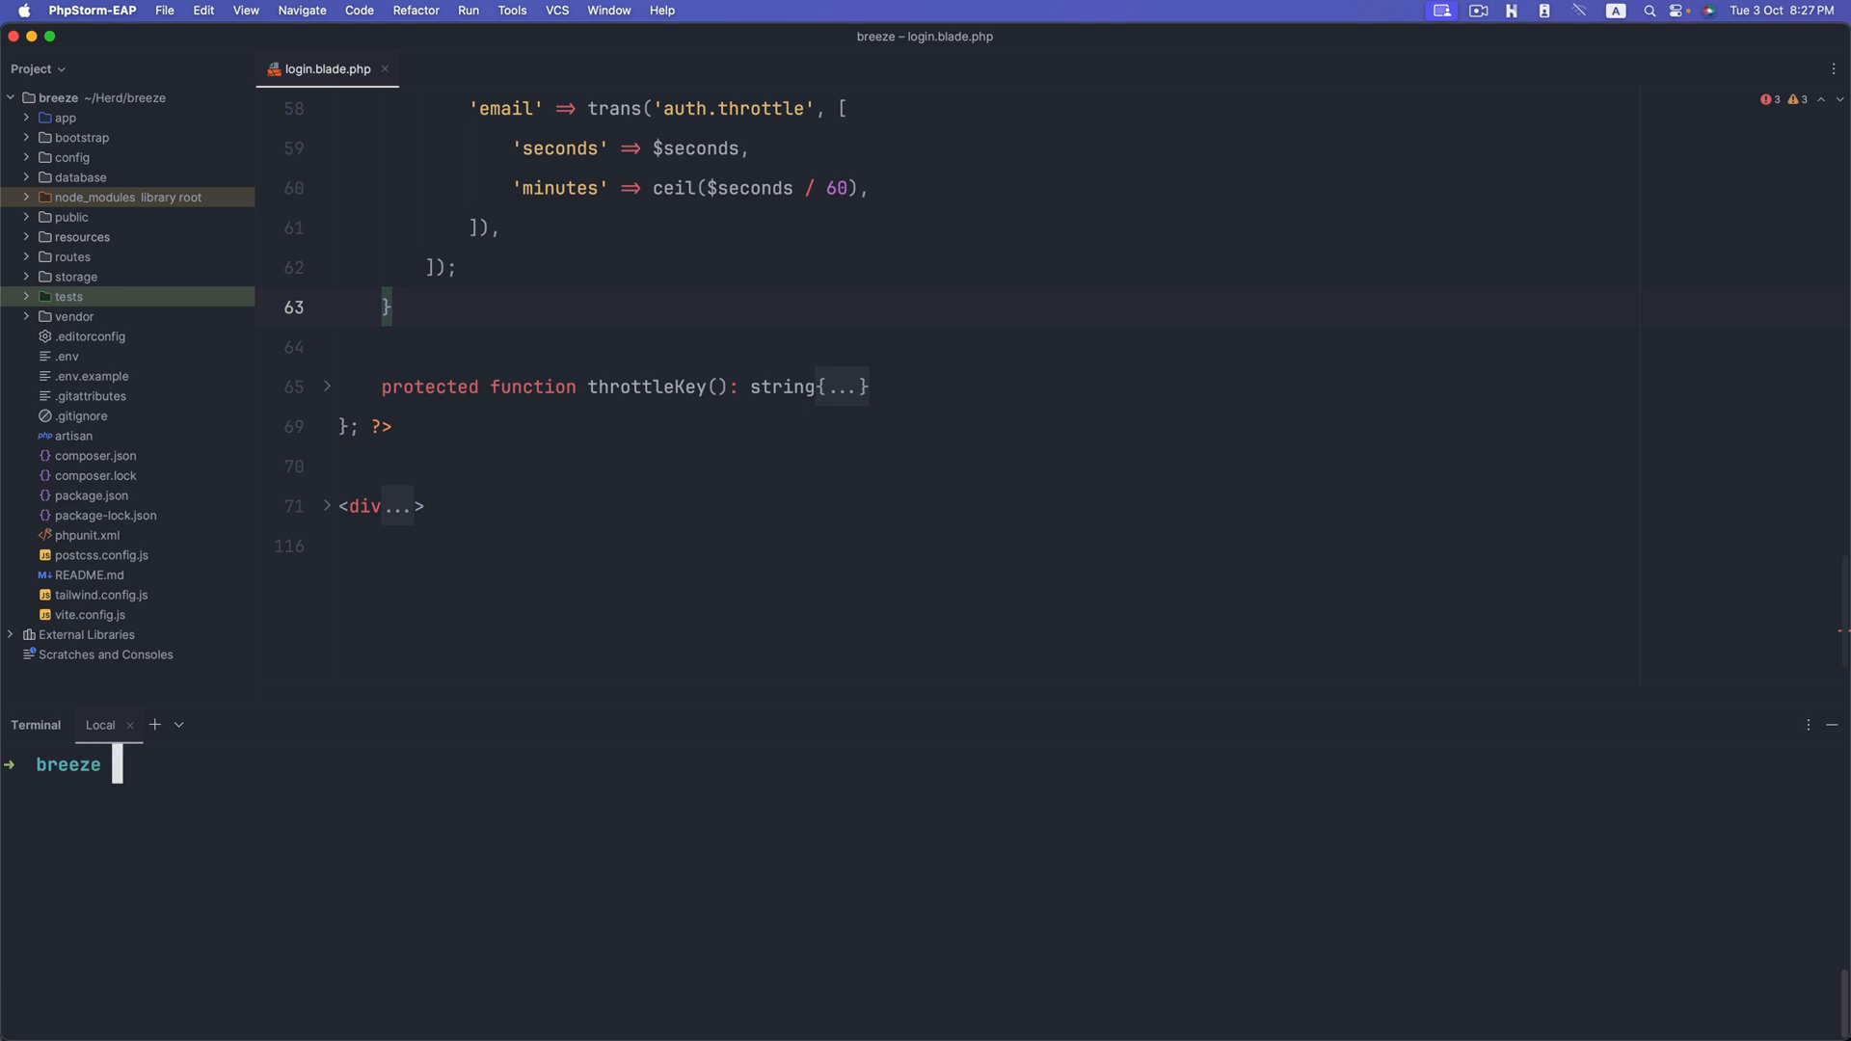
pyautogui.write('art')
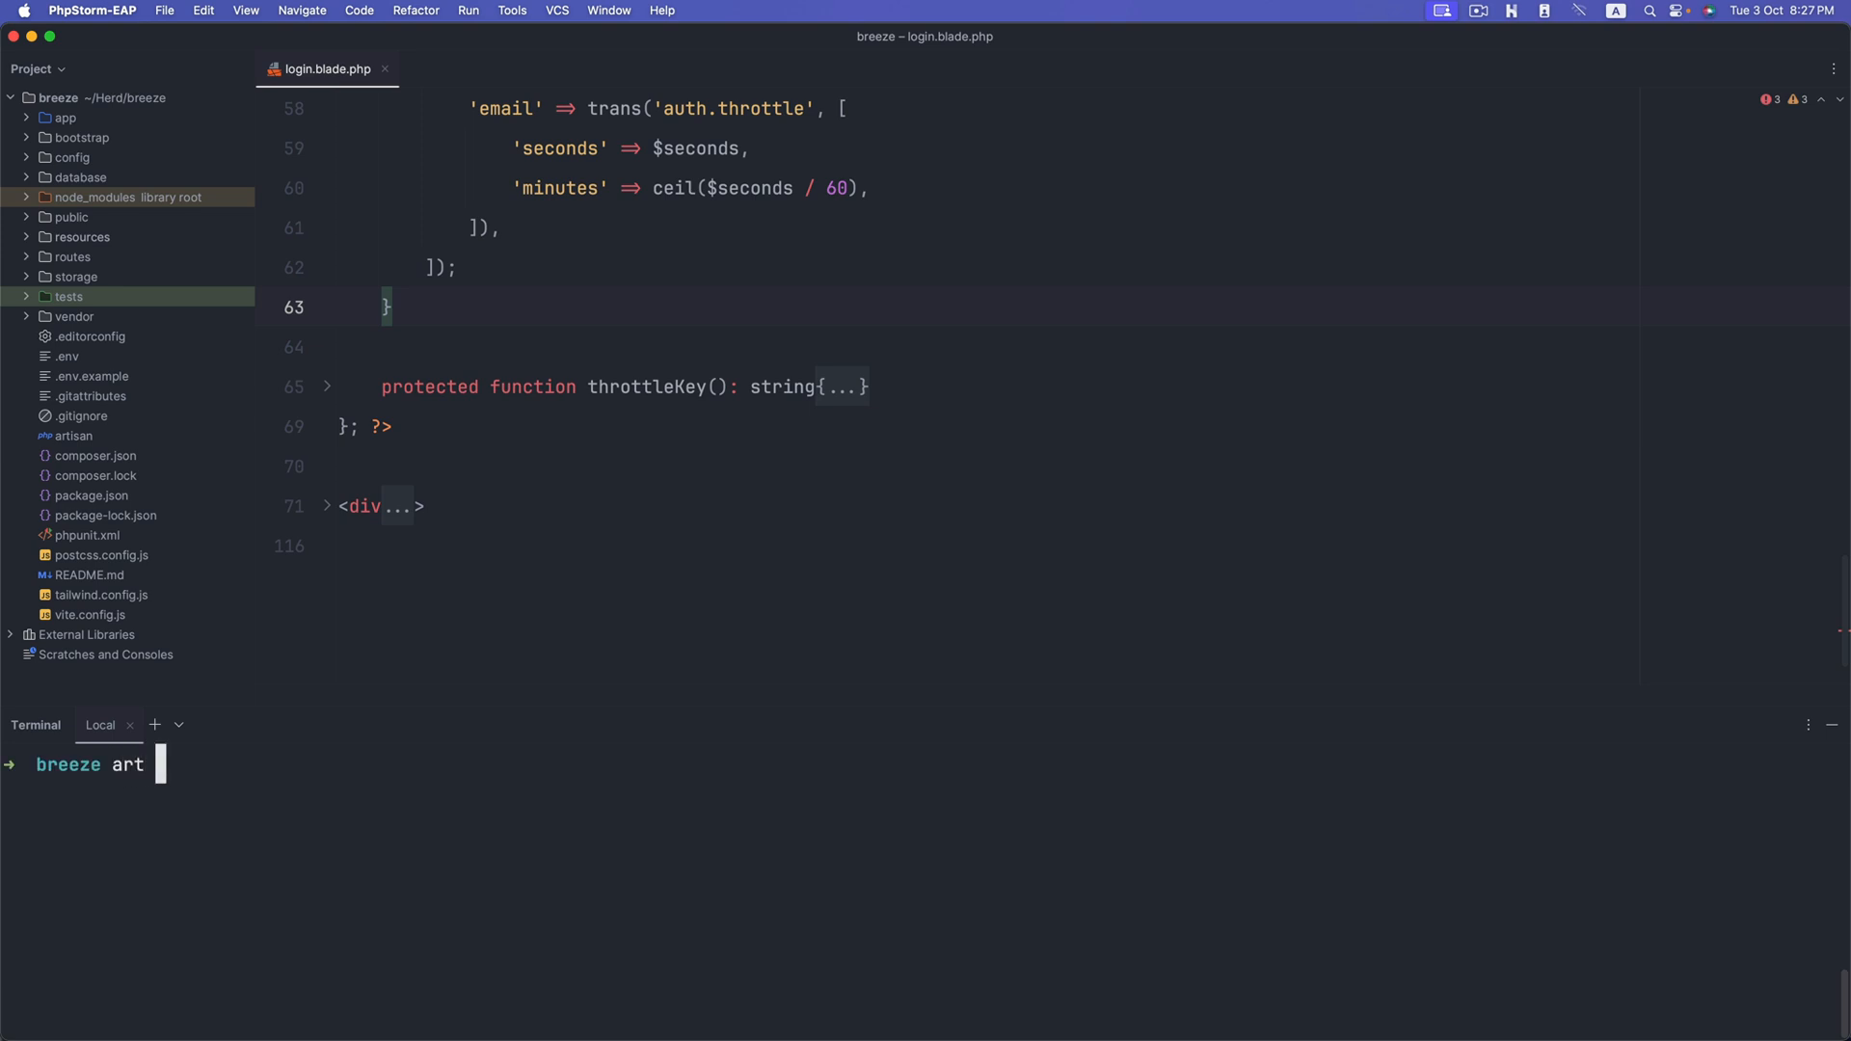
pyautogui.write('lan')
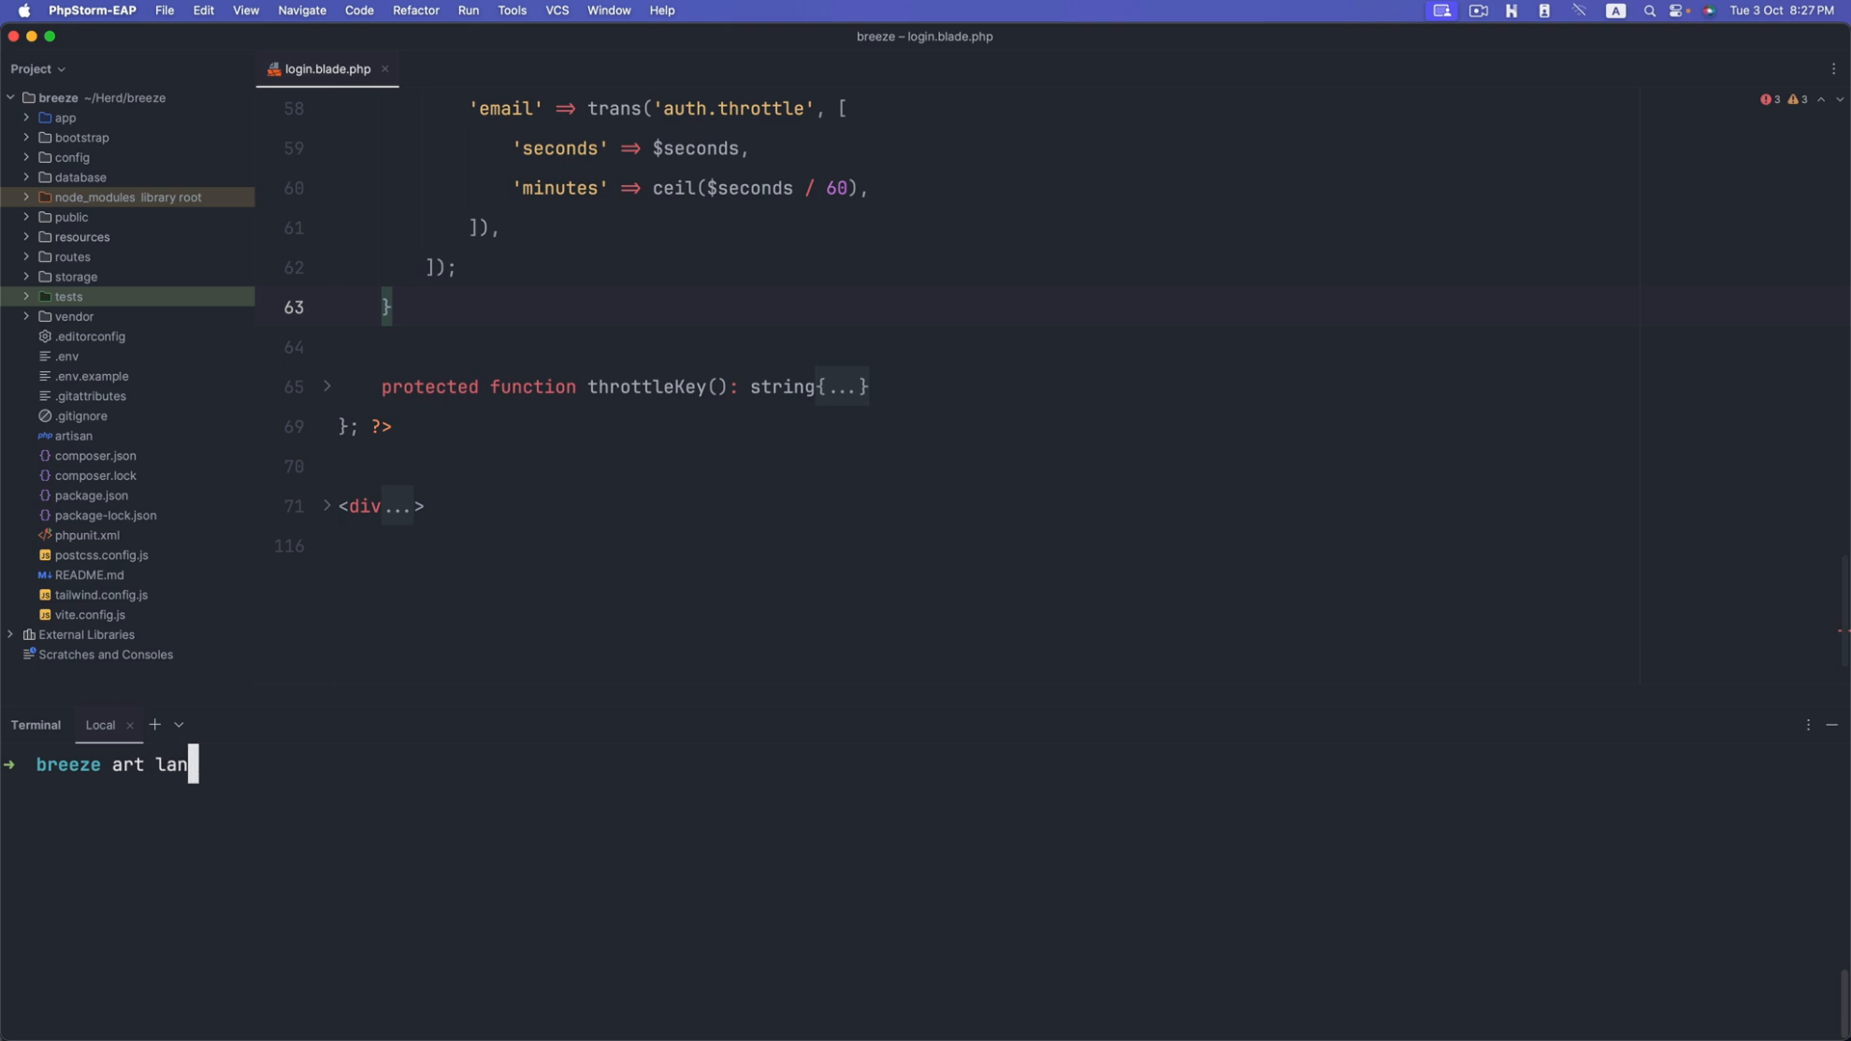
pyautogui.write('g:p')
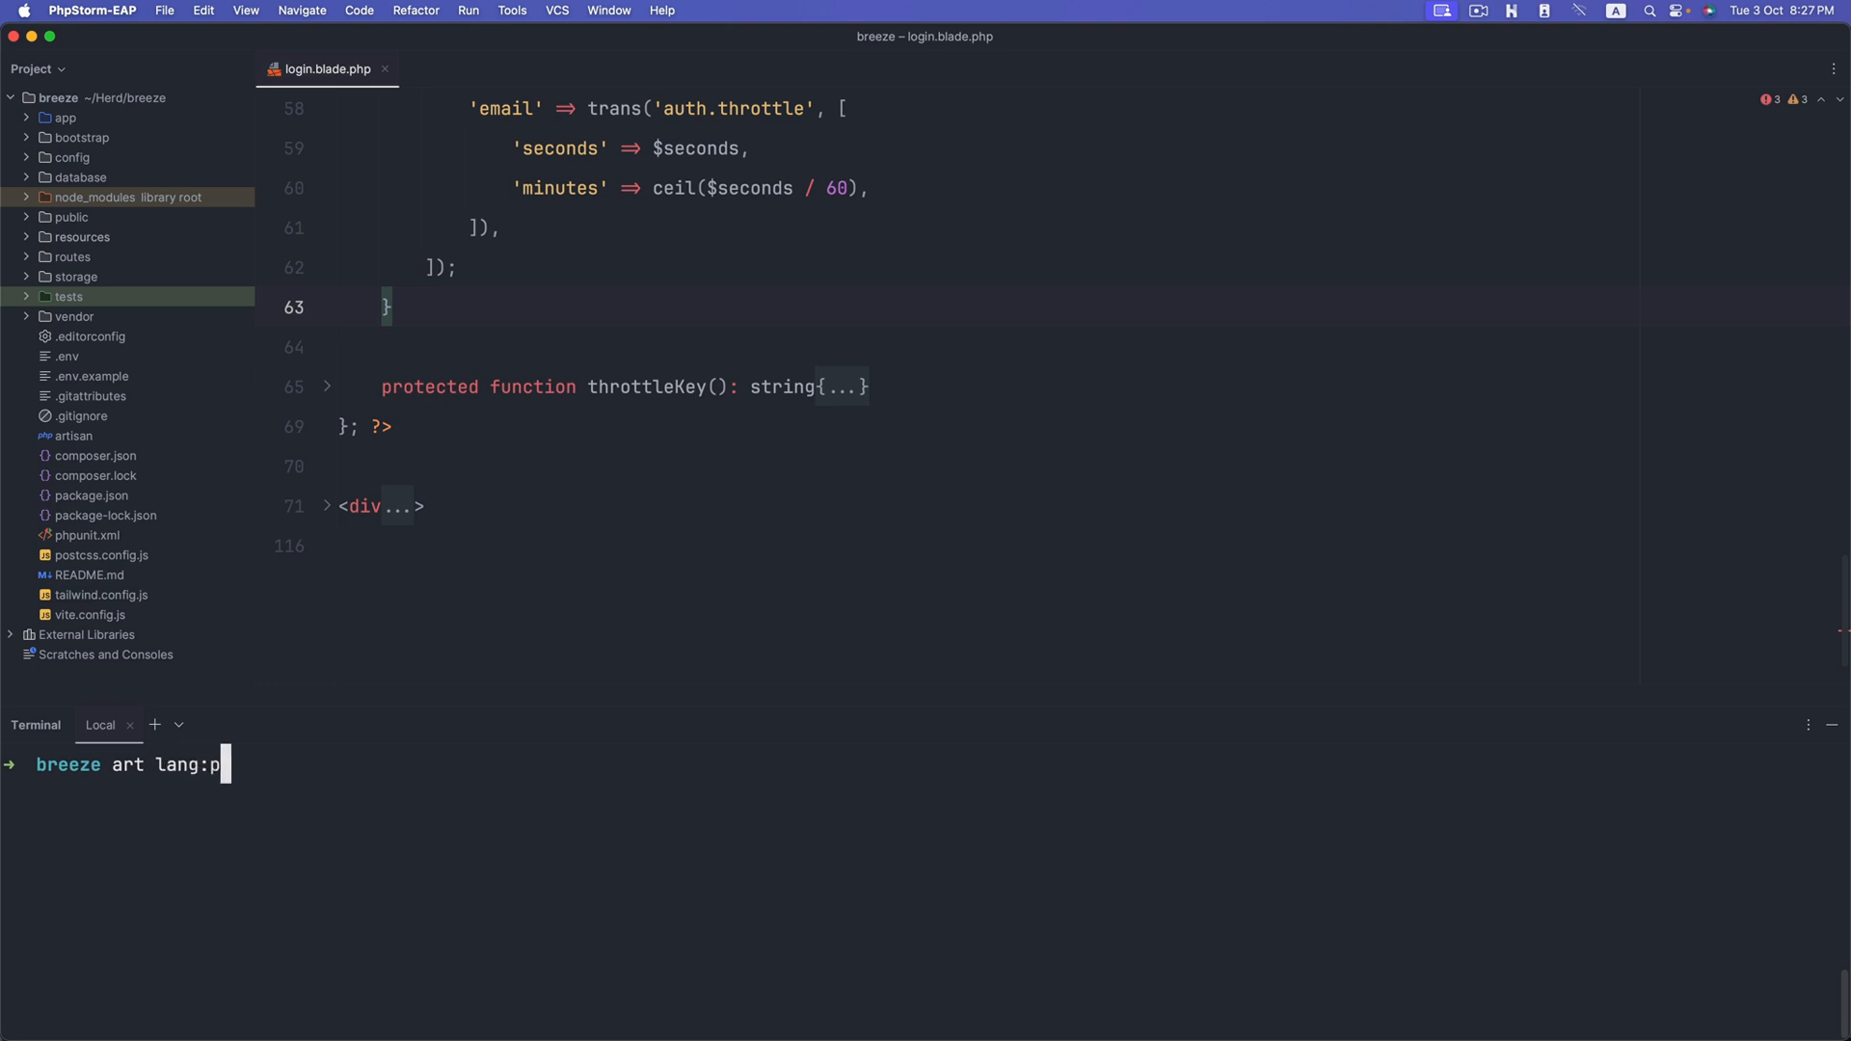
pyautogui.write('ublish')
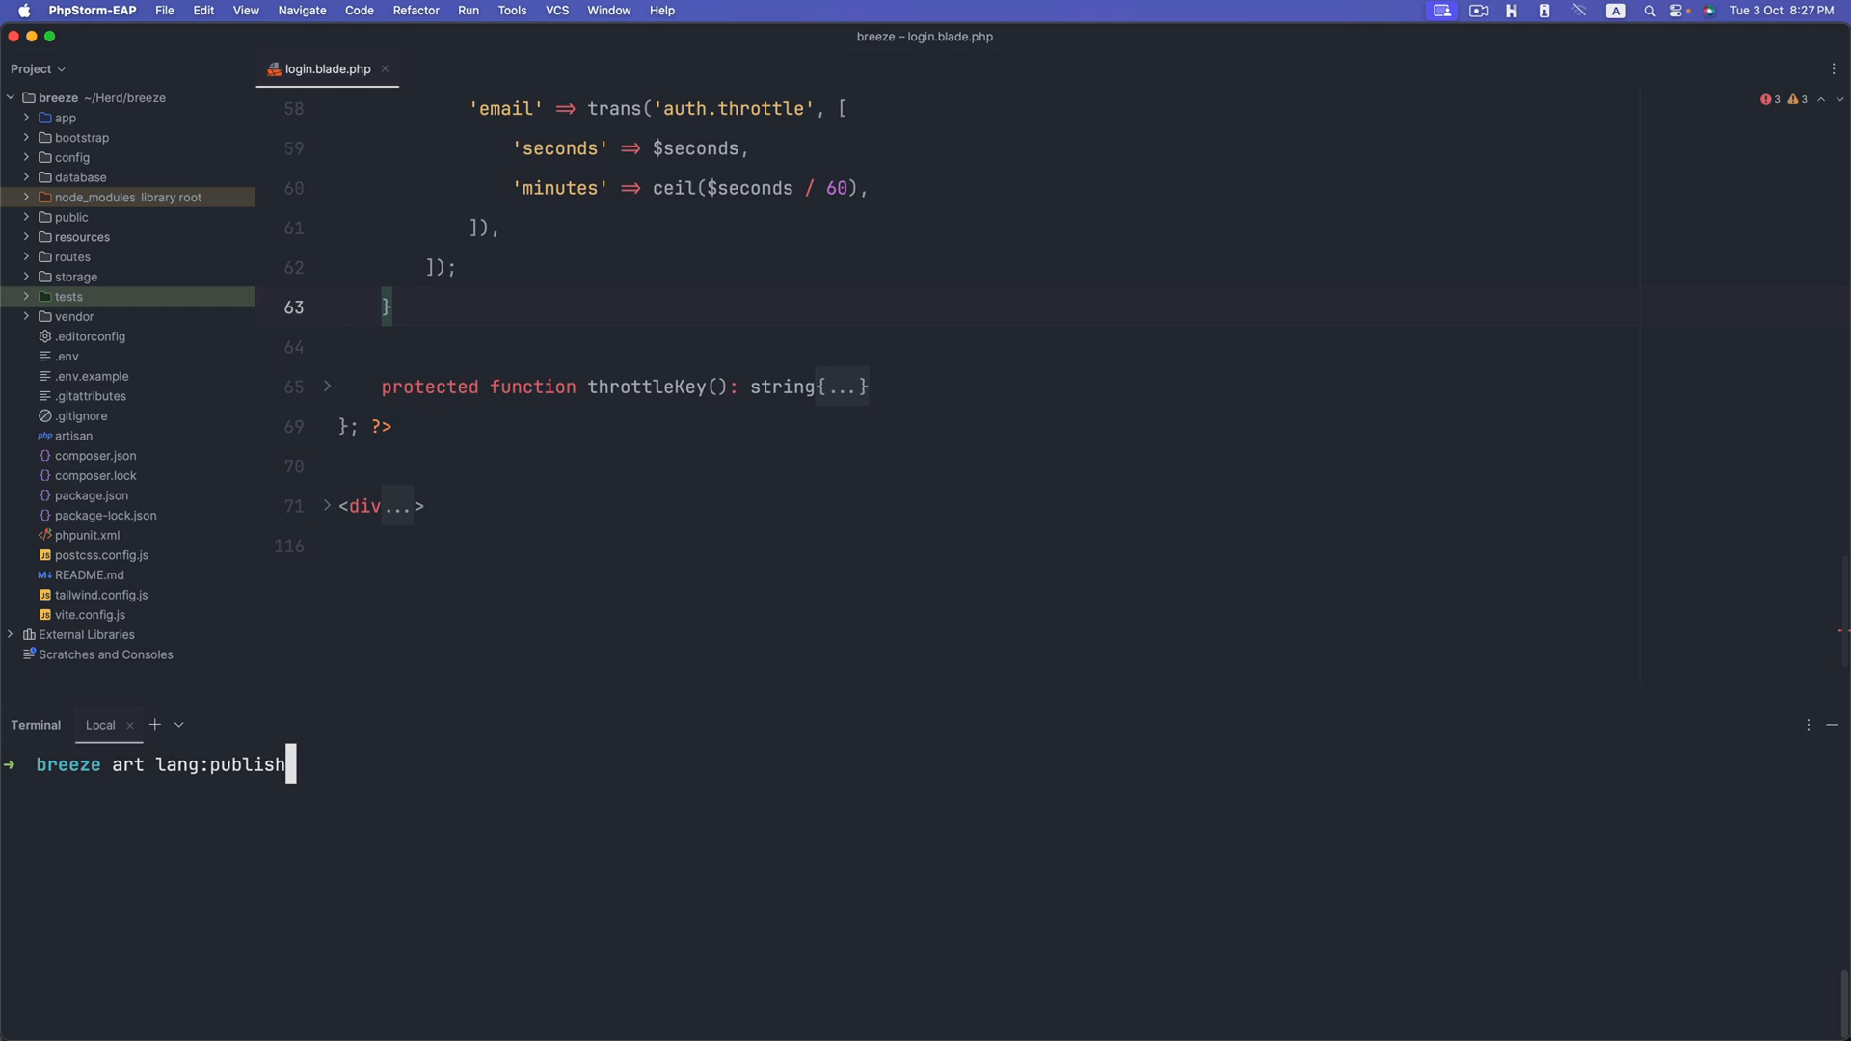
pyautogui.press('Enter')
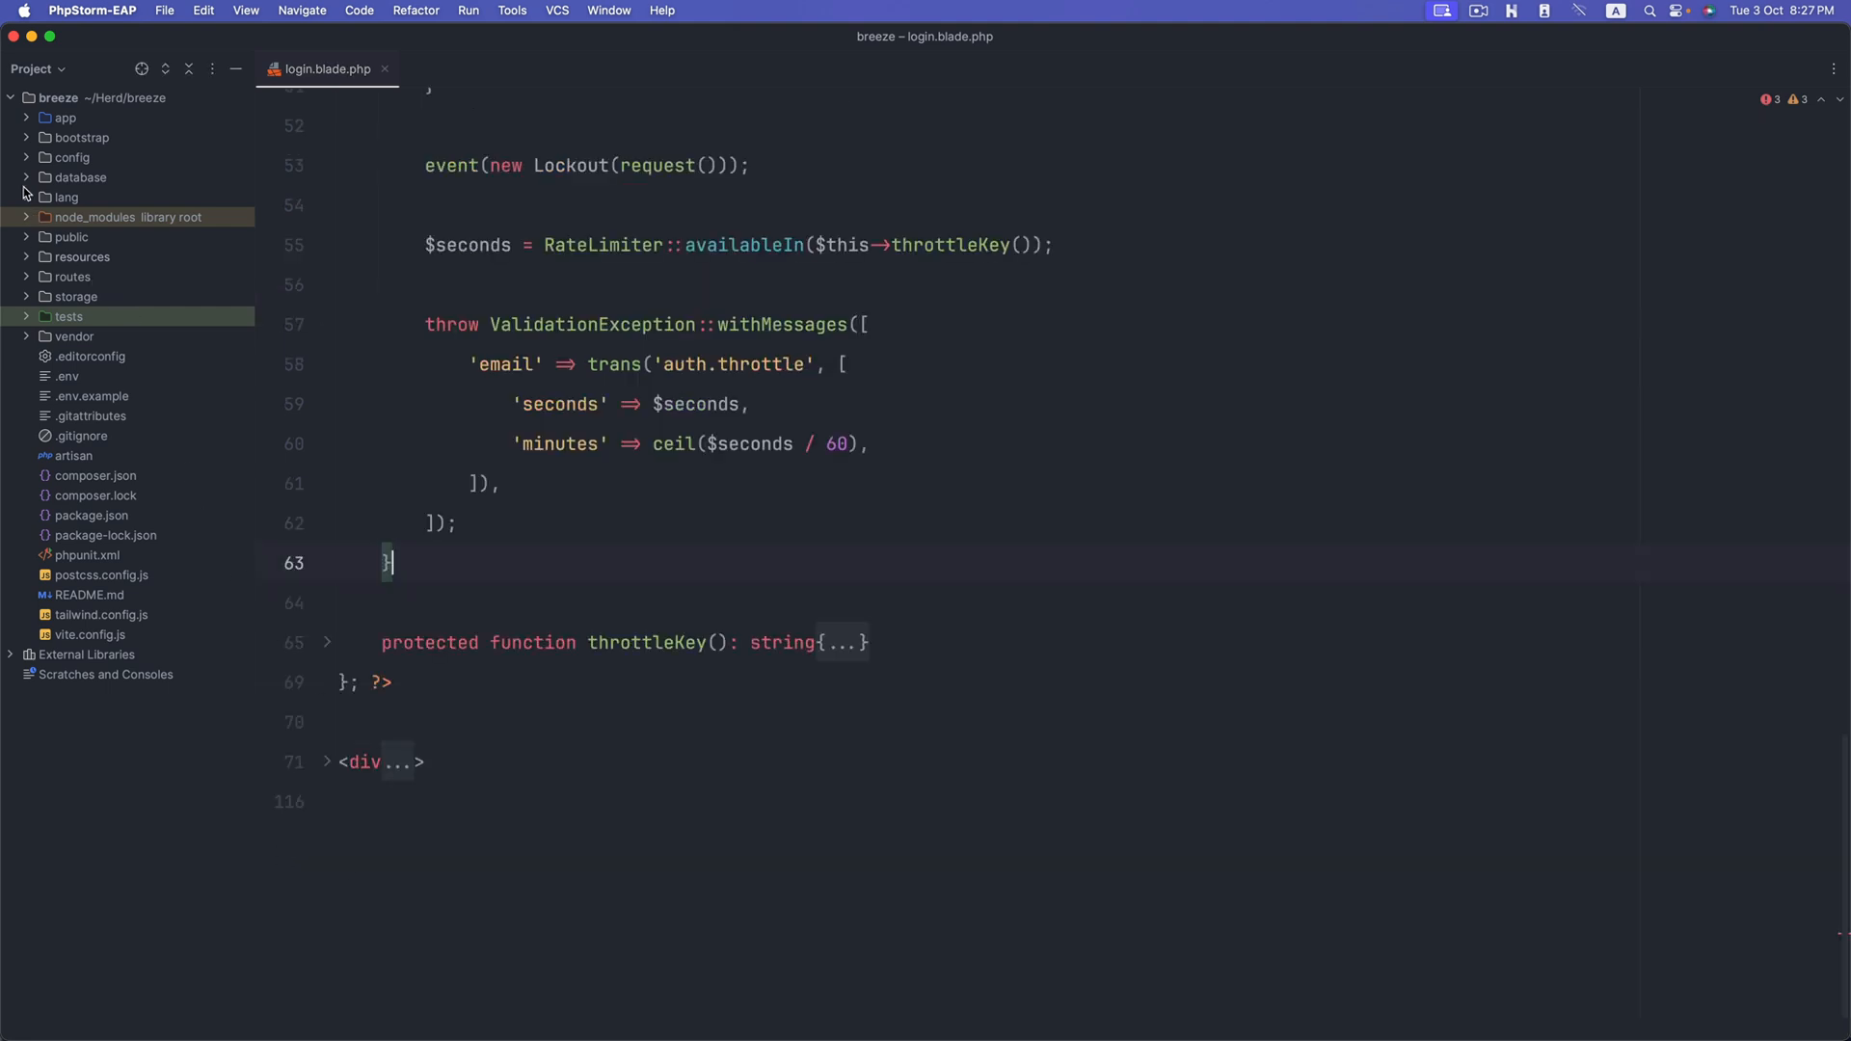
# Step: Open lang/en/auth.php and highlight the throttle message and its :seconds placeholder
pyautogui.click(27, 196)
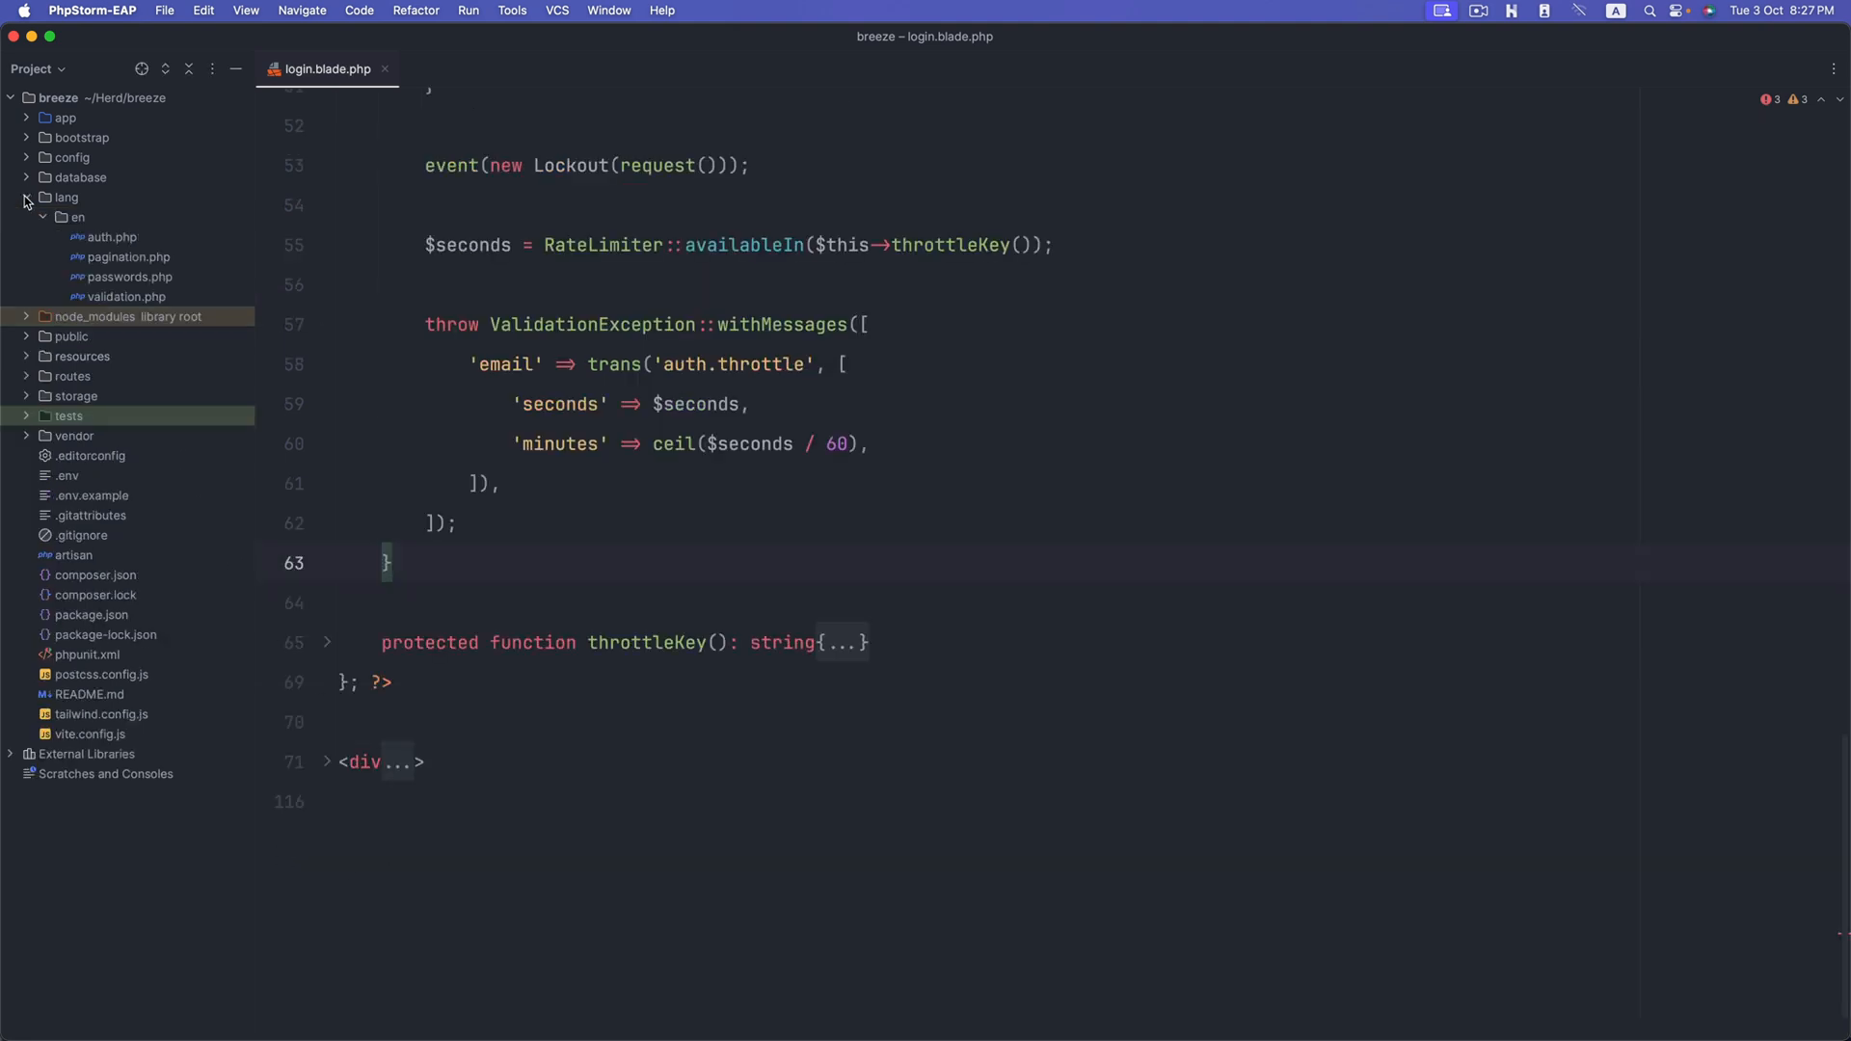
pyautogui.click(44, 216)
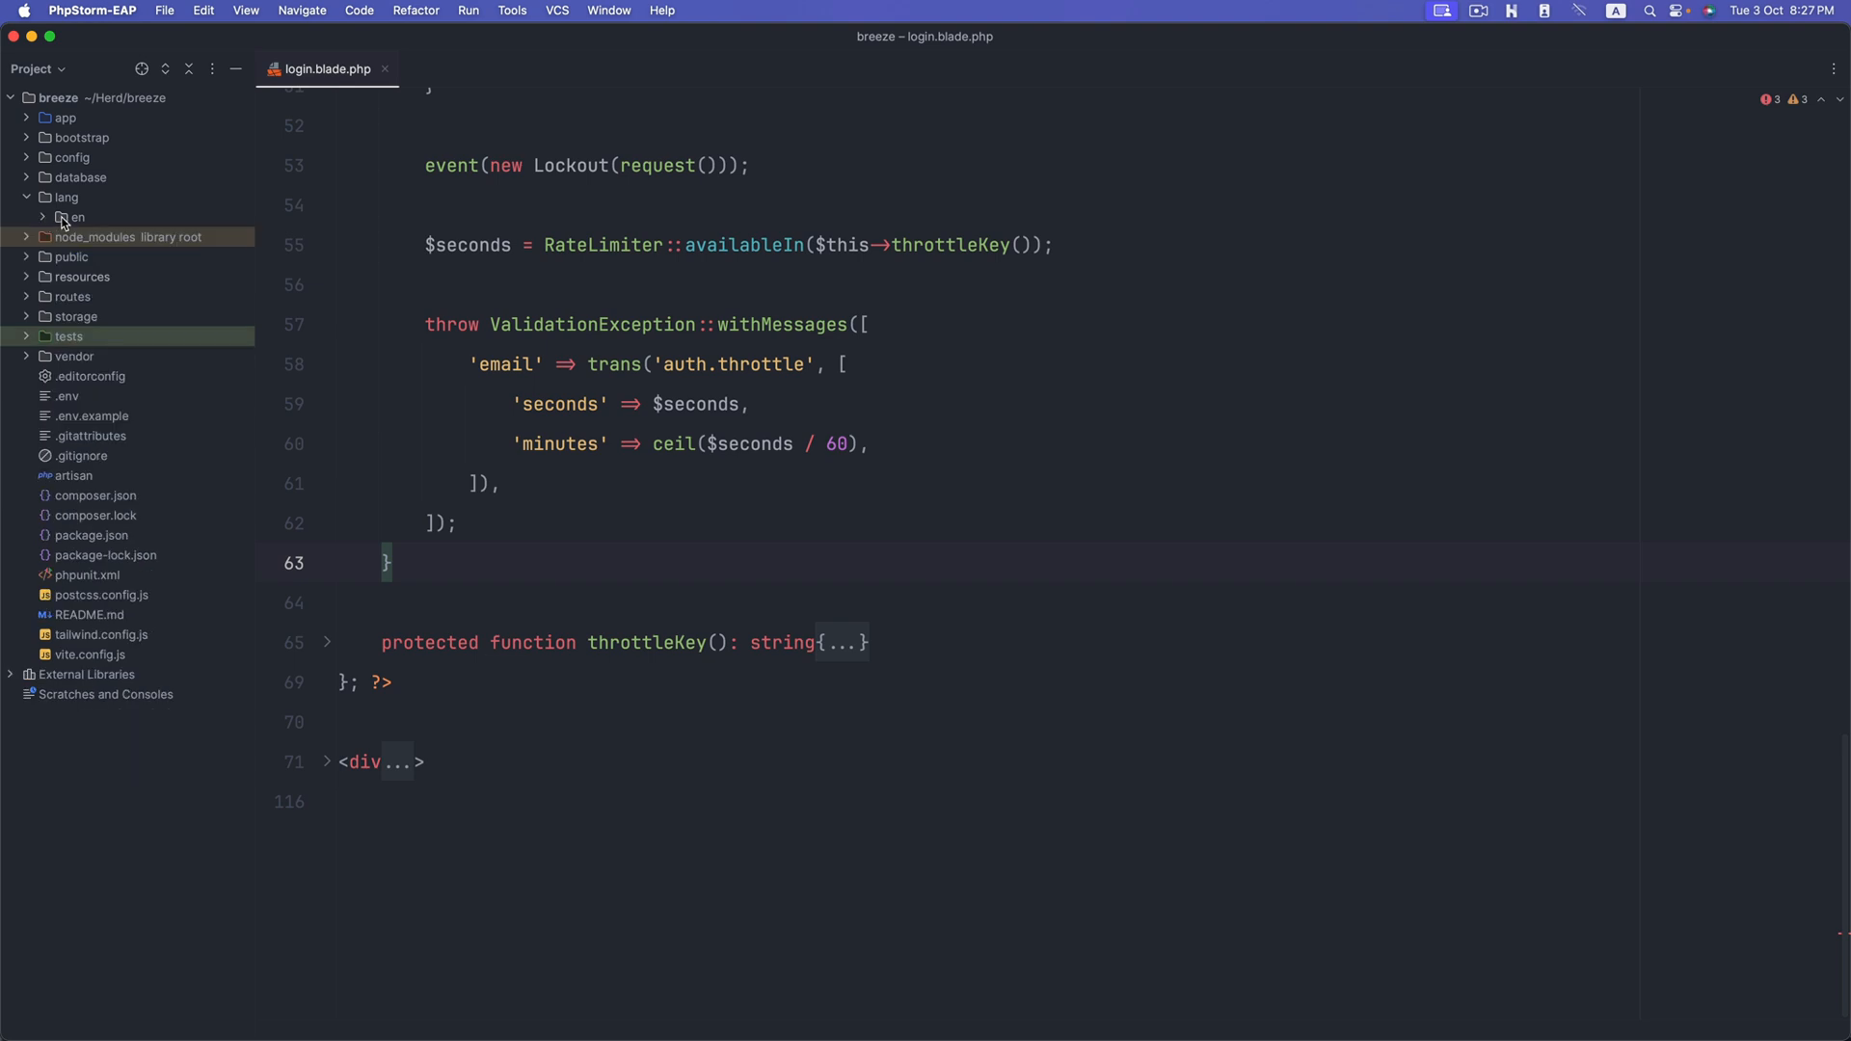
pyautogui.click(43, 216)
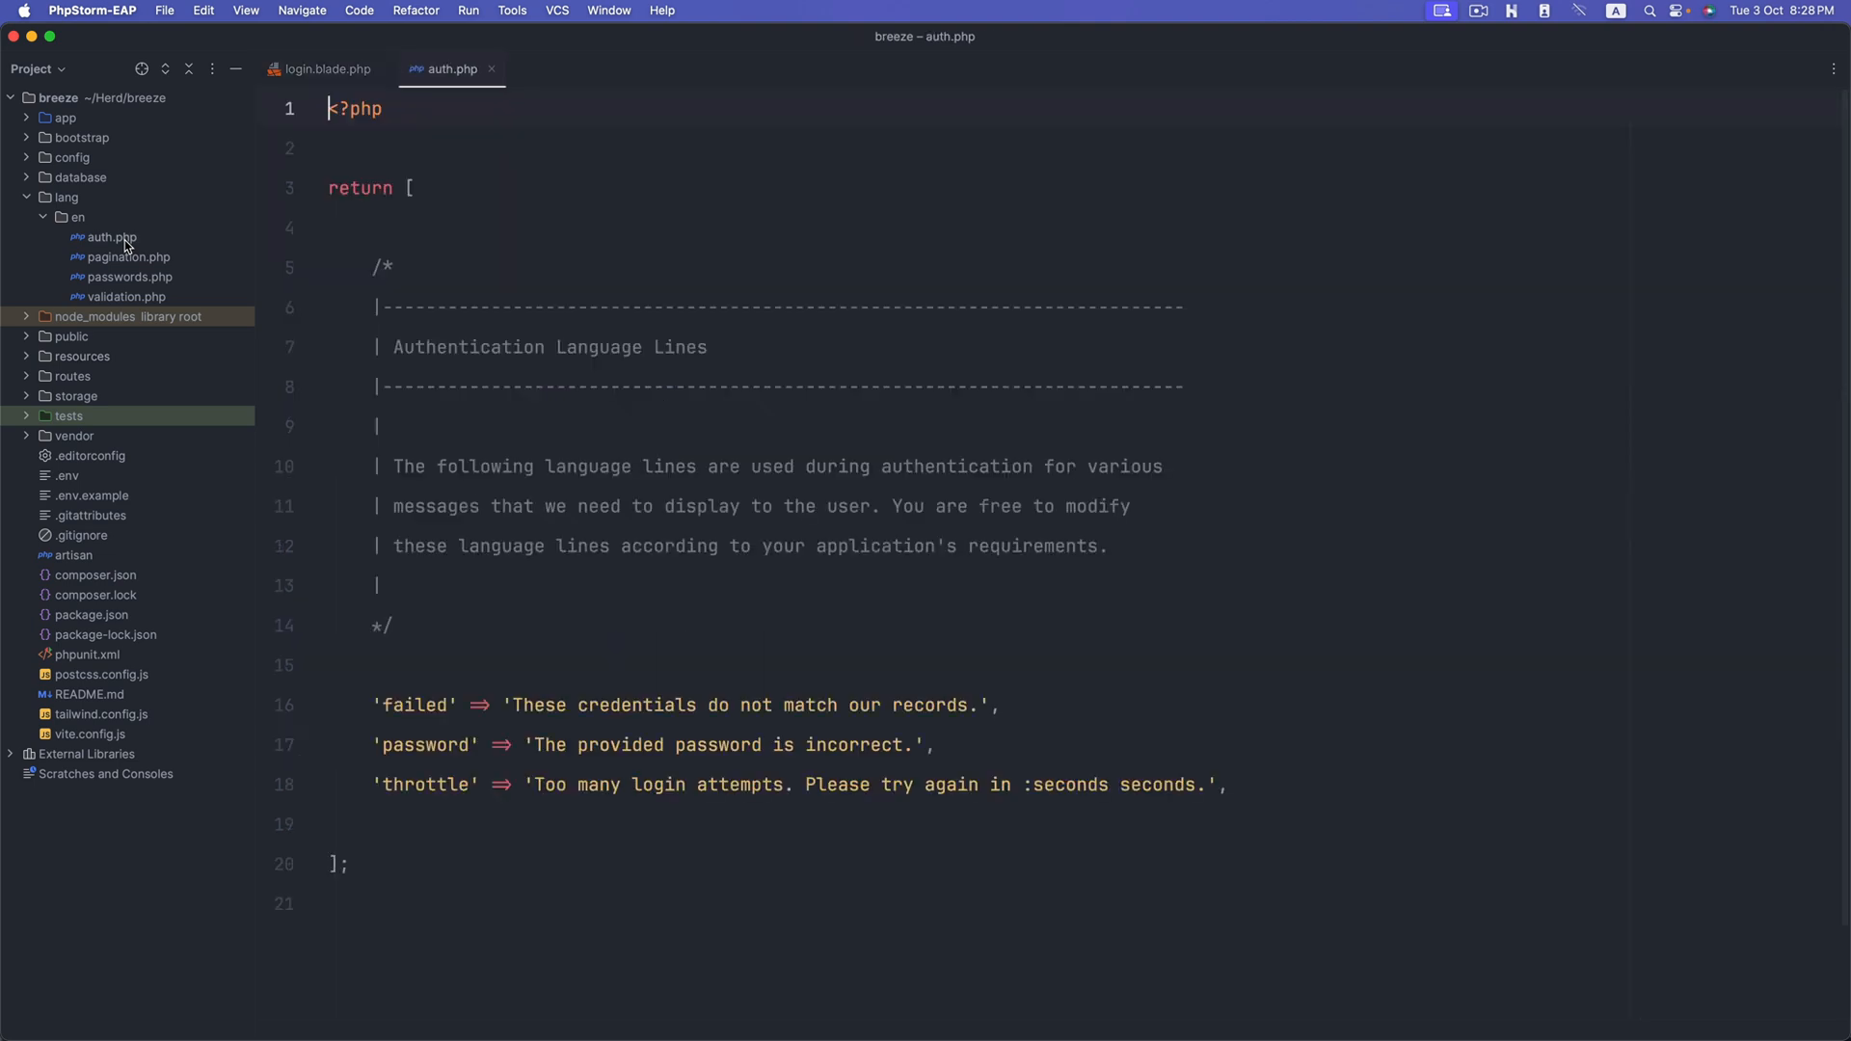
pyautogui.doubleClick(425, 784)
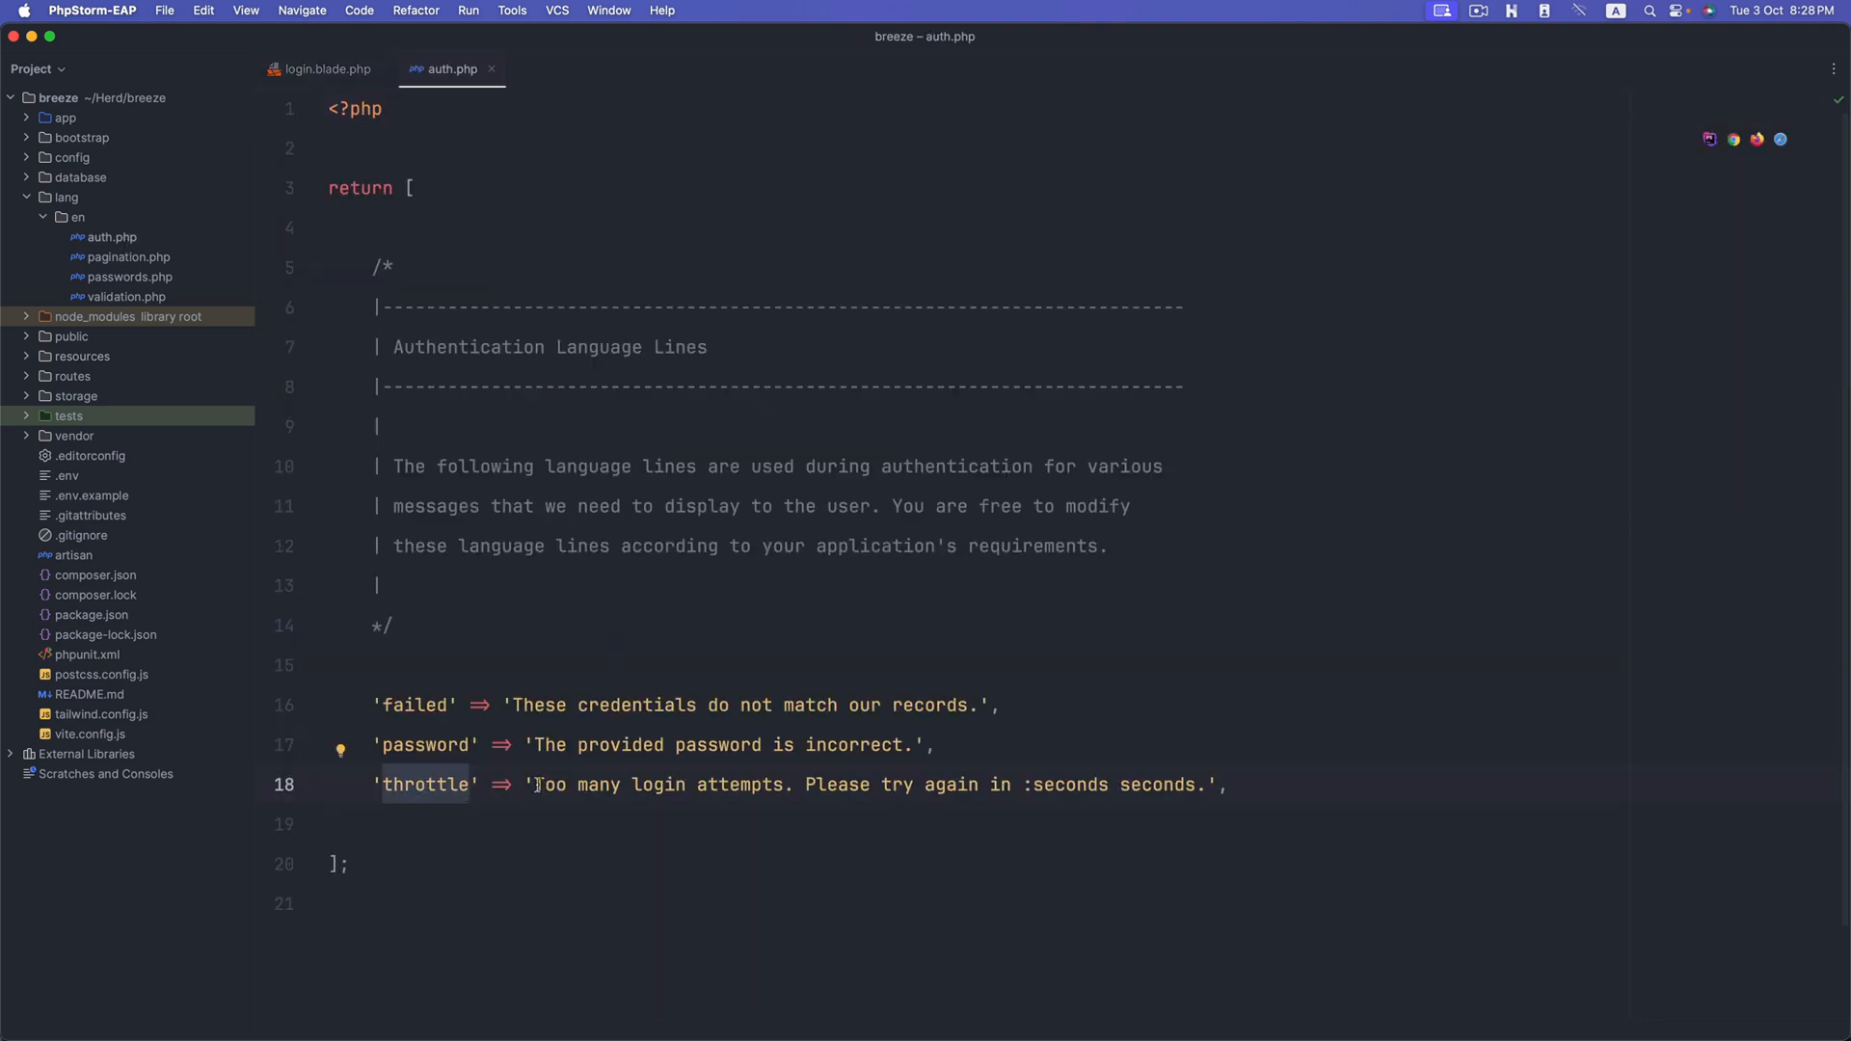
pyautogui.moveTo(534, 785); pyautogui.dragTo(752, 784)
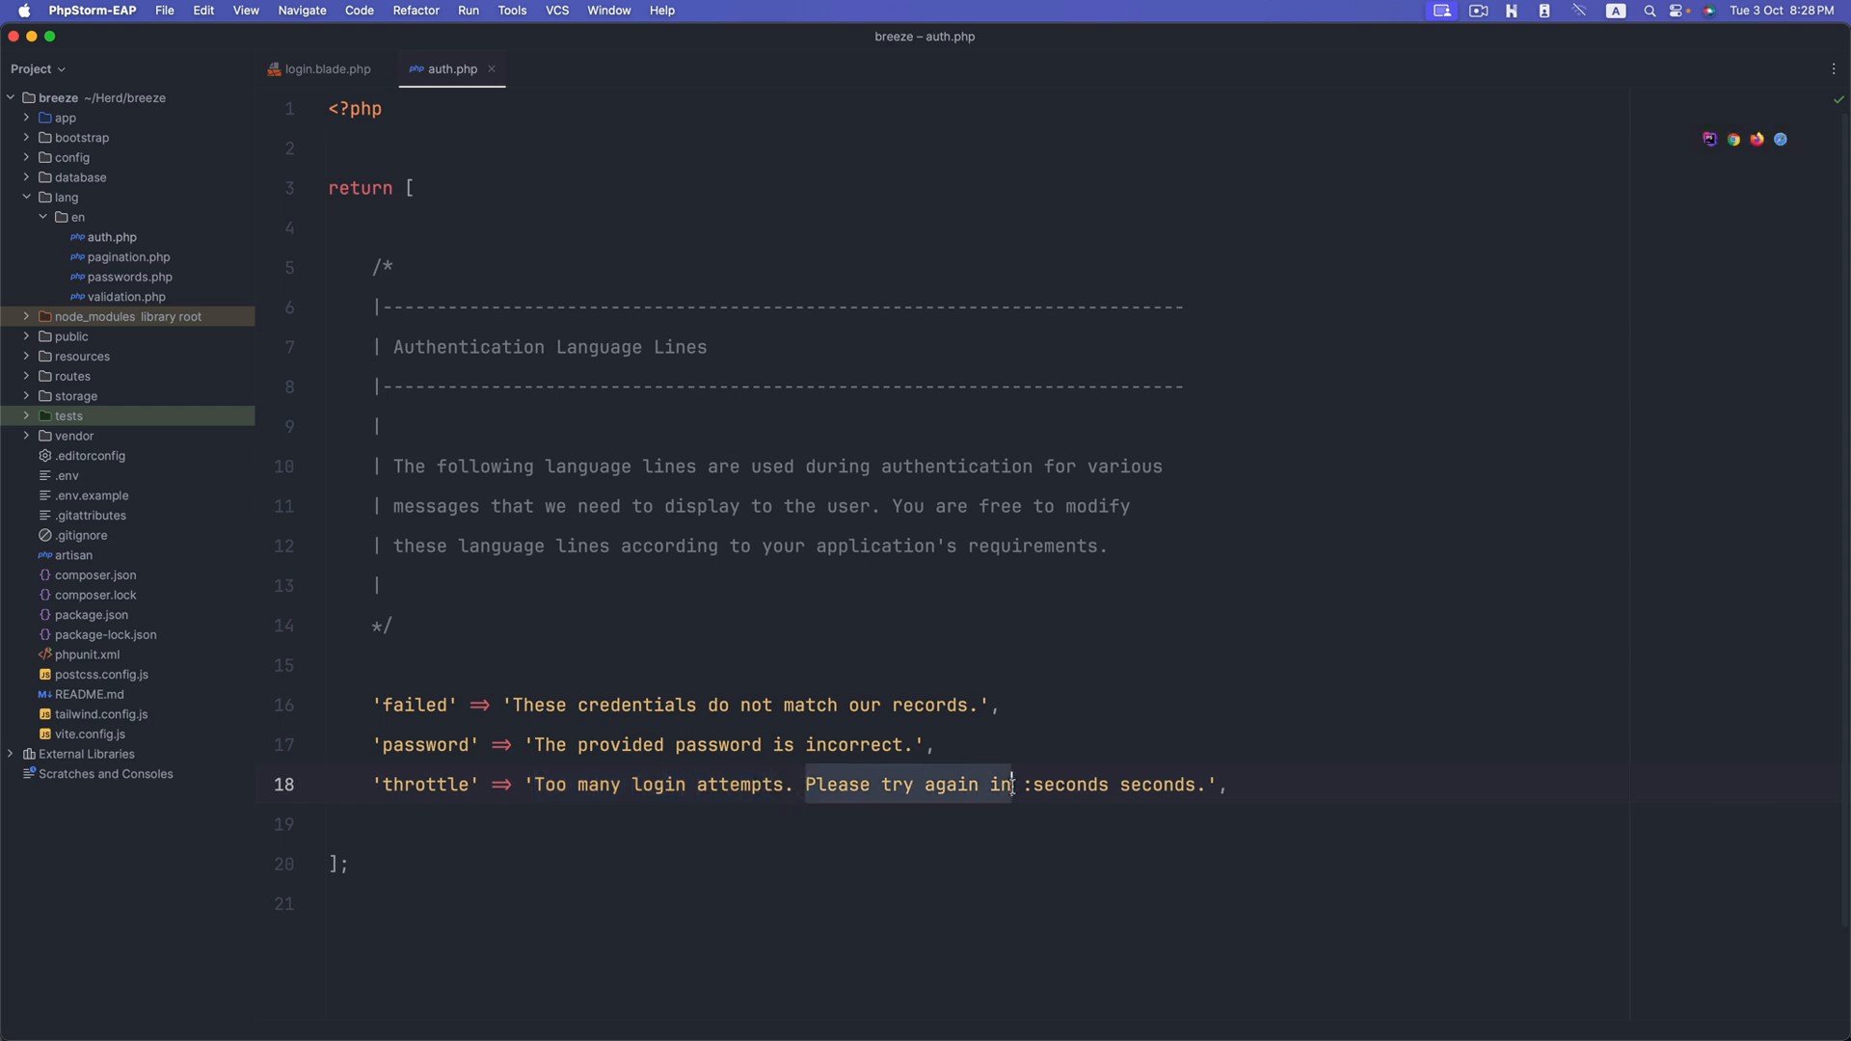
pyautogui.click(1093, 784)
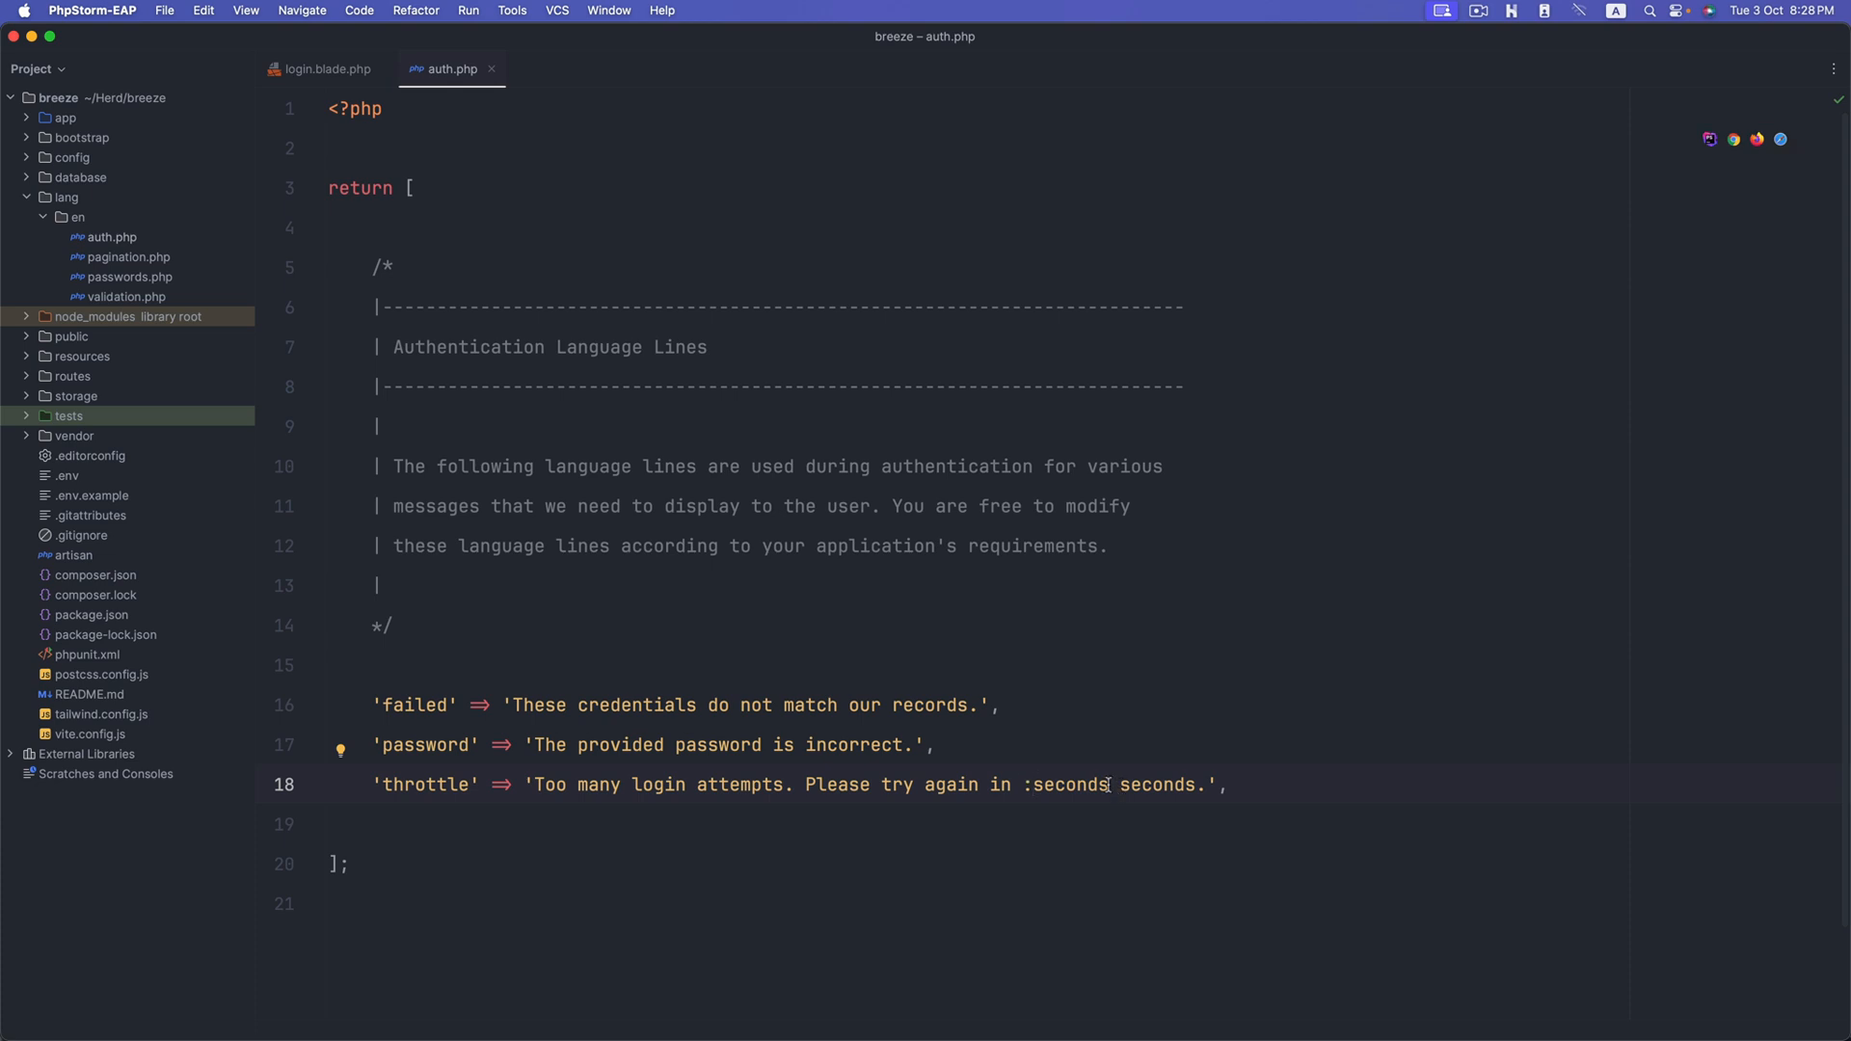
pyautogui.doubleClick(1065, 785)
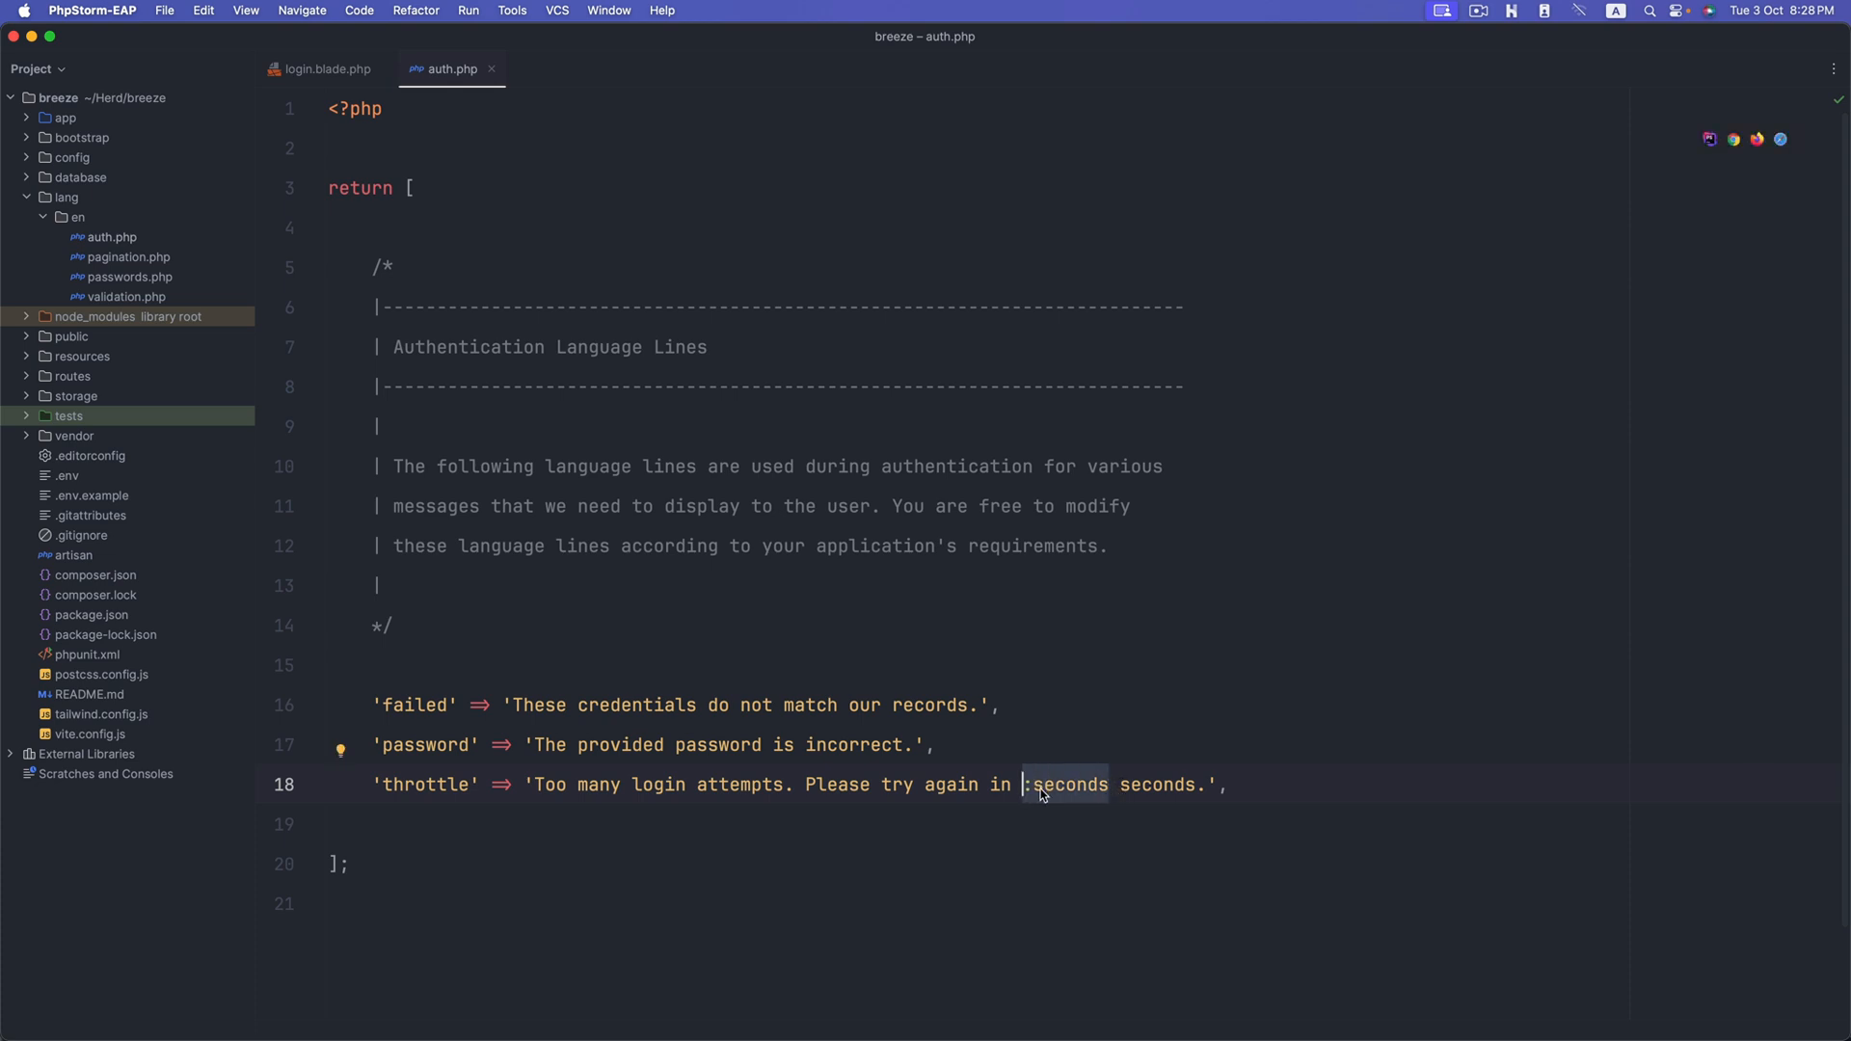
pyautogui.moveTo(1068, 808)
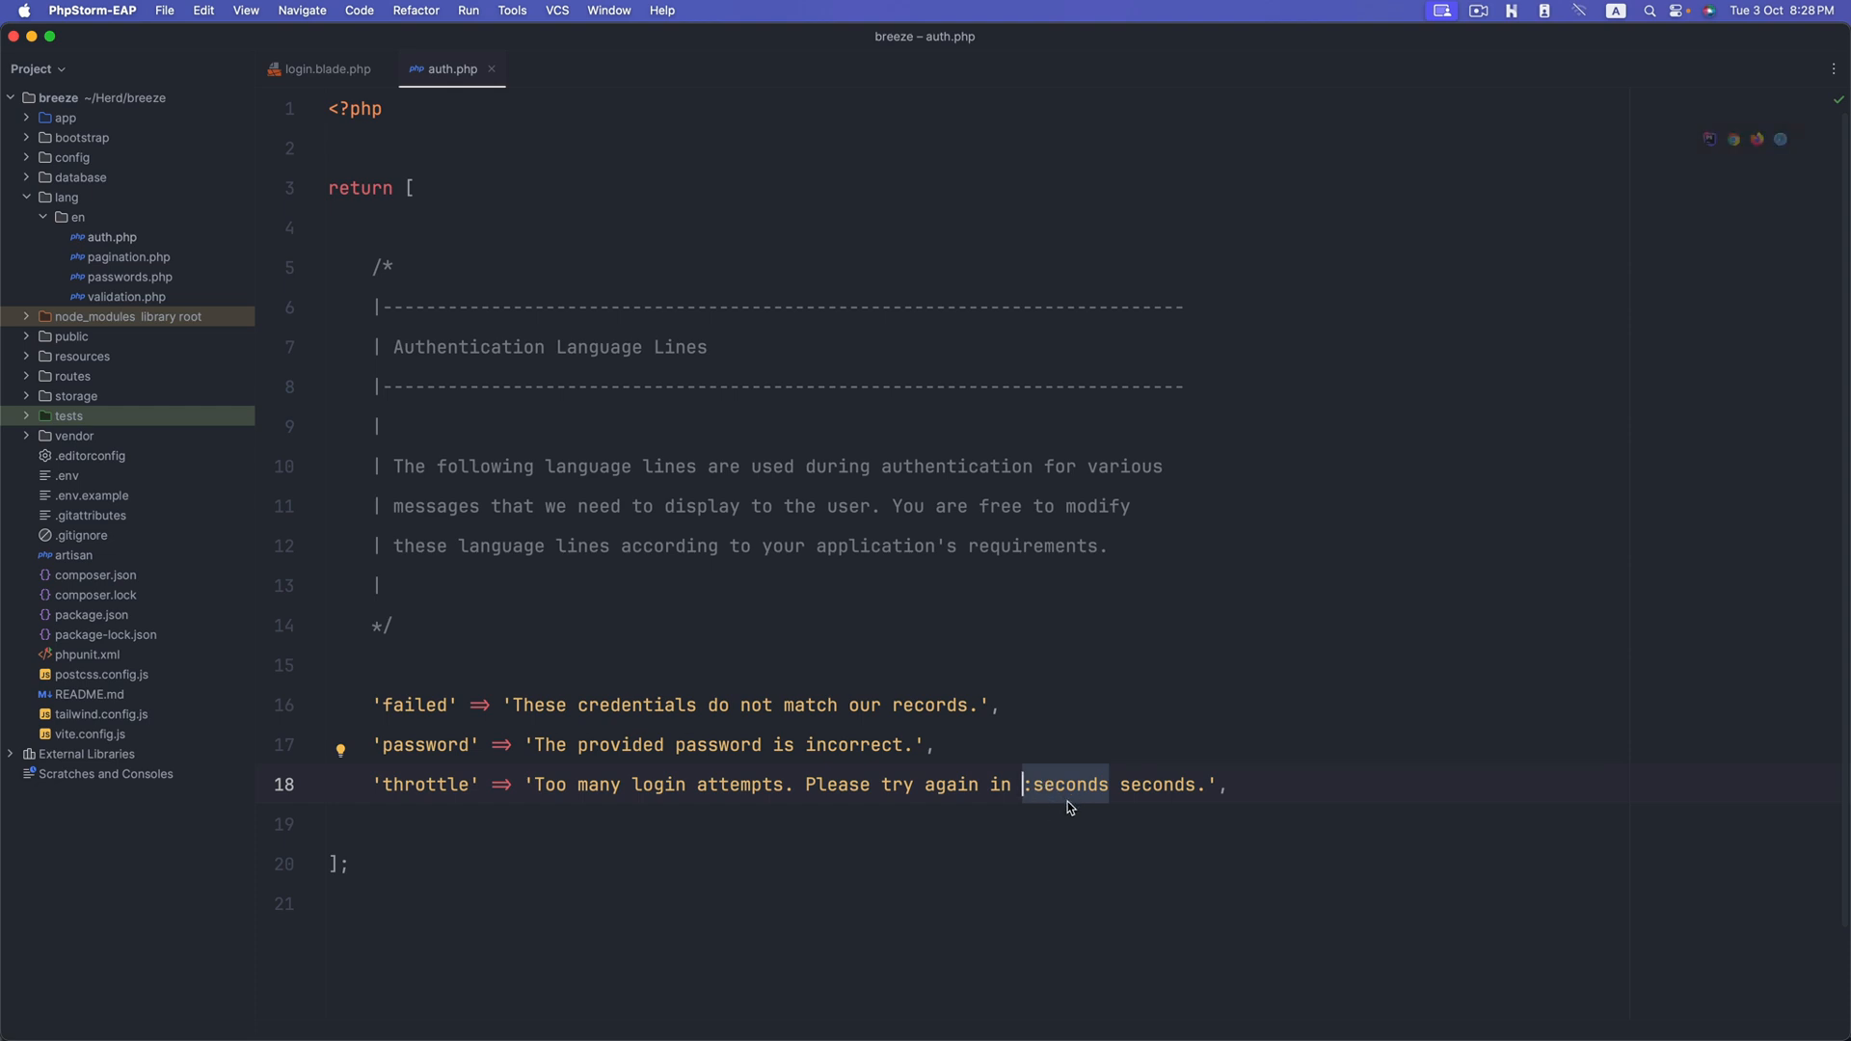
# Step: Compare the seconds translation parameter in login.blade.php against the auth.php throttle line
pyautogui.click(332, 69)
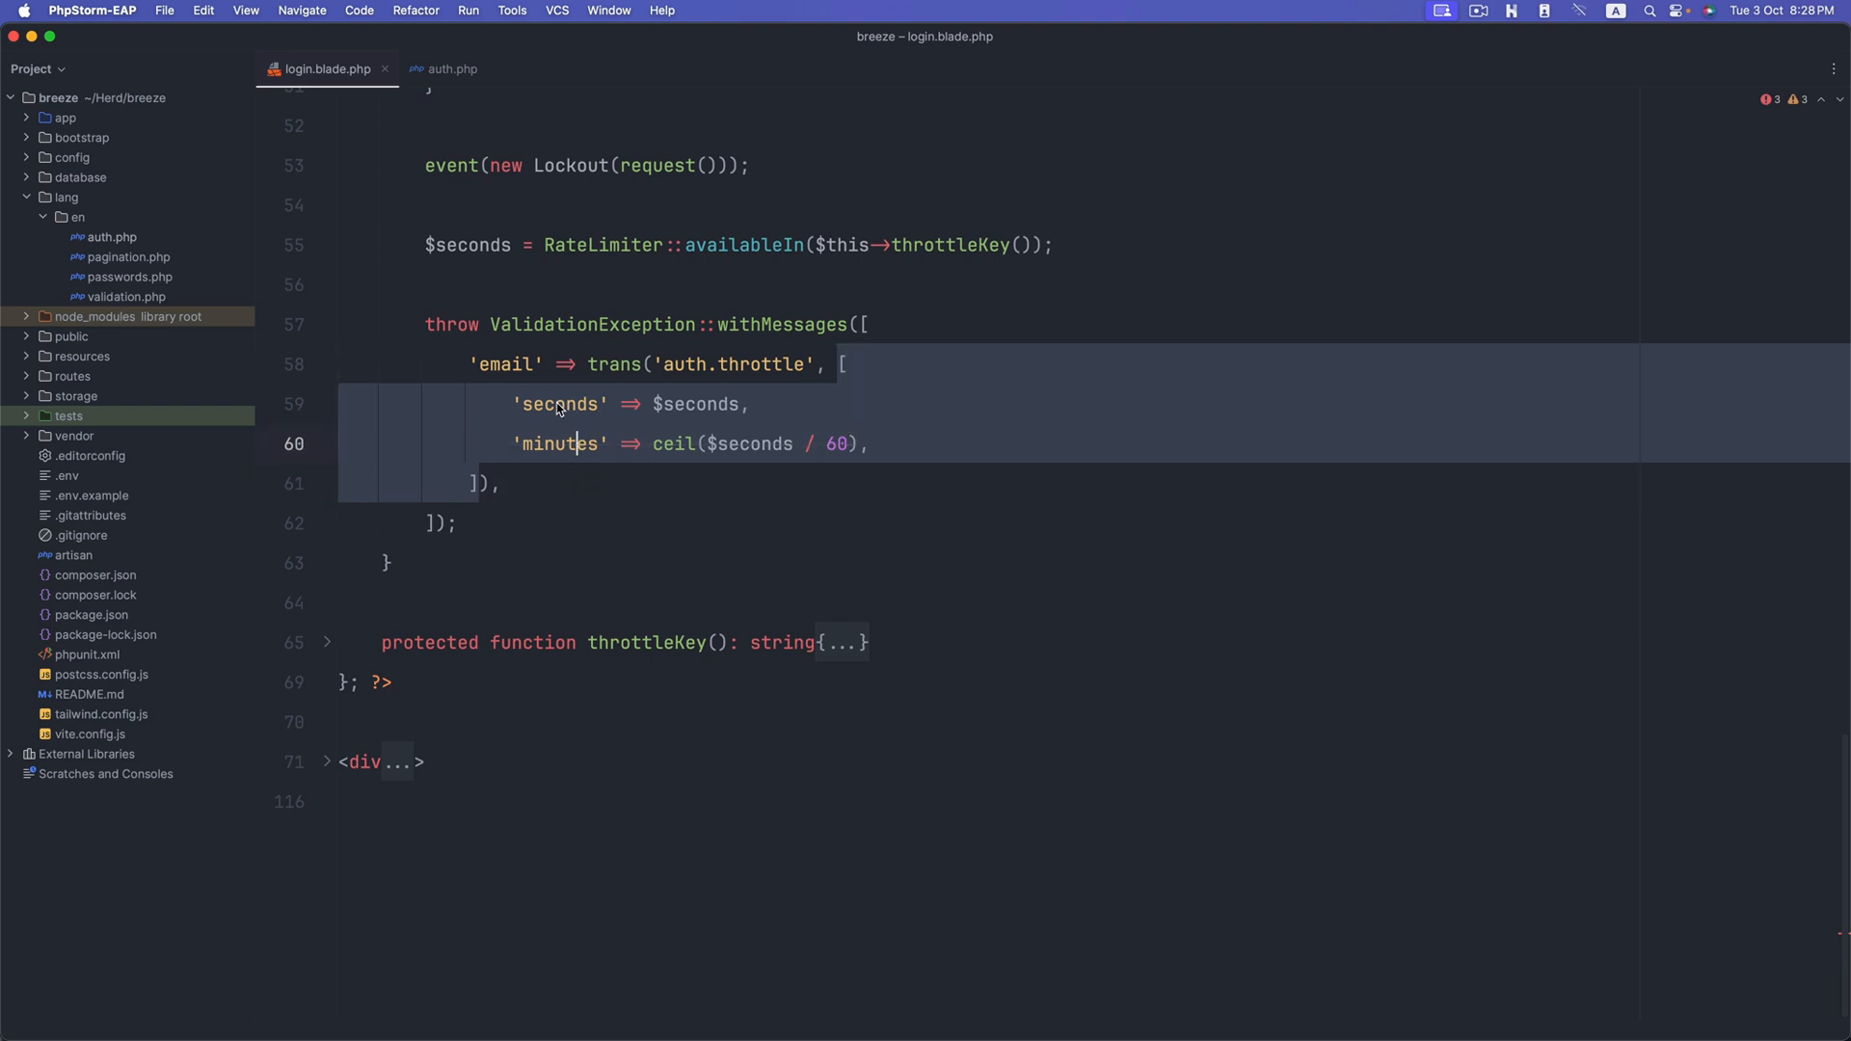
pyautogui.doubleClick(559, 405)
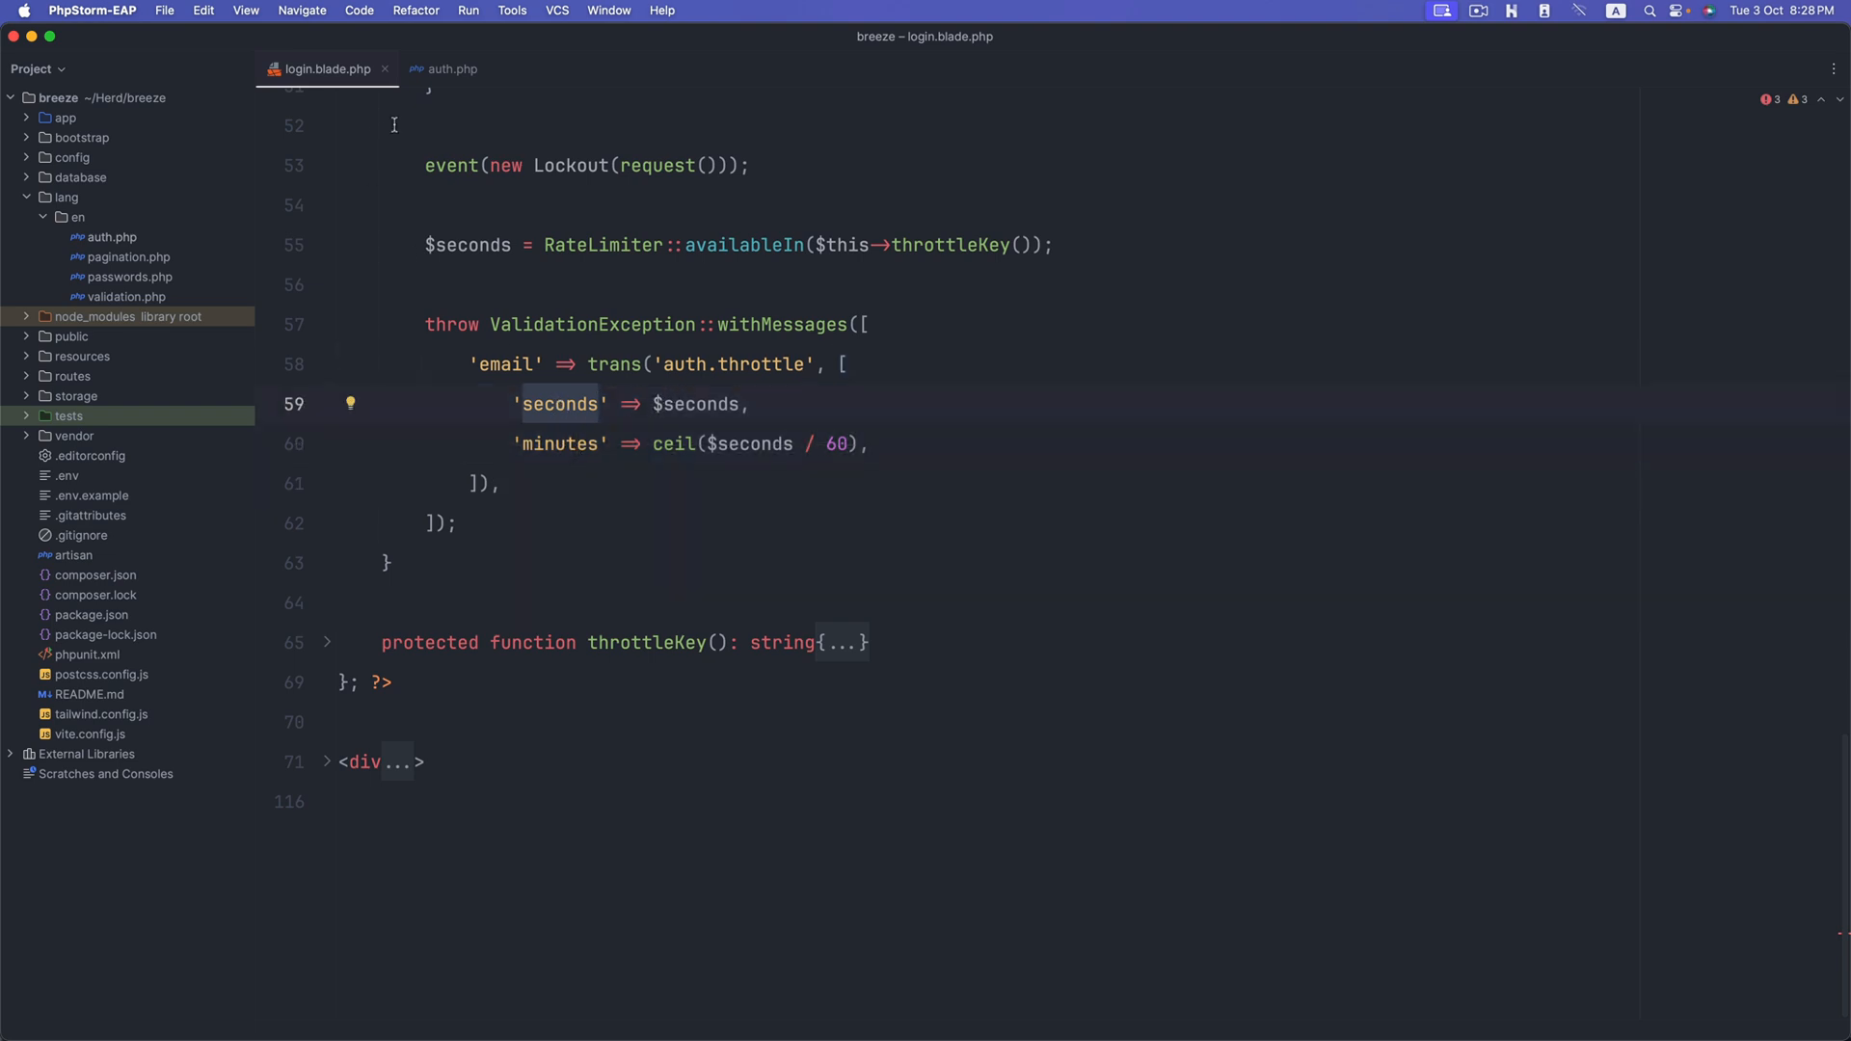
pyautogui.click(457, 69)
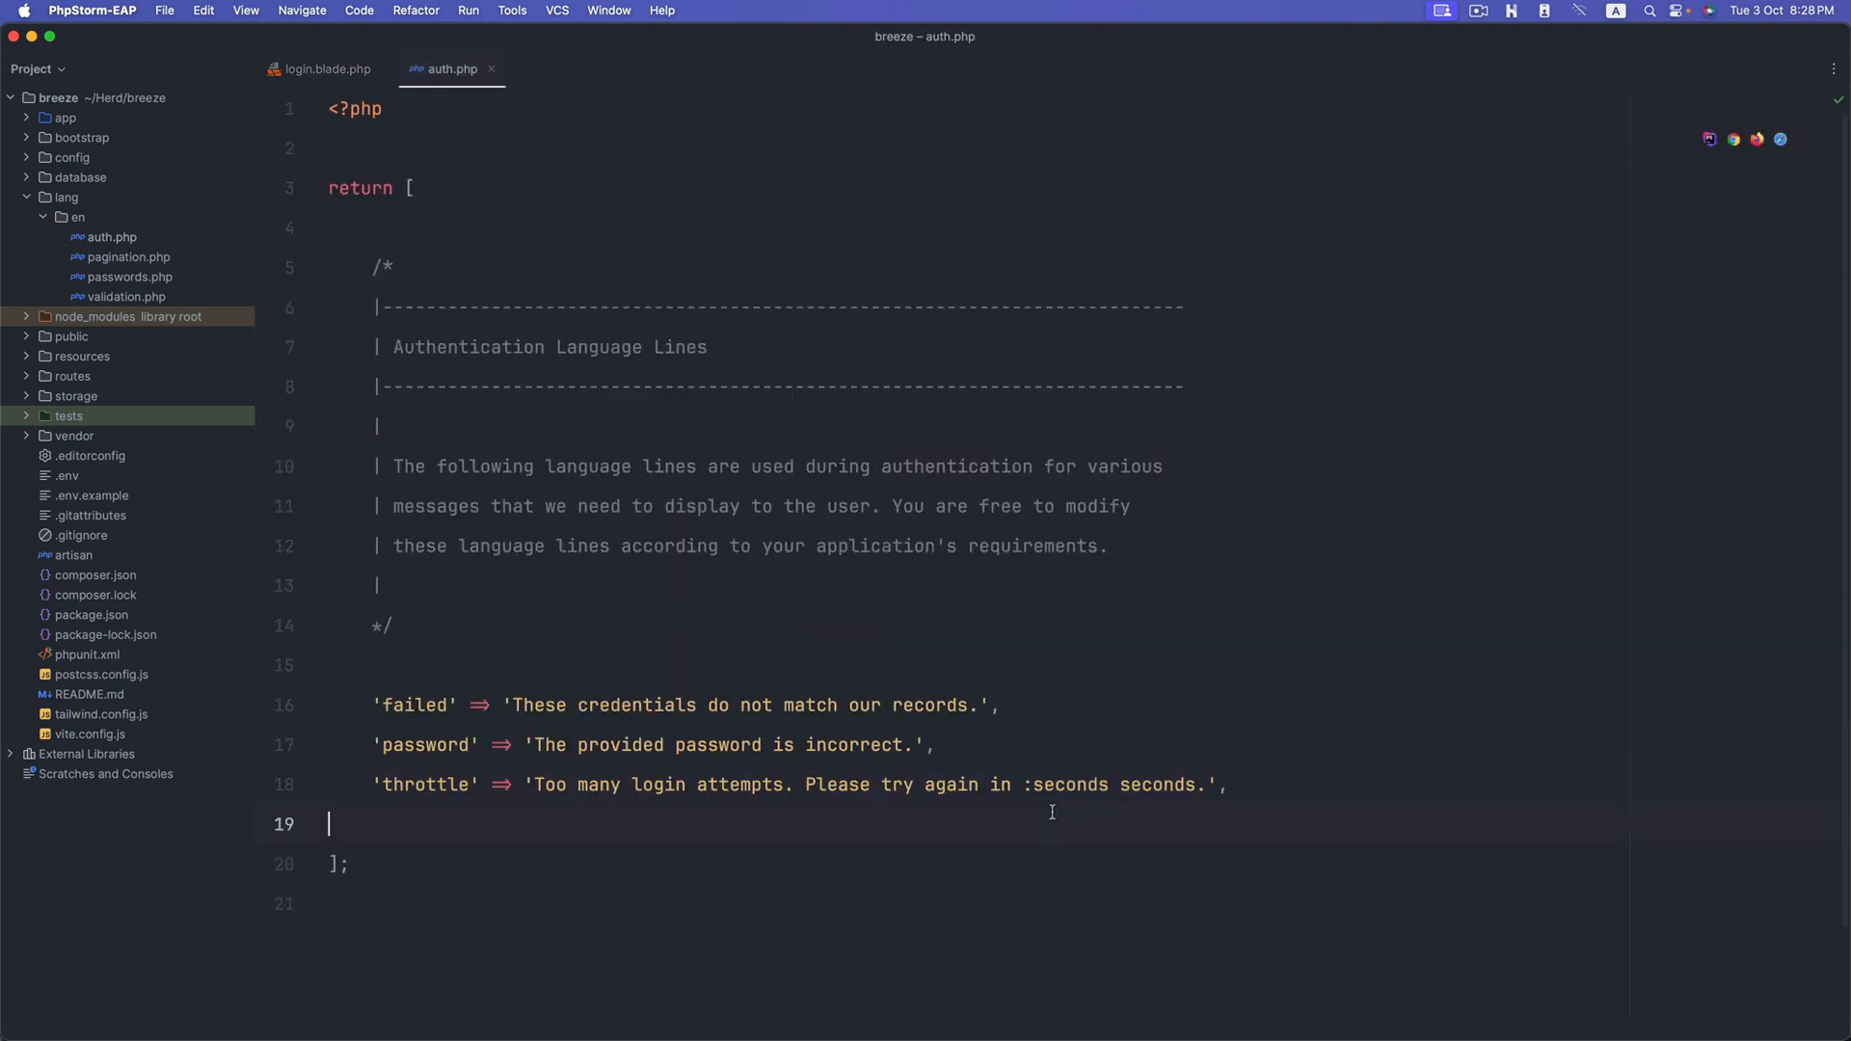
pyautogui.click(332, 69)
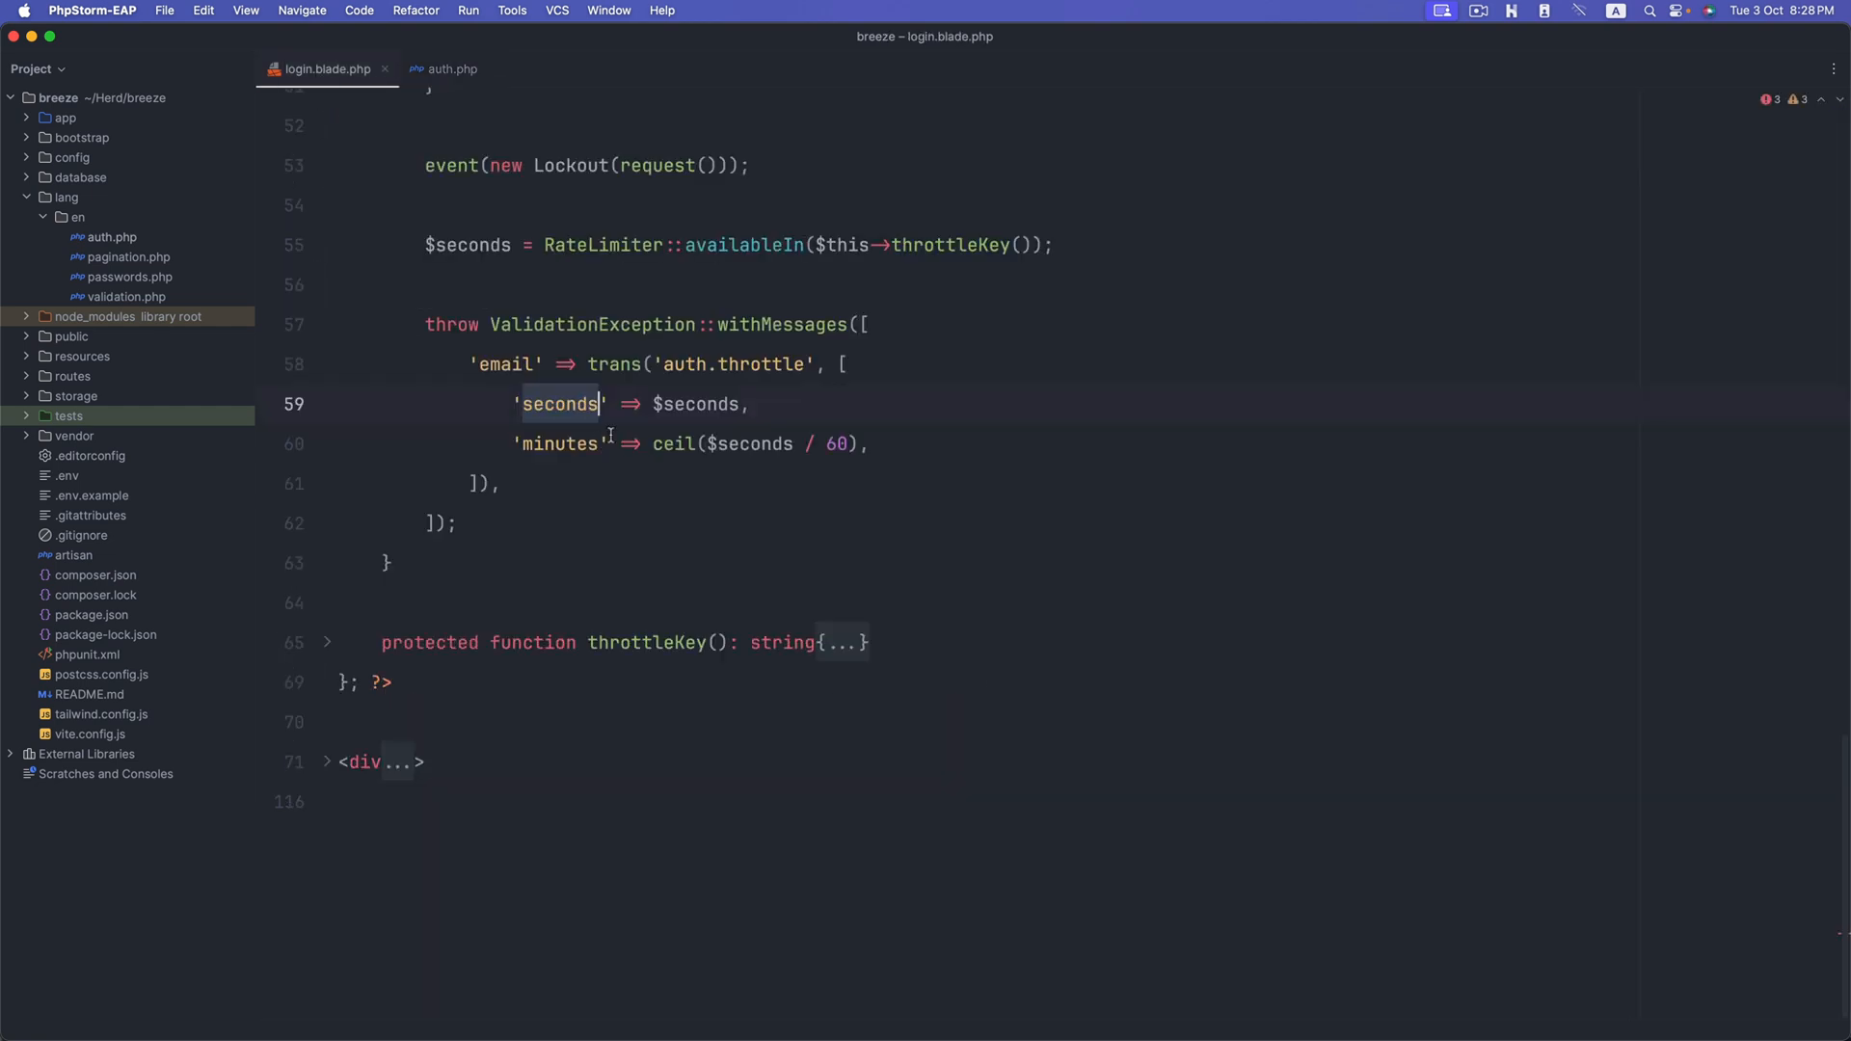
pyautogui.click(694, 405)
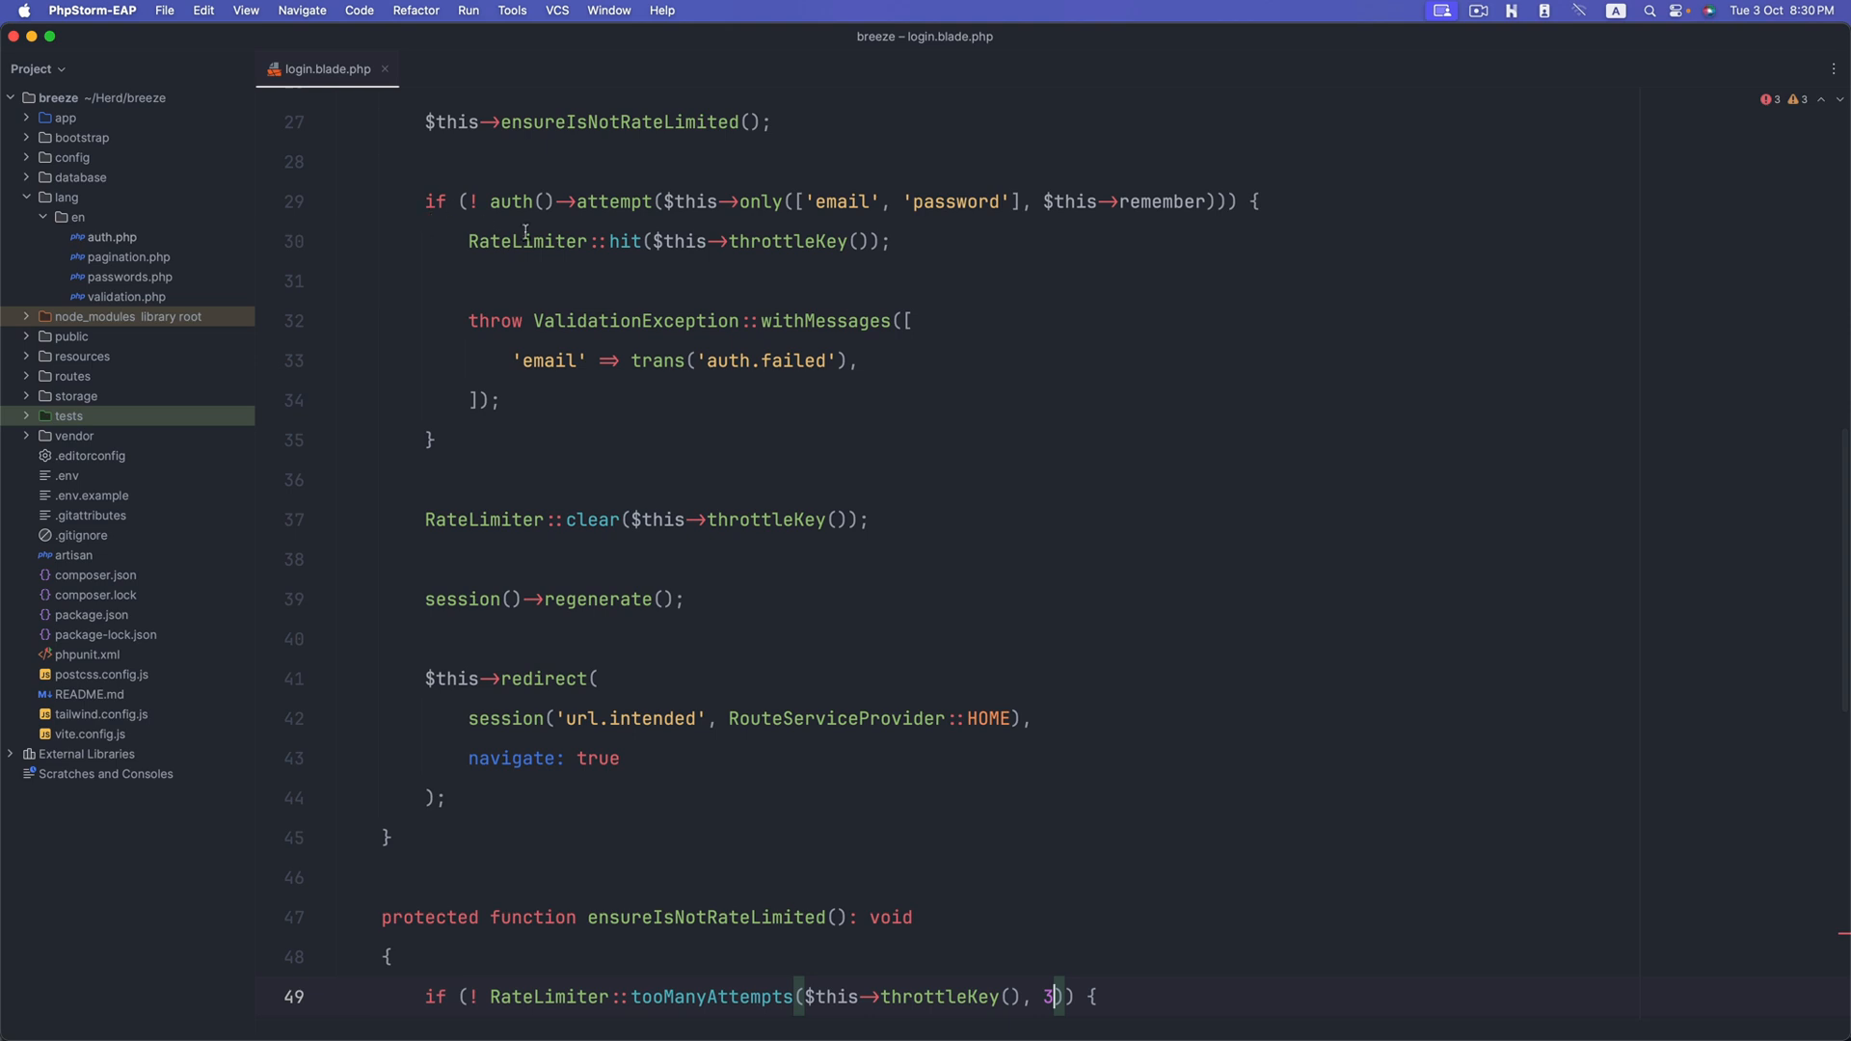
pyautogui.moveTo(625, 241)
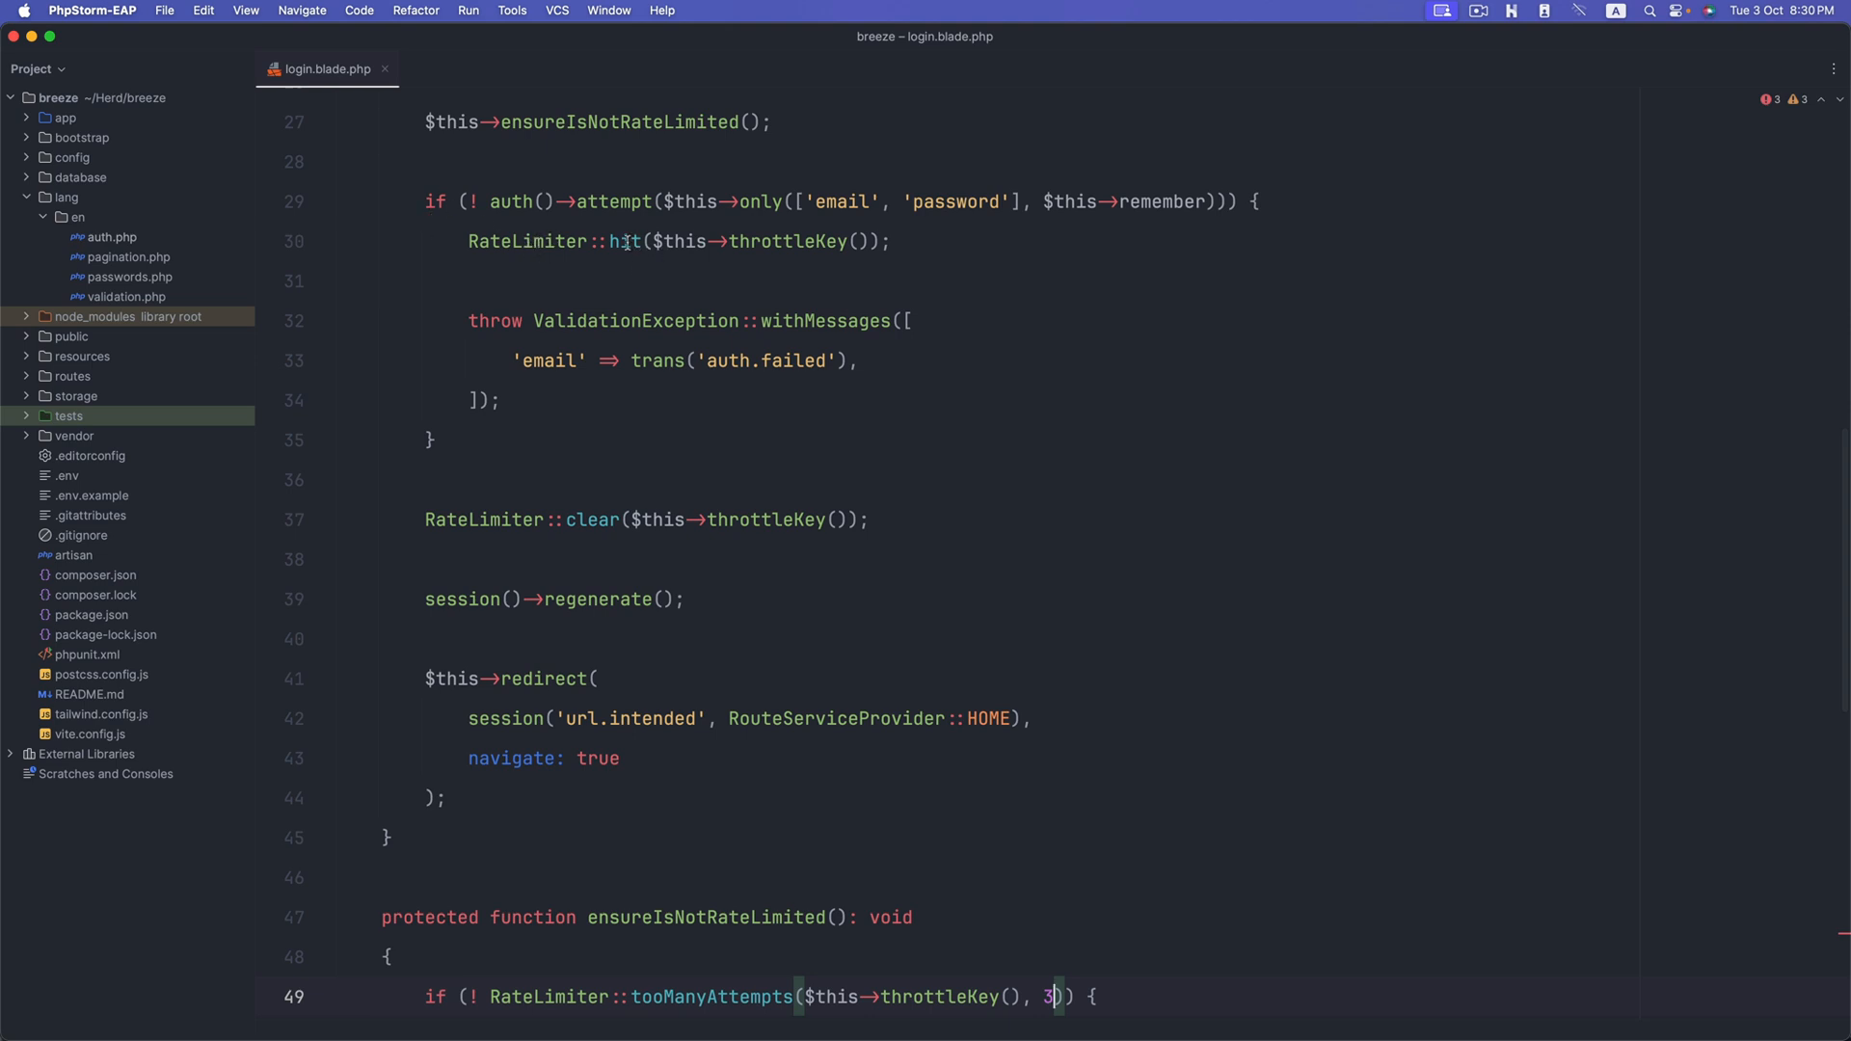
pyautogui.moveTo(625, 241)
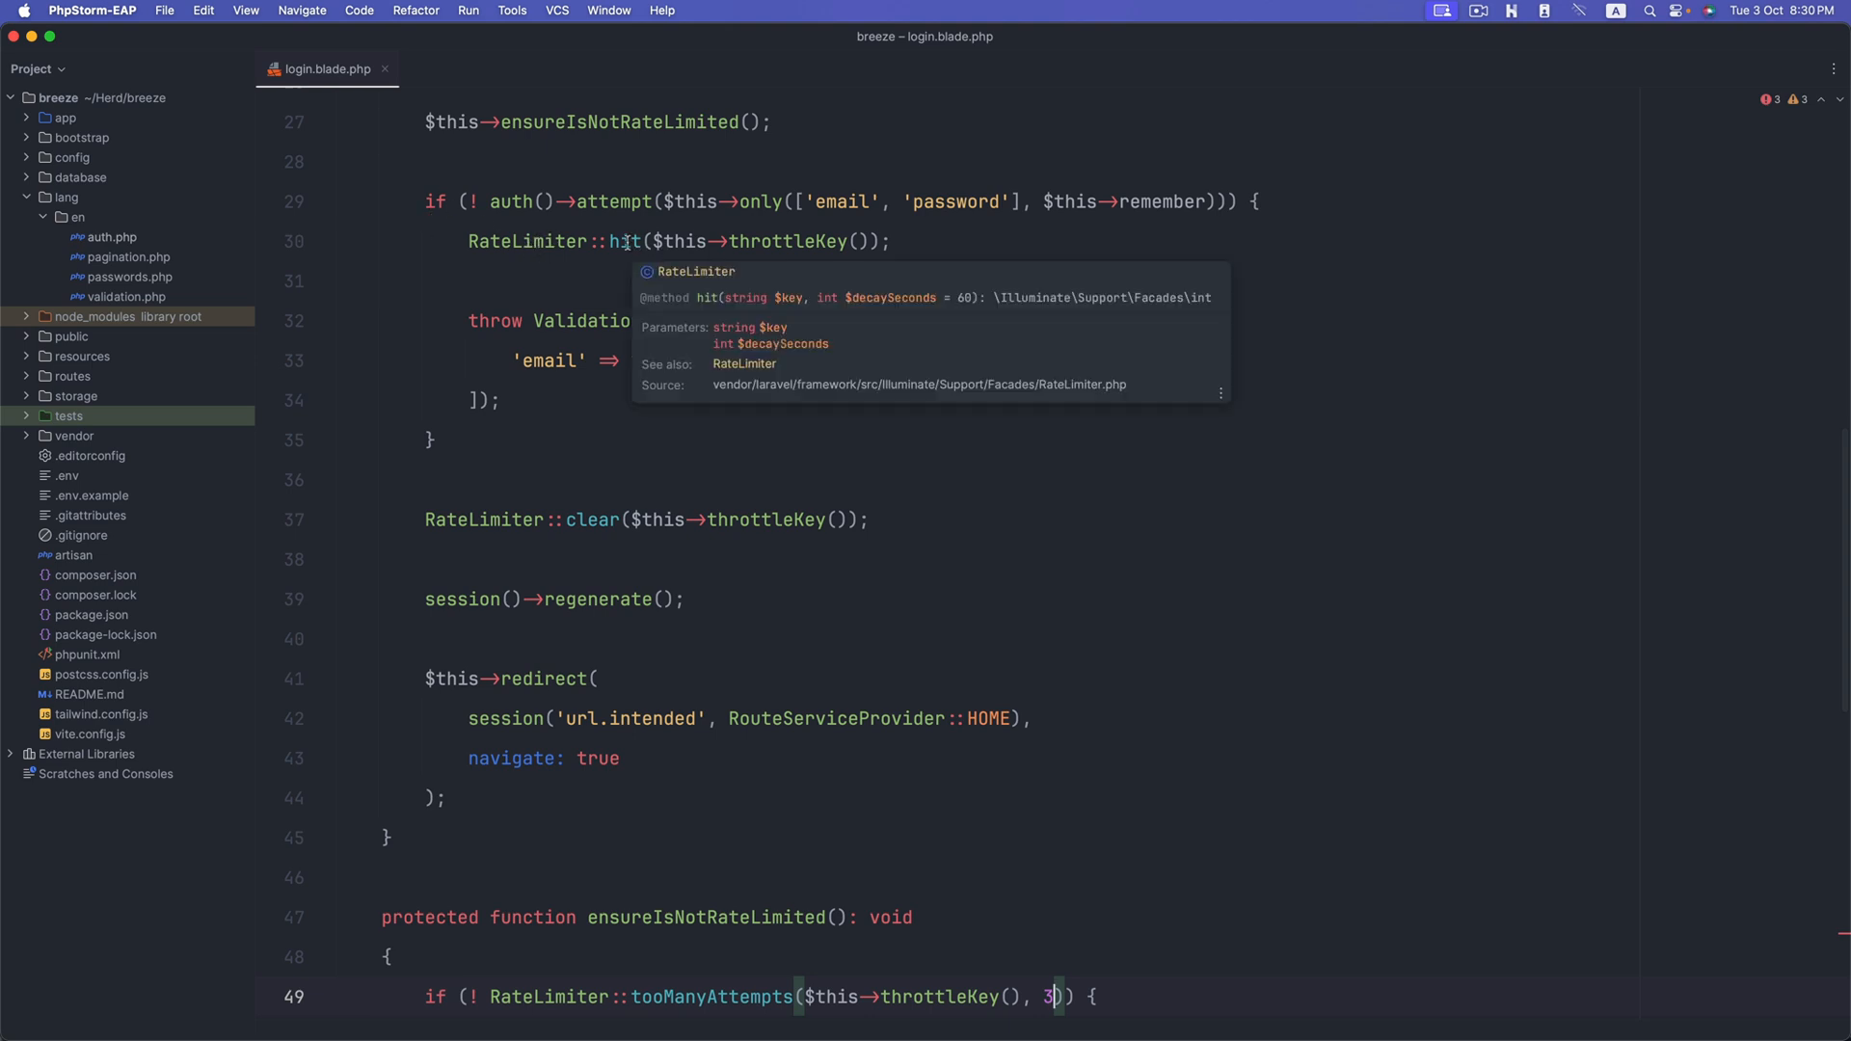
pyautogui.moveTo(849, 241)
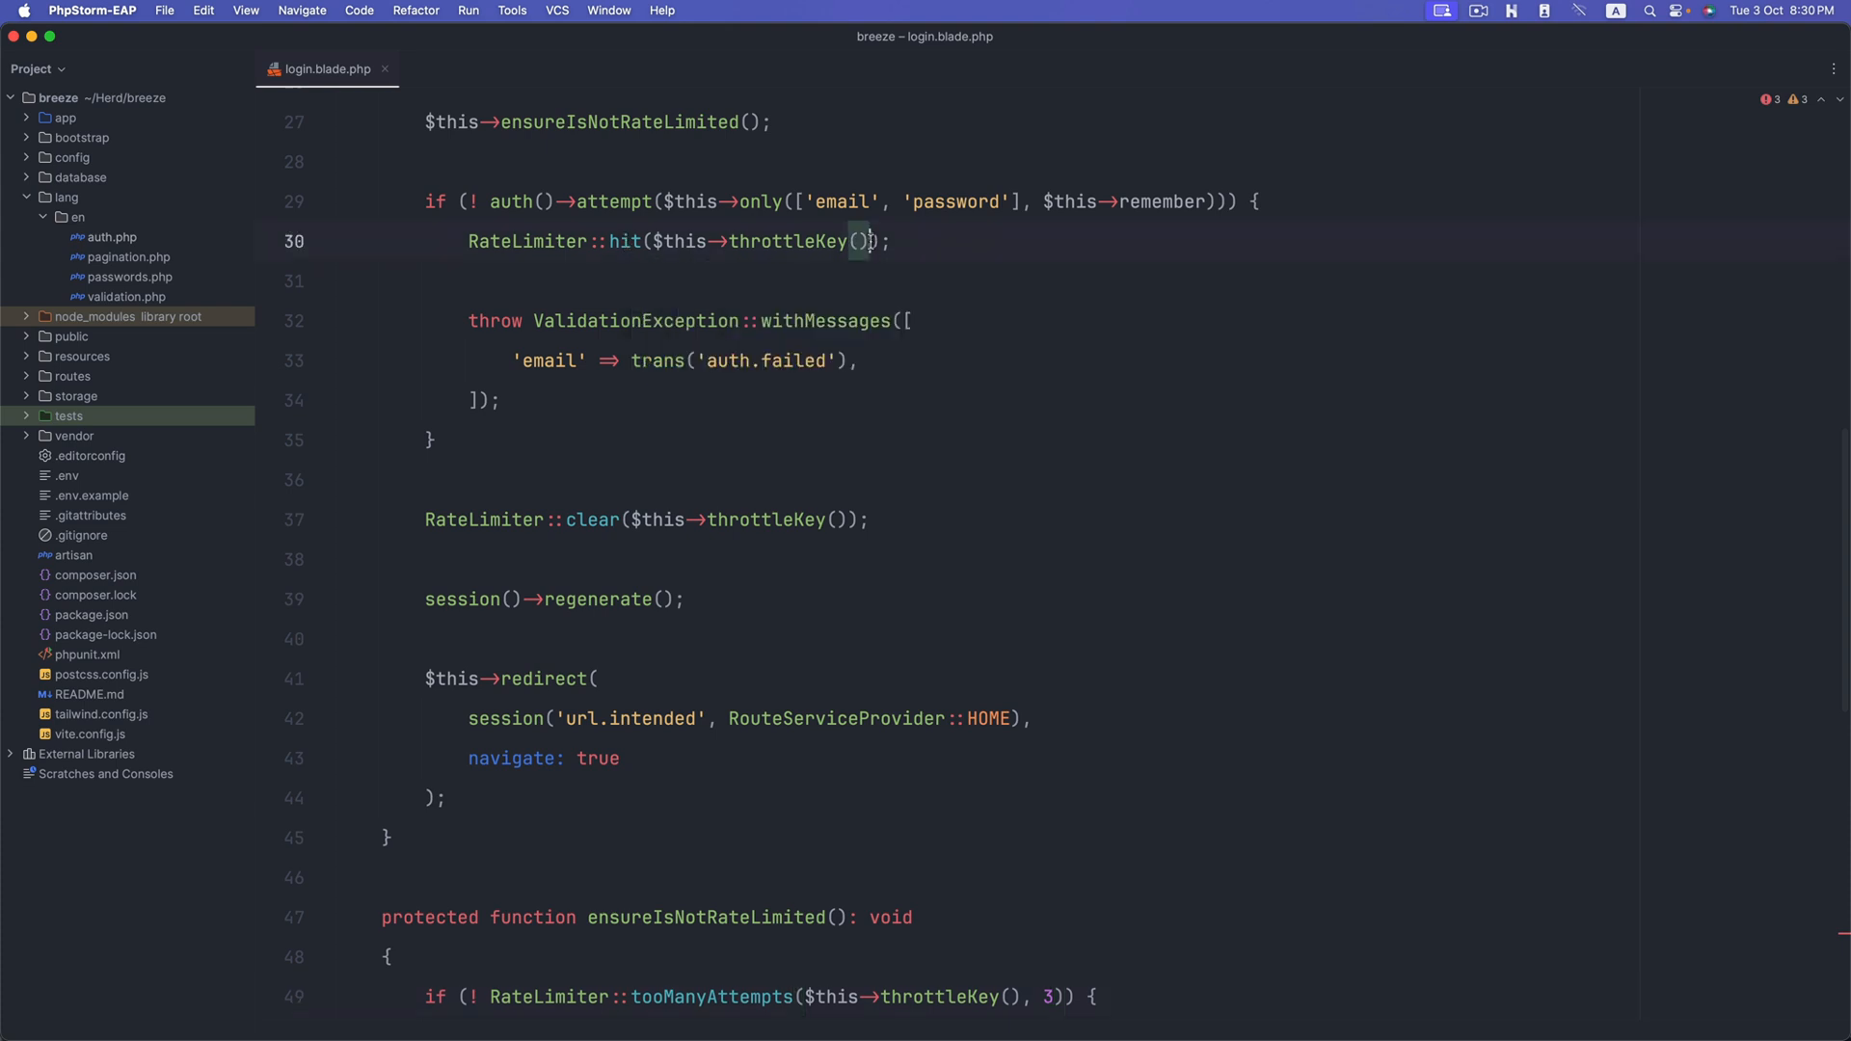
# Step: Add ', 30' as the decay argument to RateLimiter::hit($this->throttleKey())
pyautogui.write(', 3')
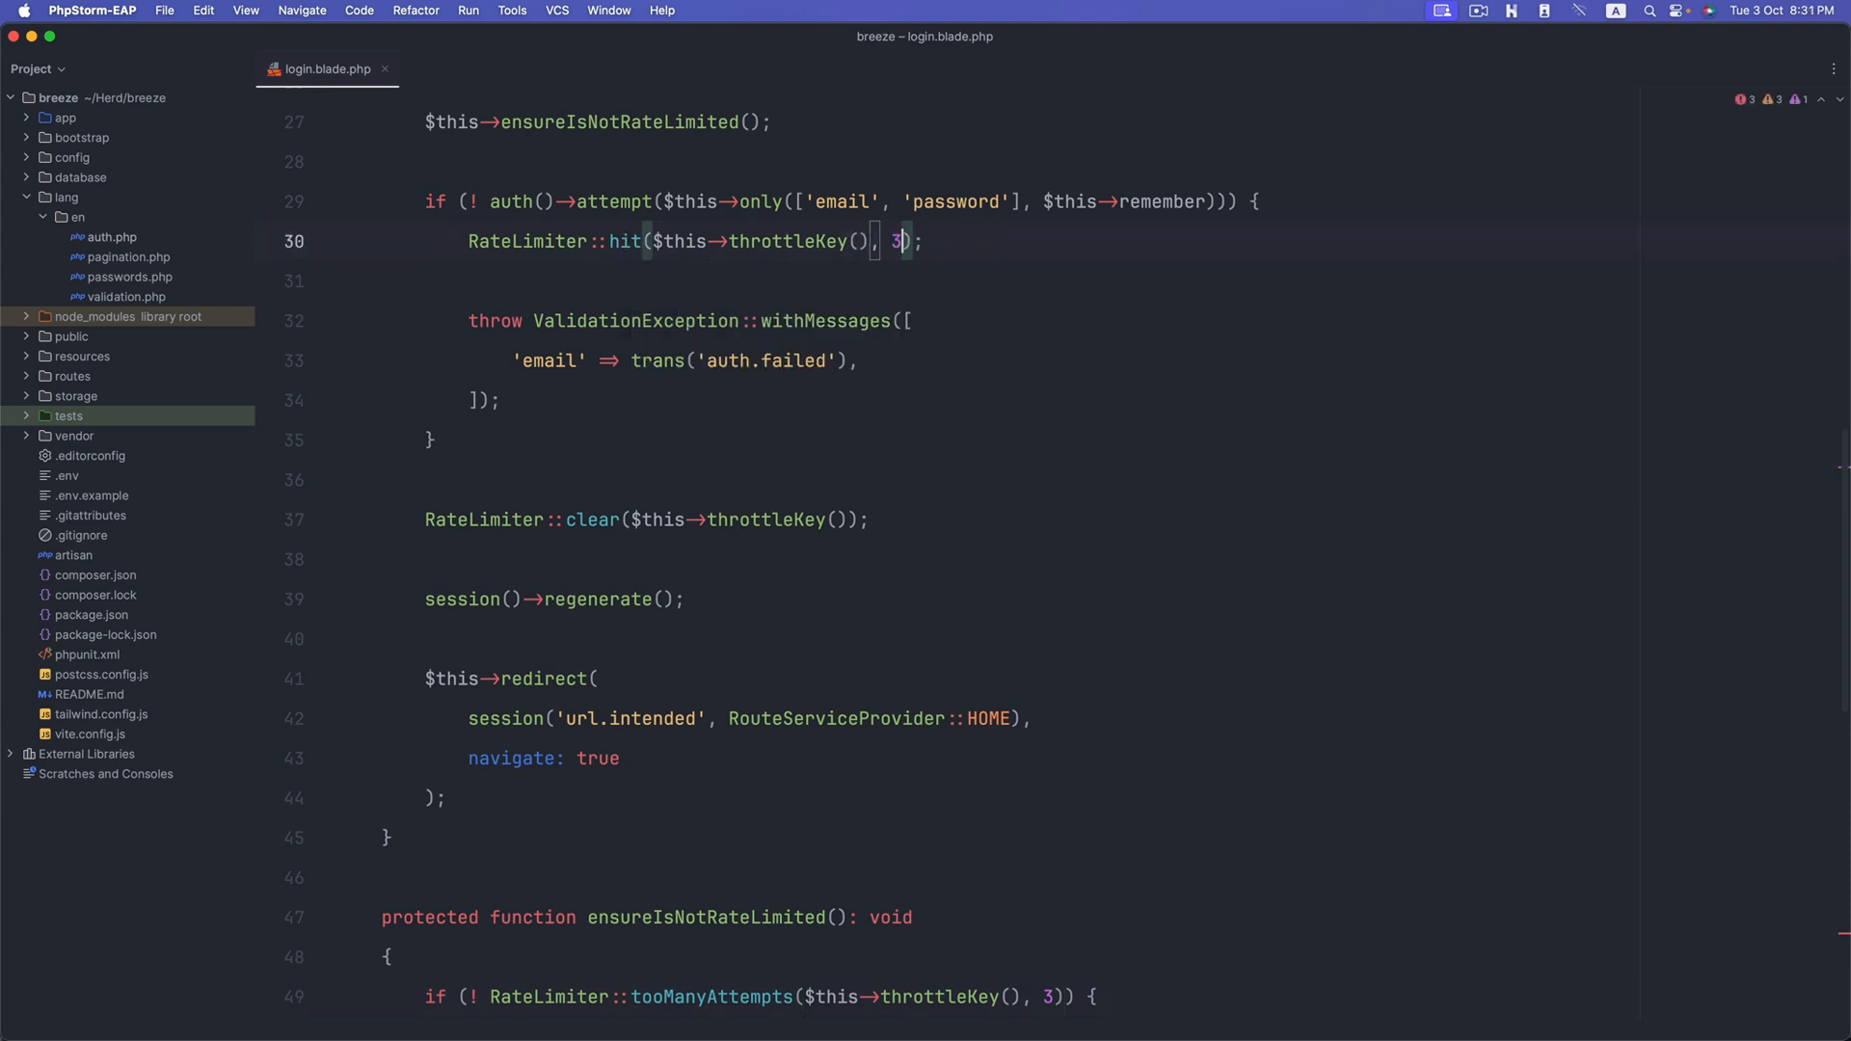
pyautogui.write('0')
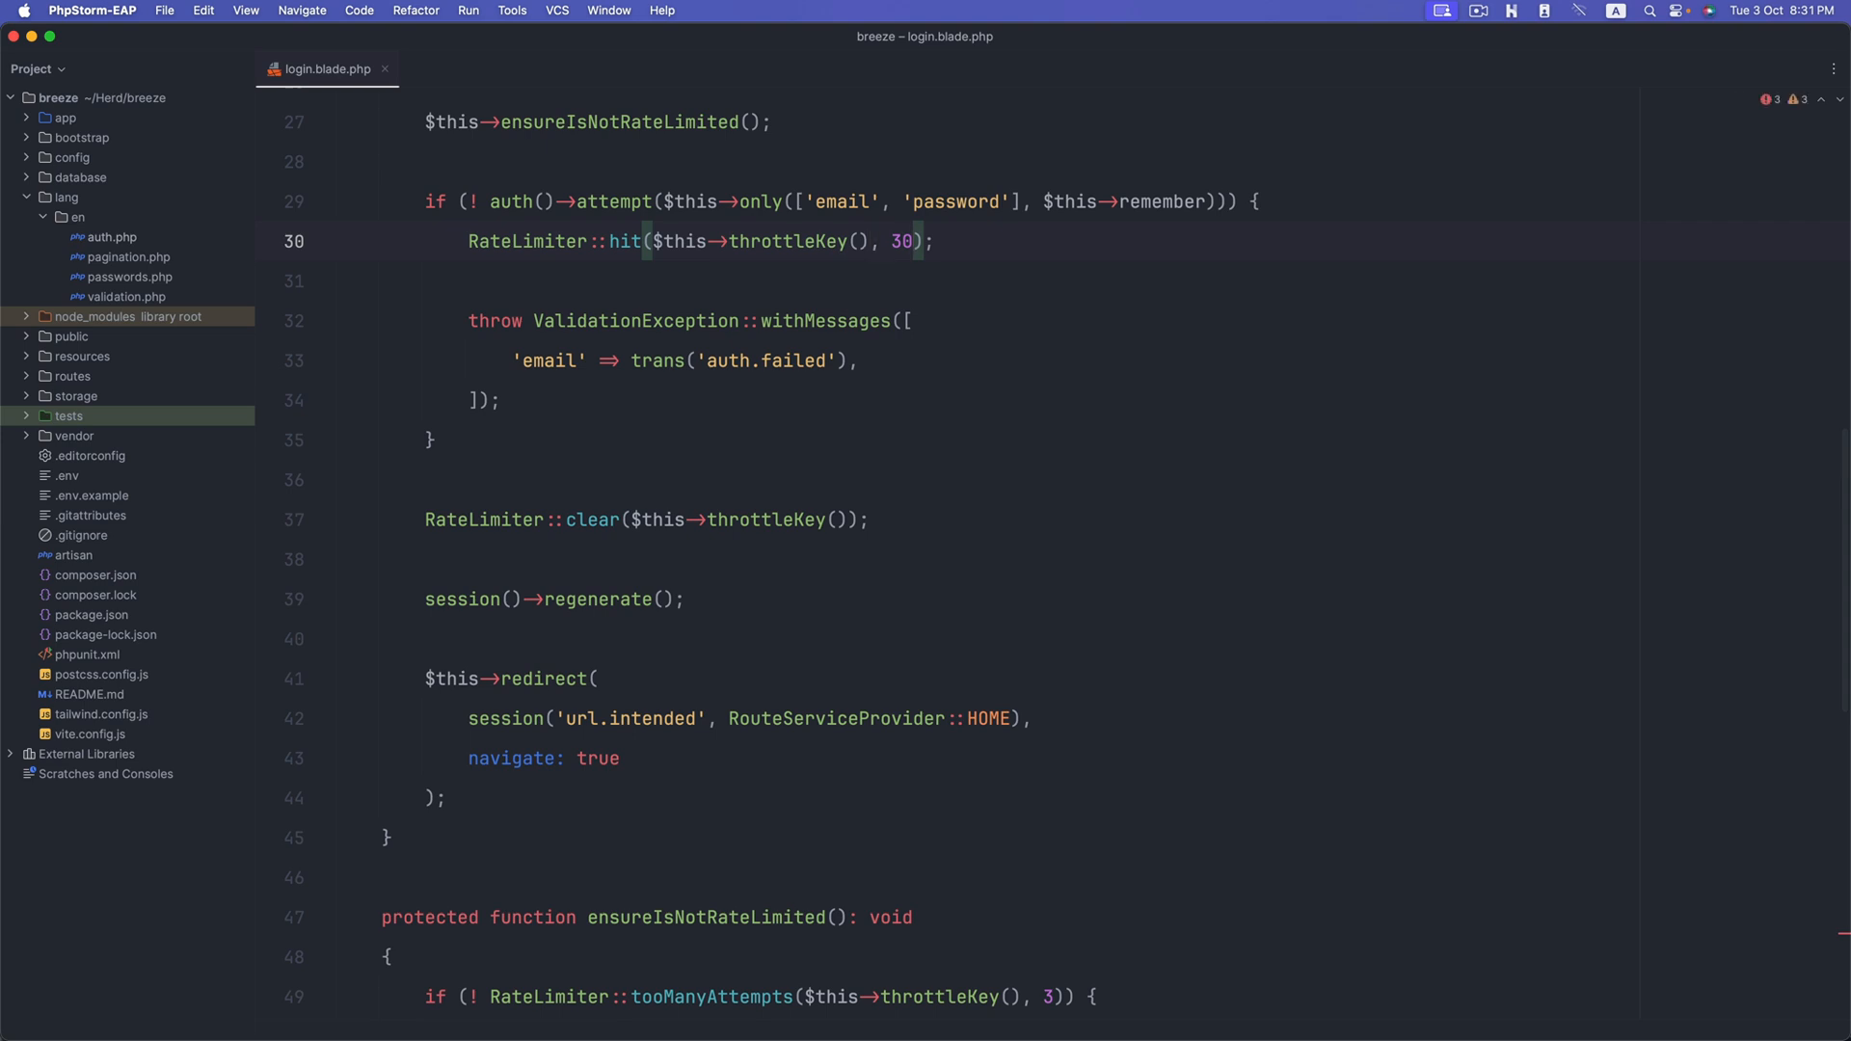
pyautogui.moveTo(628, 241)
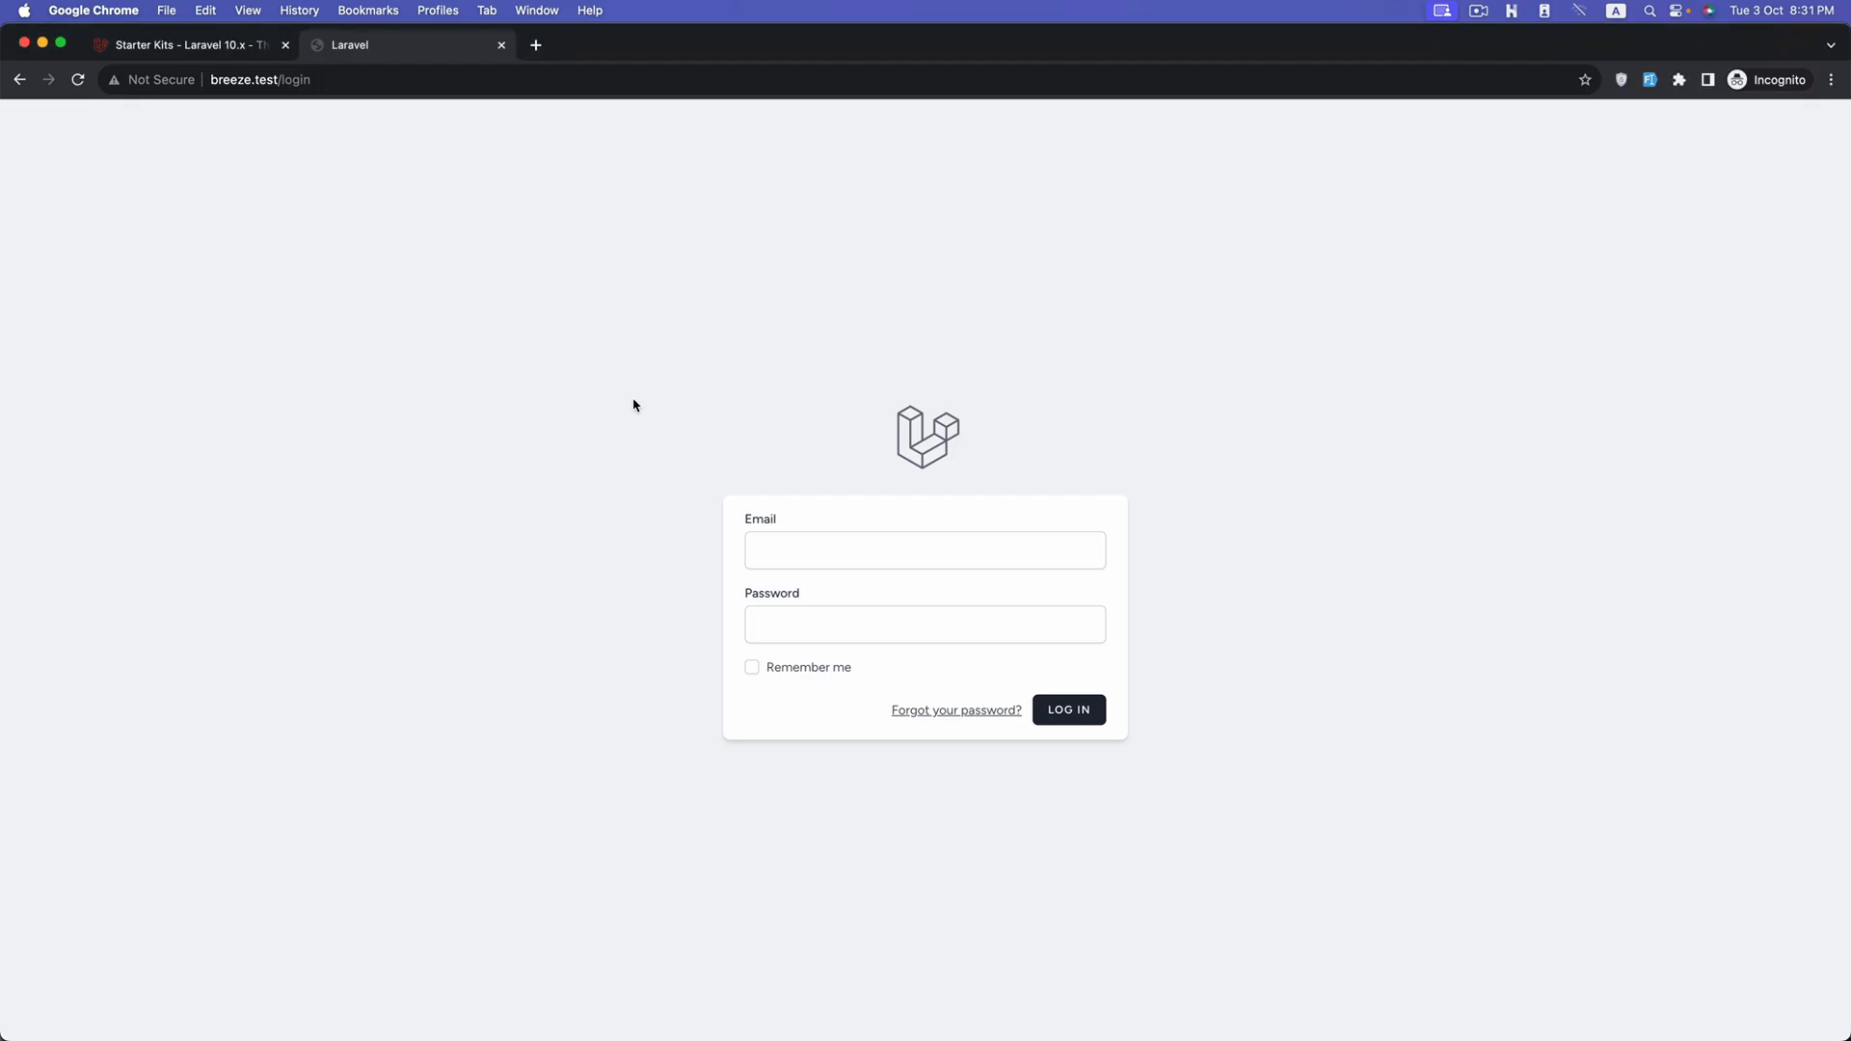
# Step: Navigate to breeze.test and reach the login page from the home page
pyautogui.doubleClick(305, 81)
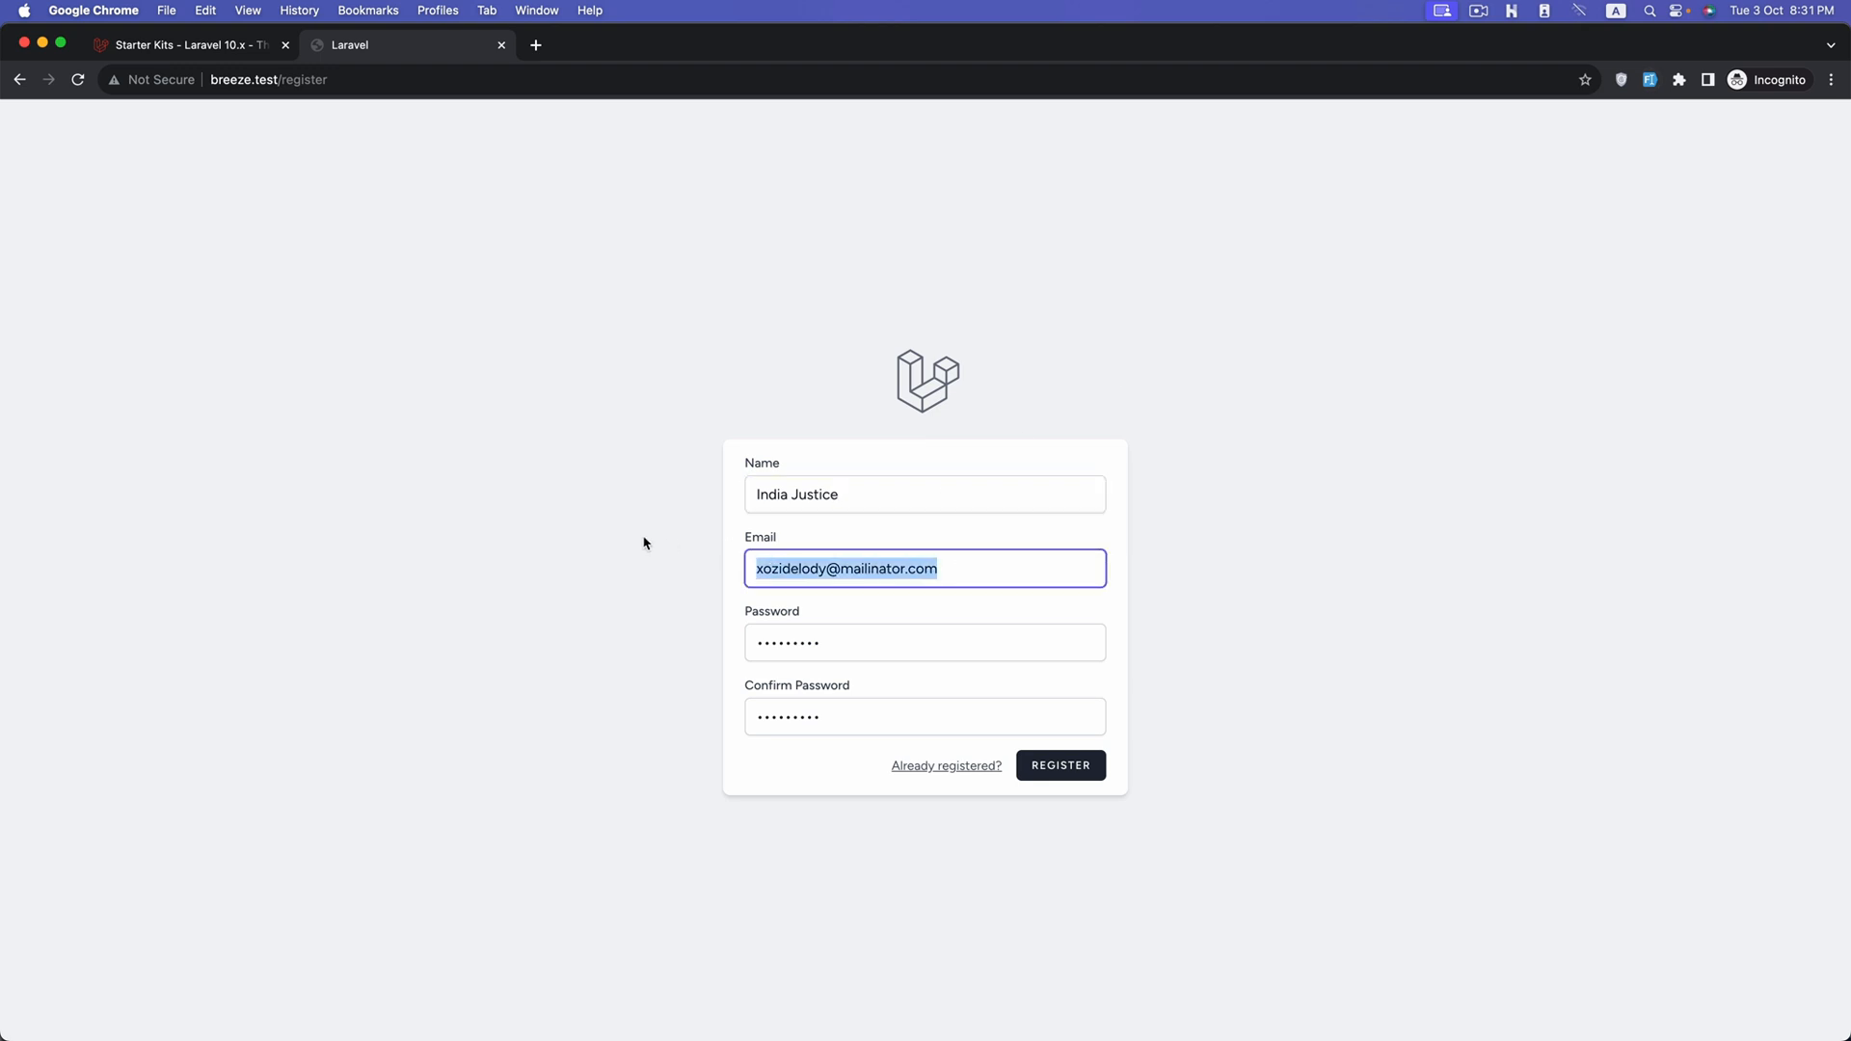
pyautogui.click(1061, 765)
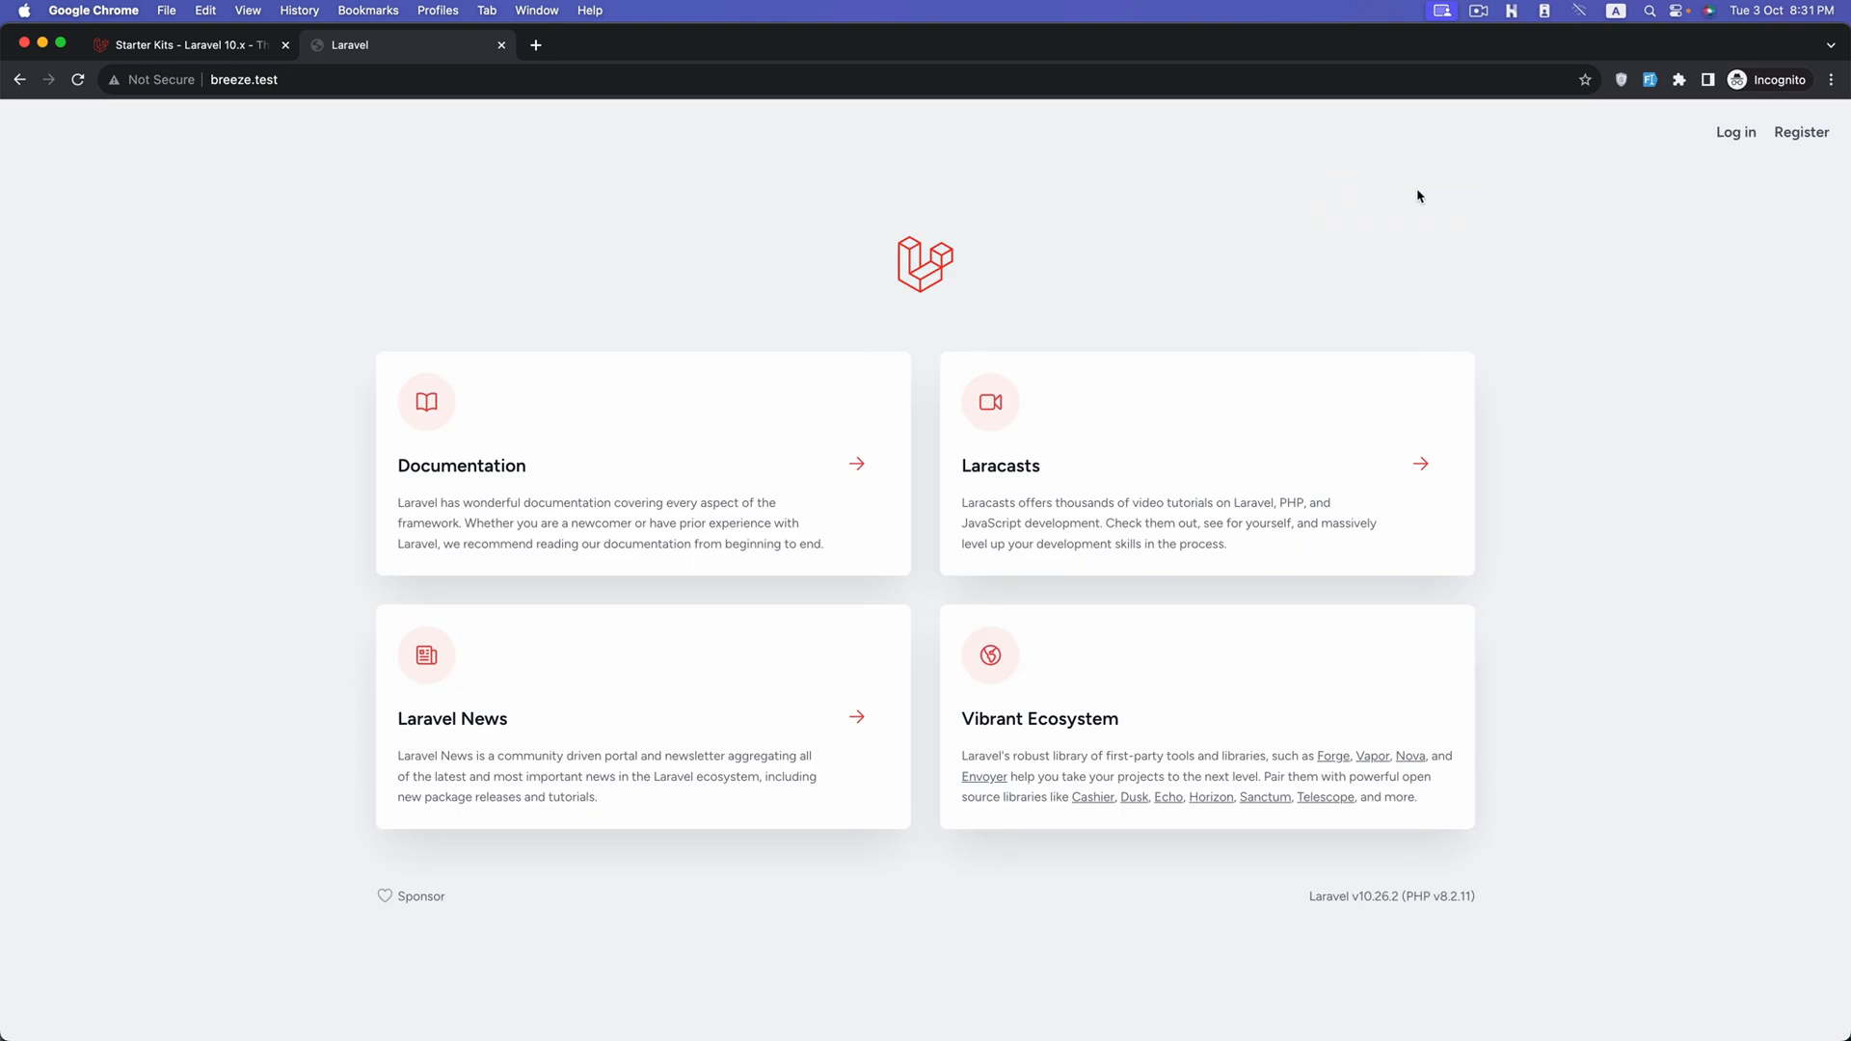
pyautogui.click(1735, 131)
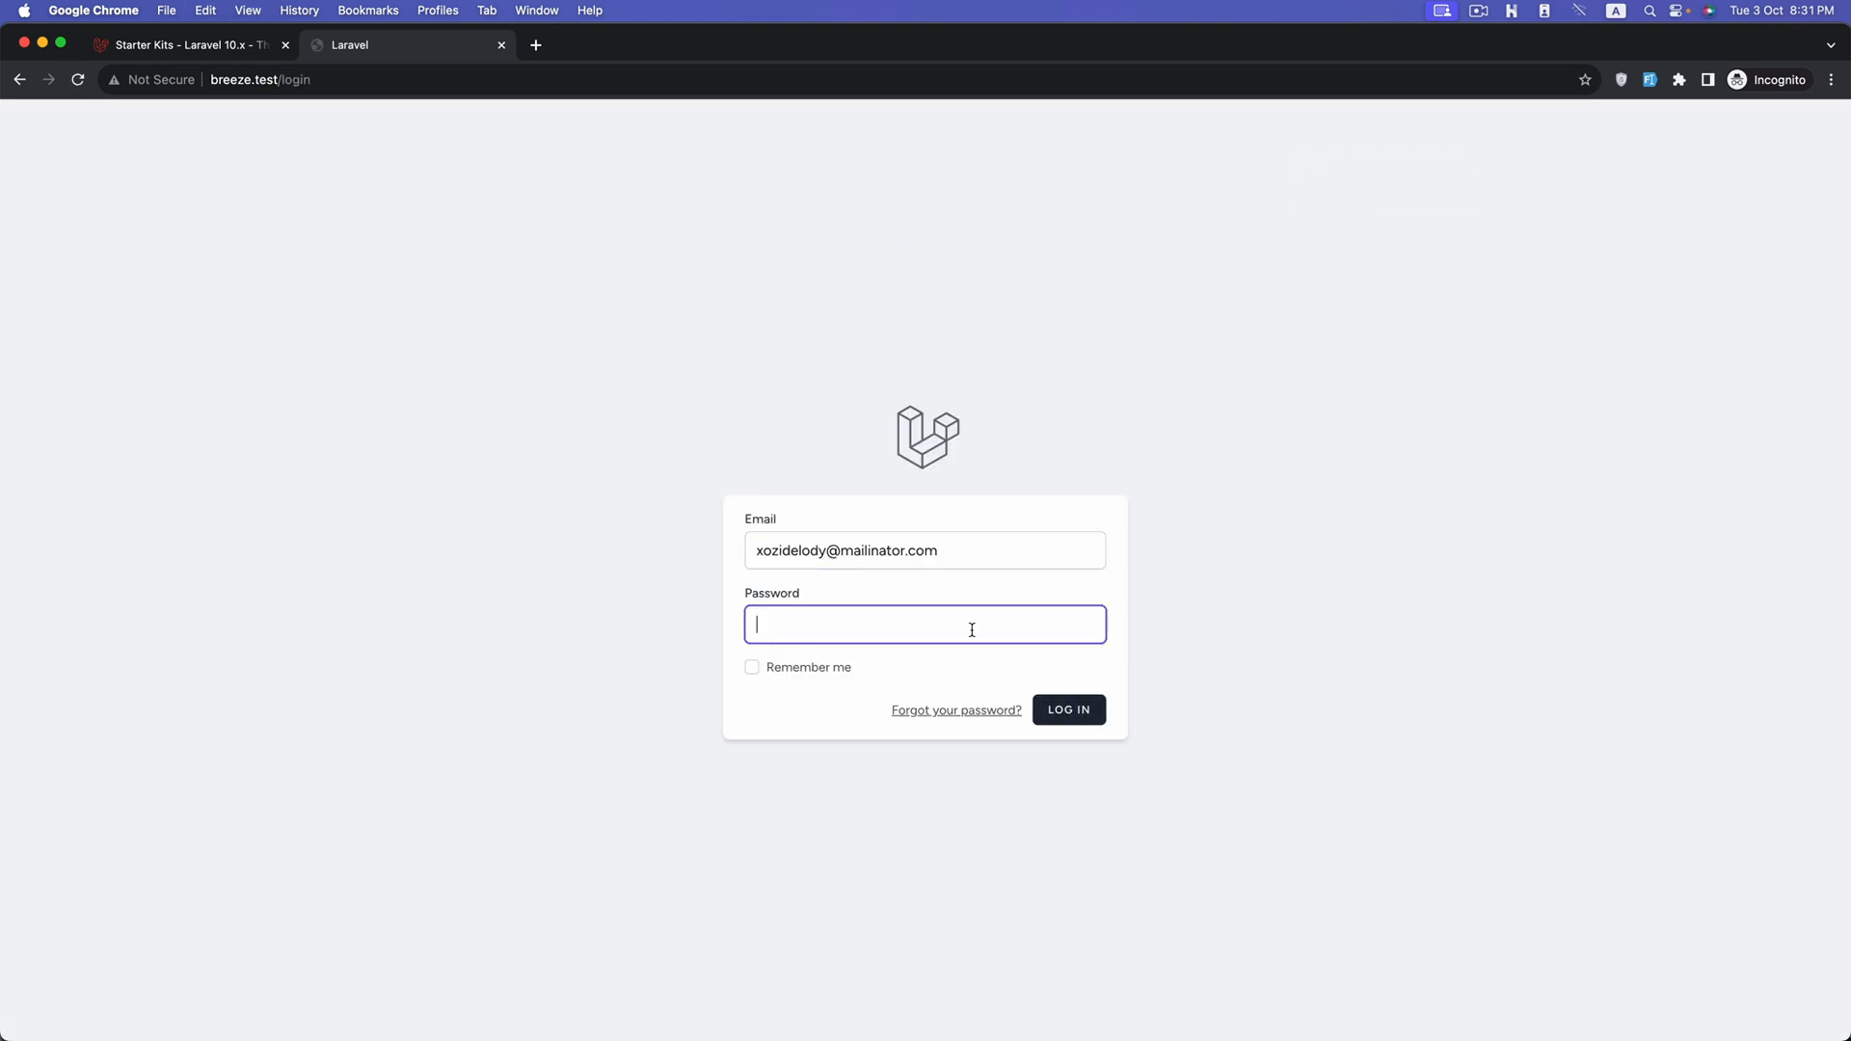
# Step: Submit the registered email with a wrong password repeatedly until 'Too many login attempts... 24 seconds' appears
pyautogui.write('password')
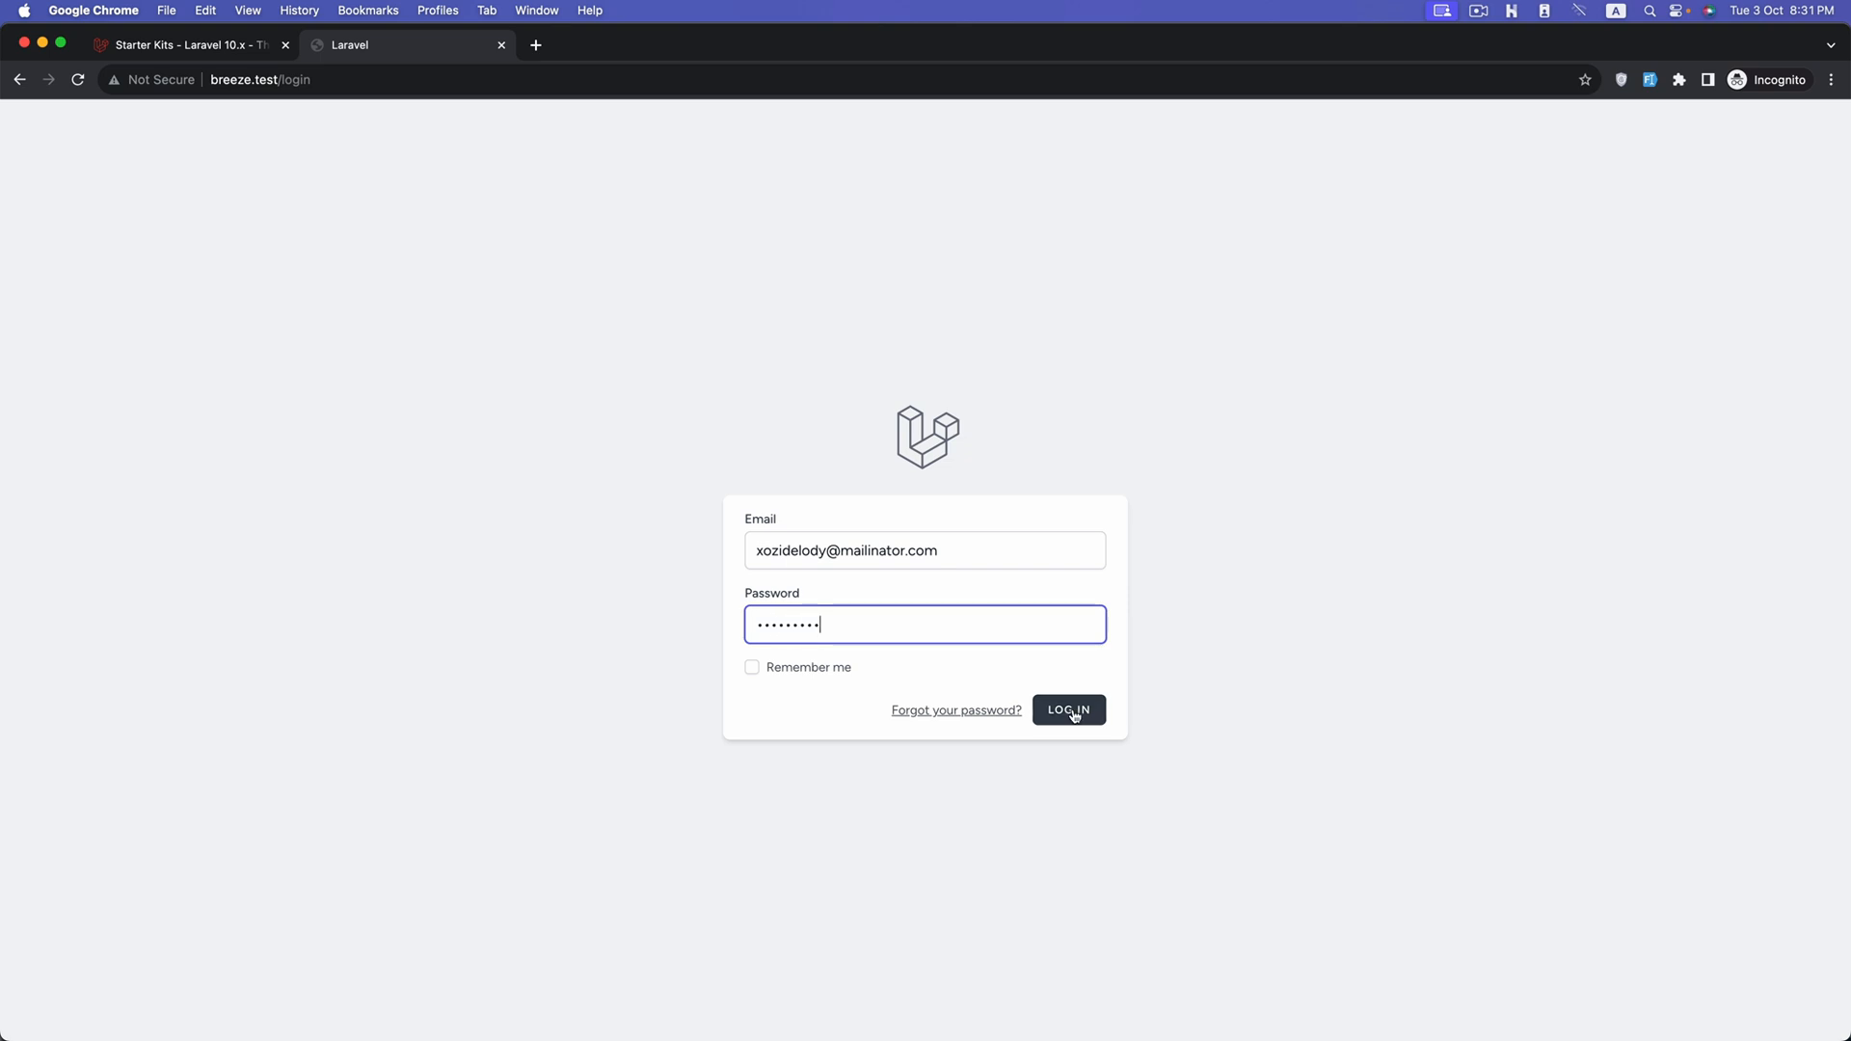
pyautogui.click(1068, 709)
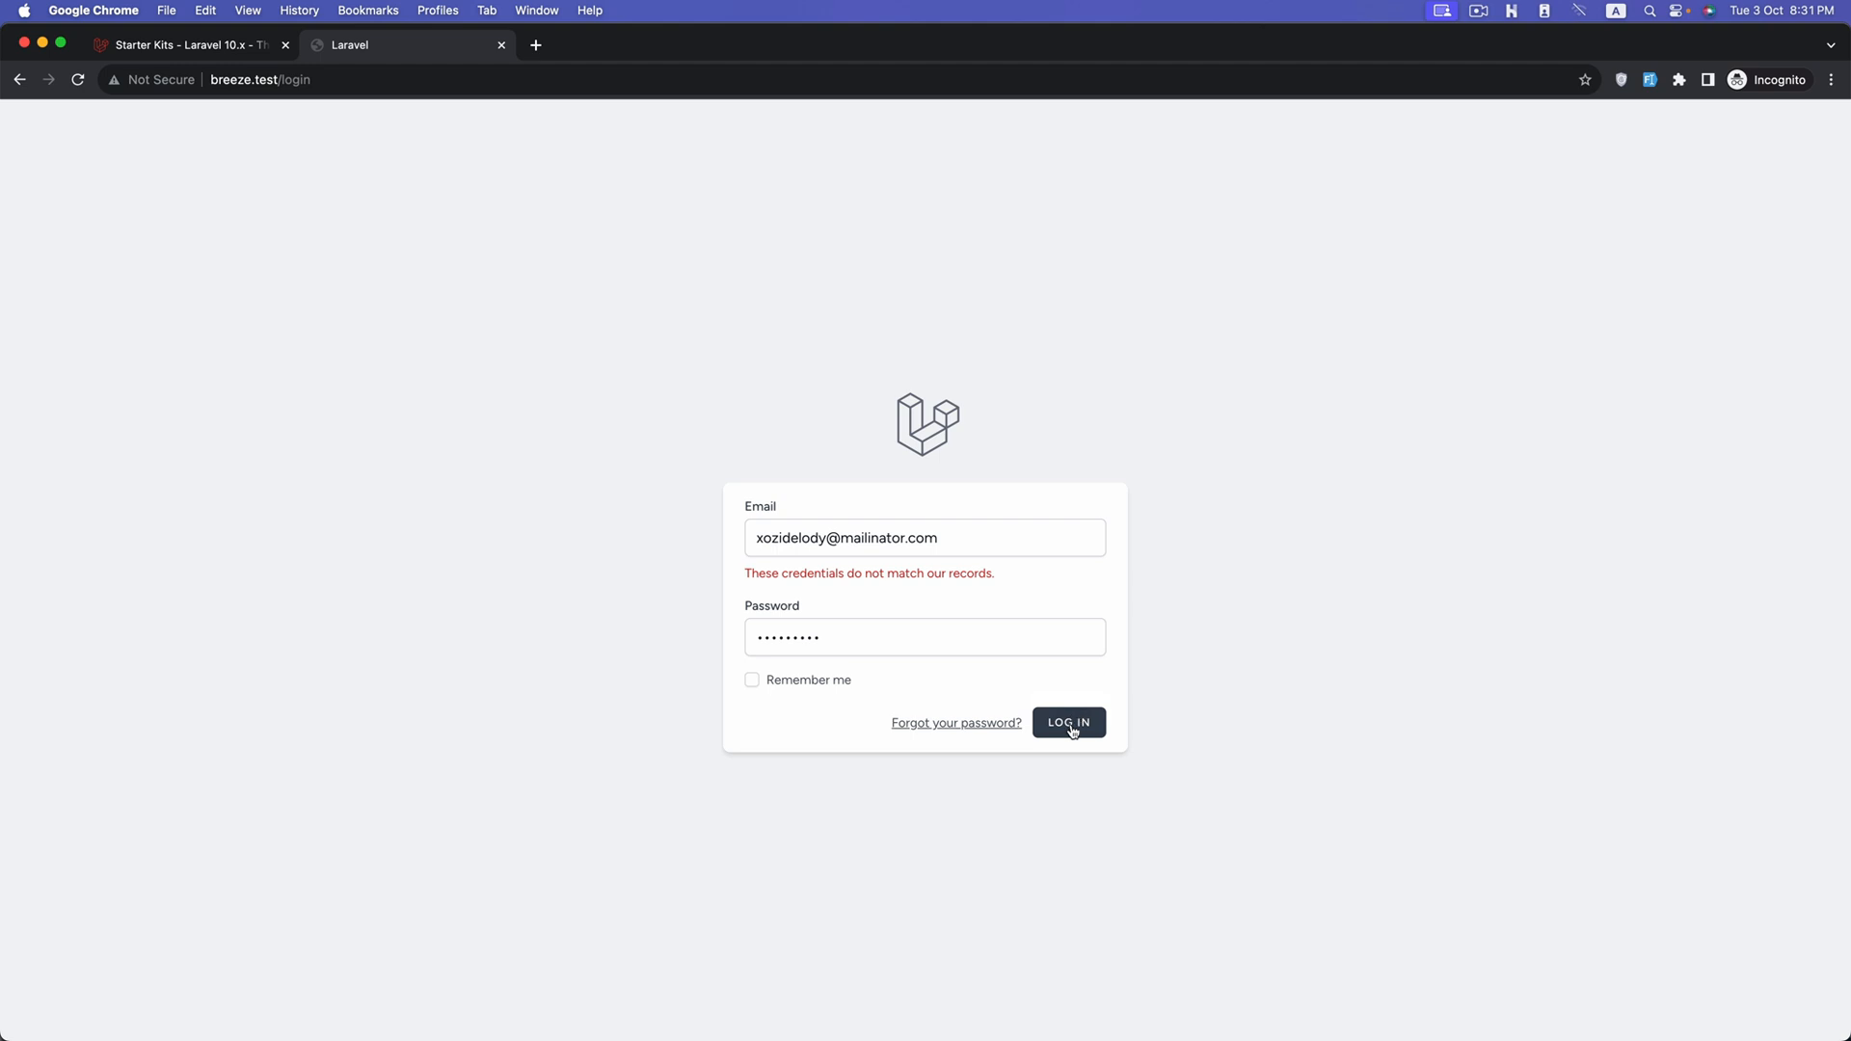
pyautogui.moveTo(1095, 787)
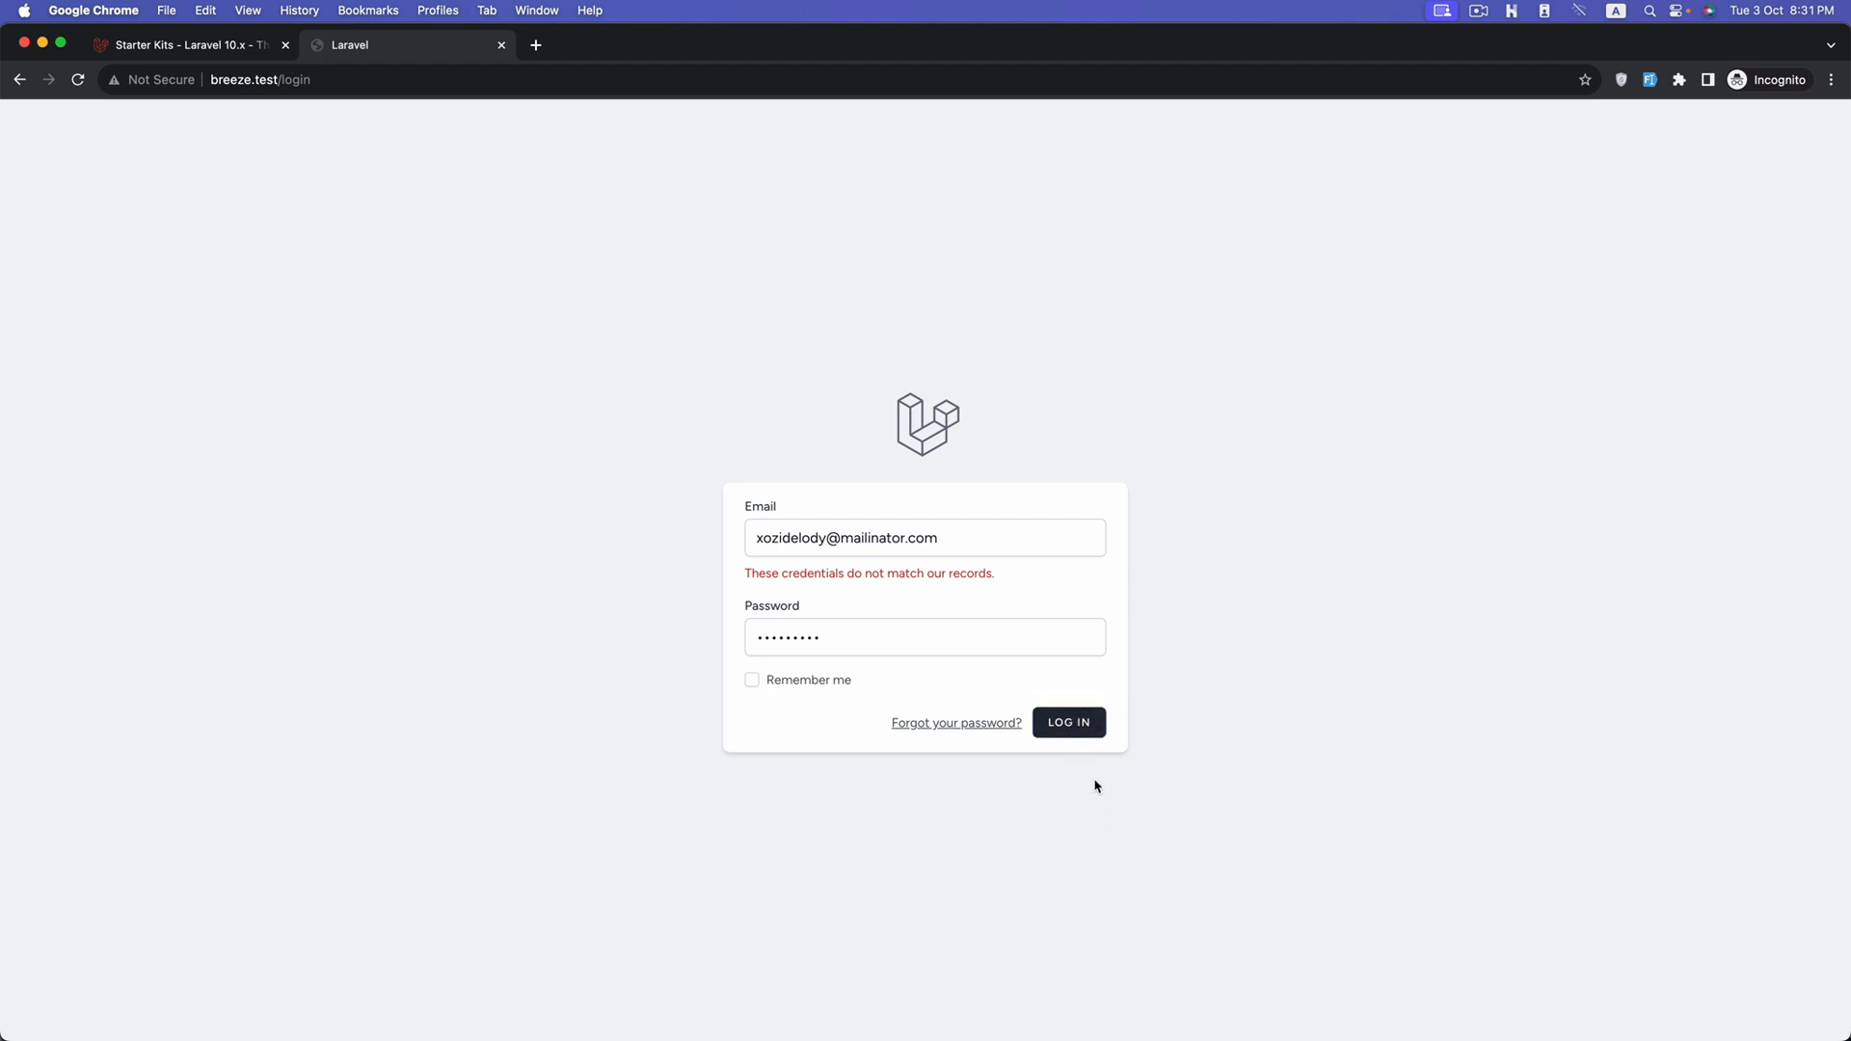
pyautogui.click(1068, 721)
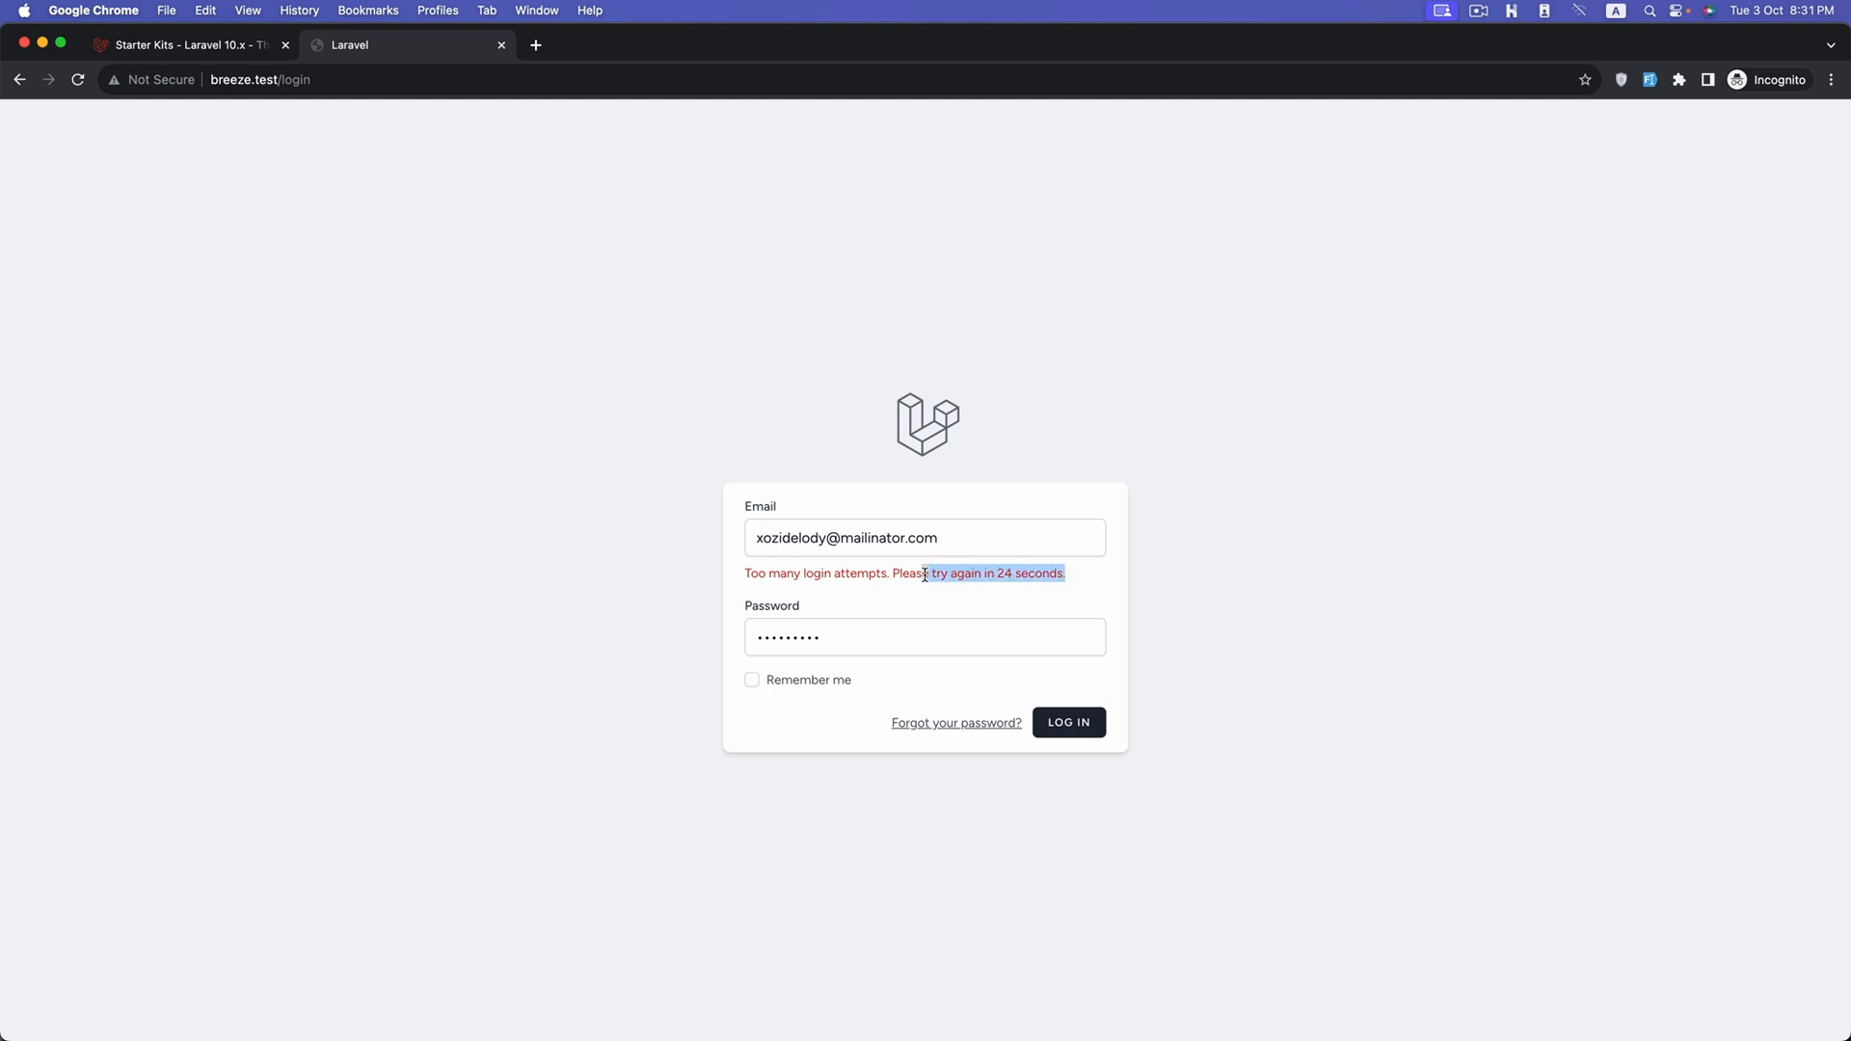
pyautogui.click(926, 636)
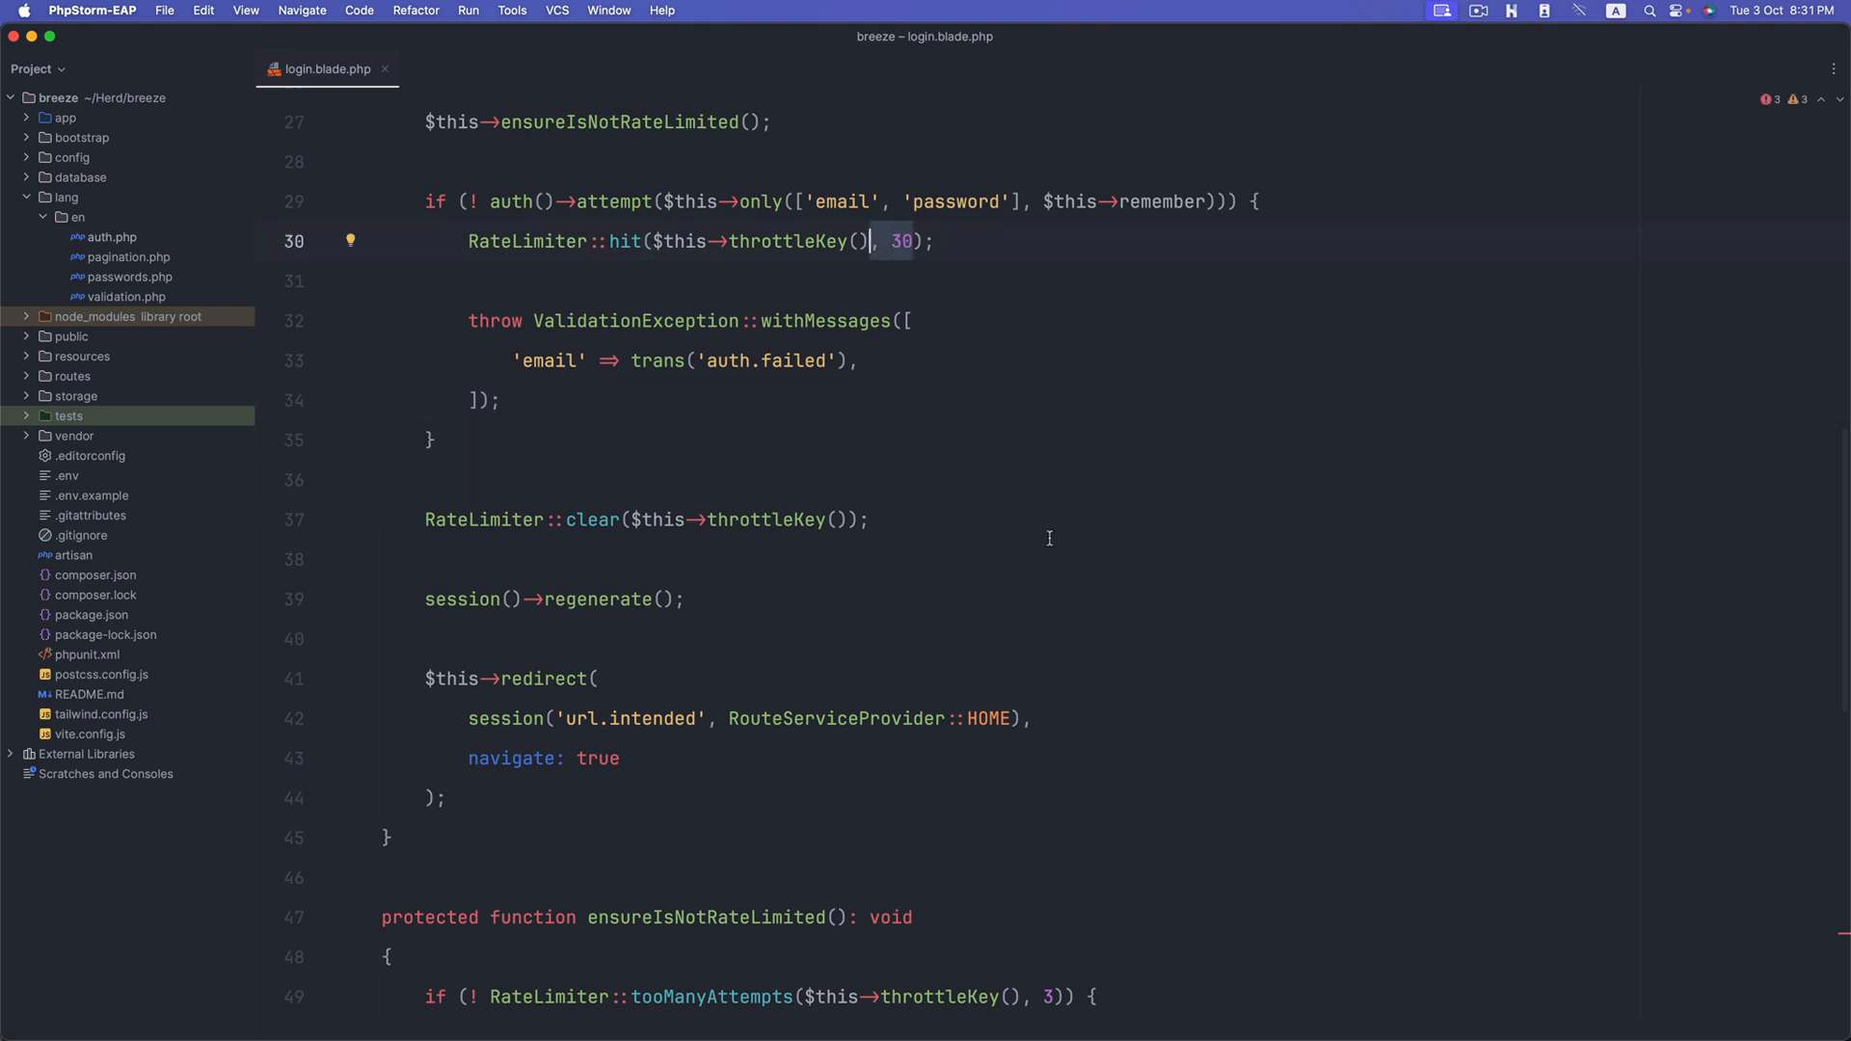
# Step: Remove the ', 30' decay argument from RateLimiter::hit so the default applies
pyautogui.press('Backspace')
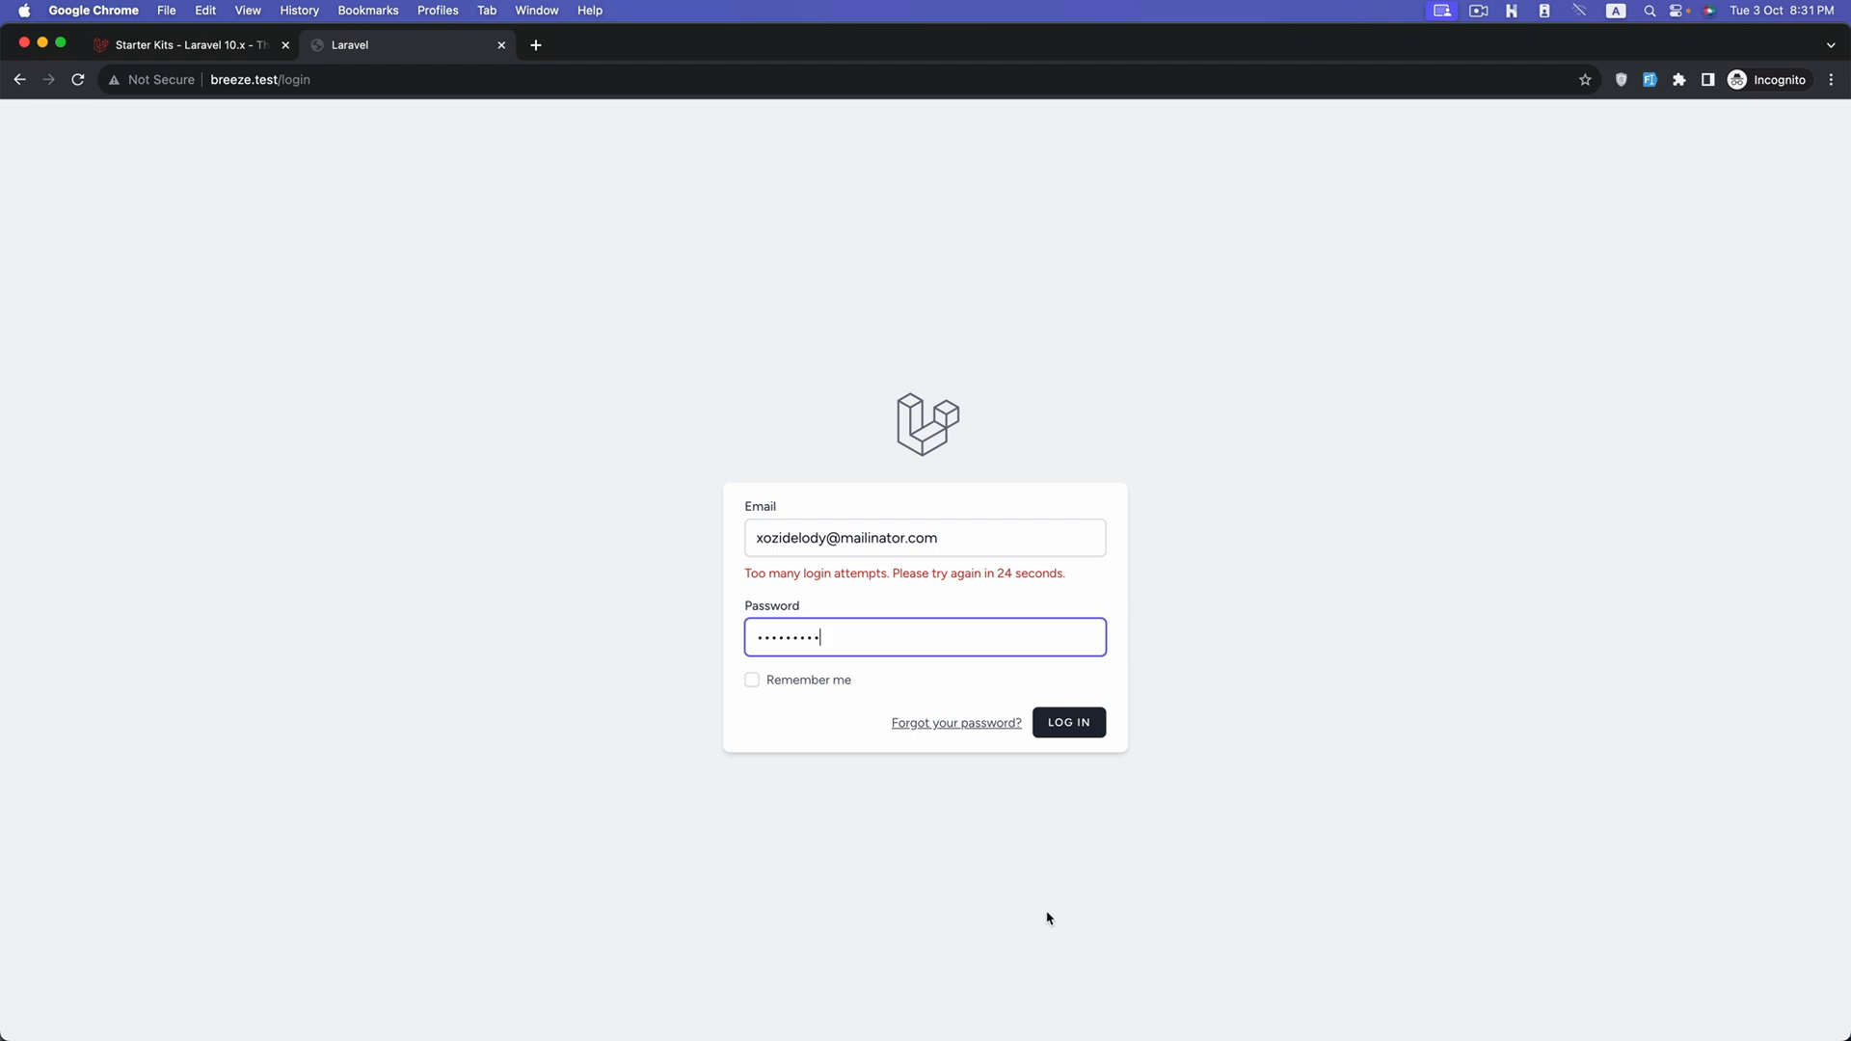
pyautogui.moveTo(775, 814)
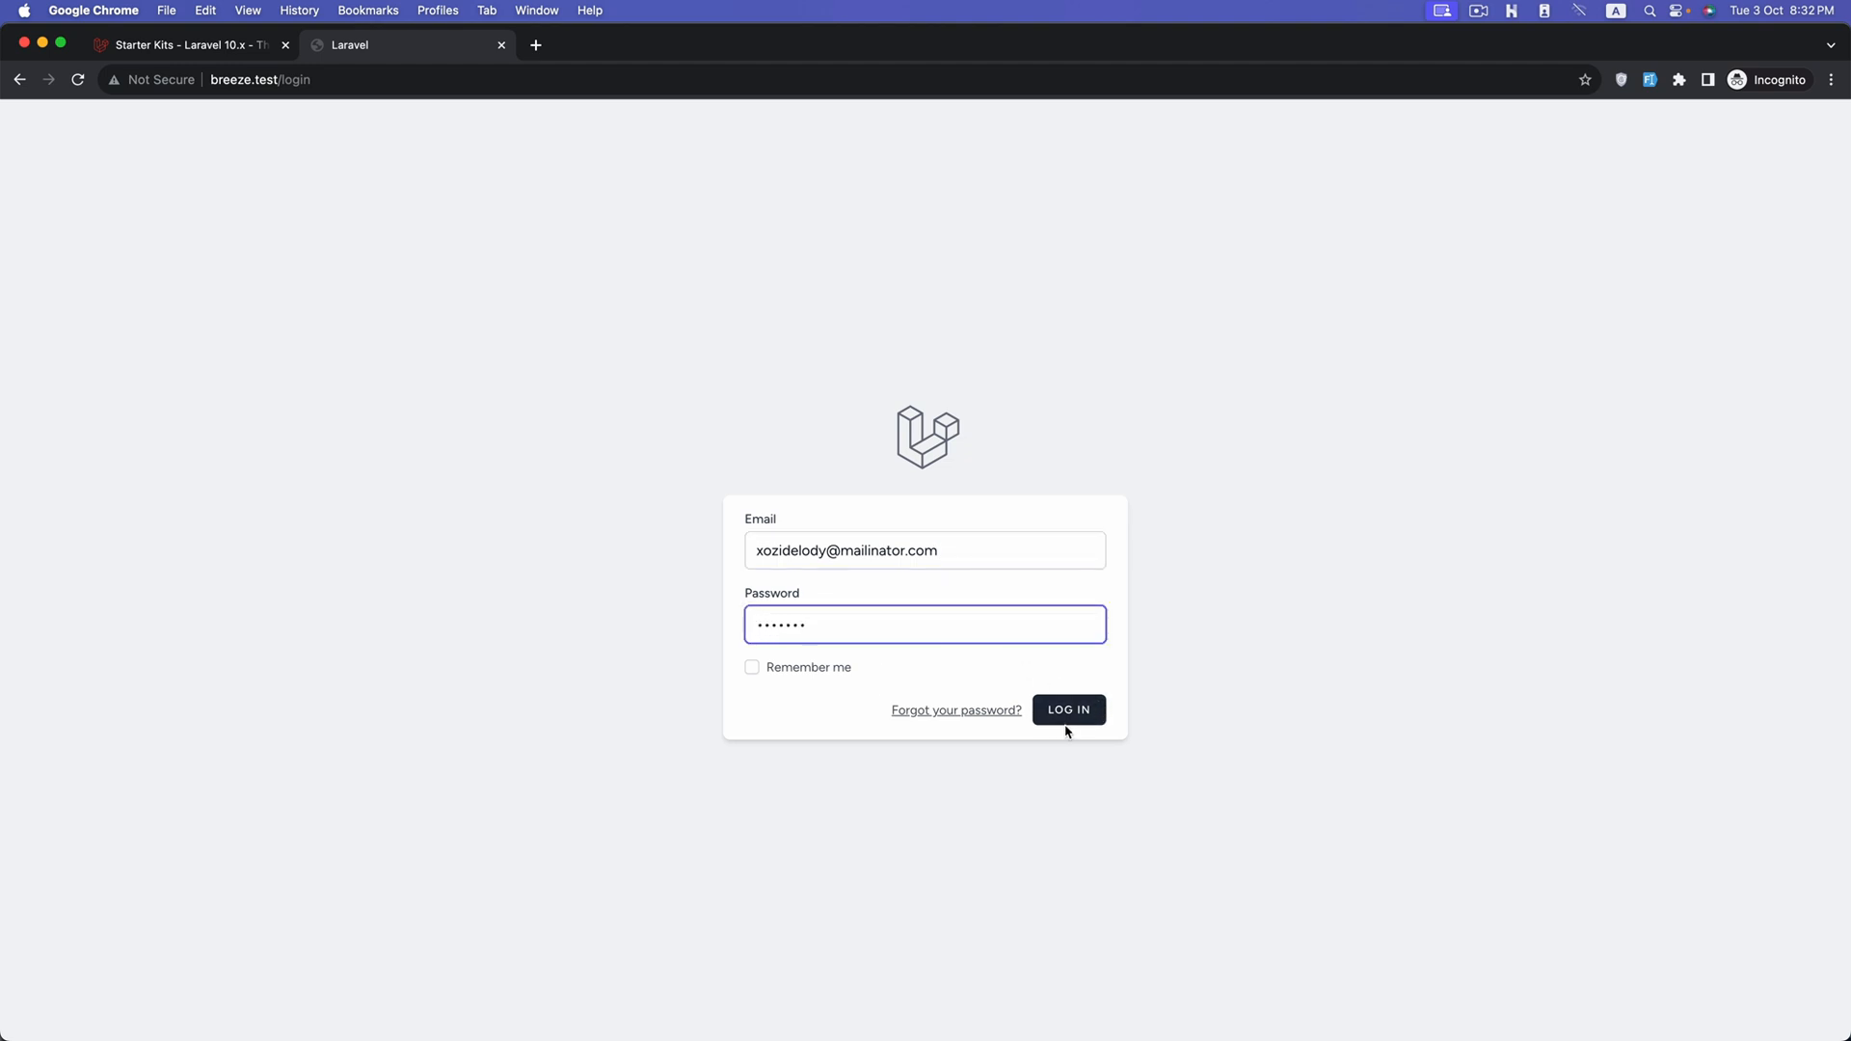
# Step: Submit failed logins until throttled again and highlight the 53-second remaining wait in the message
pyautogui.click(1068, 710)
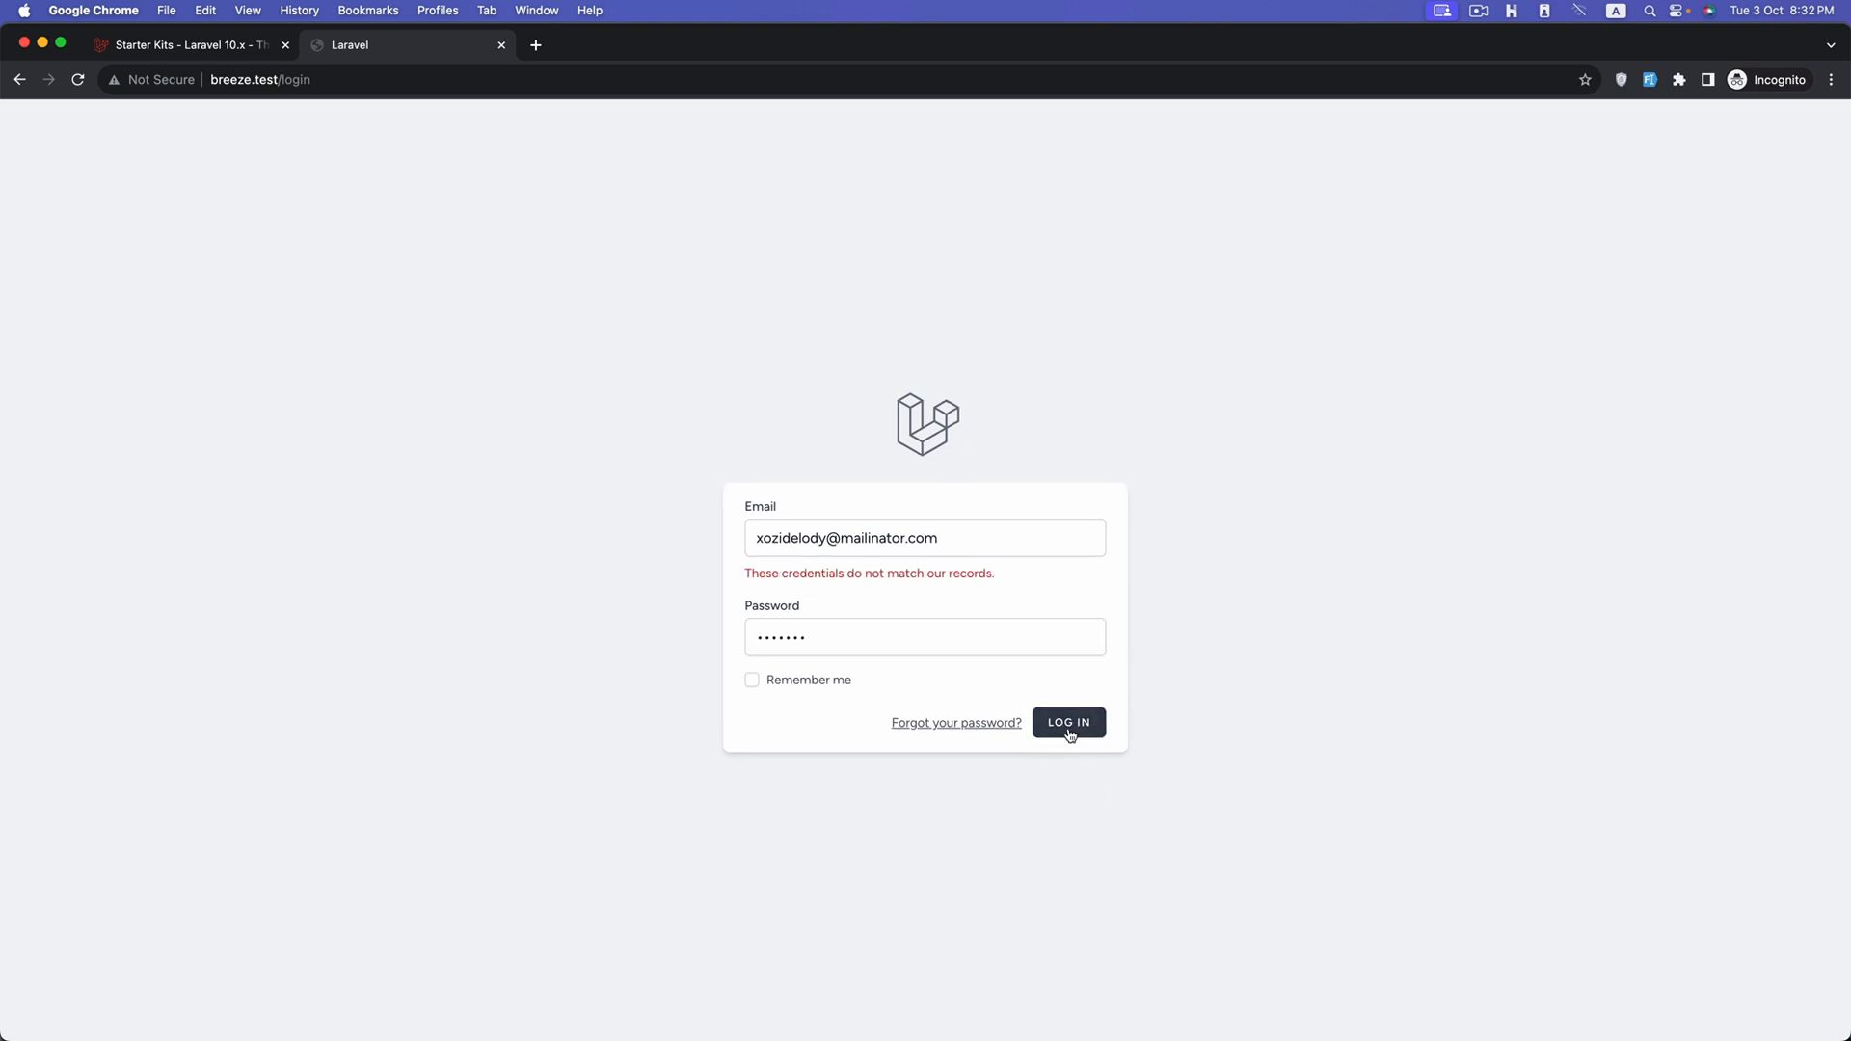
pyautogui.click(1068, 723)
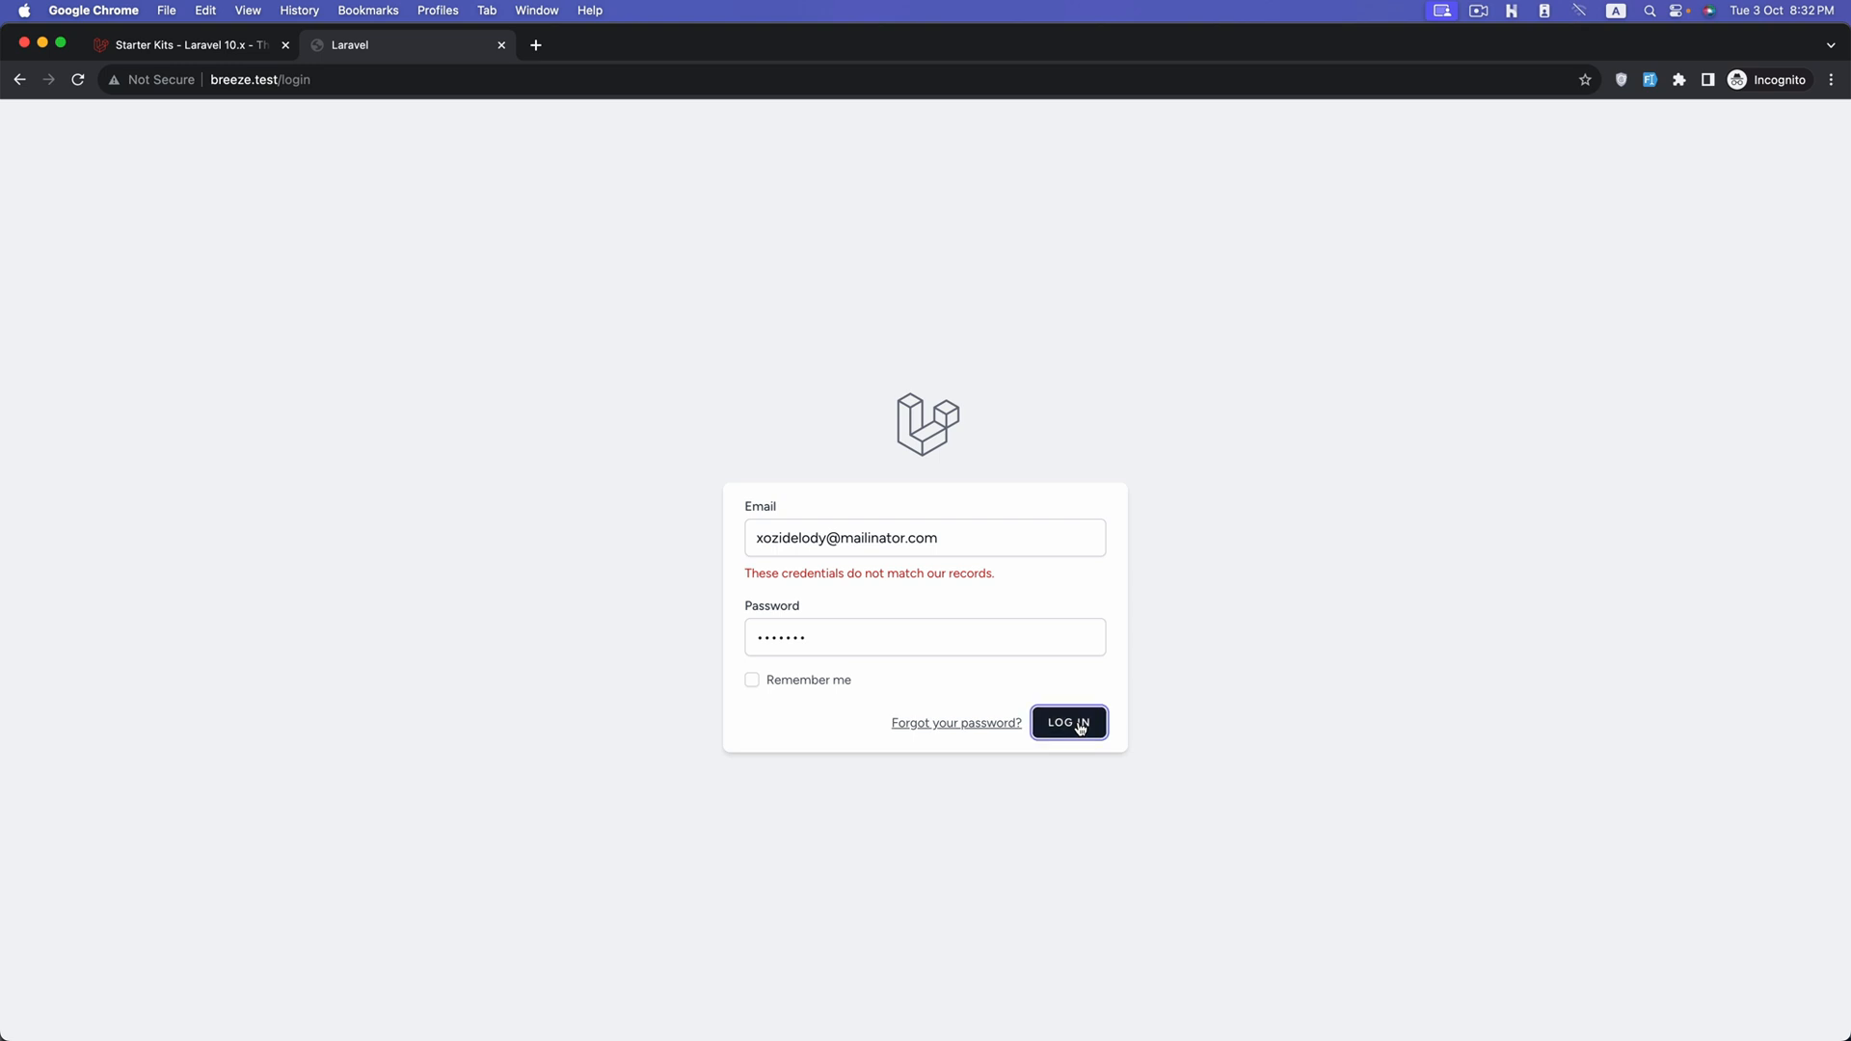
pyautogui.click(1068, 721)
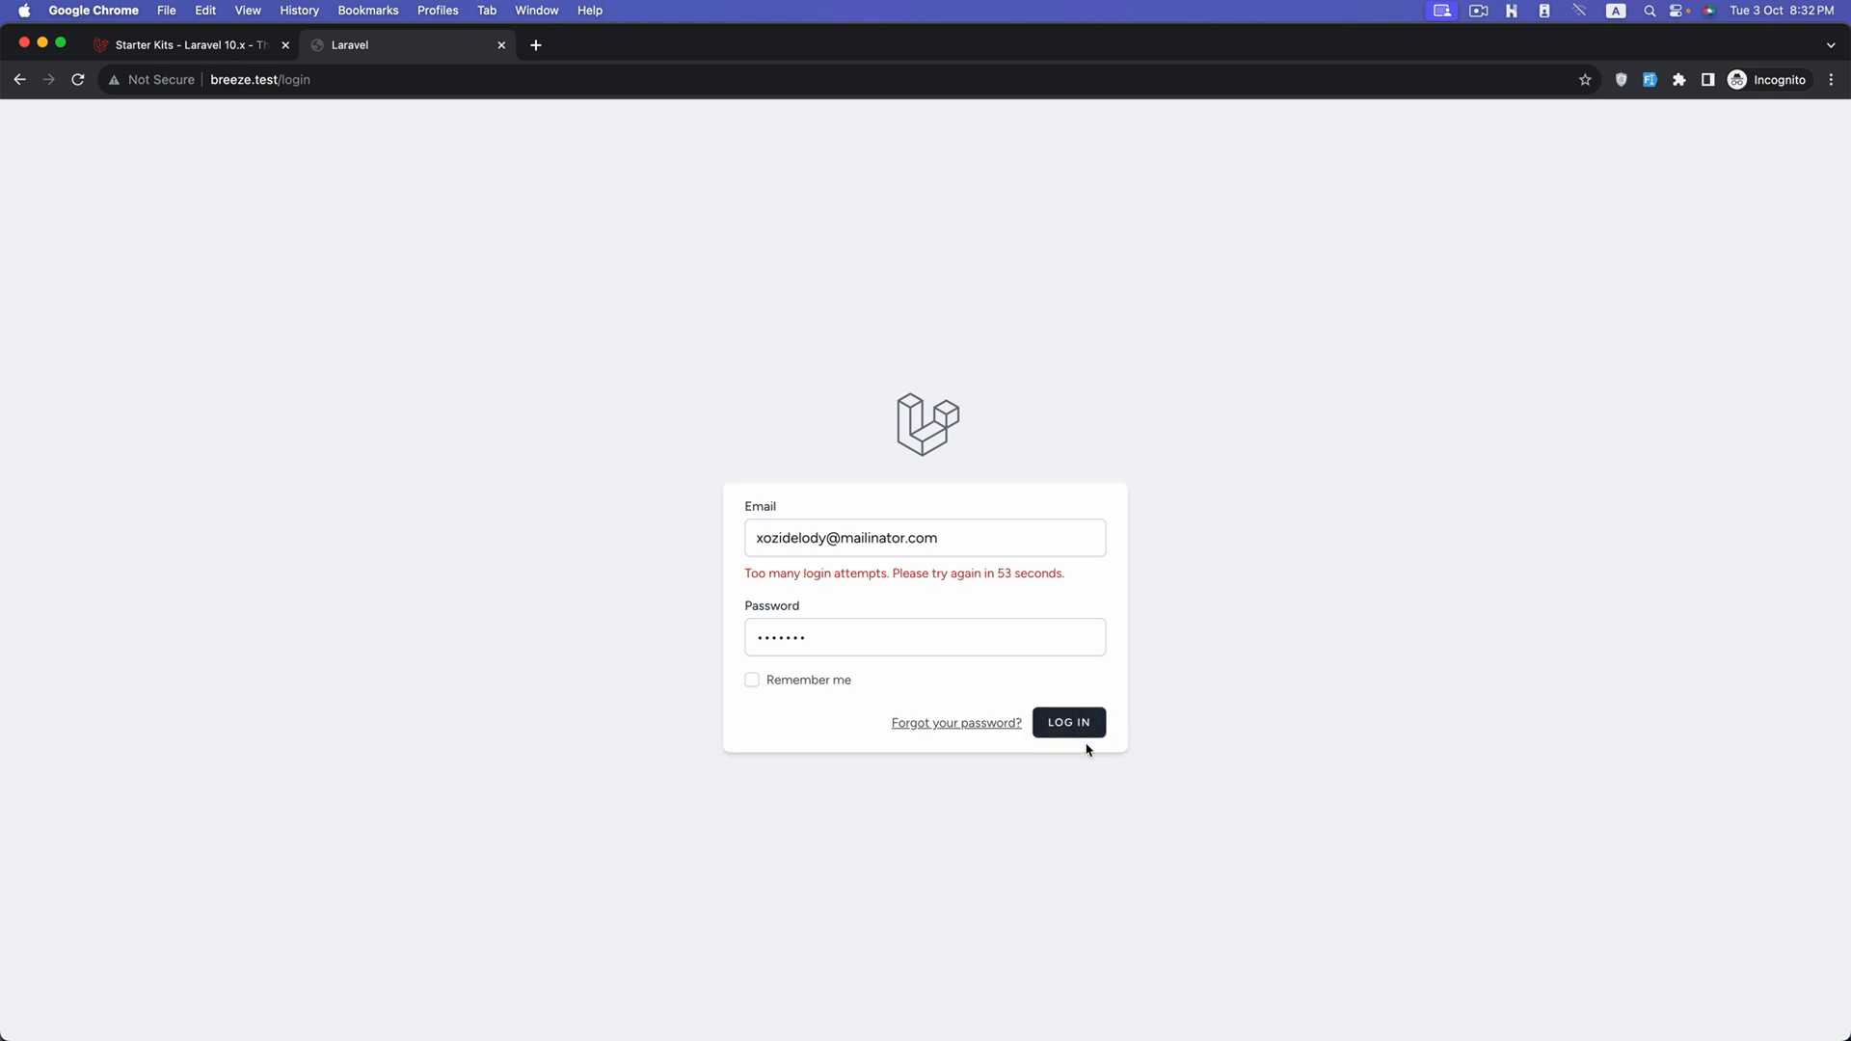
pyautogui.moveTo(1070, 583)
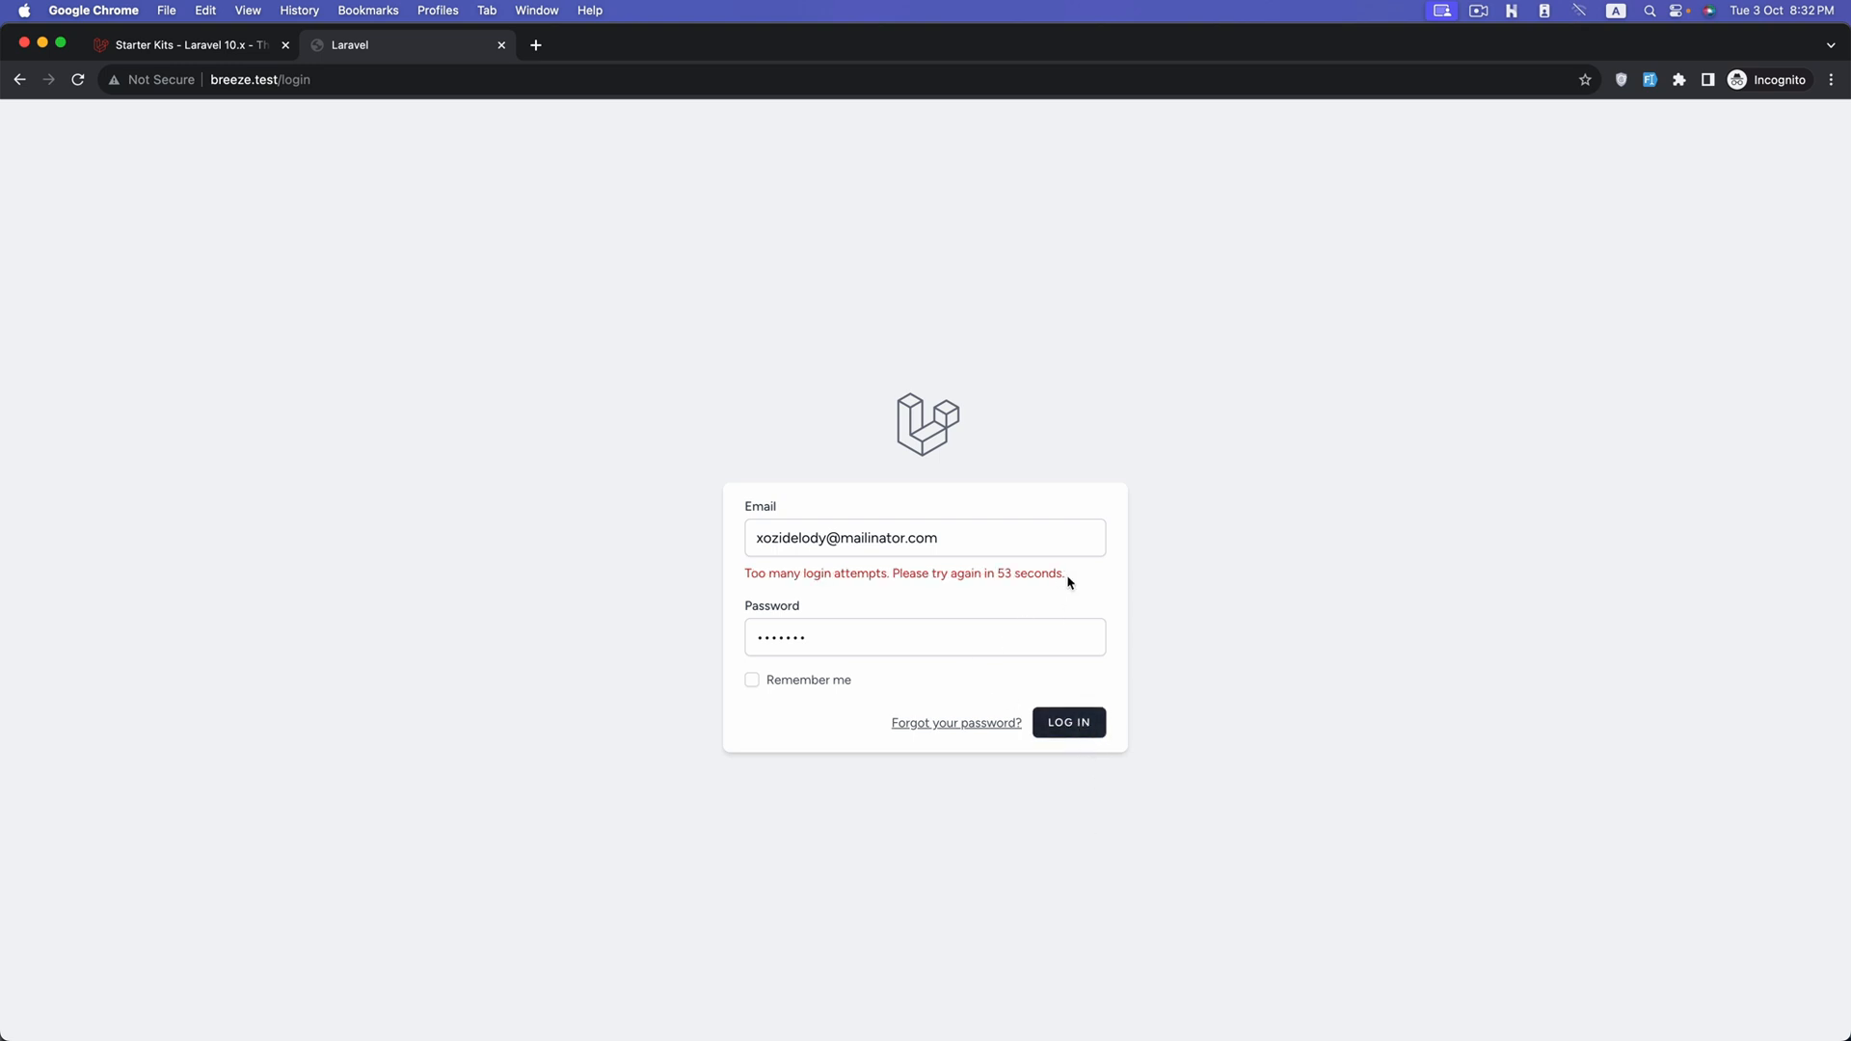
pyautogui.moveTo(995, 574); pyautogui.dragTo(1064, 574)
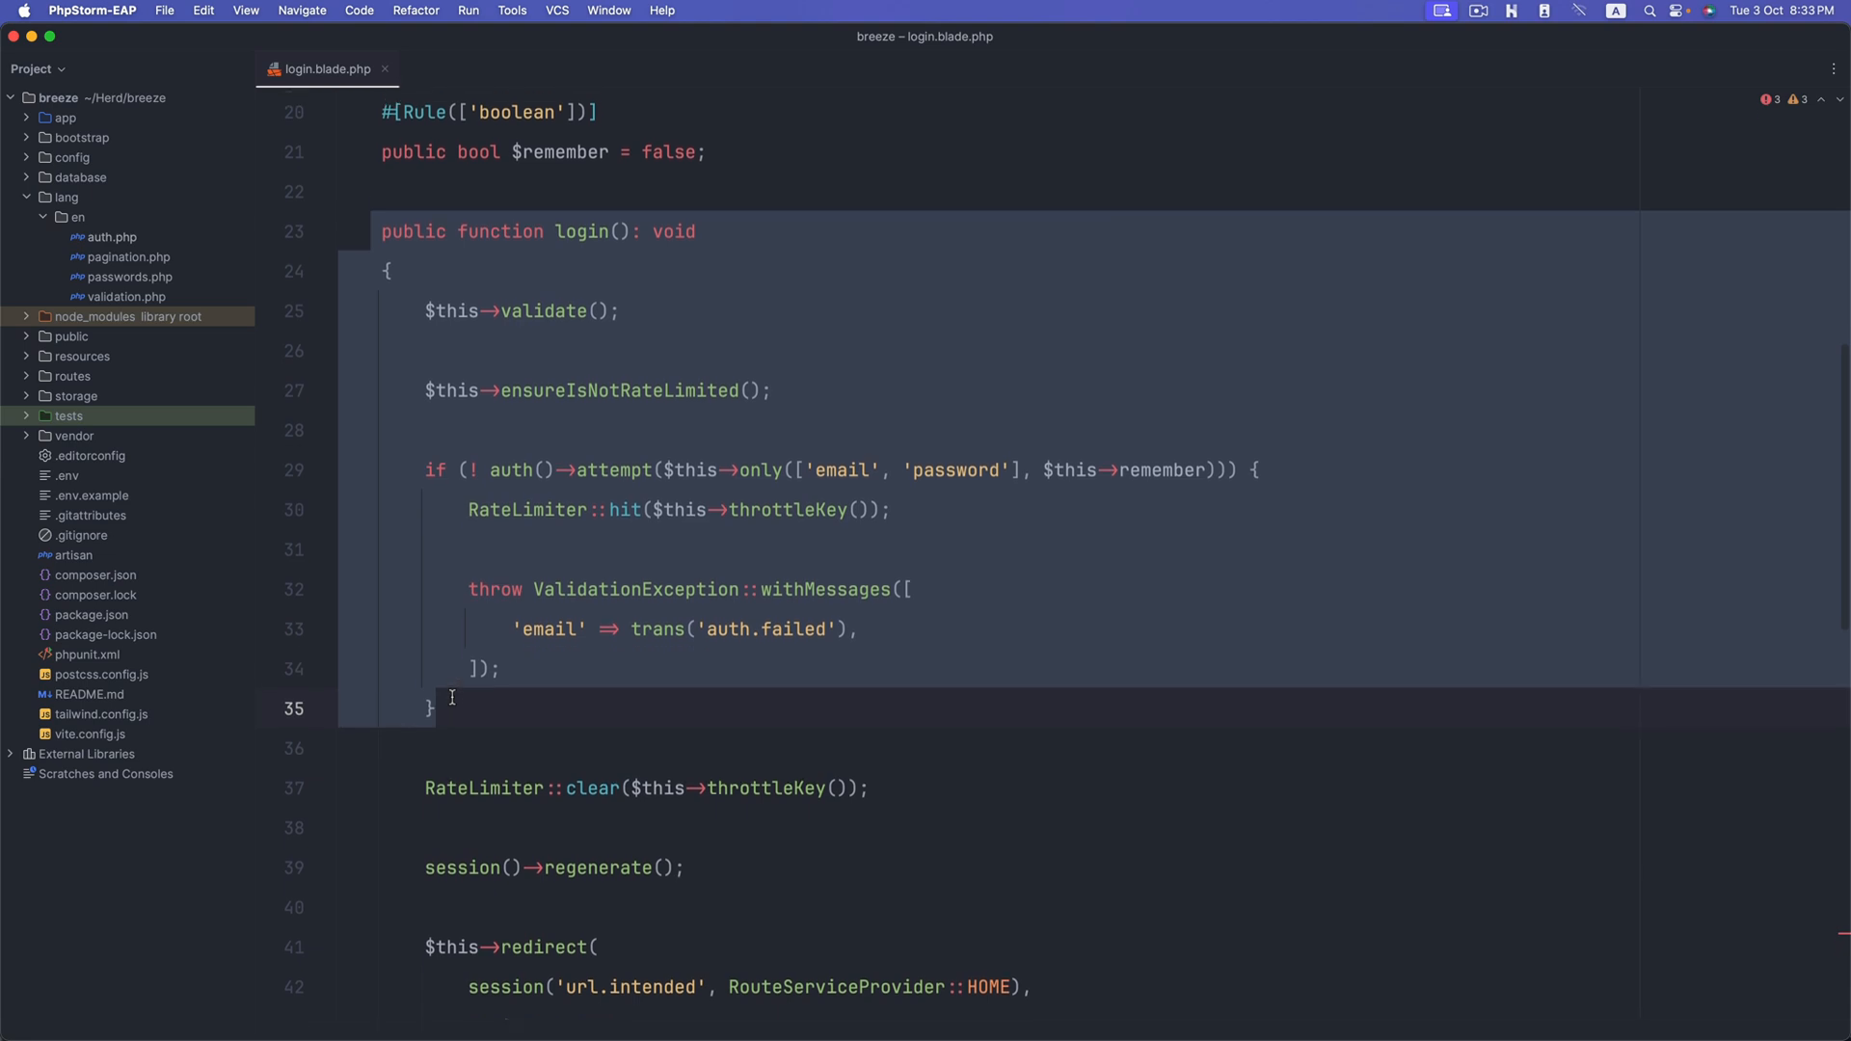
# Step: Show the login method's failed-attempt branch with the default RateLimiter hit call, deselected
pyautogui.click(432, 706)
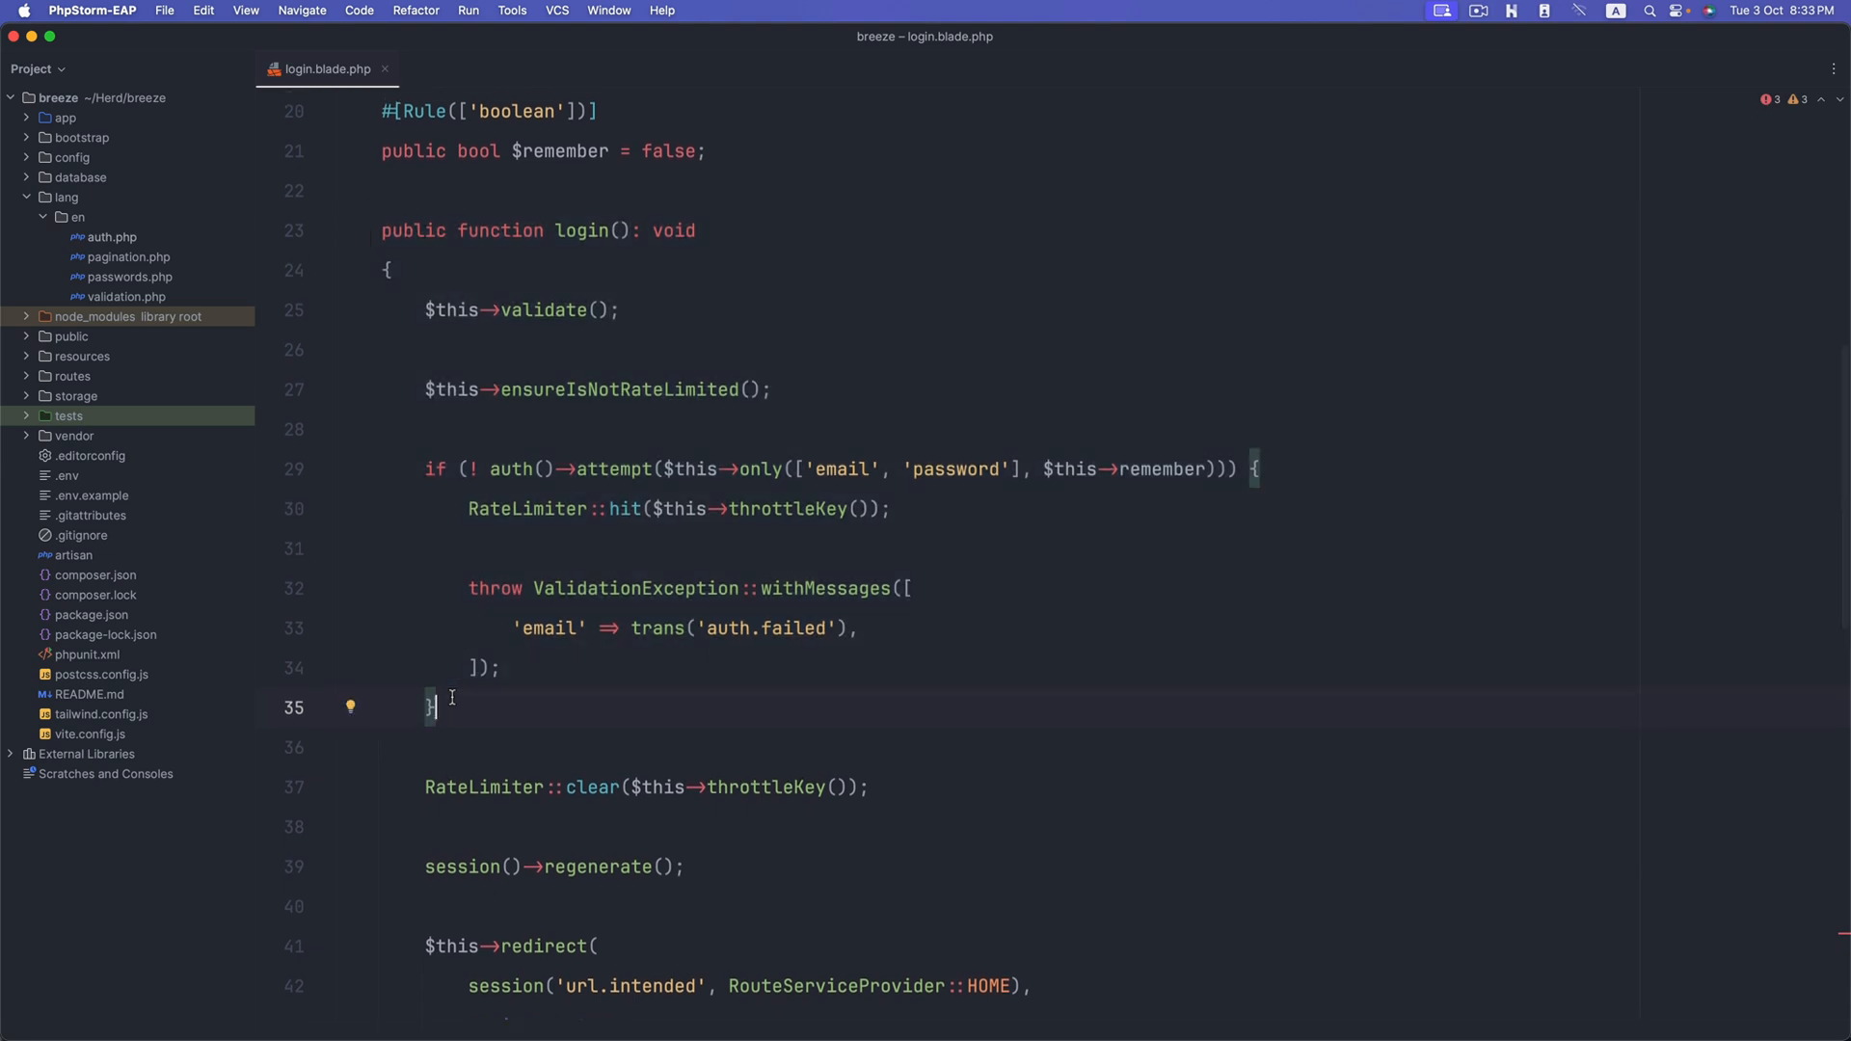